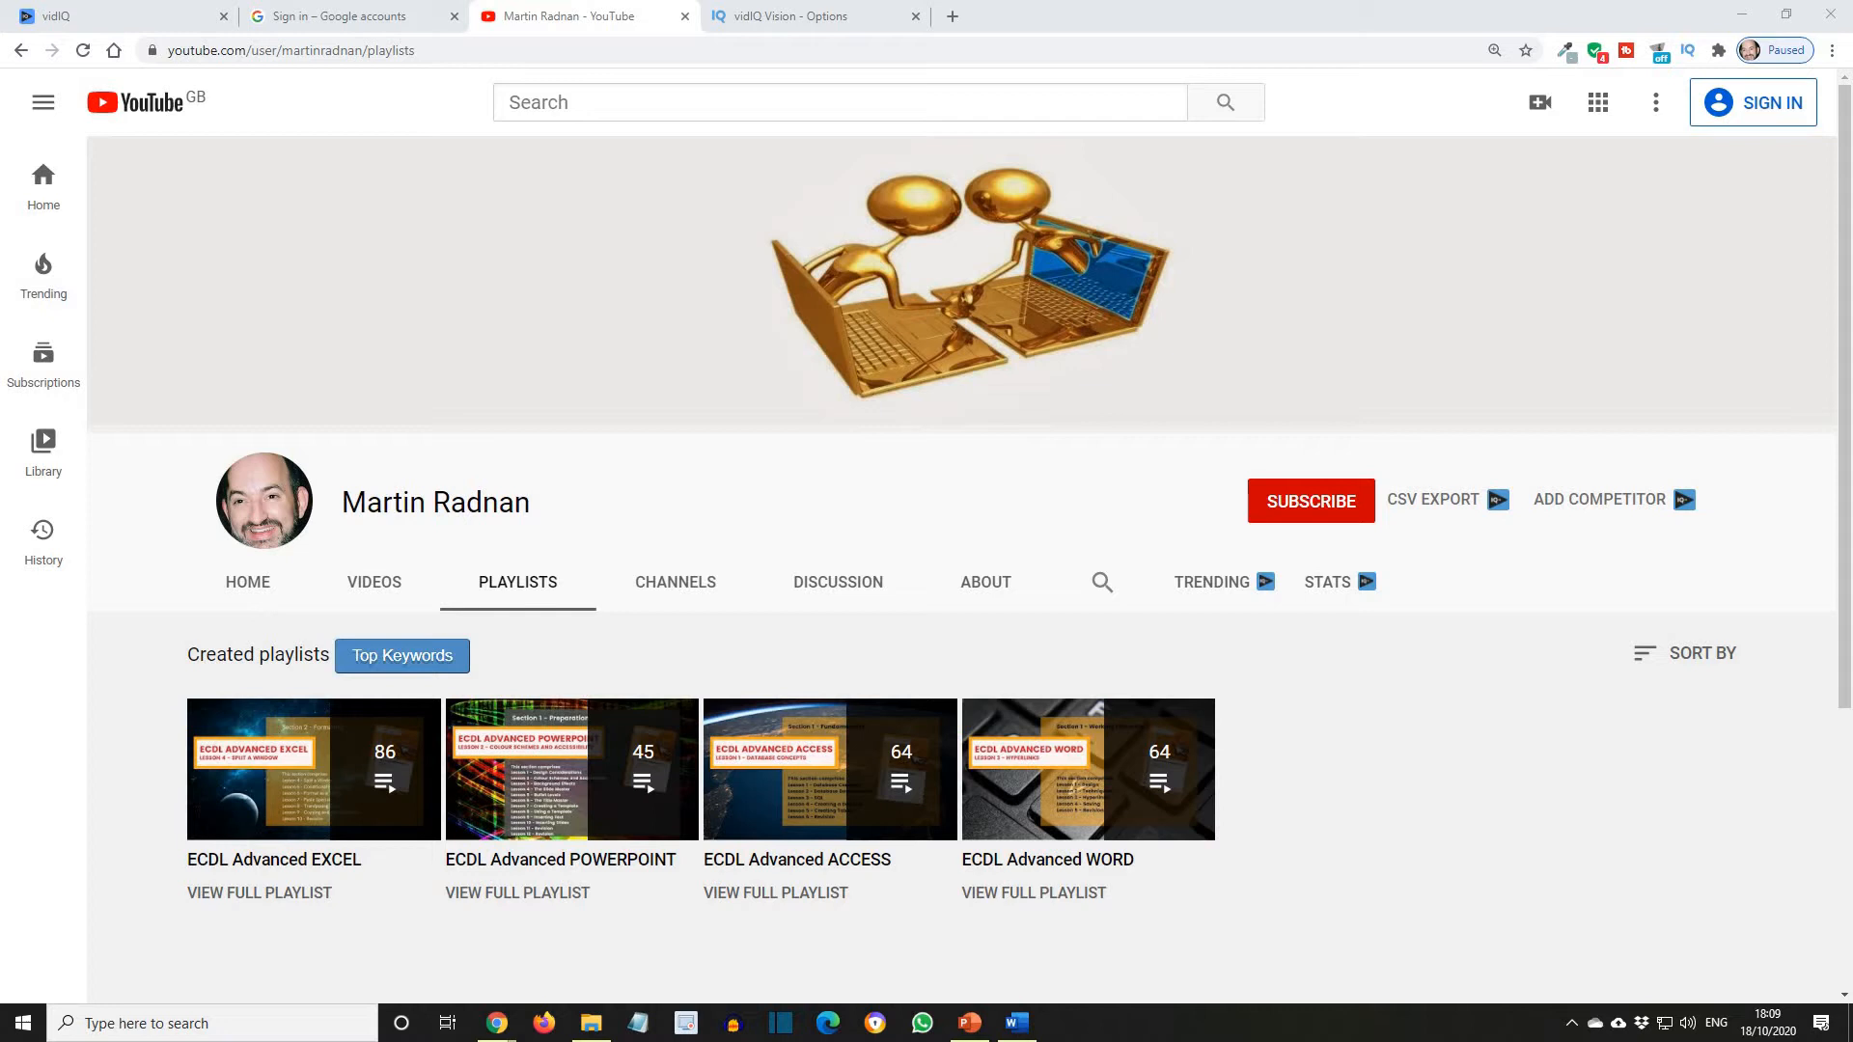
mouse_move(373, 534)
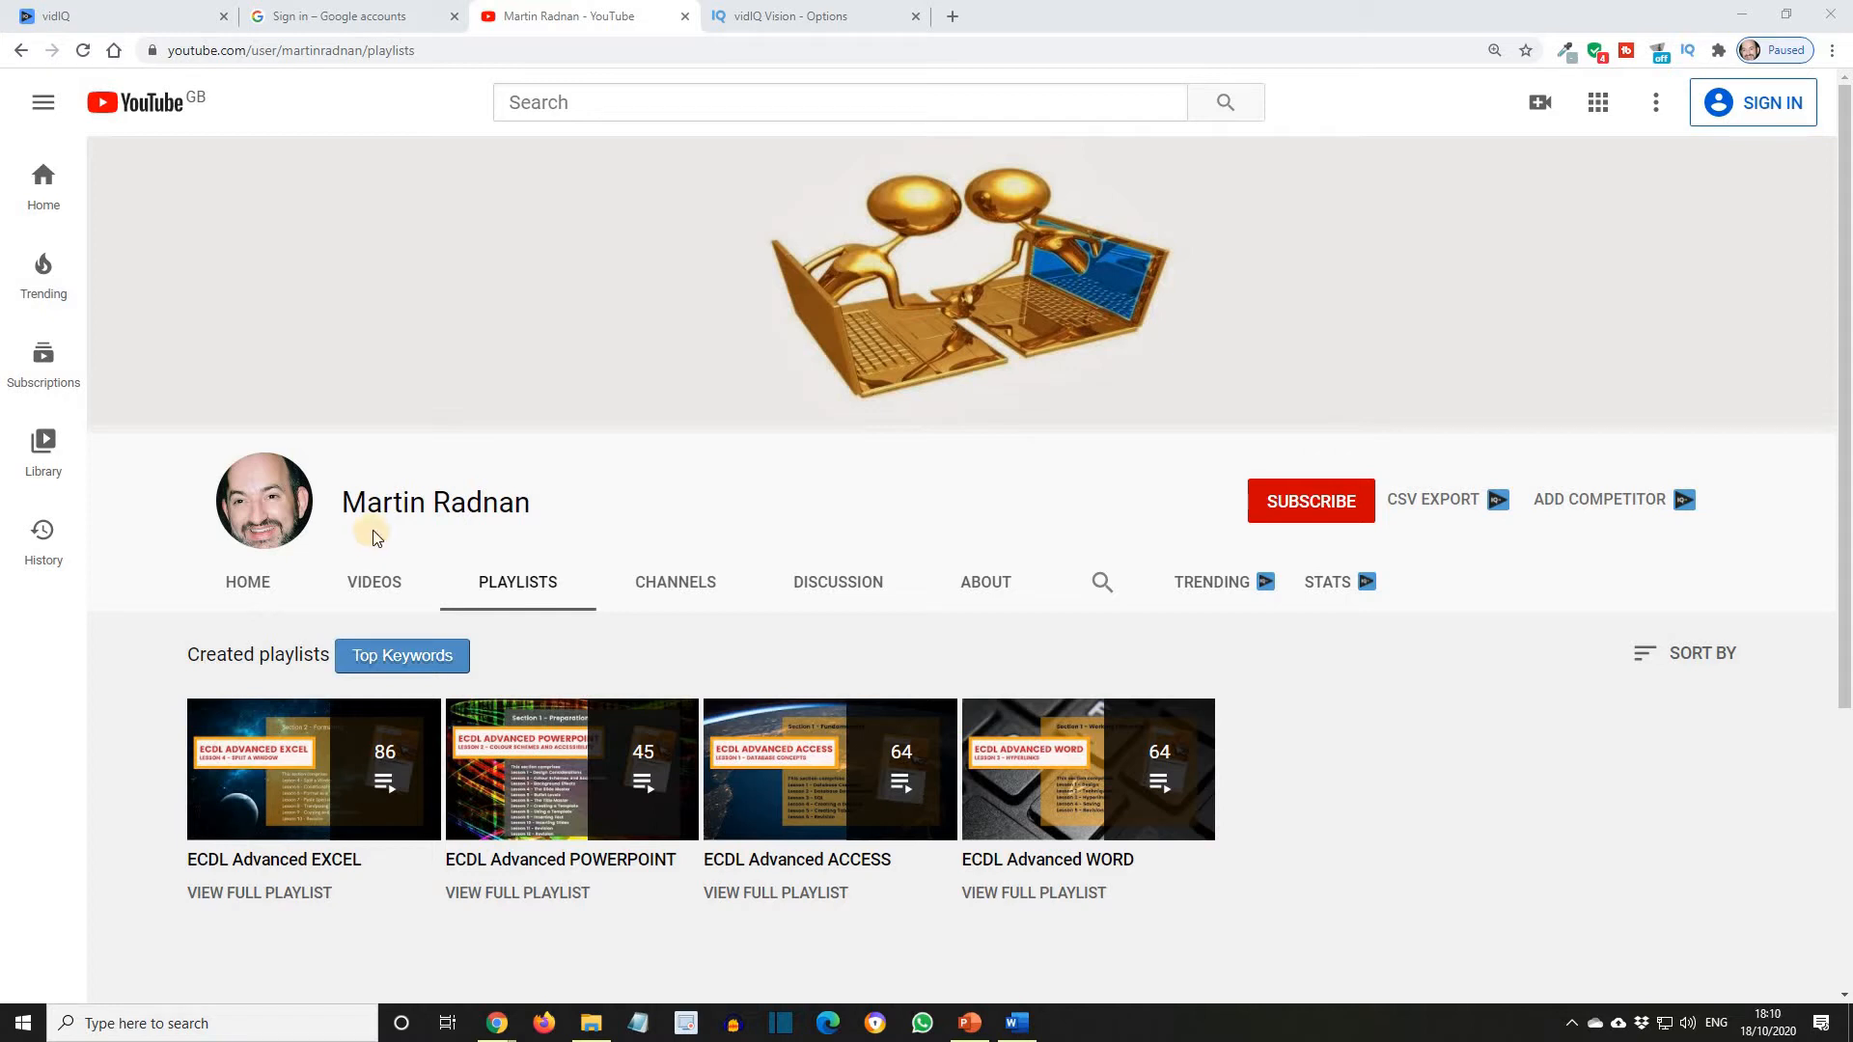
mouse_move(1075, 937)
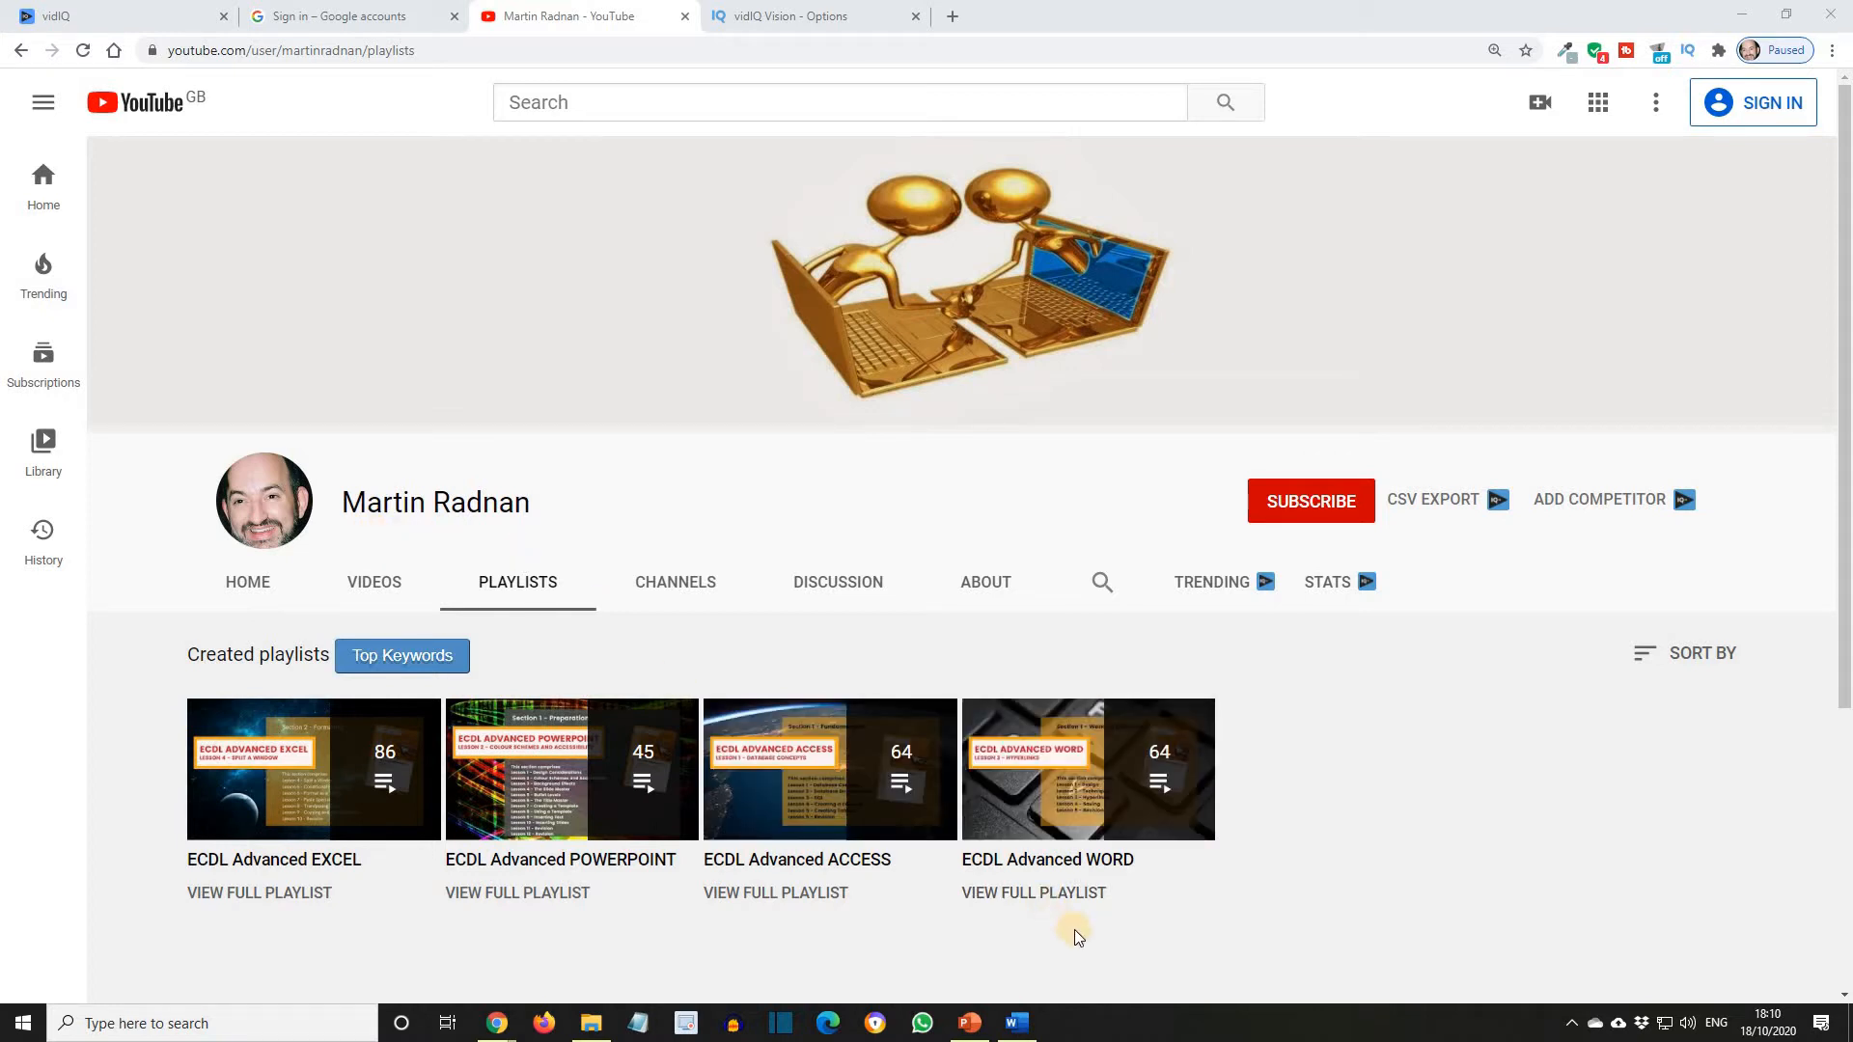
mouse_move(312, 942)
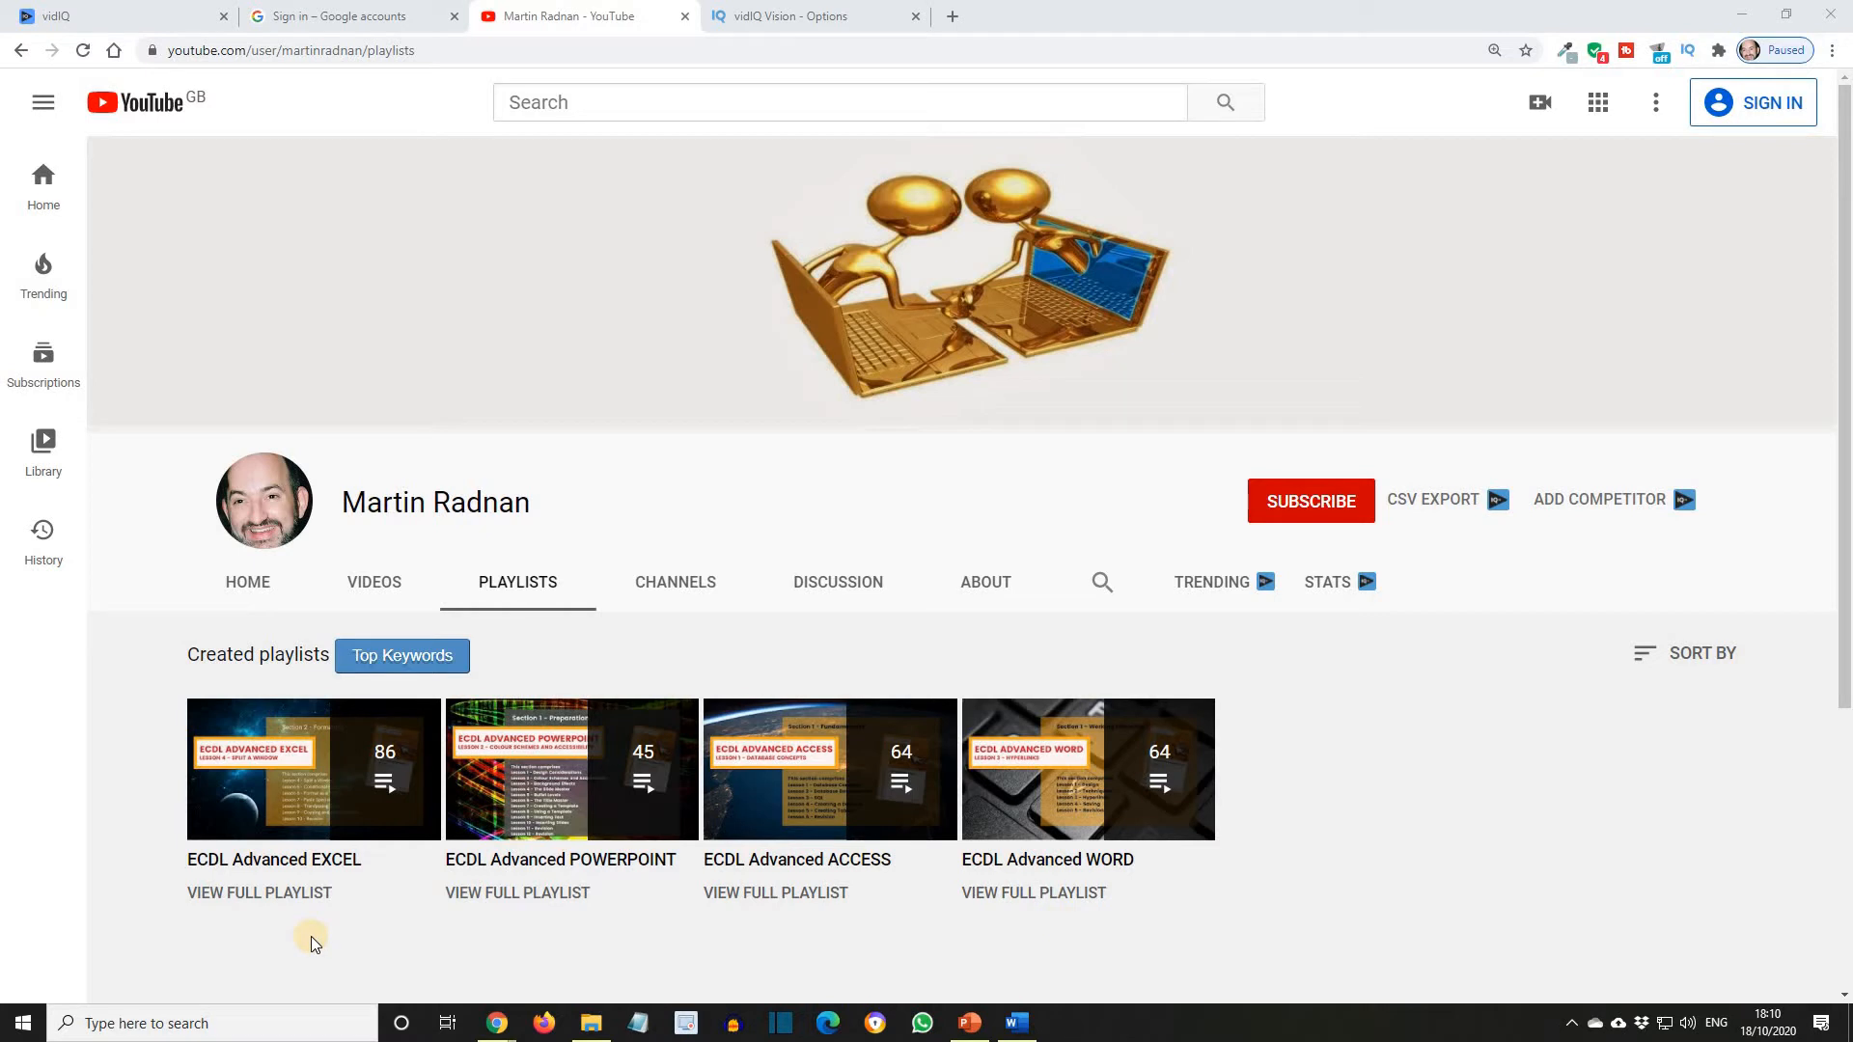
mouse_move(553, 944)
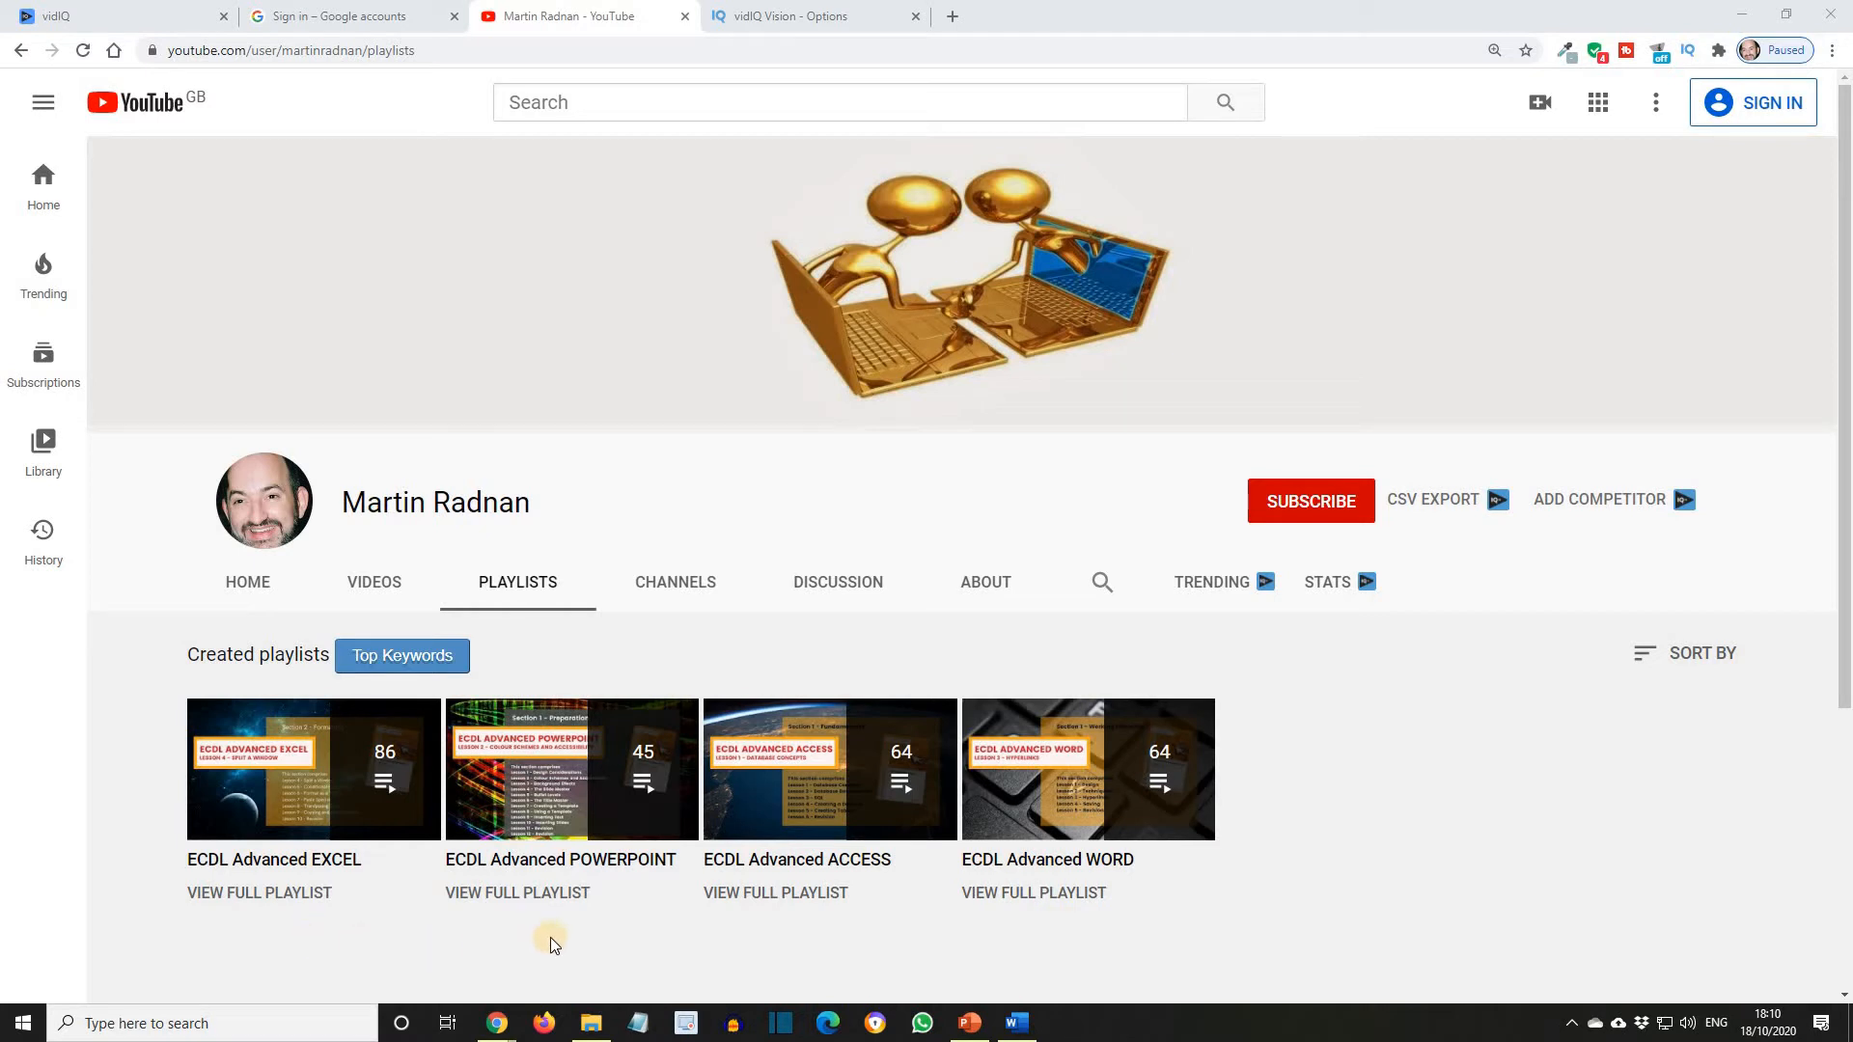
mouse_move(795, 939)
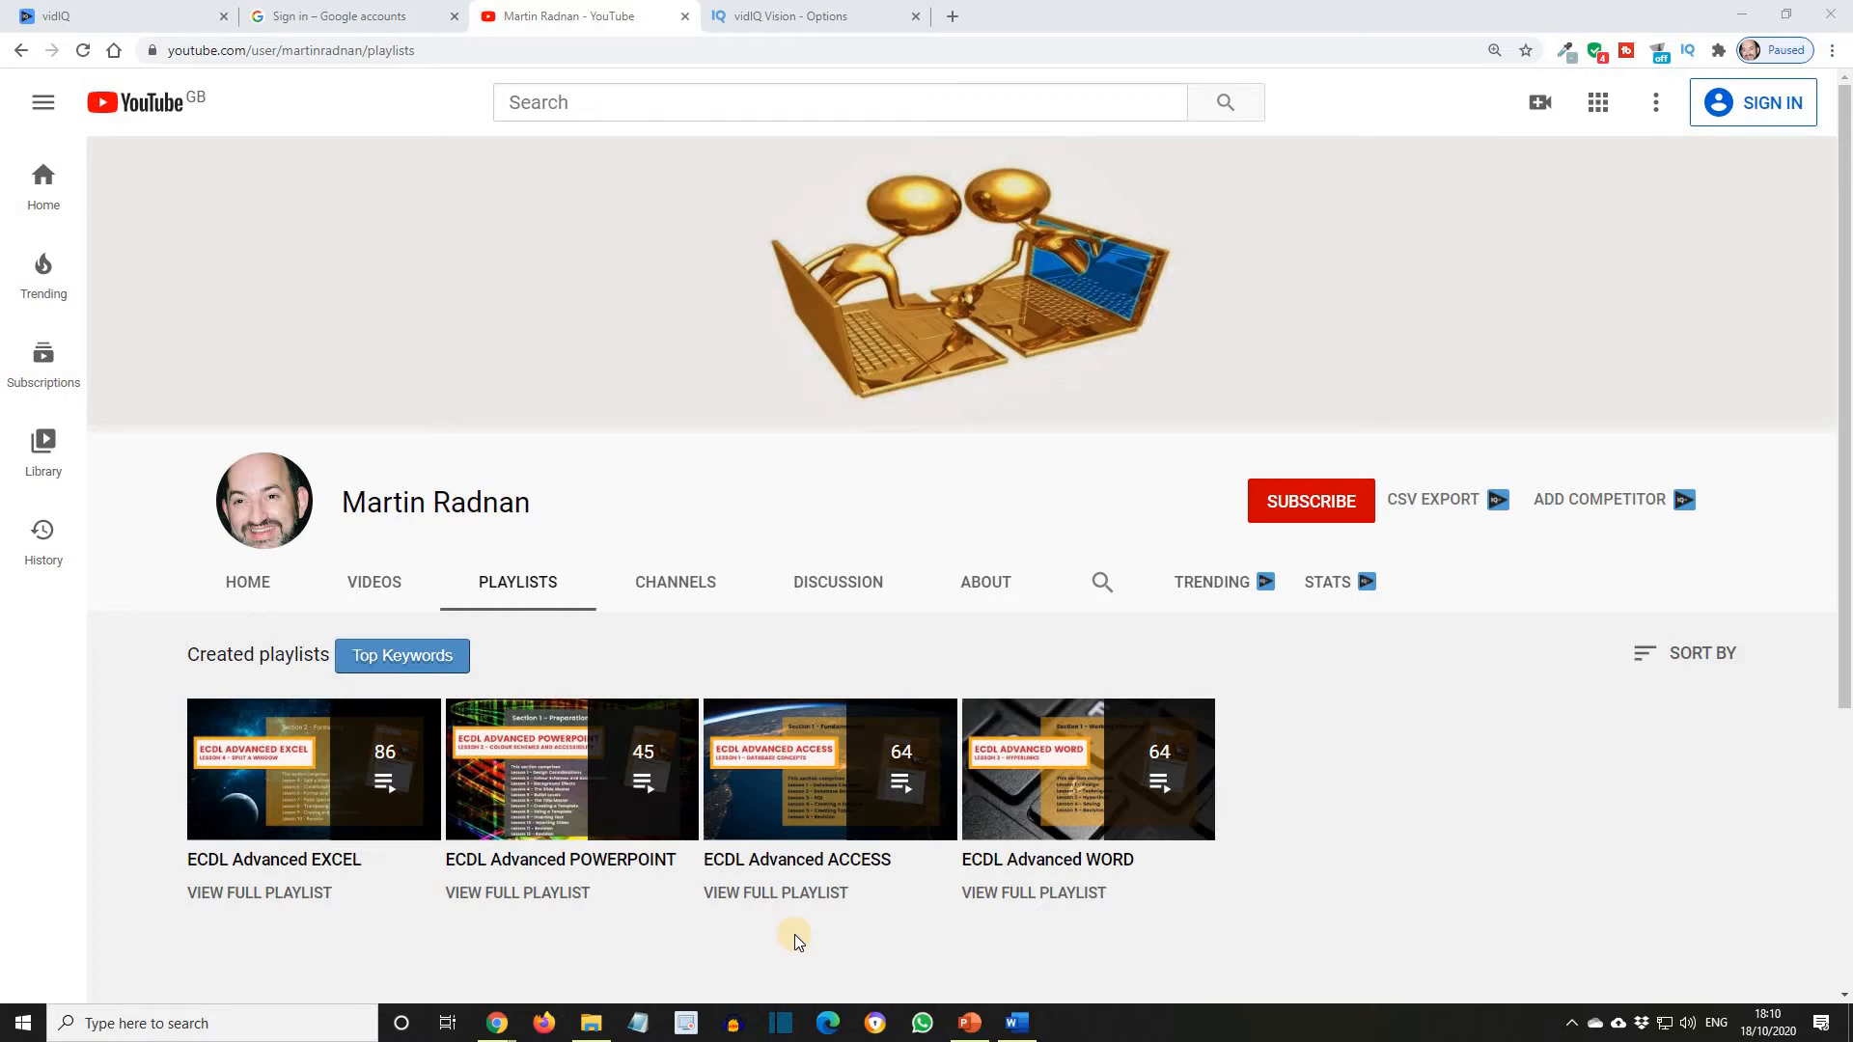
mouse_move(816, 973)
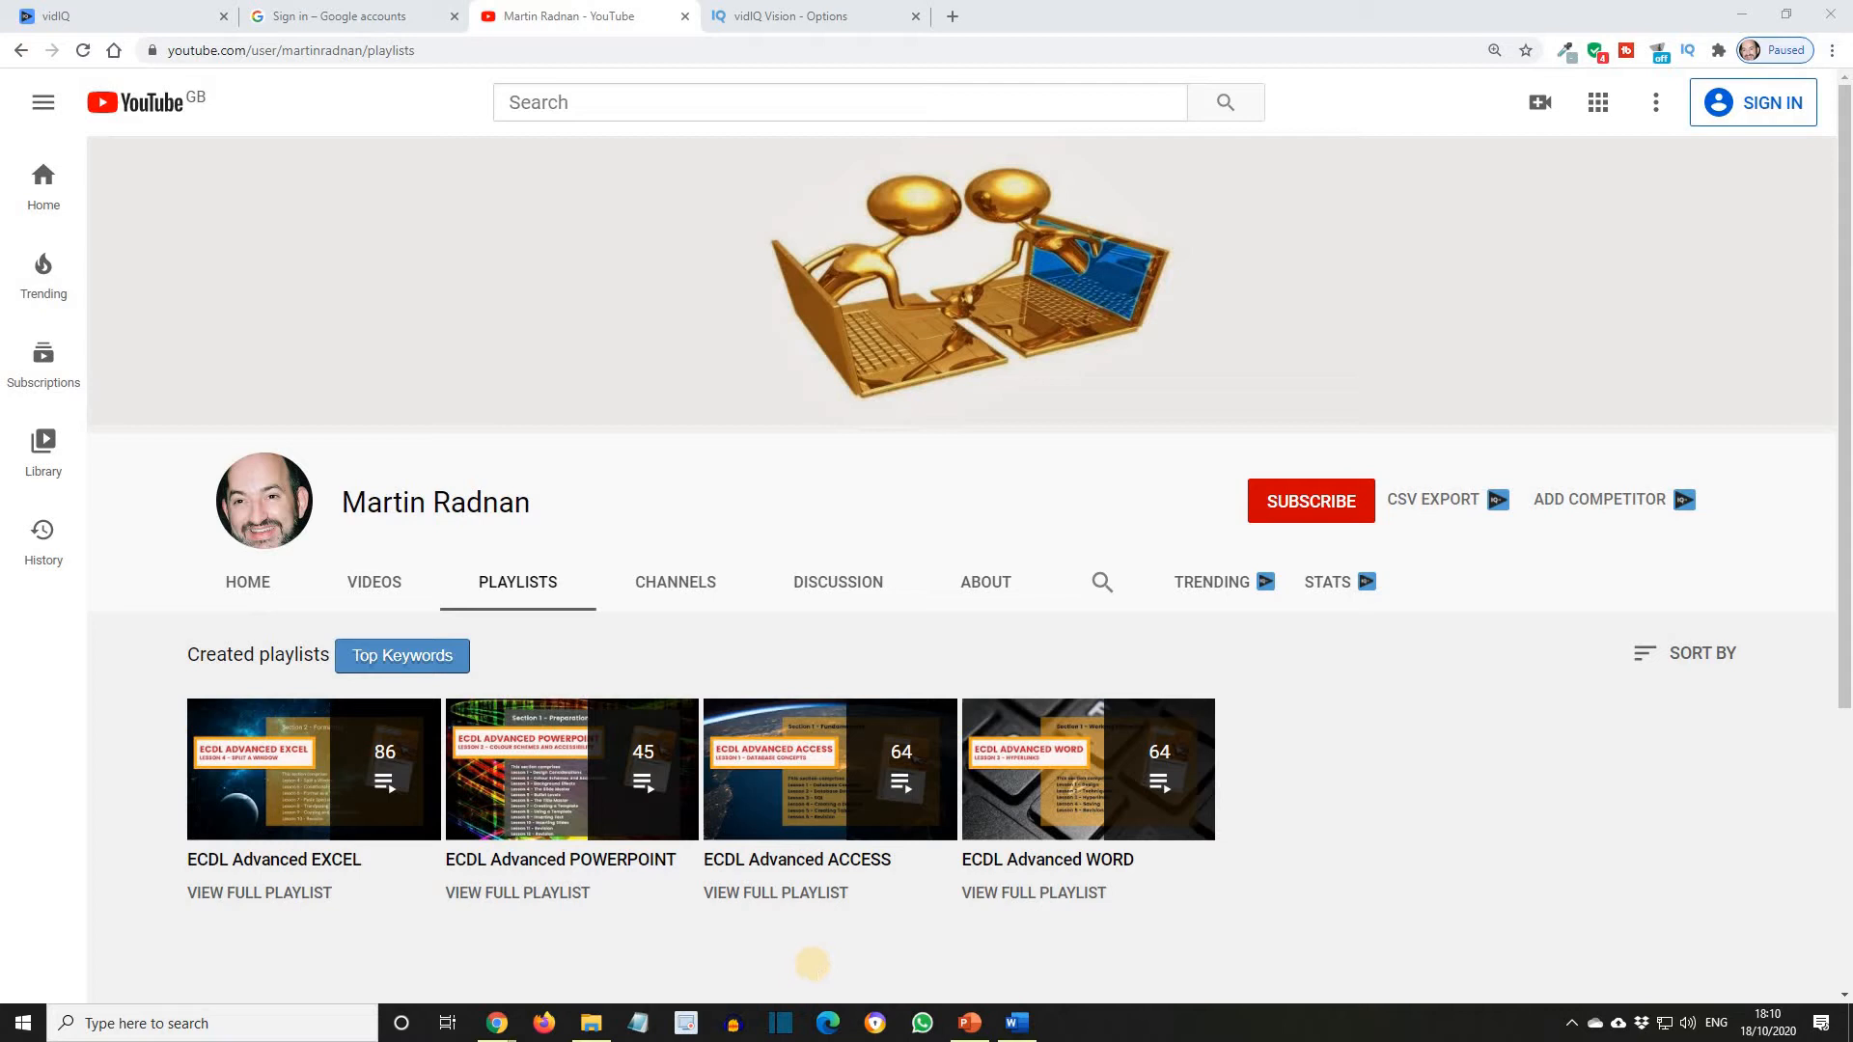
mouse_move(815, 970)
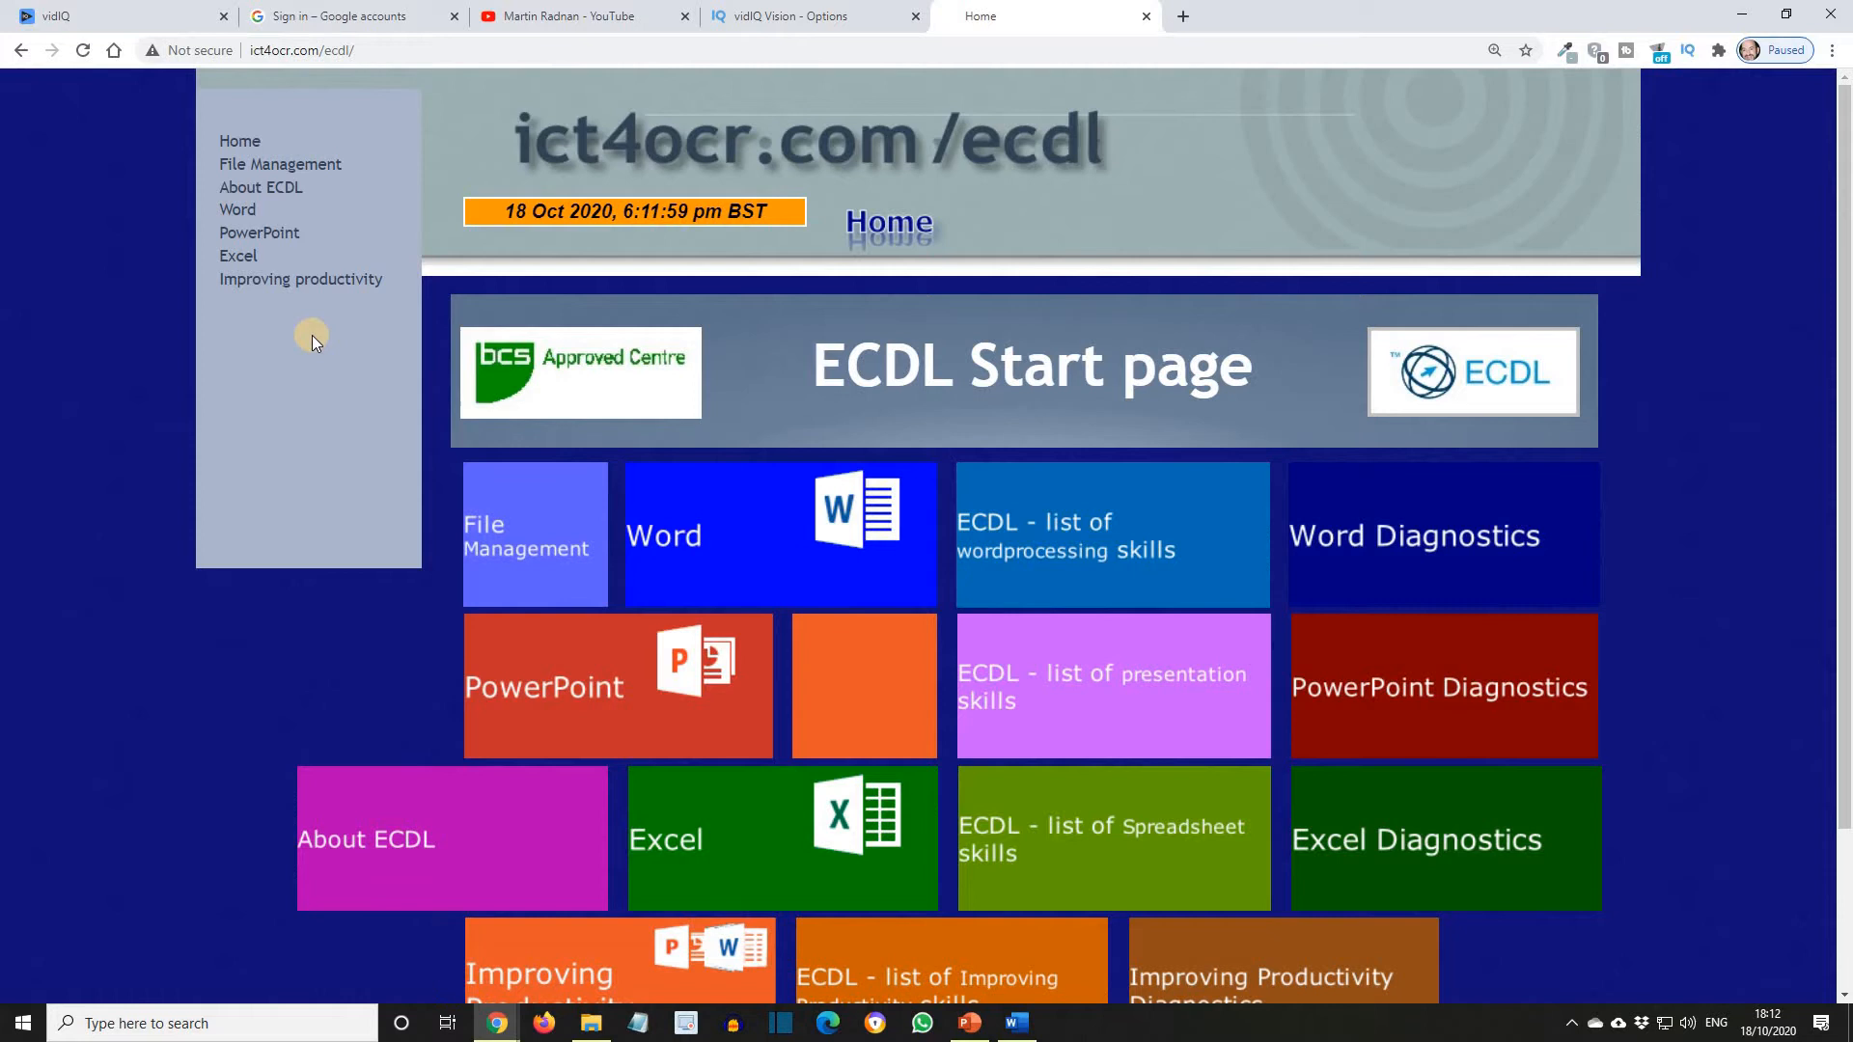
mouse_move(368, 201)
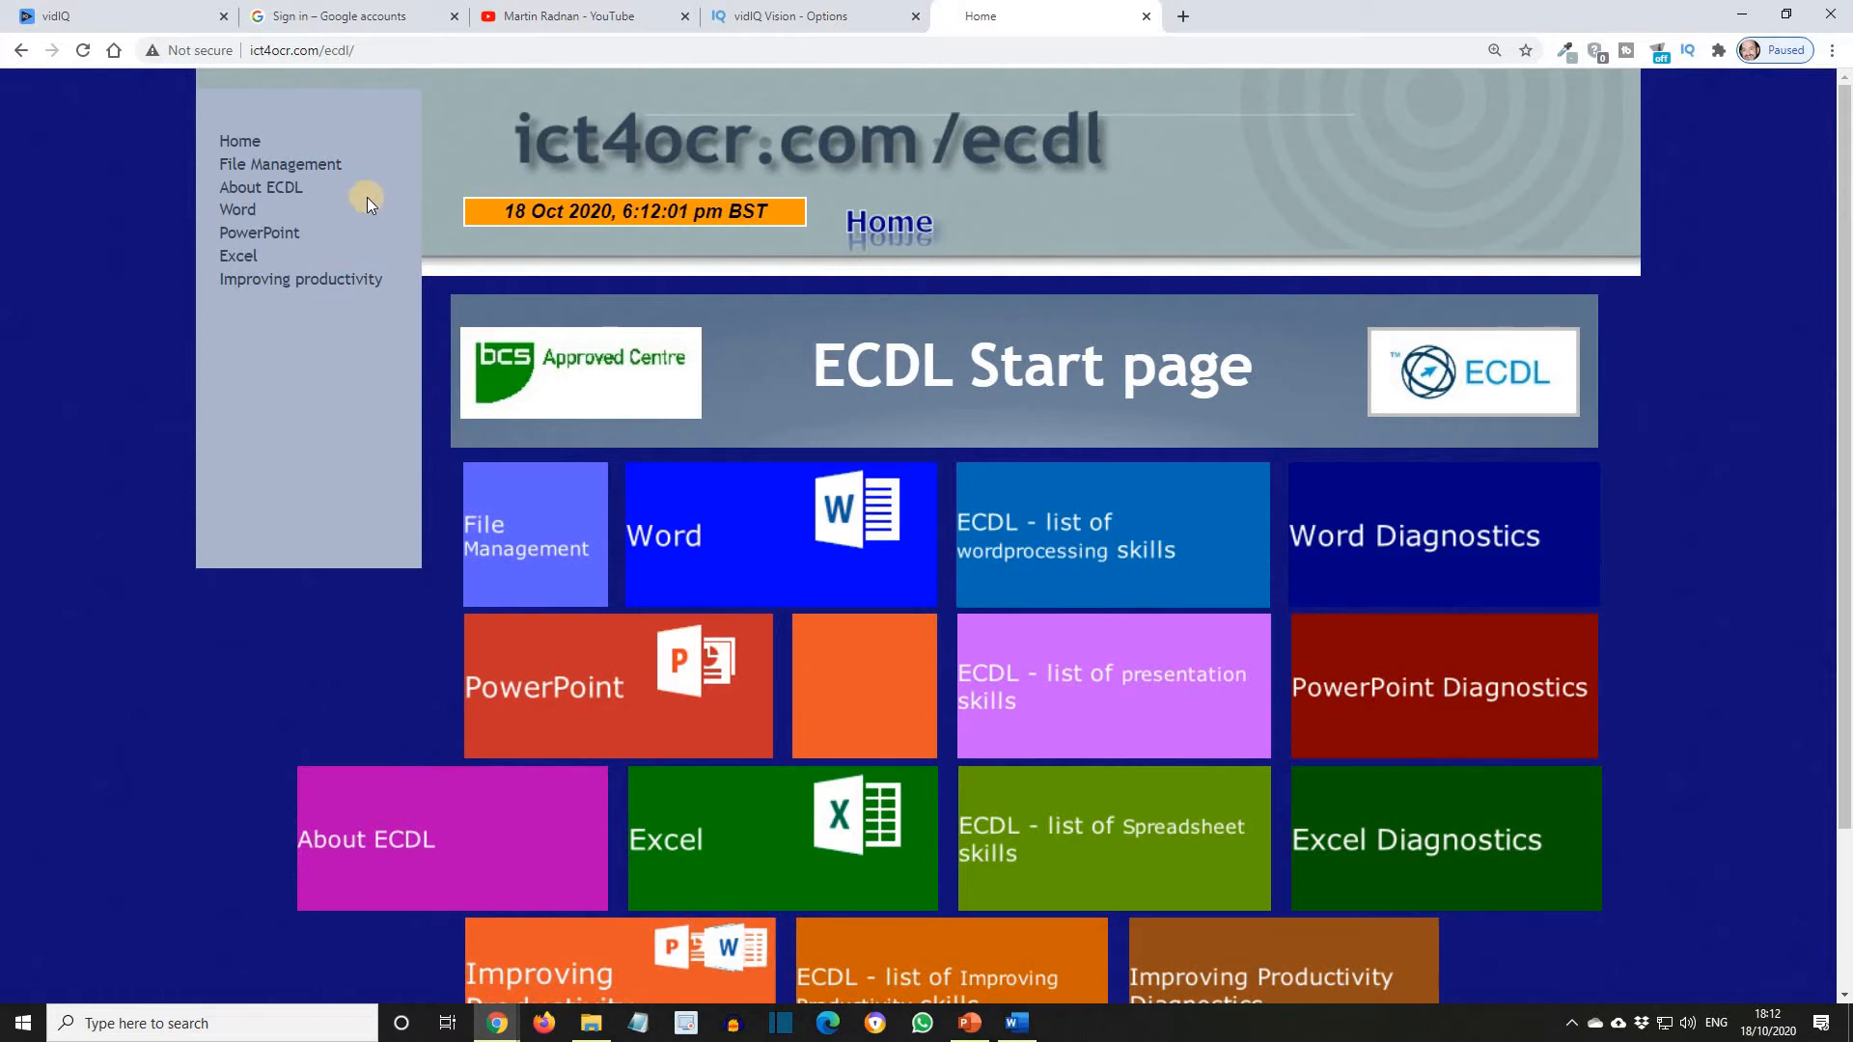
mouse_move(752, 185)
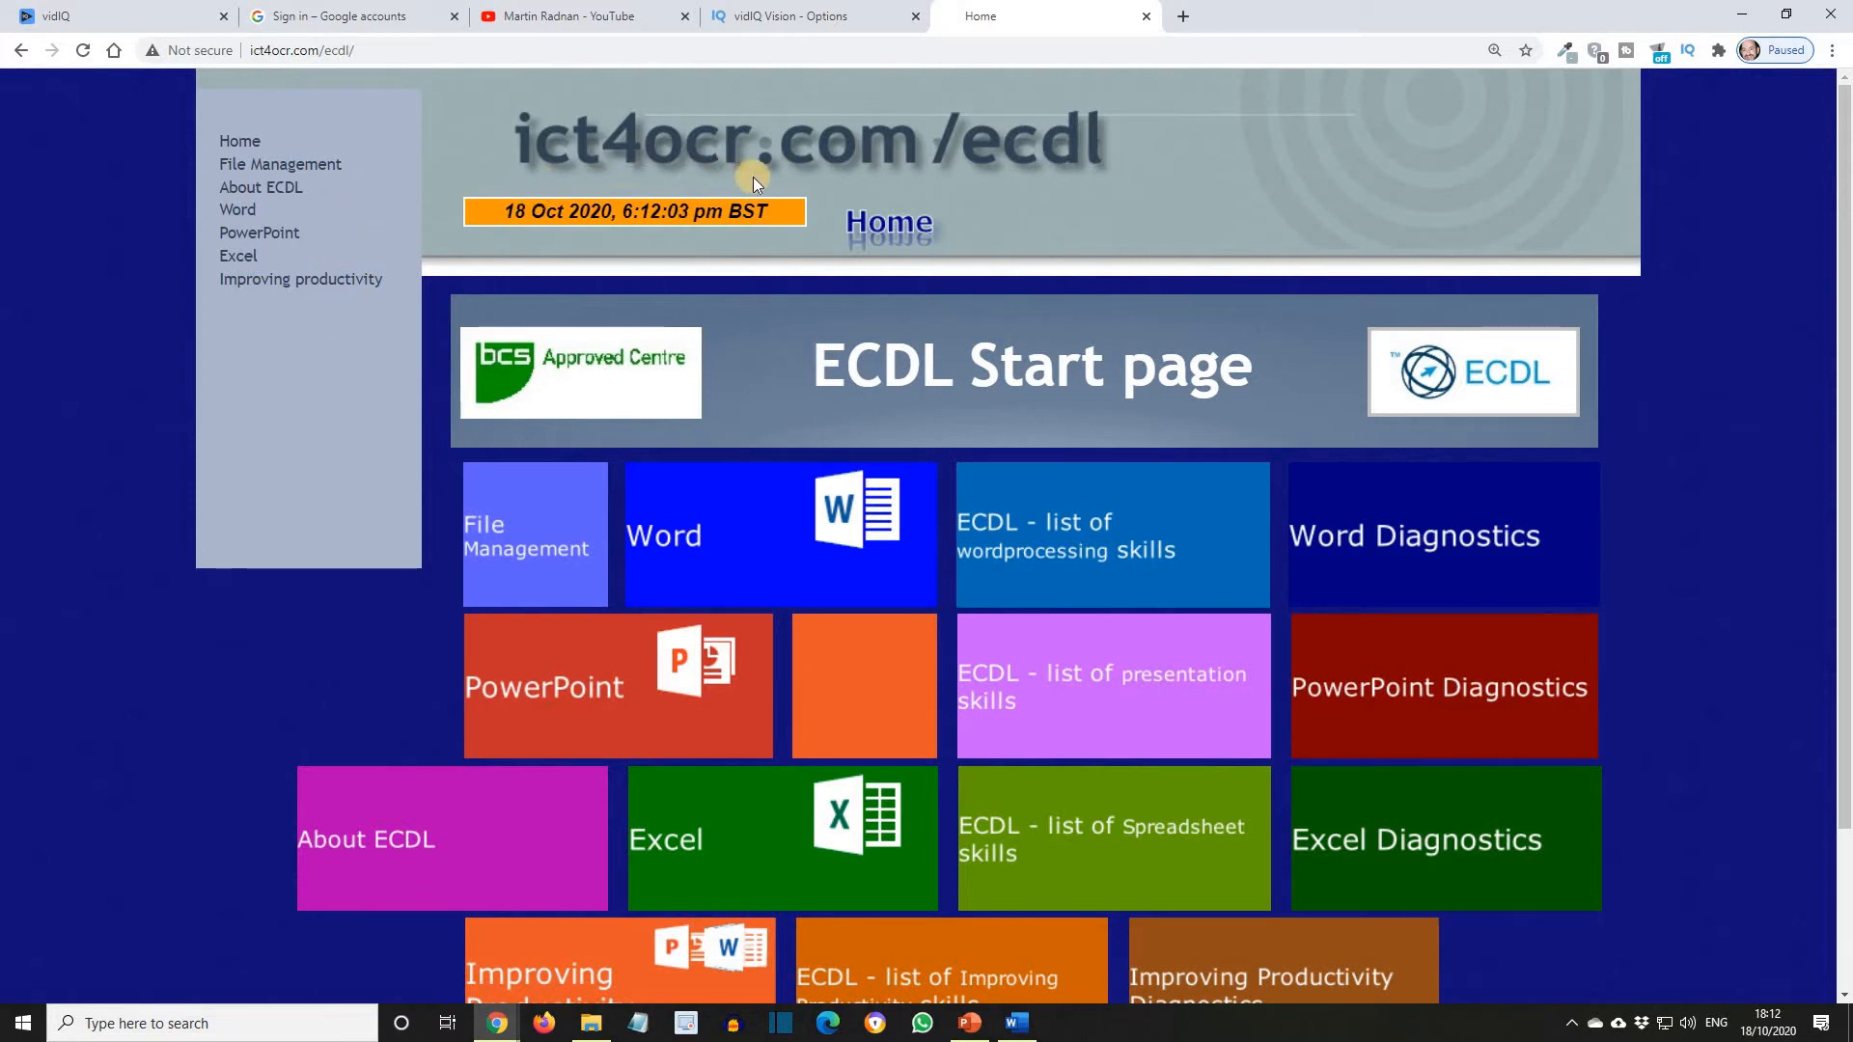
mouse_move(990, 183)
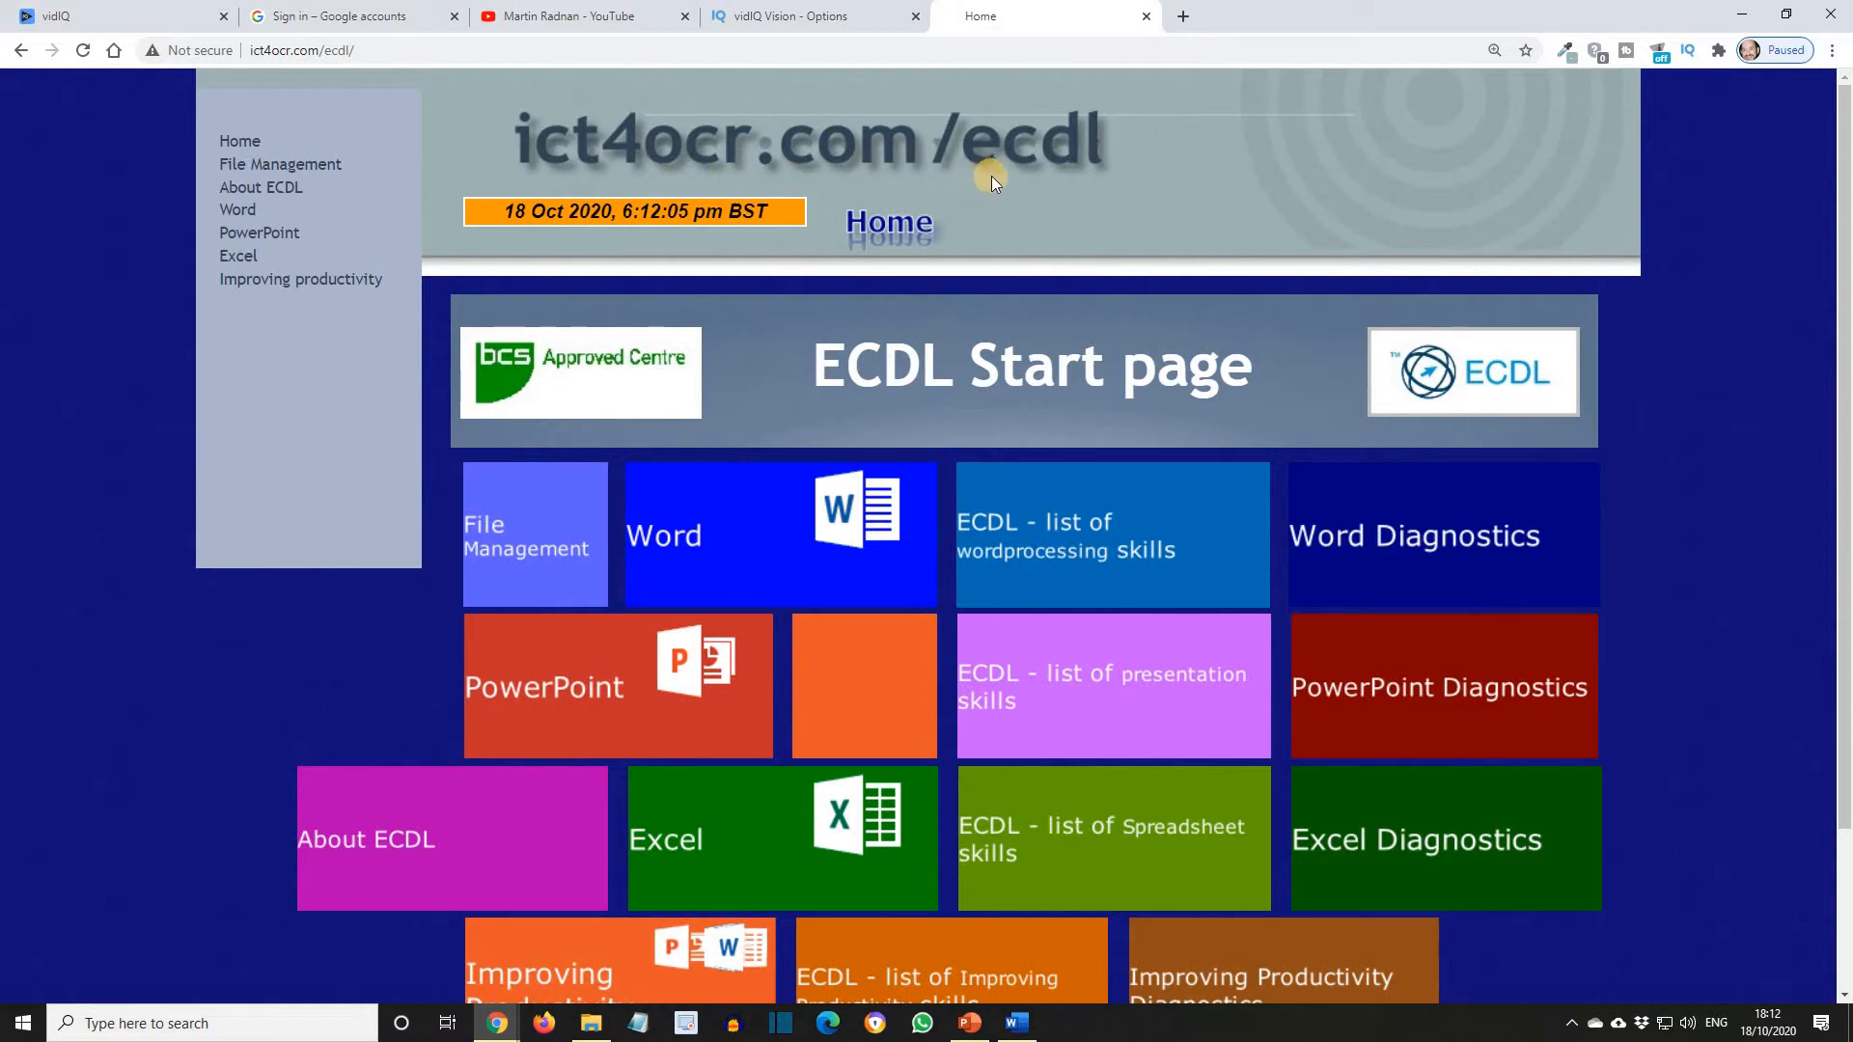
mouse_move(1081, 179)
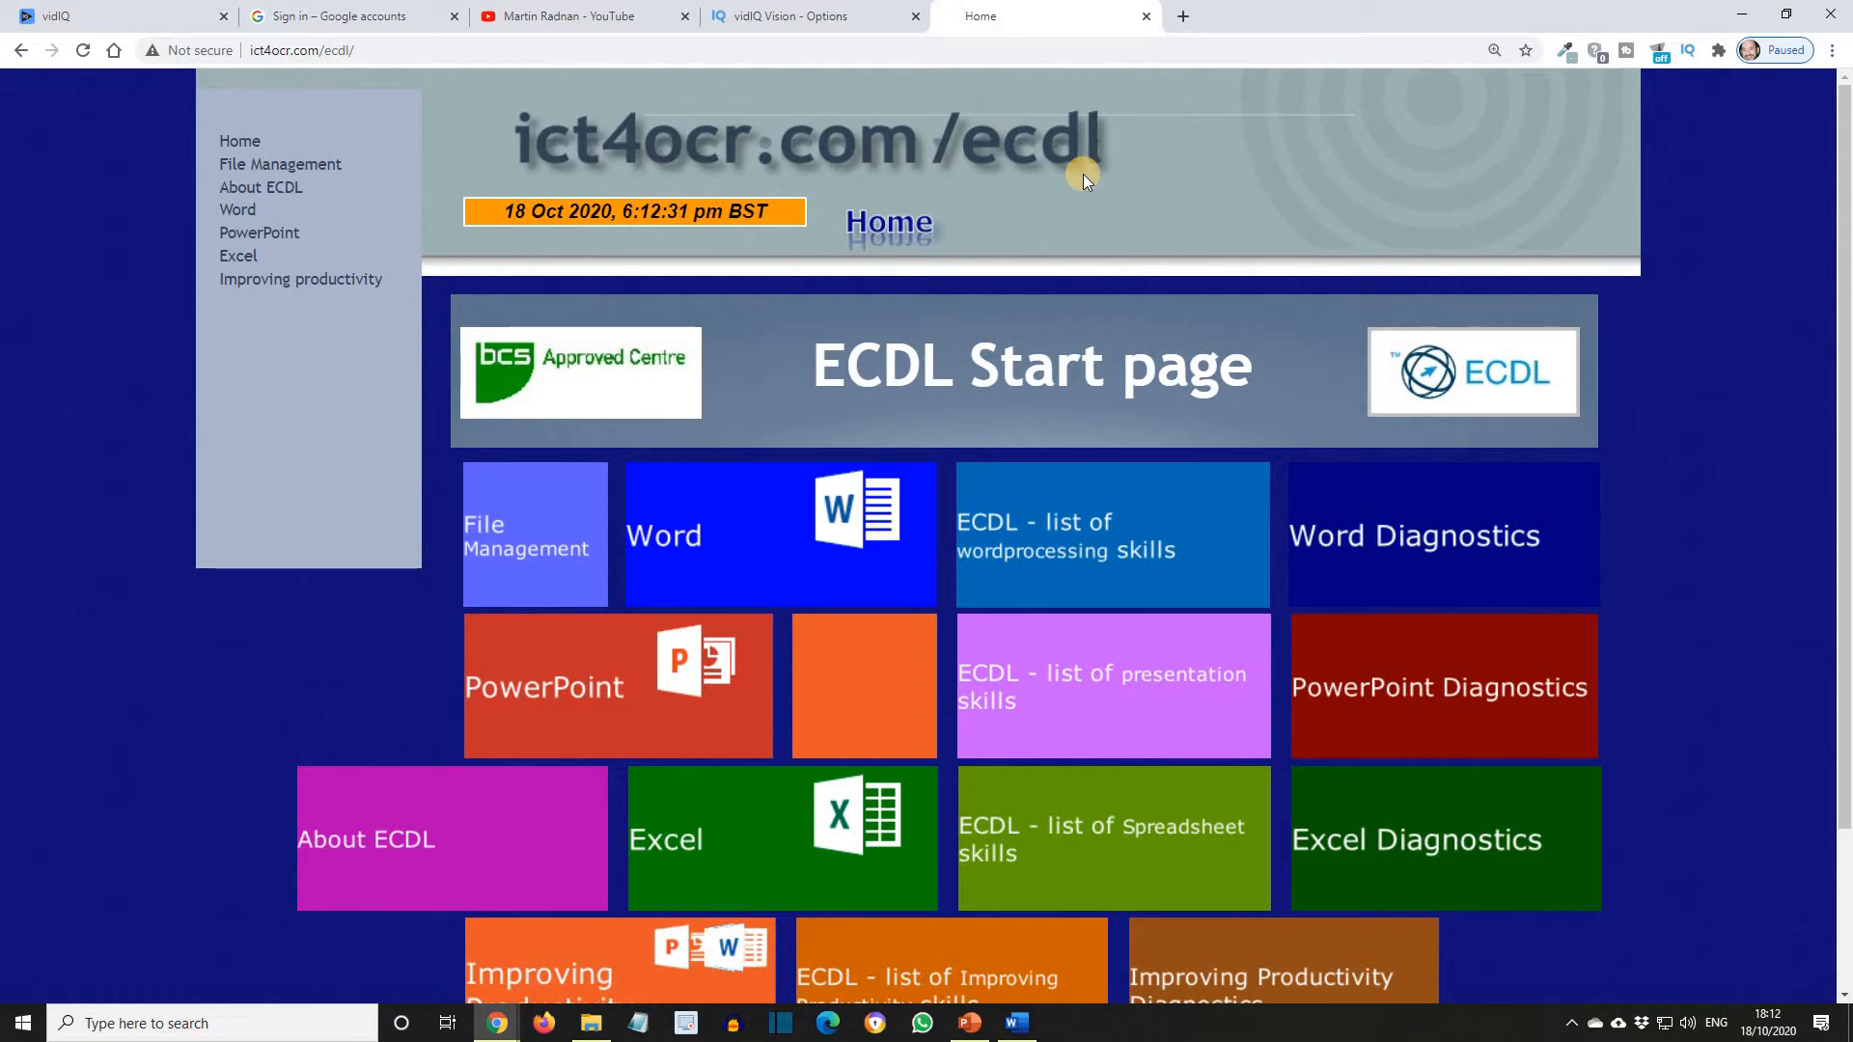
mouse_move(172, 427)
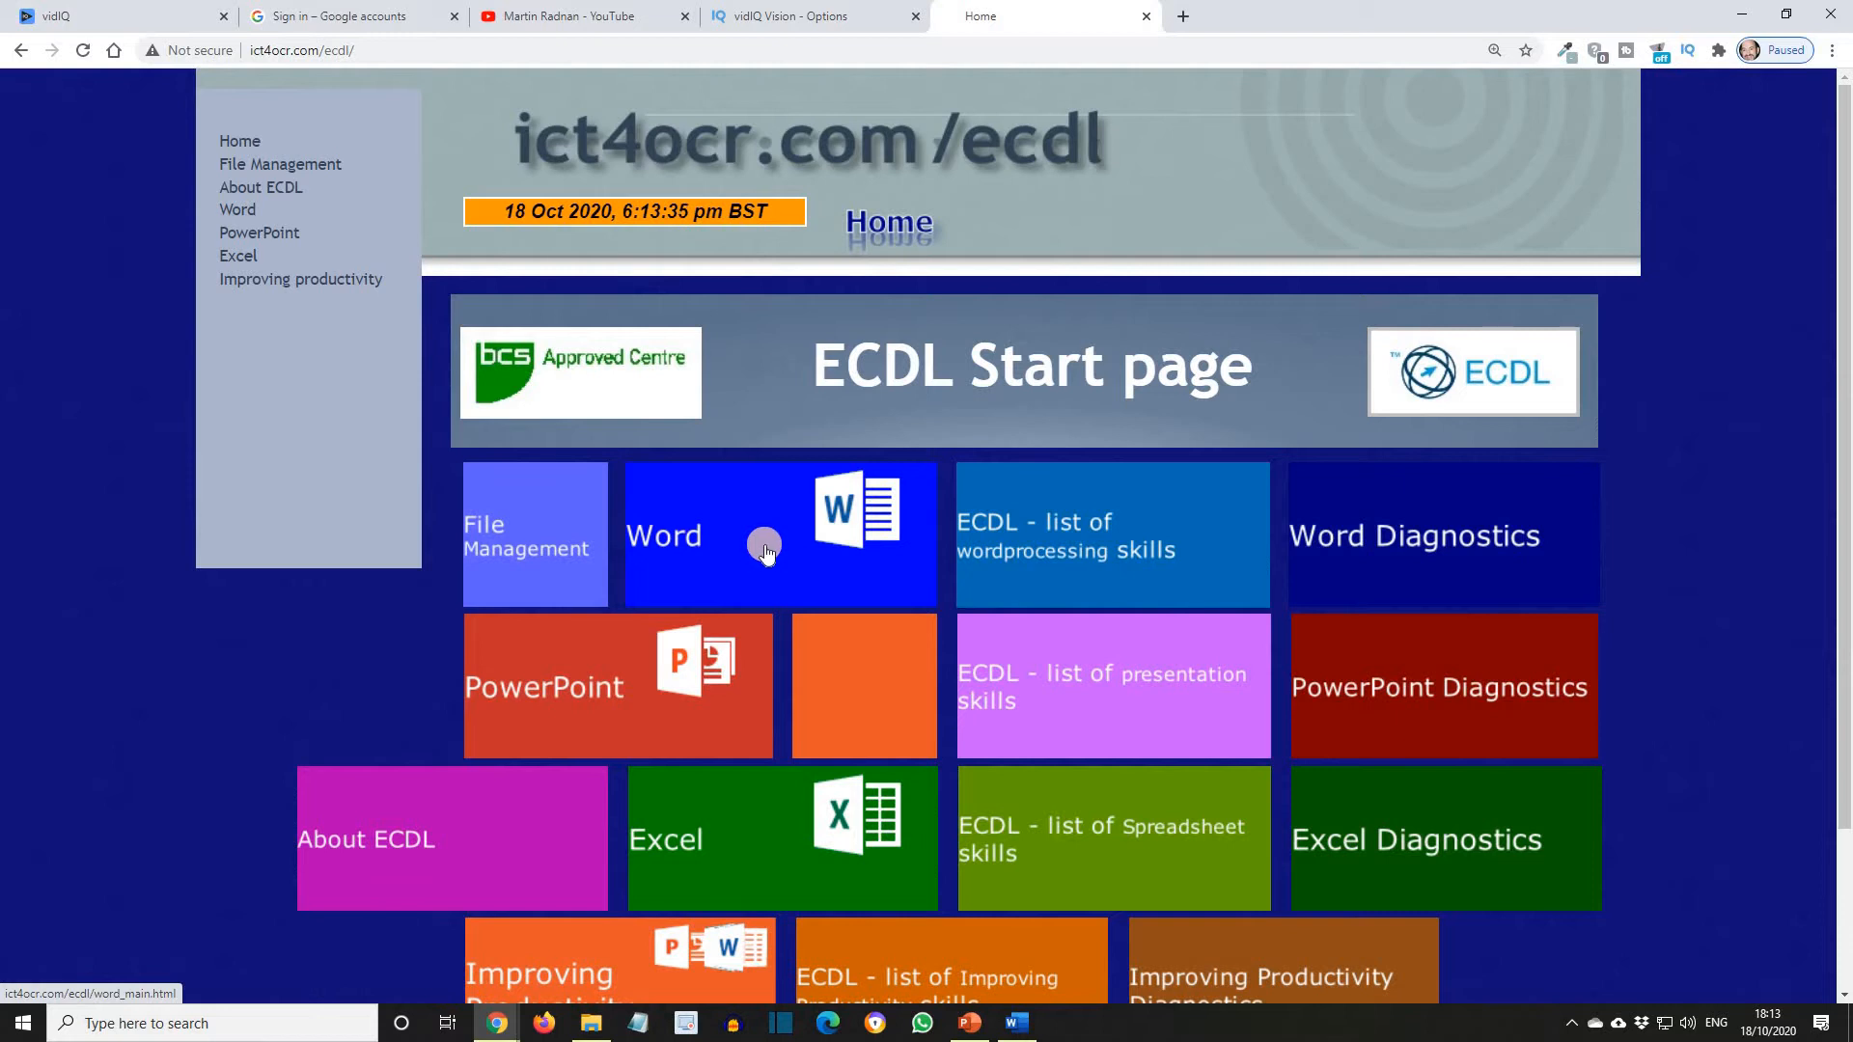
Step: Open Word Lesson 8 Wedding Letter and scroll down to its mail merge tasks
click(769, 534)
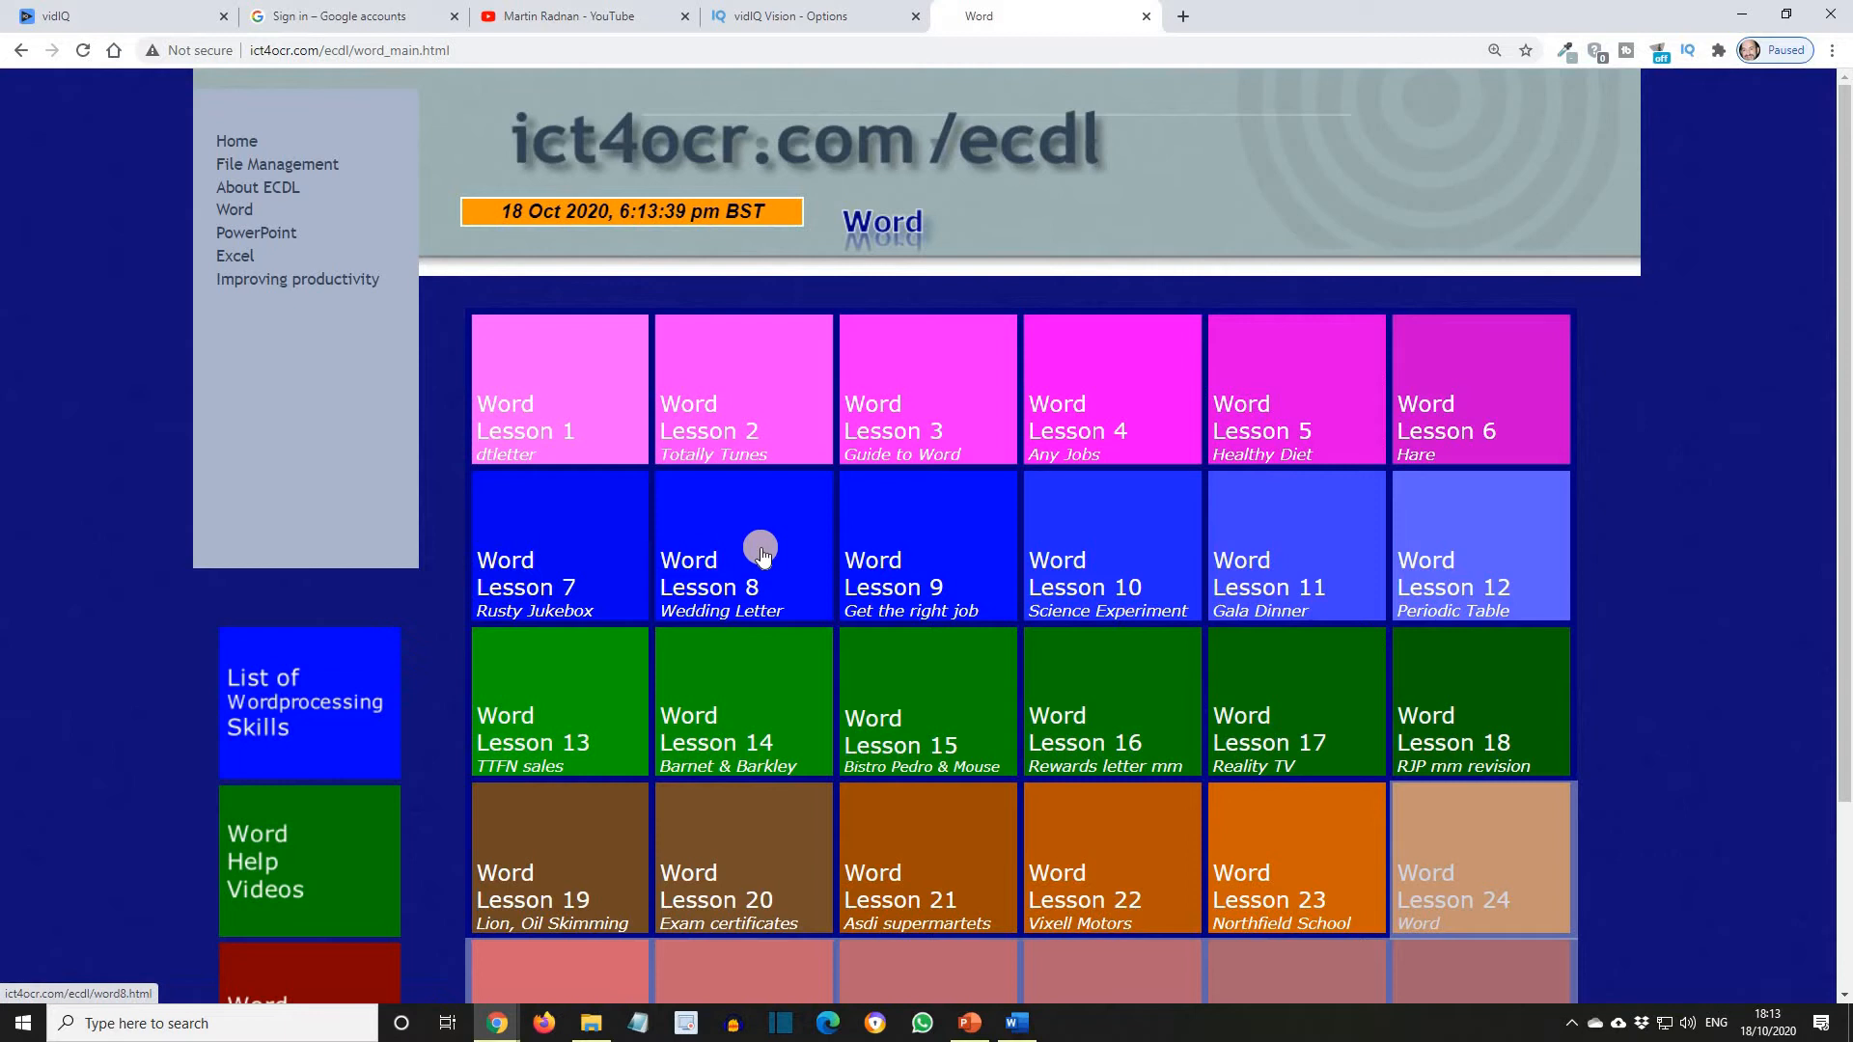
click(744, 547)
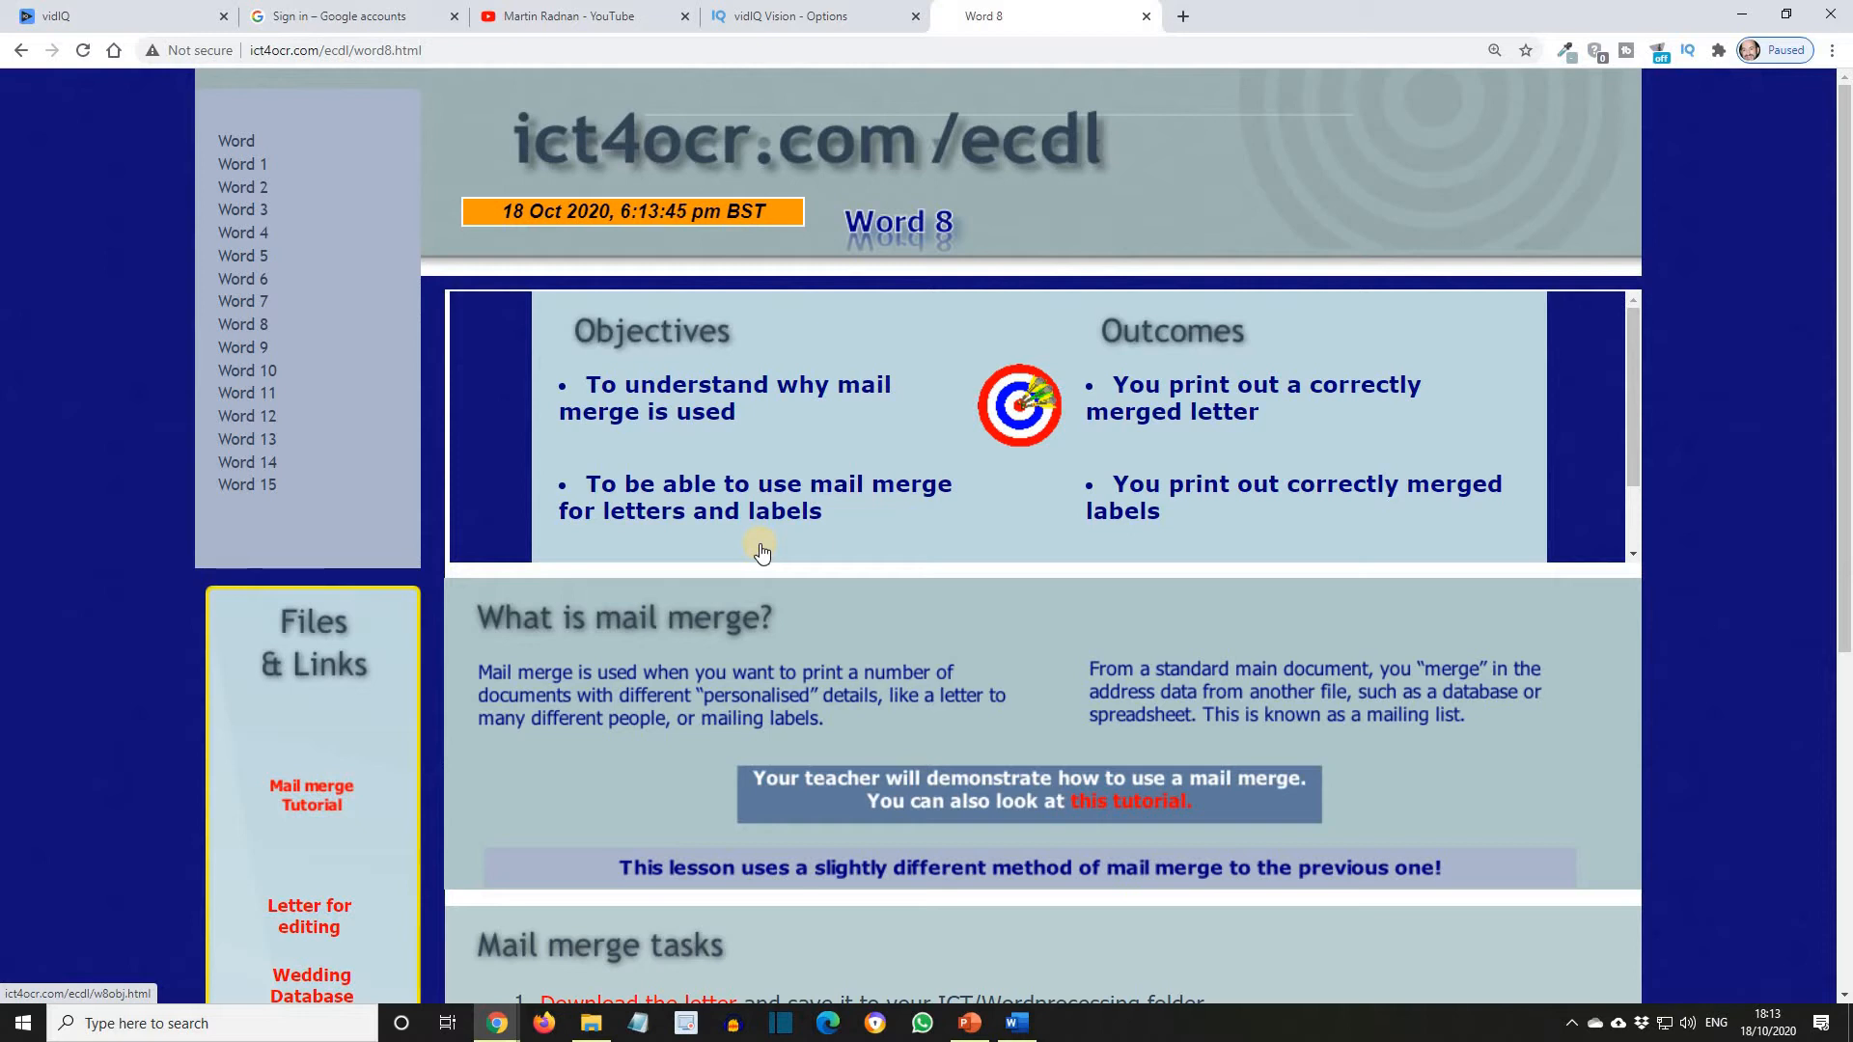
mouse_move(607, 475)
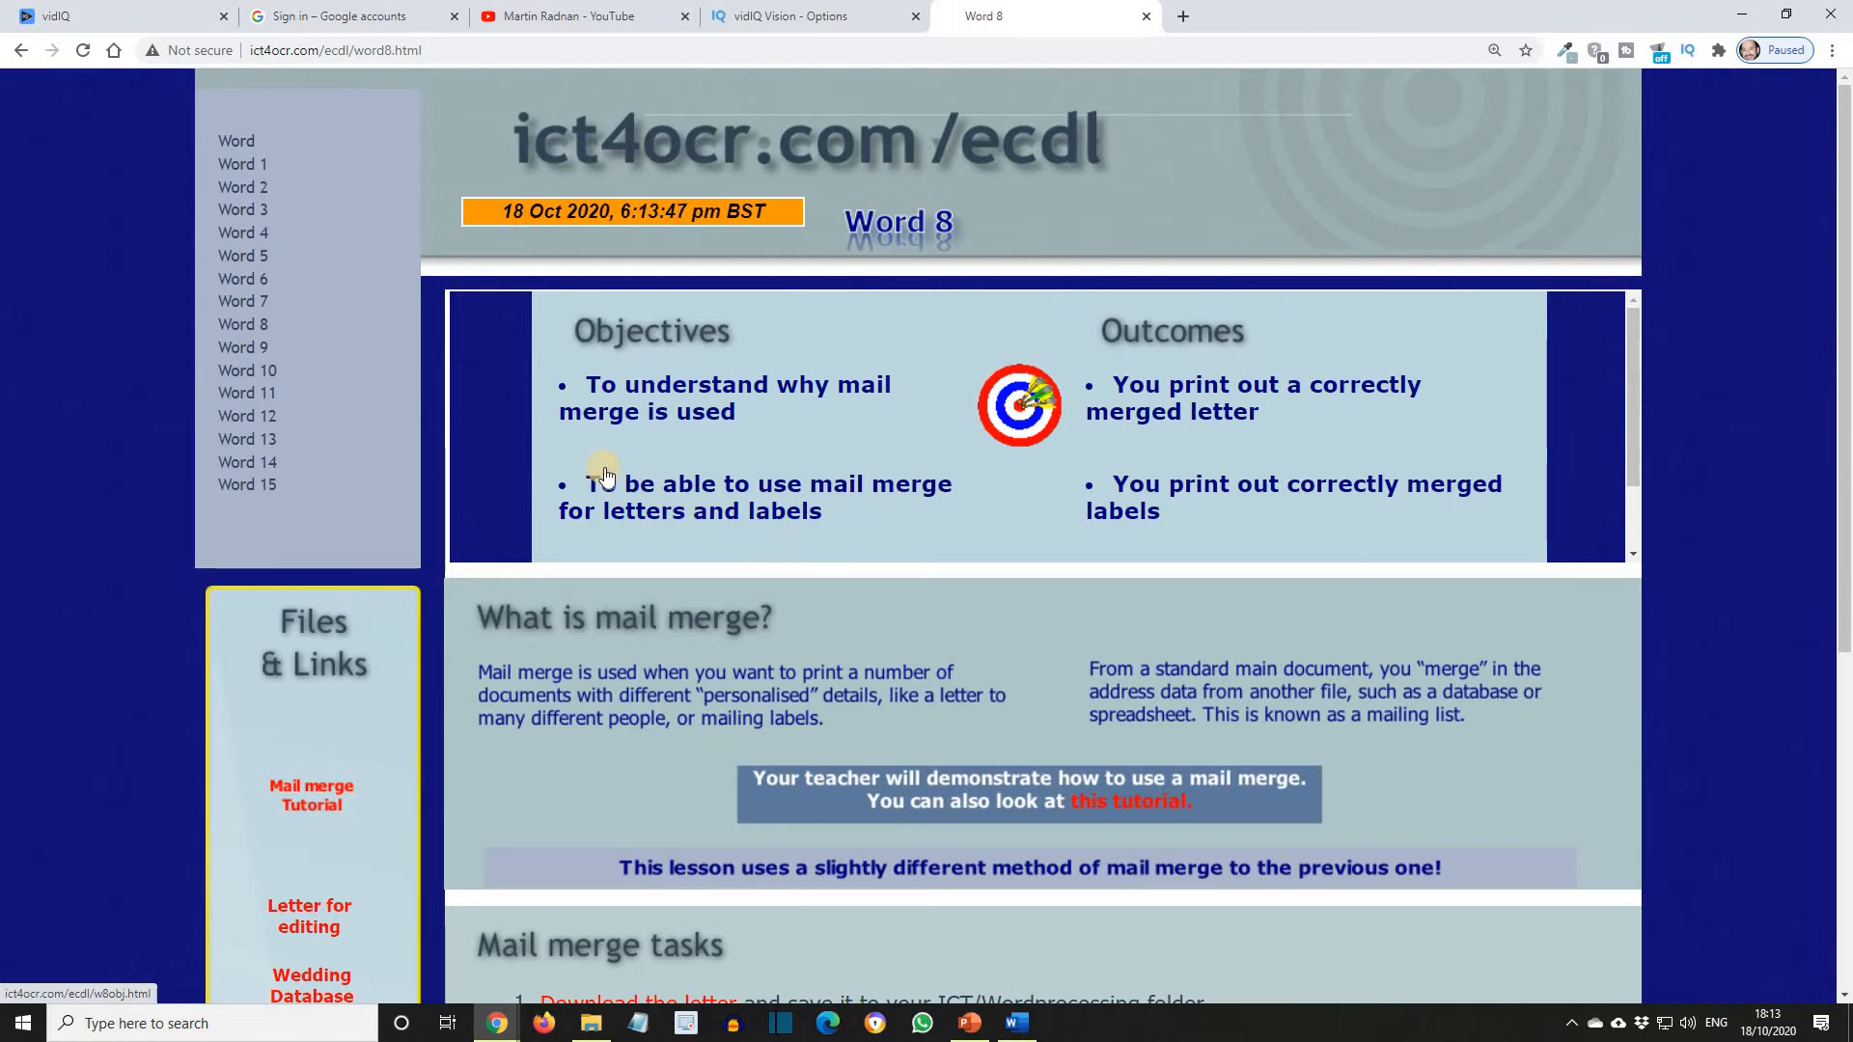
mouse_move(626, 470)
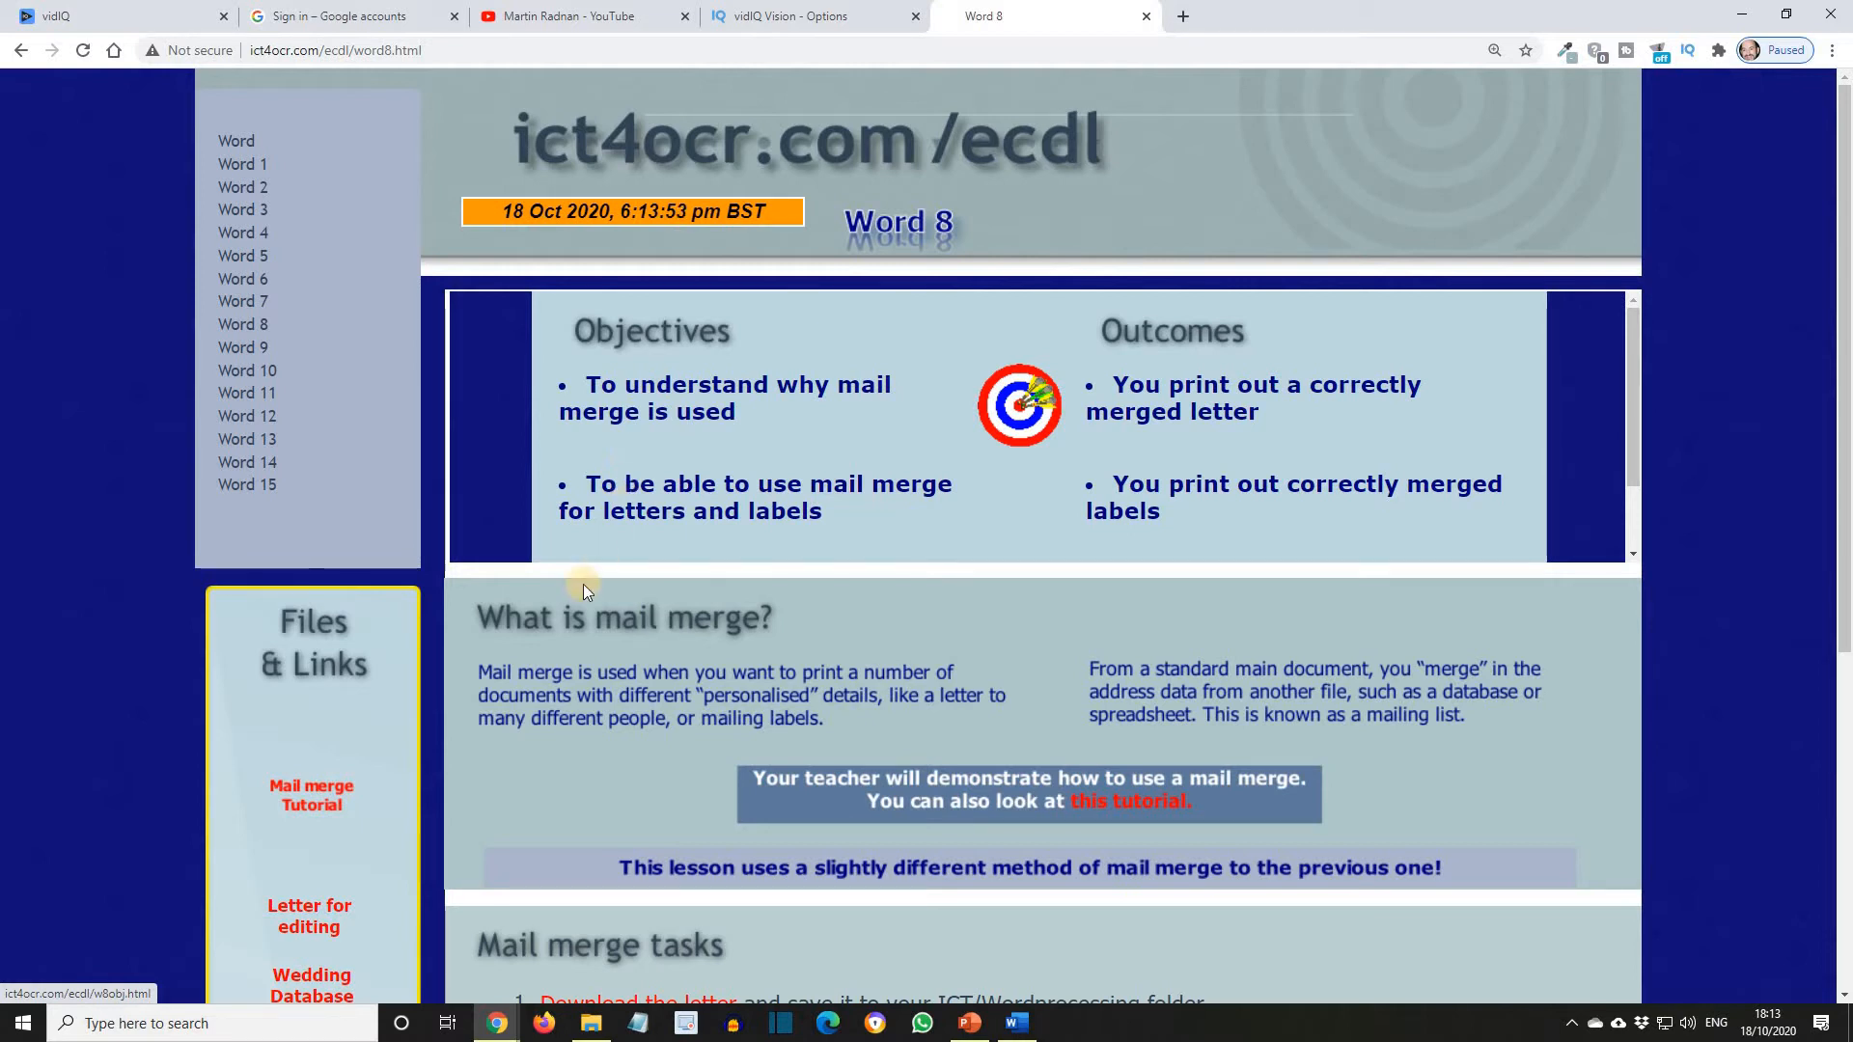
scroll(down, 3)
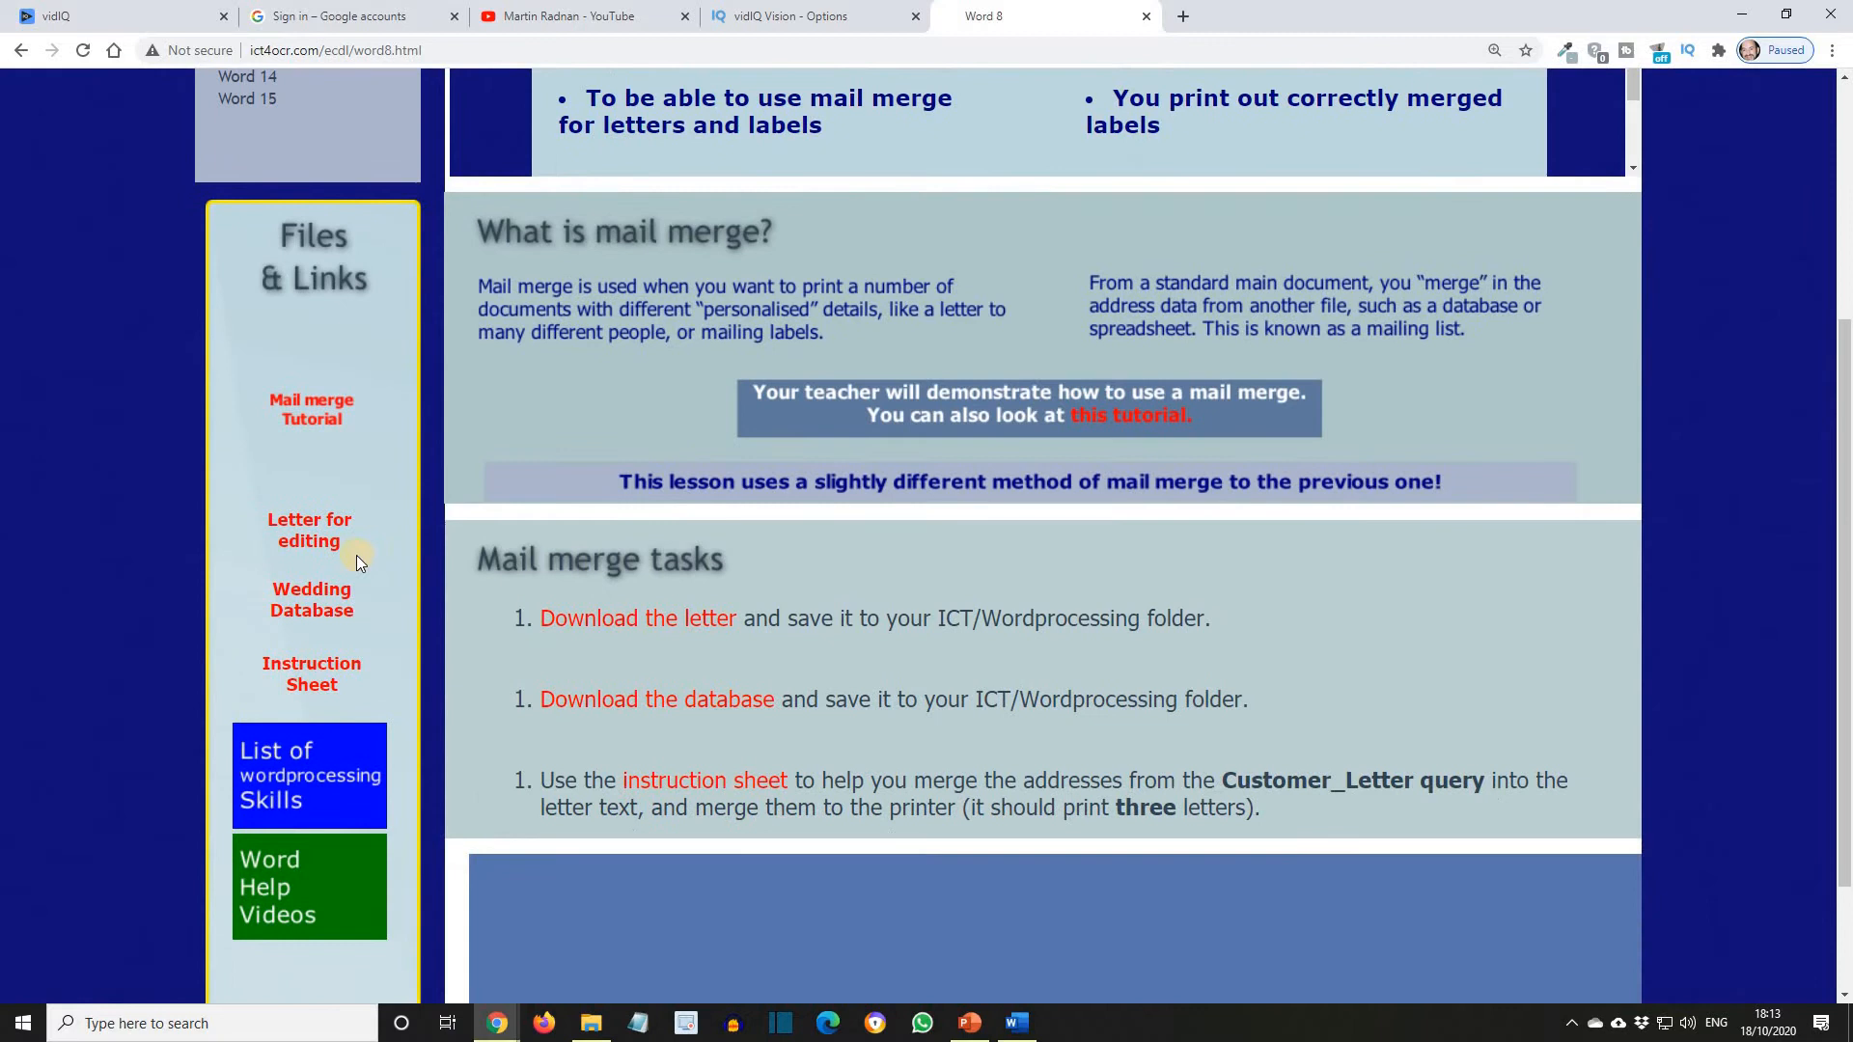
mouse_move(363, 547)
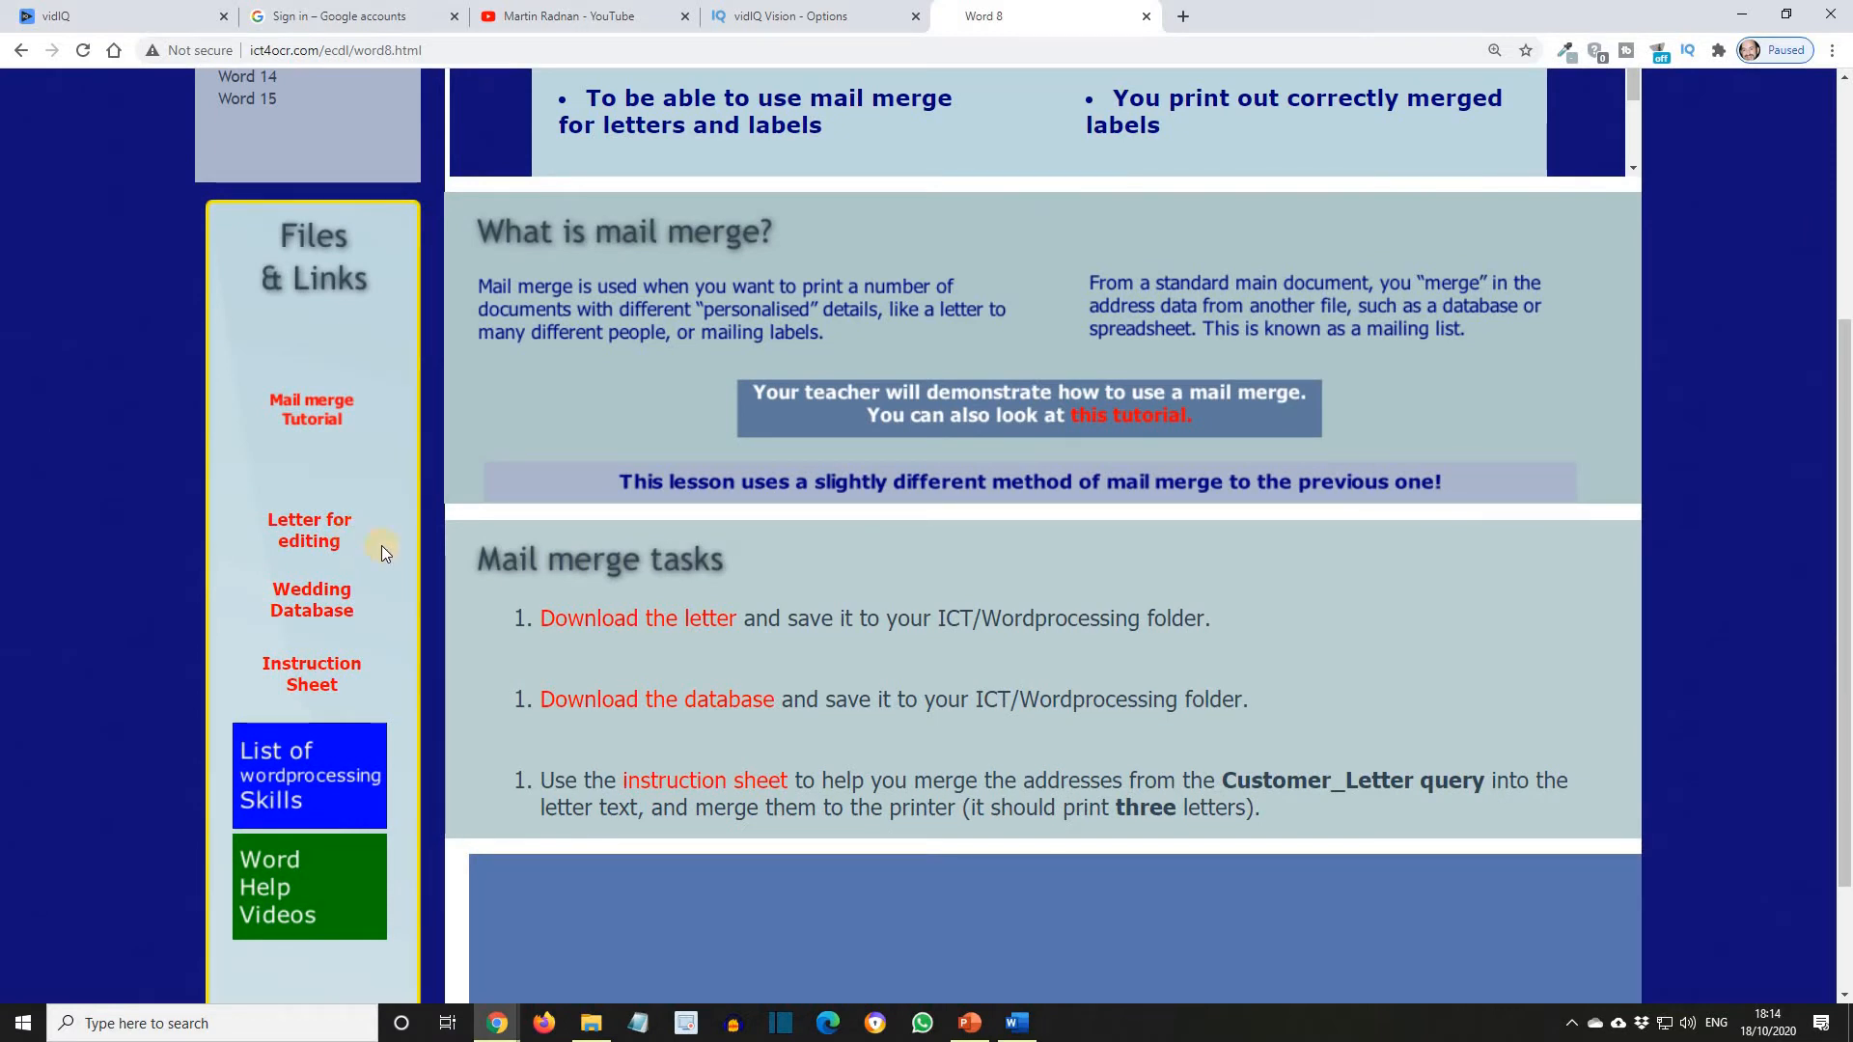
mouse_move(606, 625)
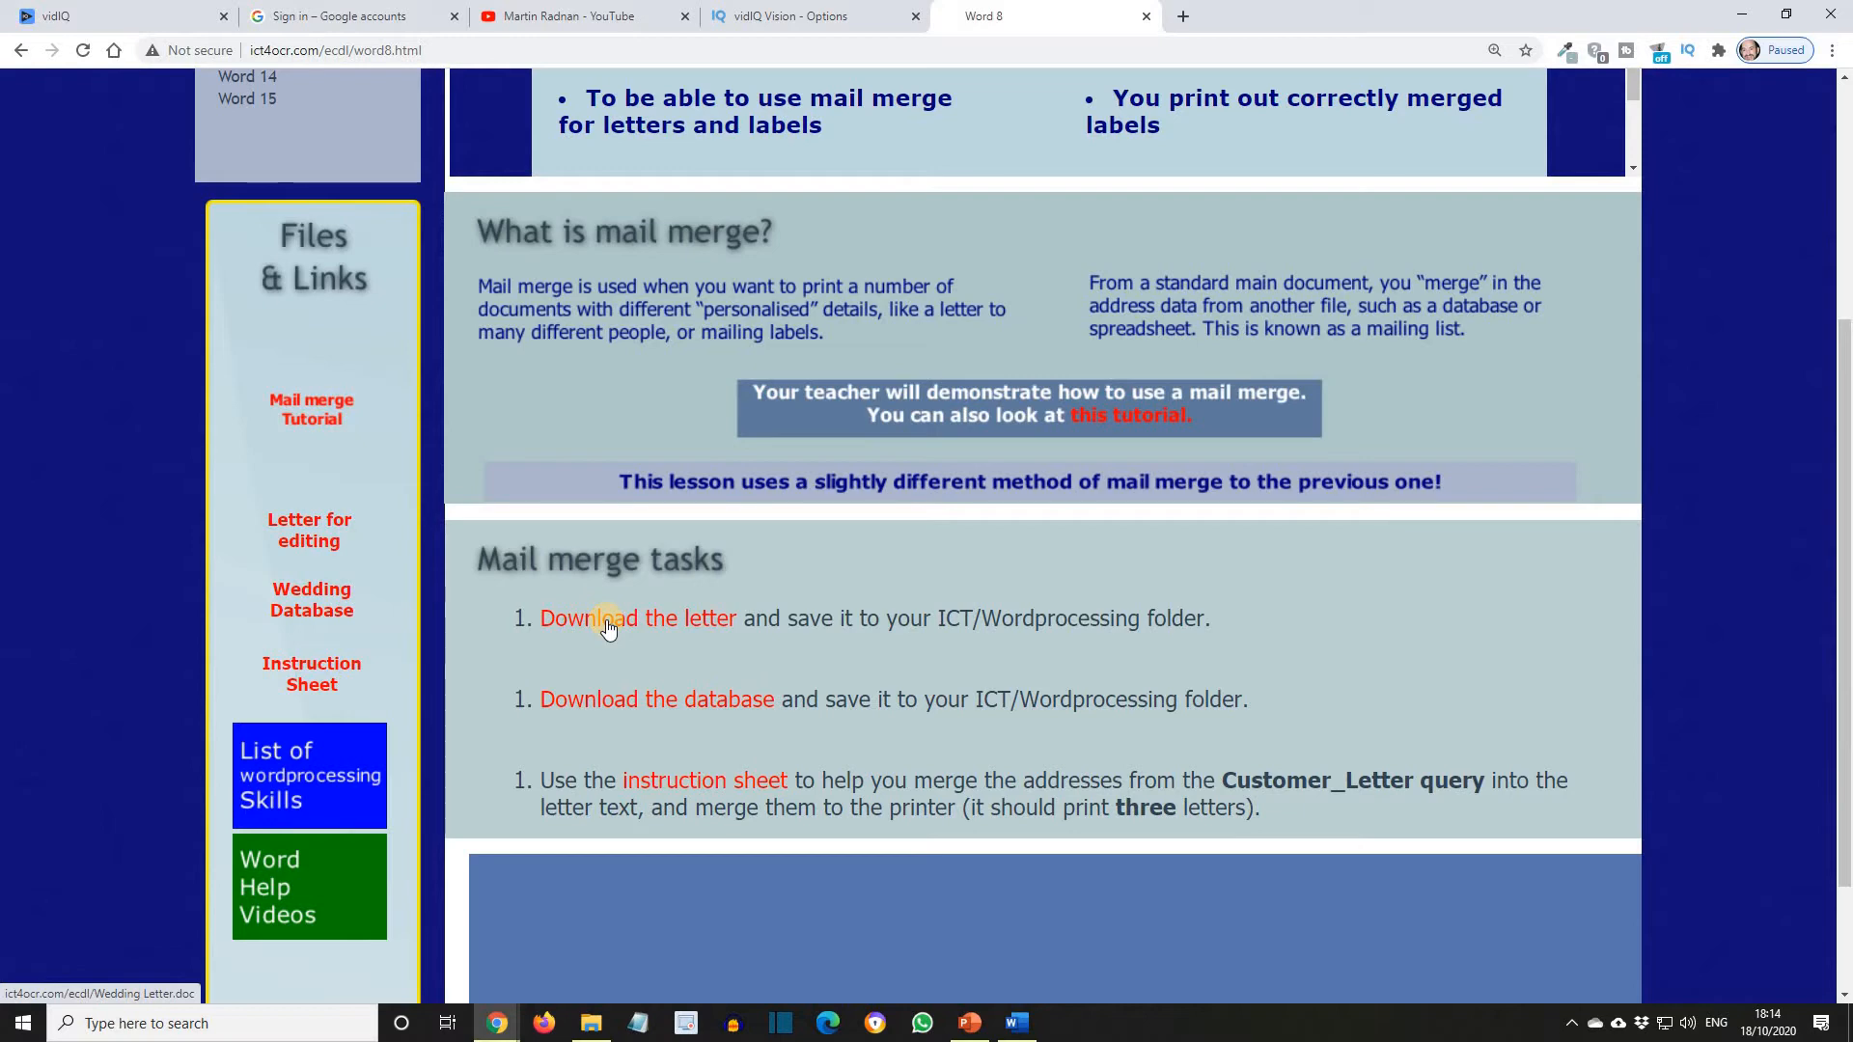
Step: Open the wedding letter in Word and the Wedding friends table in Access
click(609, 618)
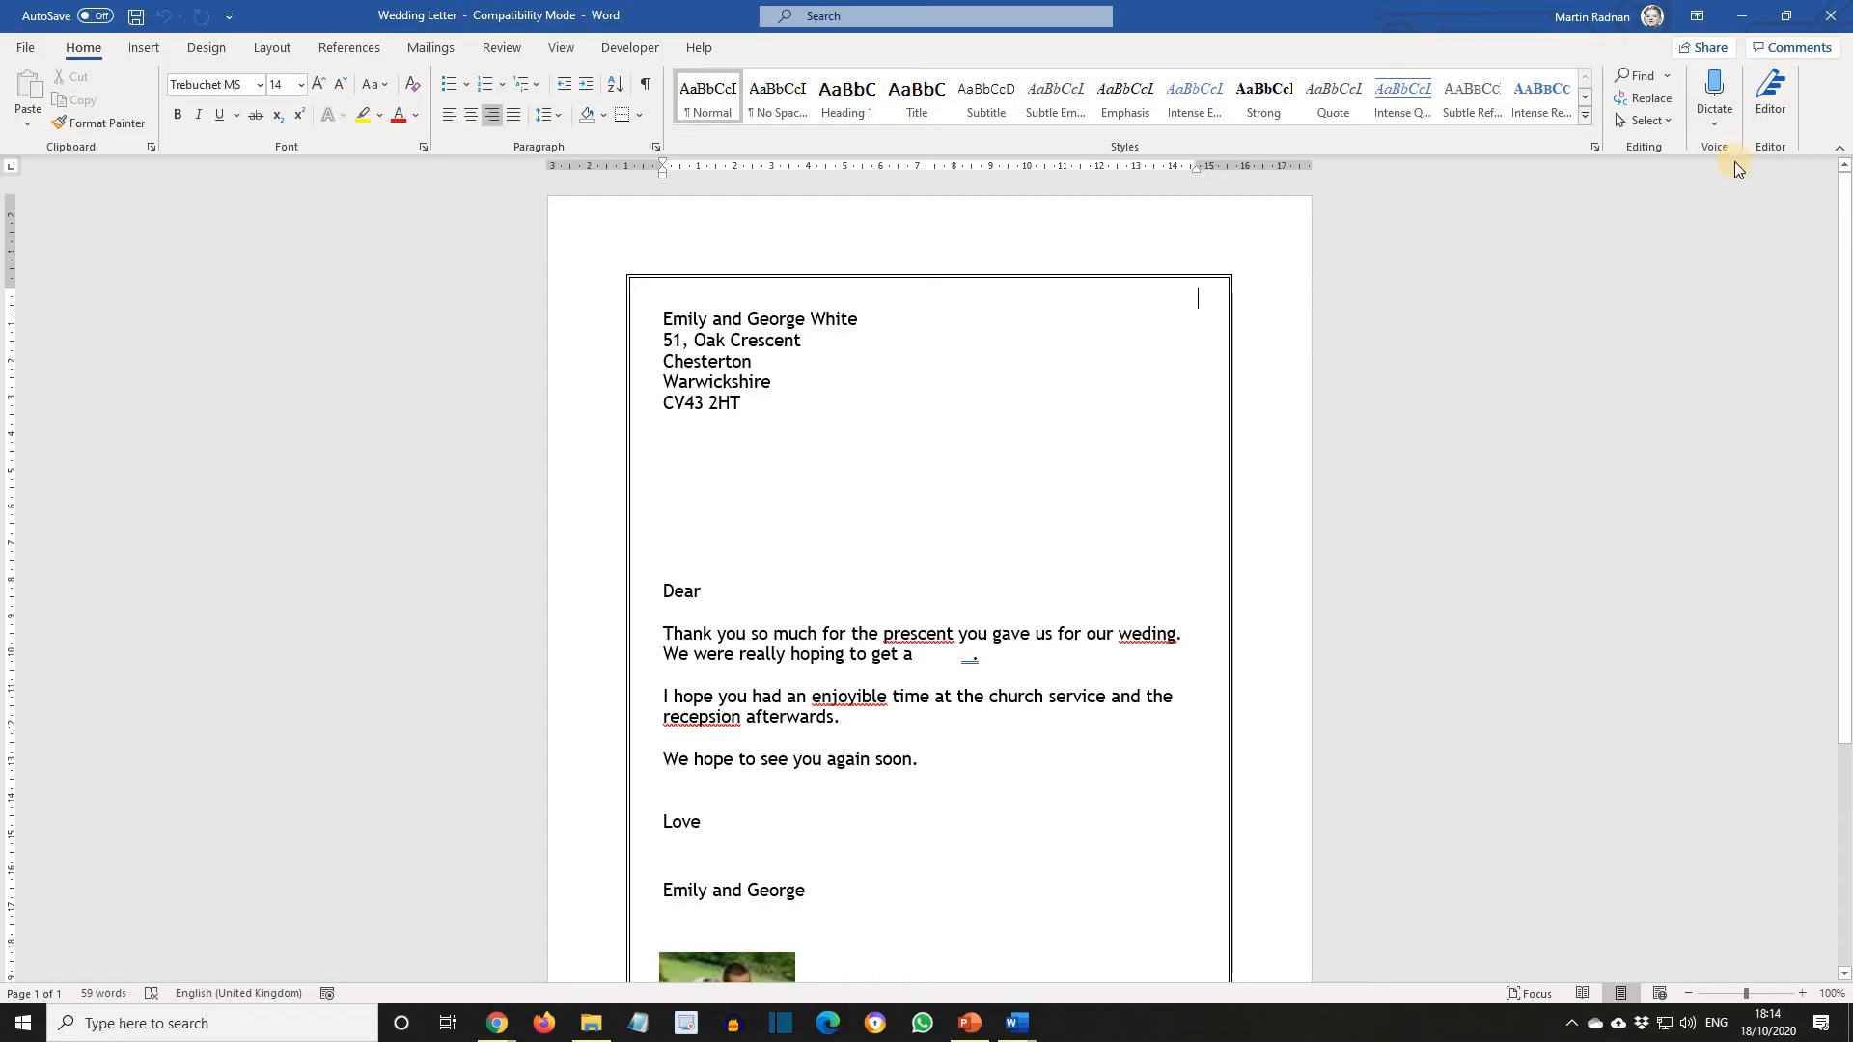
click(495, 1023)
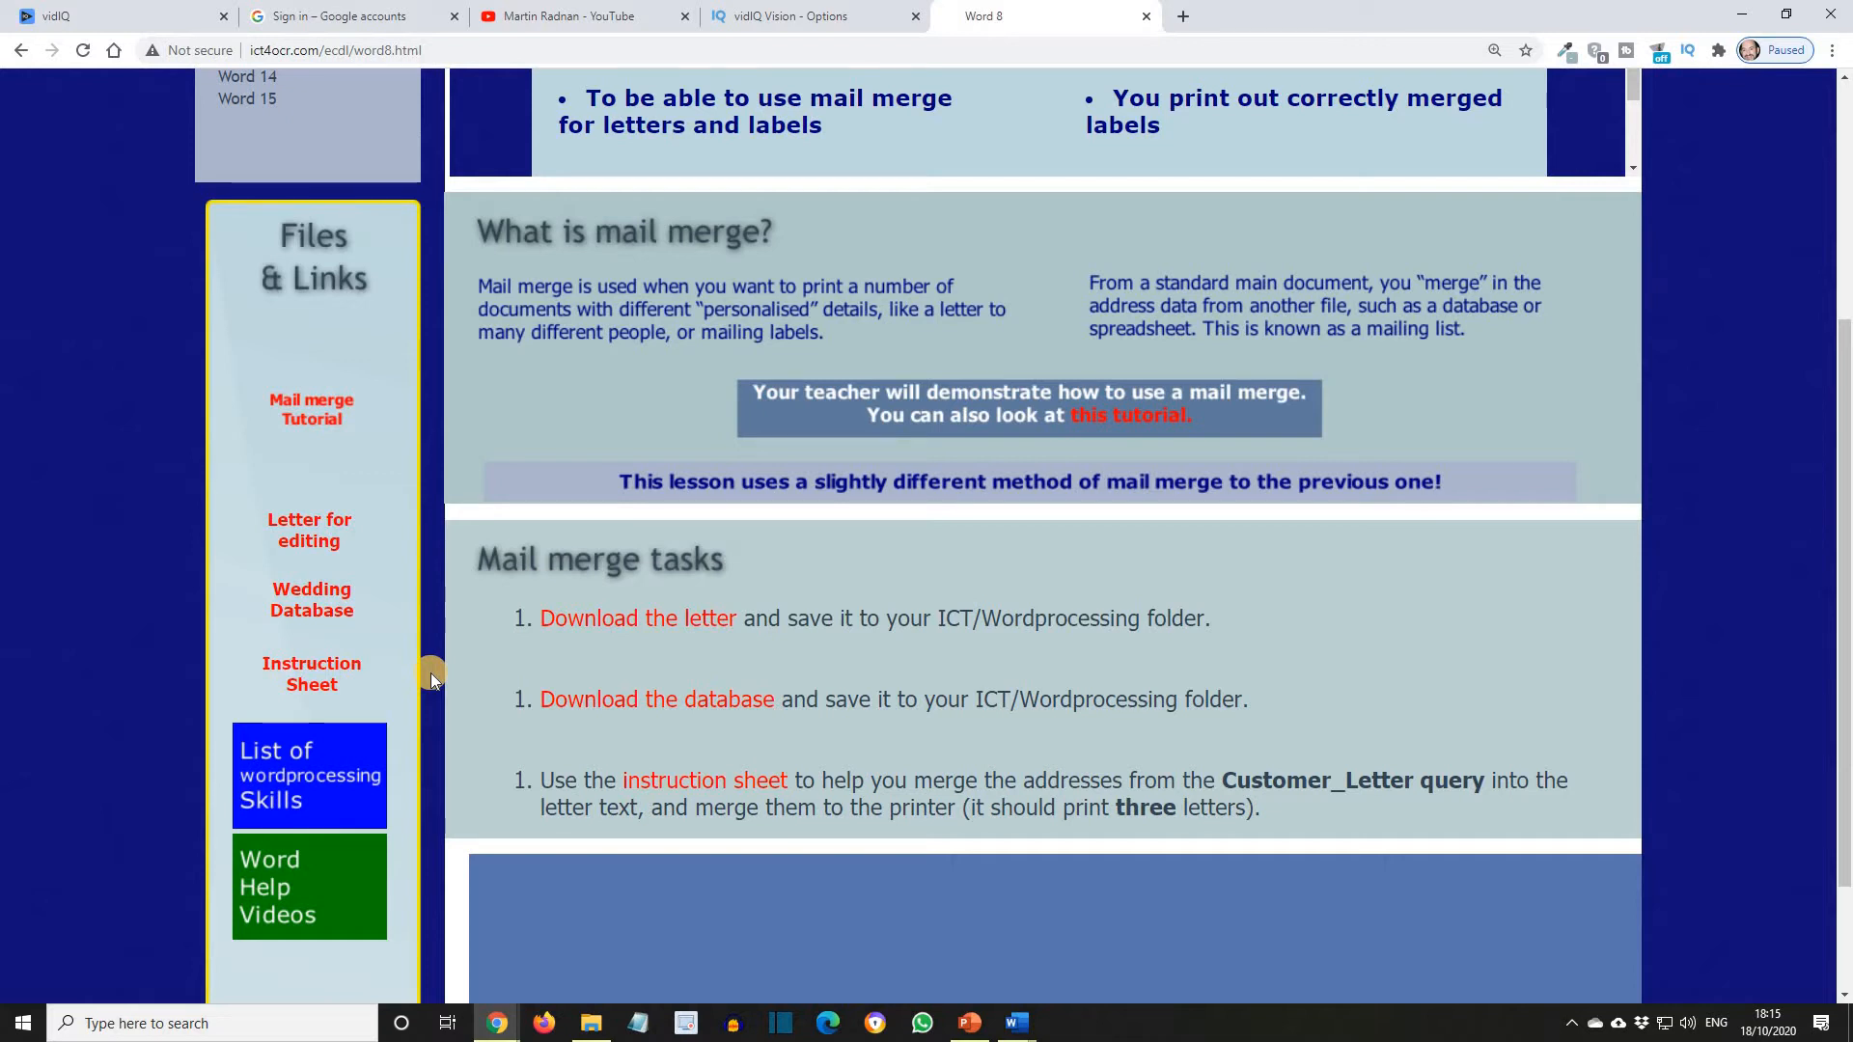
mouse_move(626, 716)
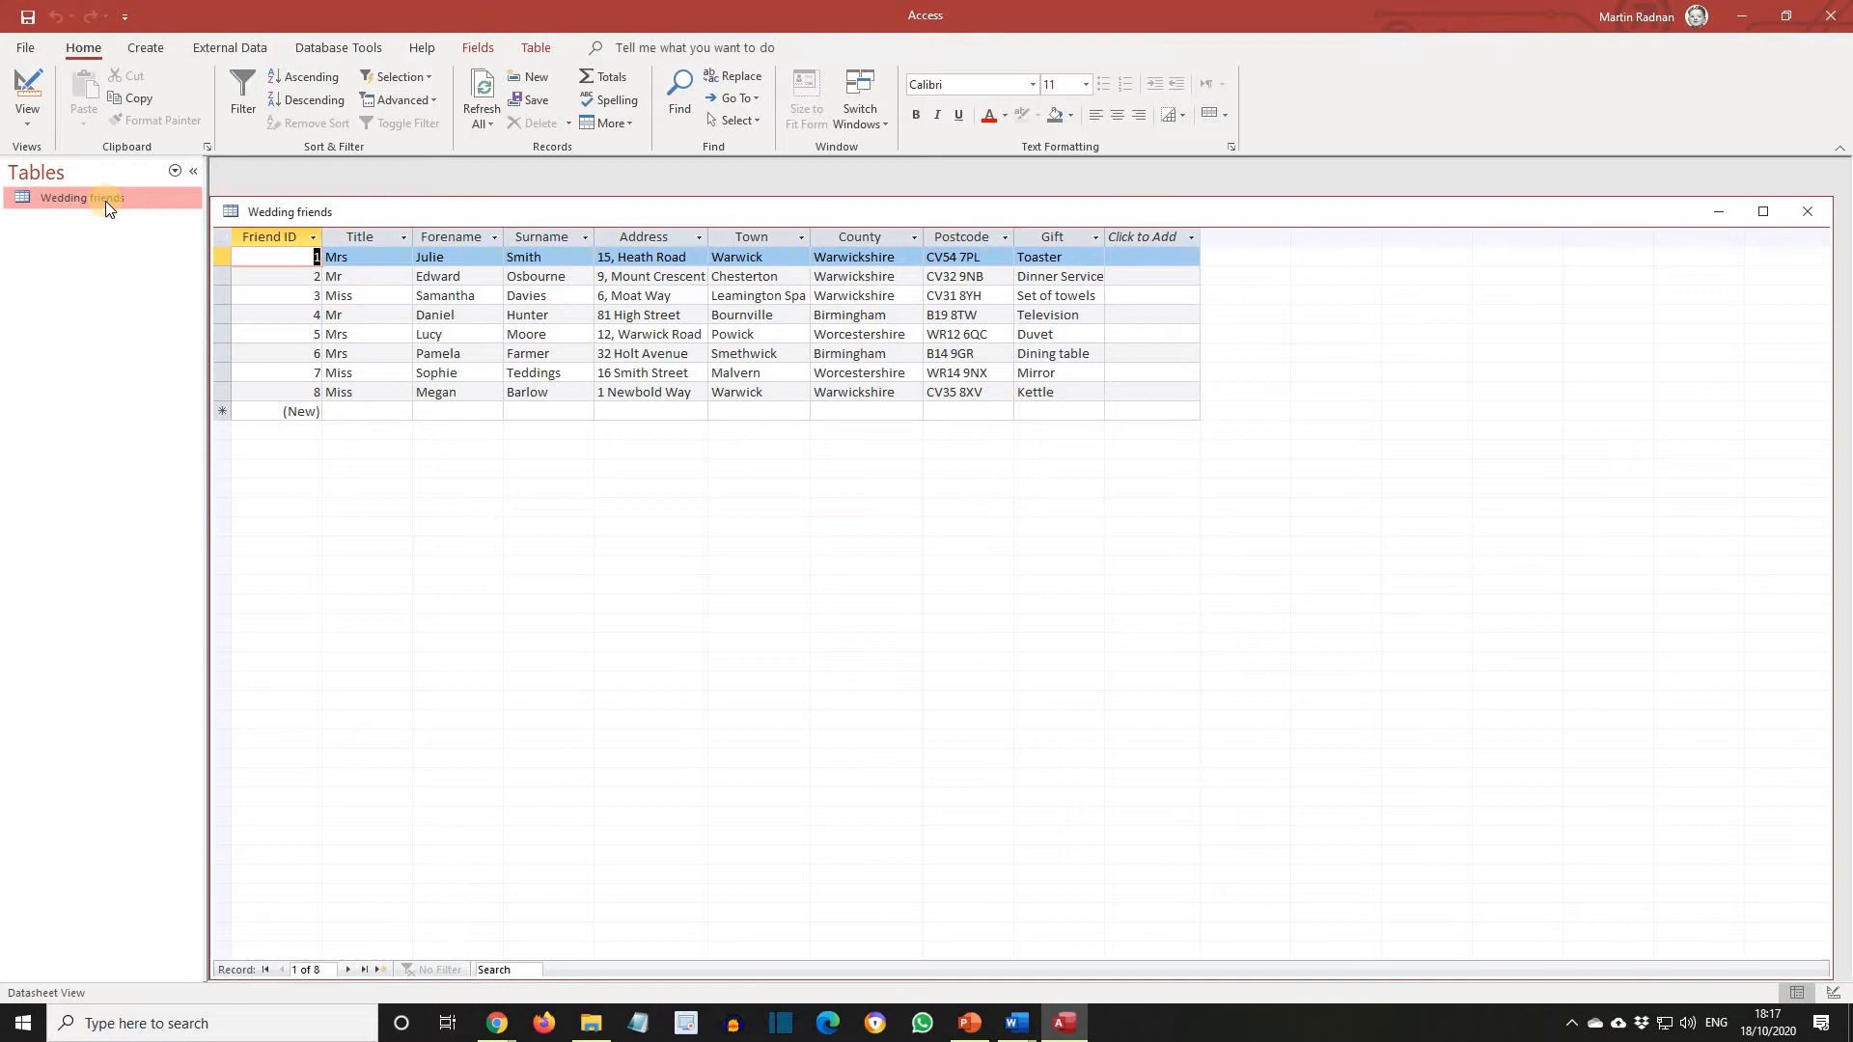
click(495, 1023)
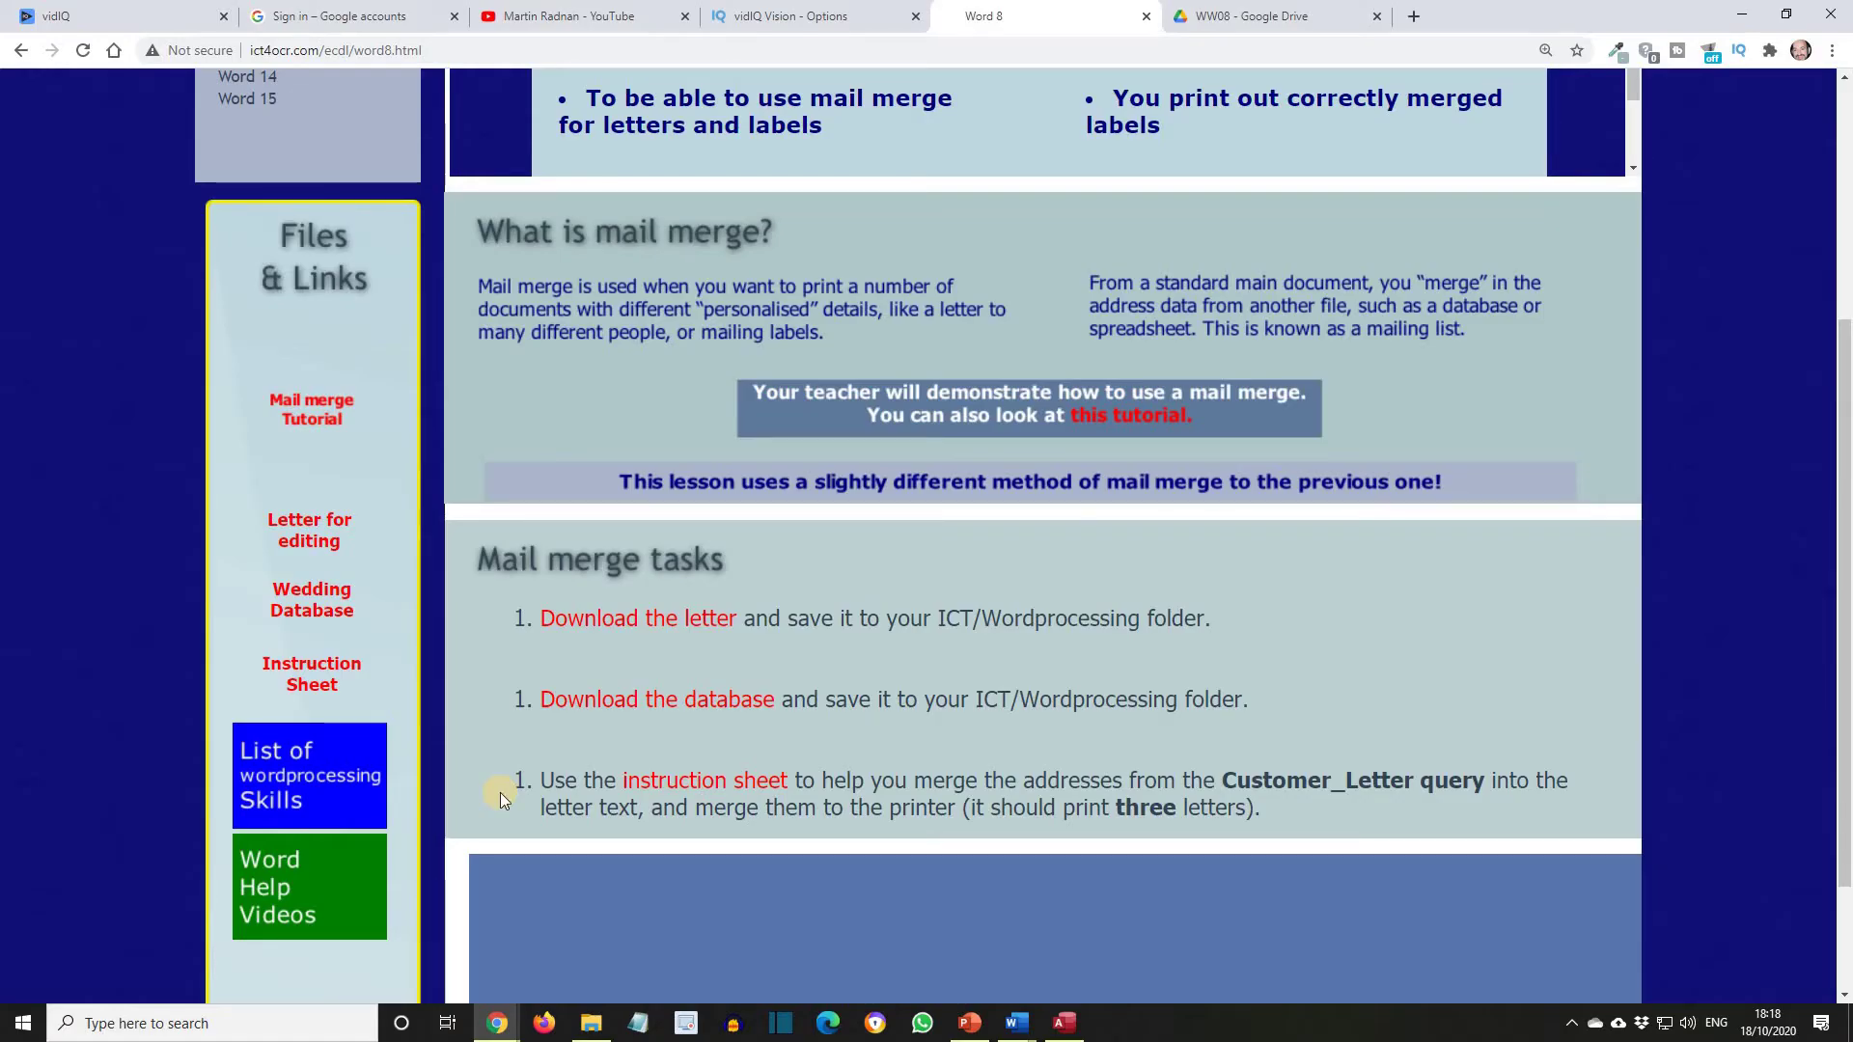
mouse_move(337, 674)
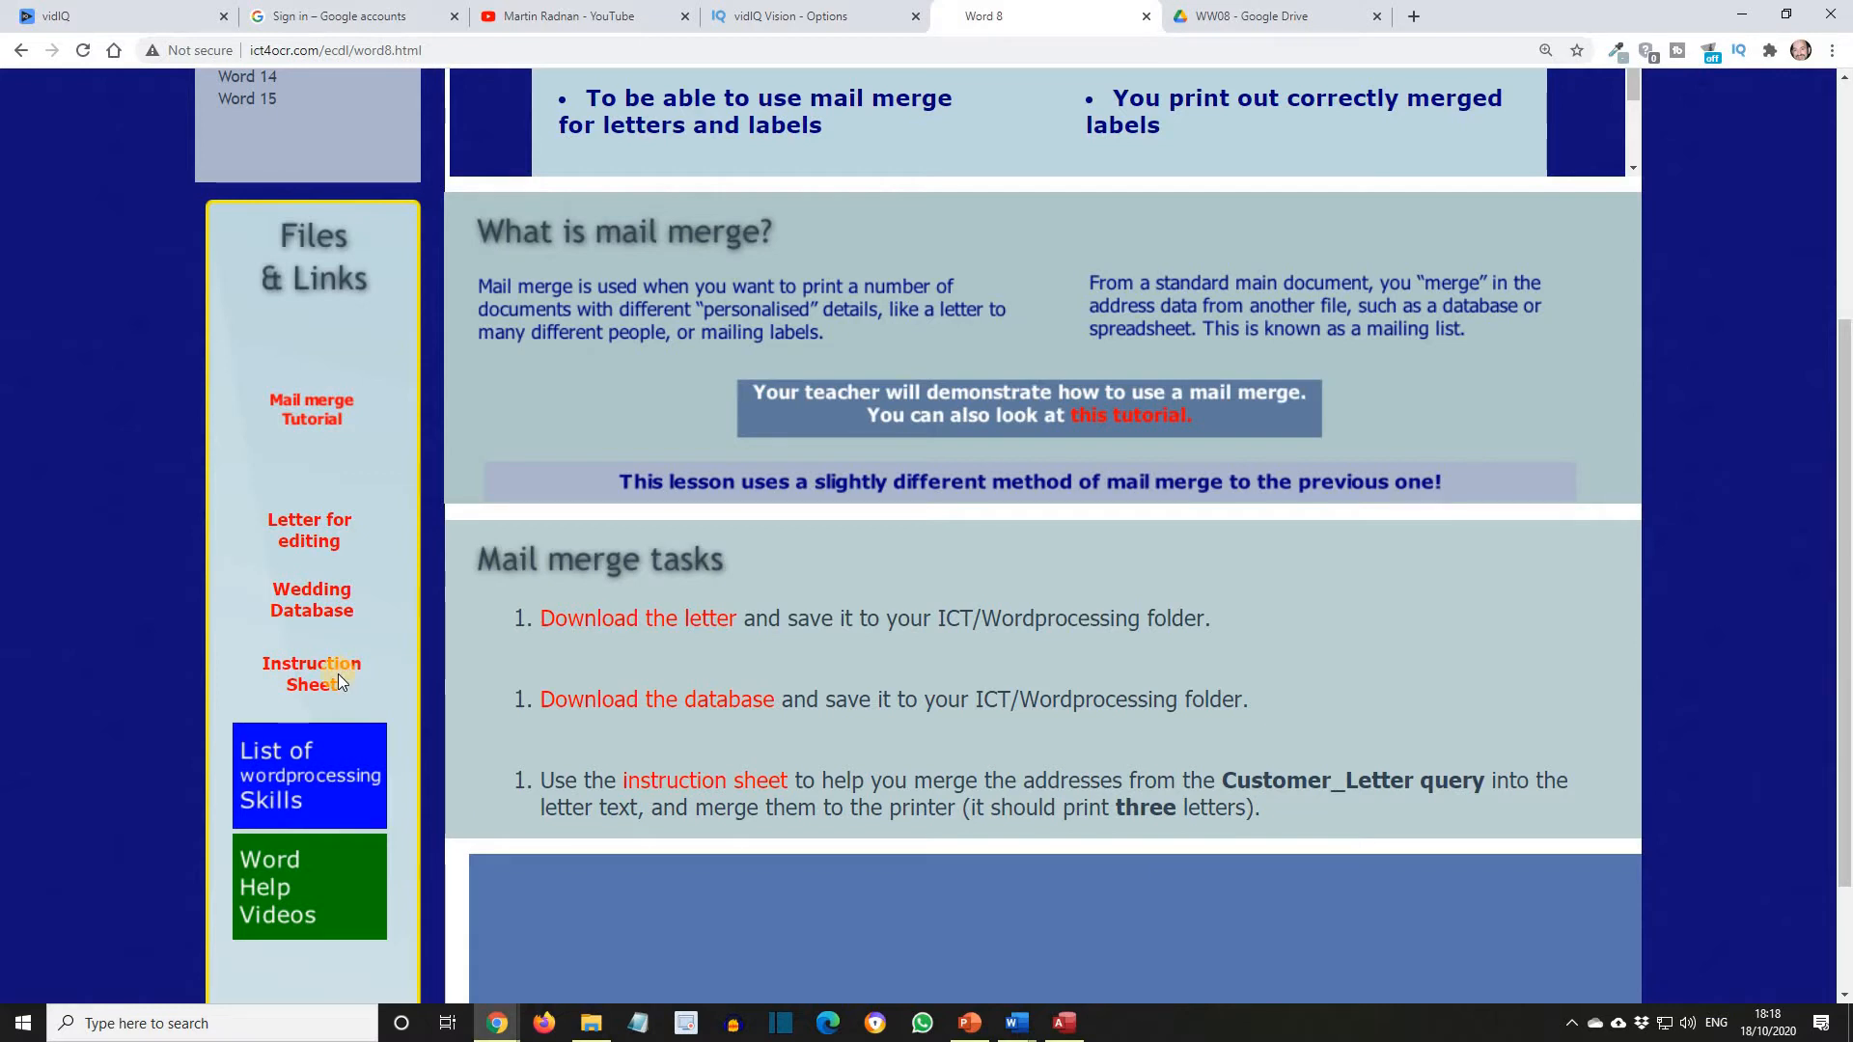
mouse_move(705, 779)
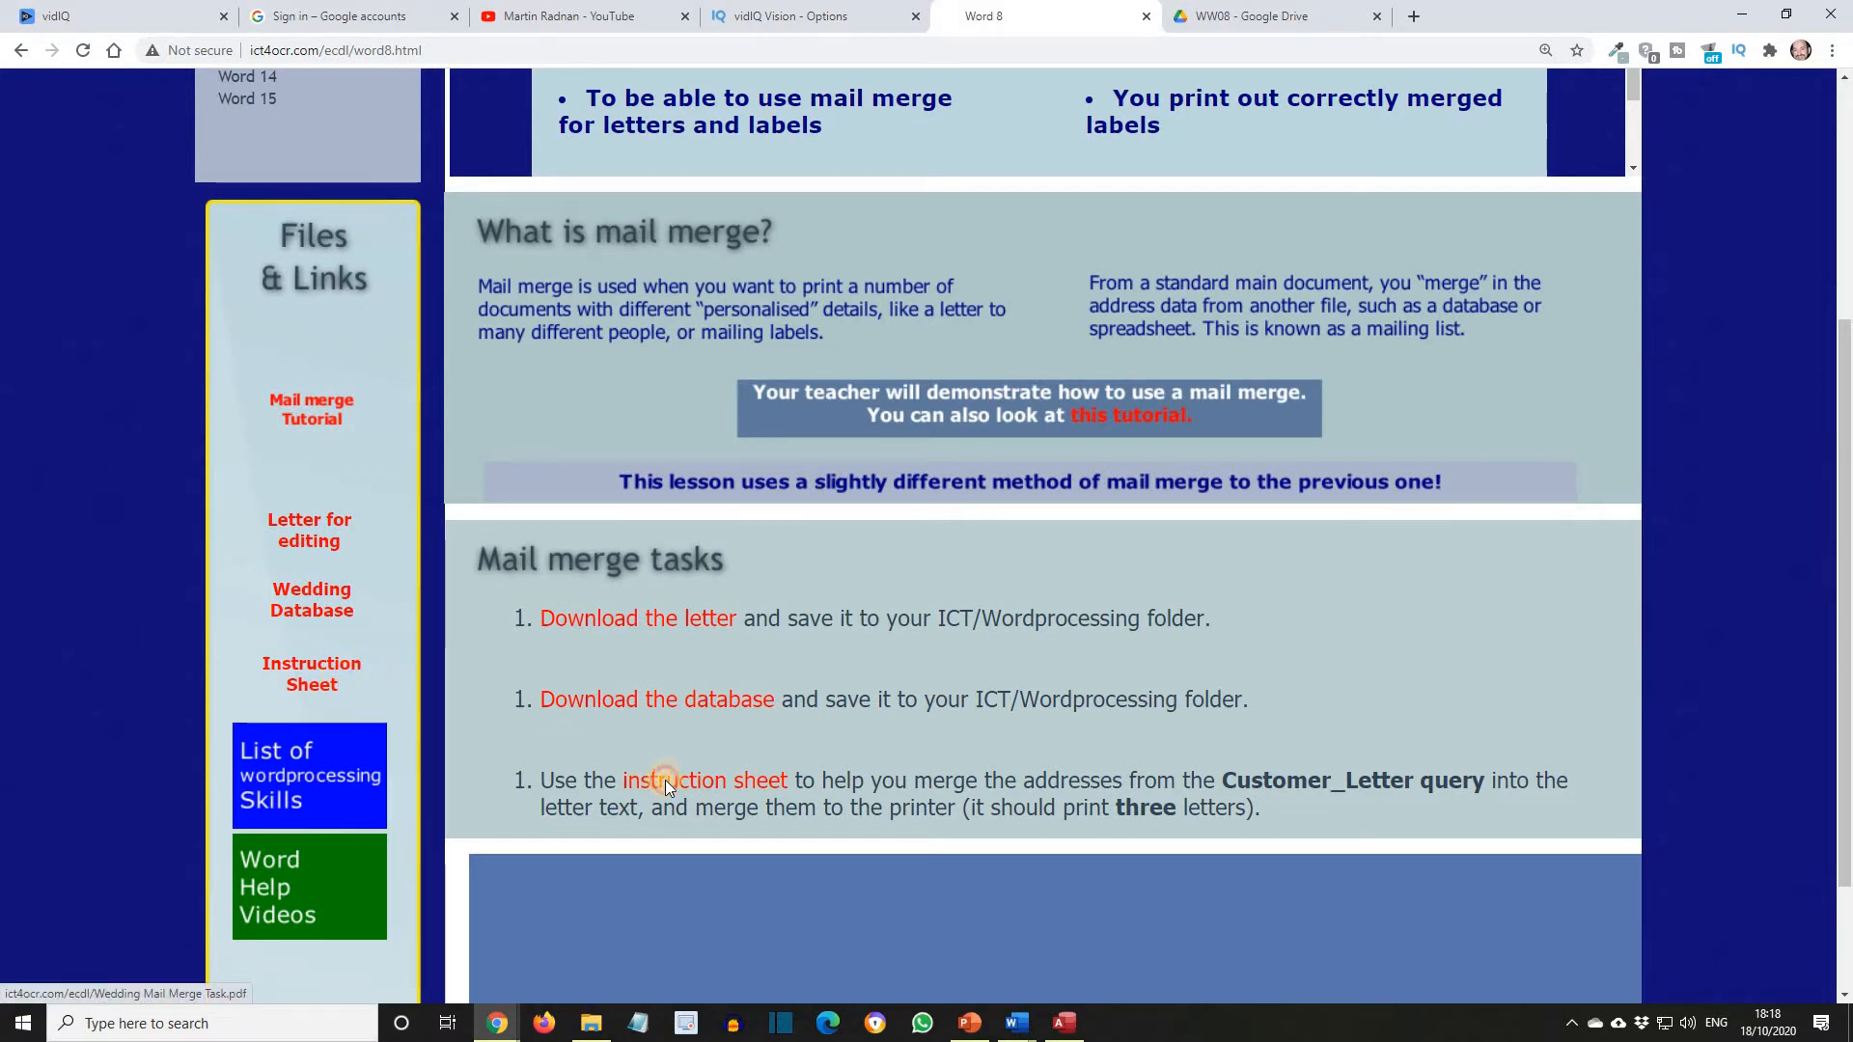
Step: Open the Wedding Mail Merge Task sheet in a new tab, then return to ECDL Start
click(704, 780)
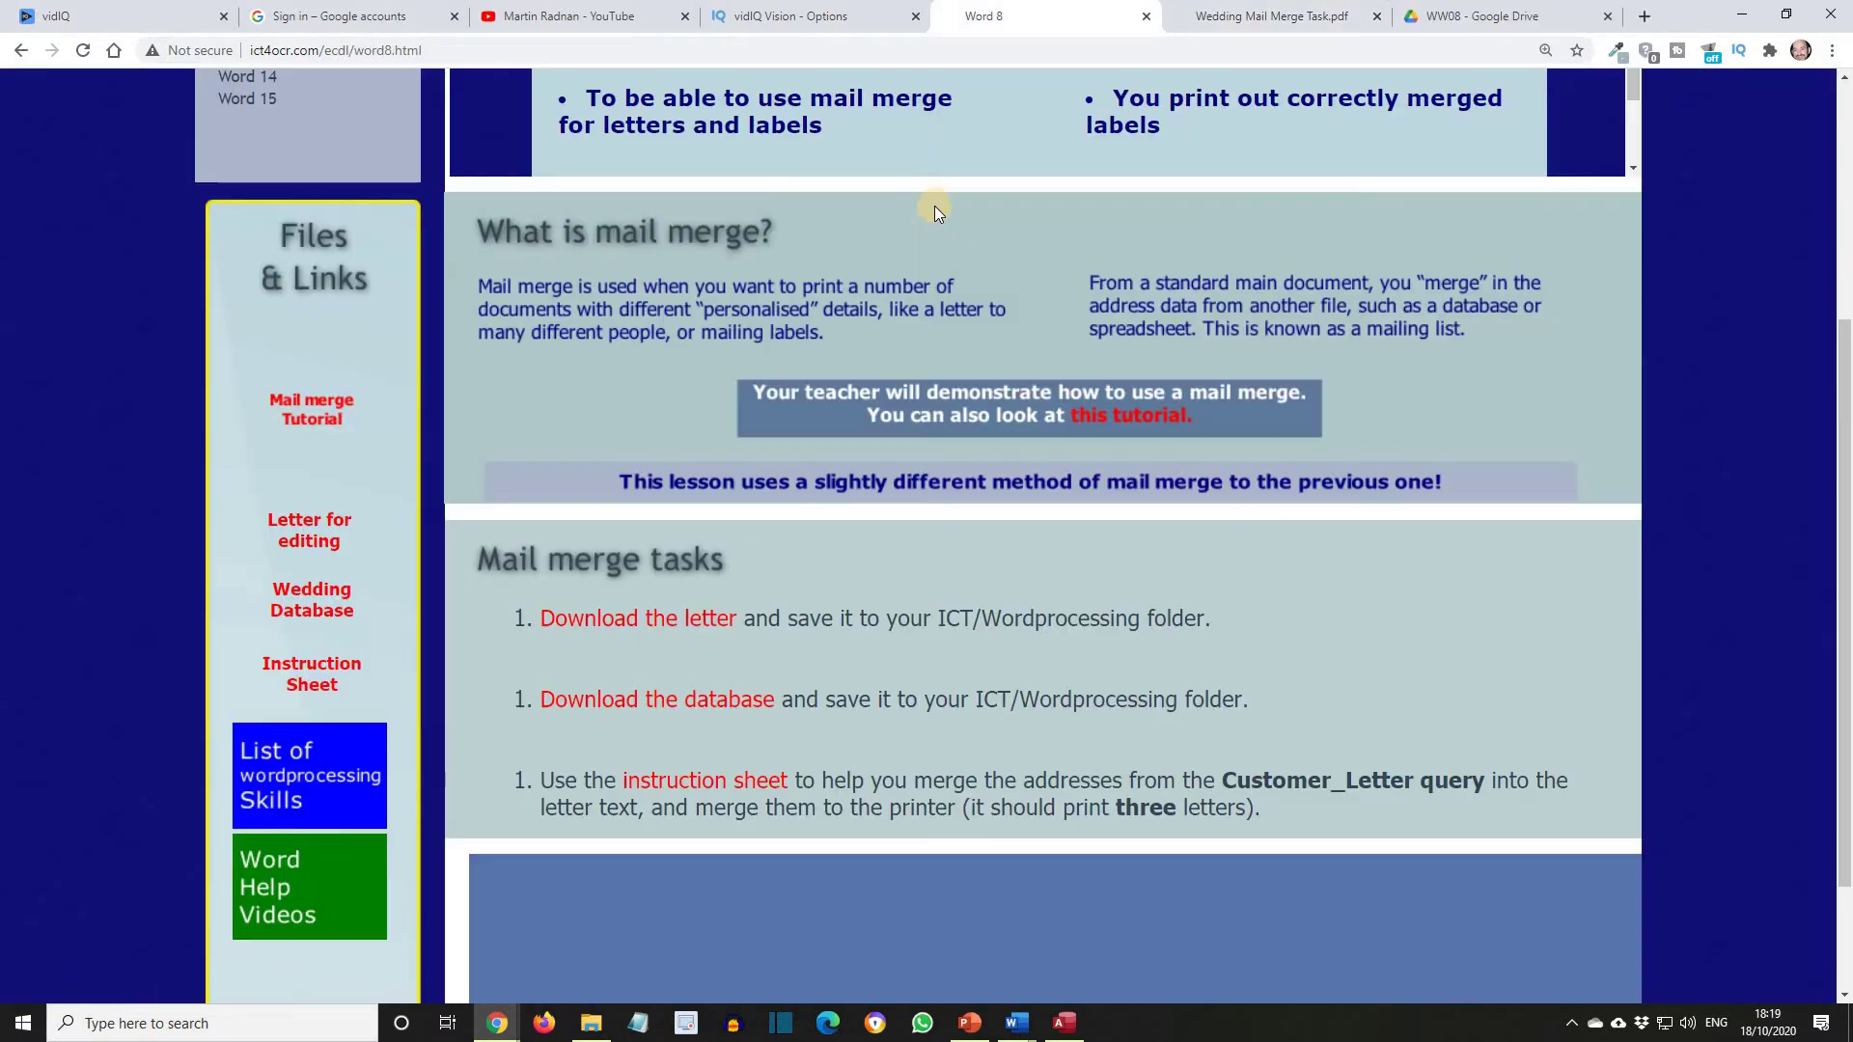
mouse_move(943, 209)
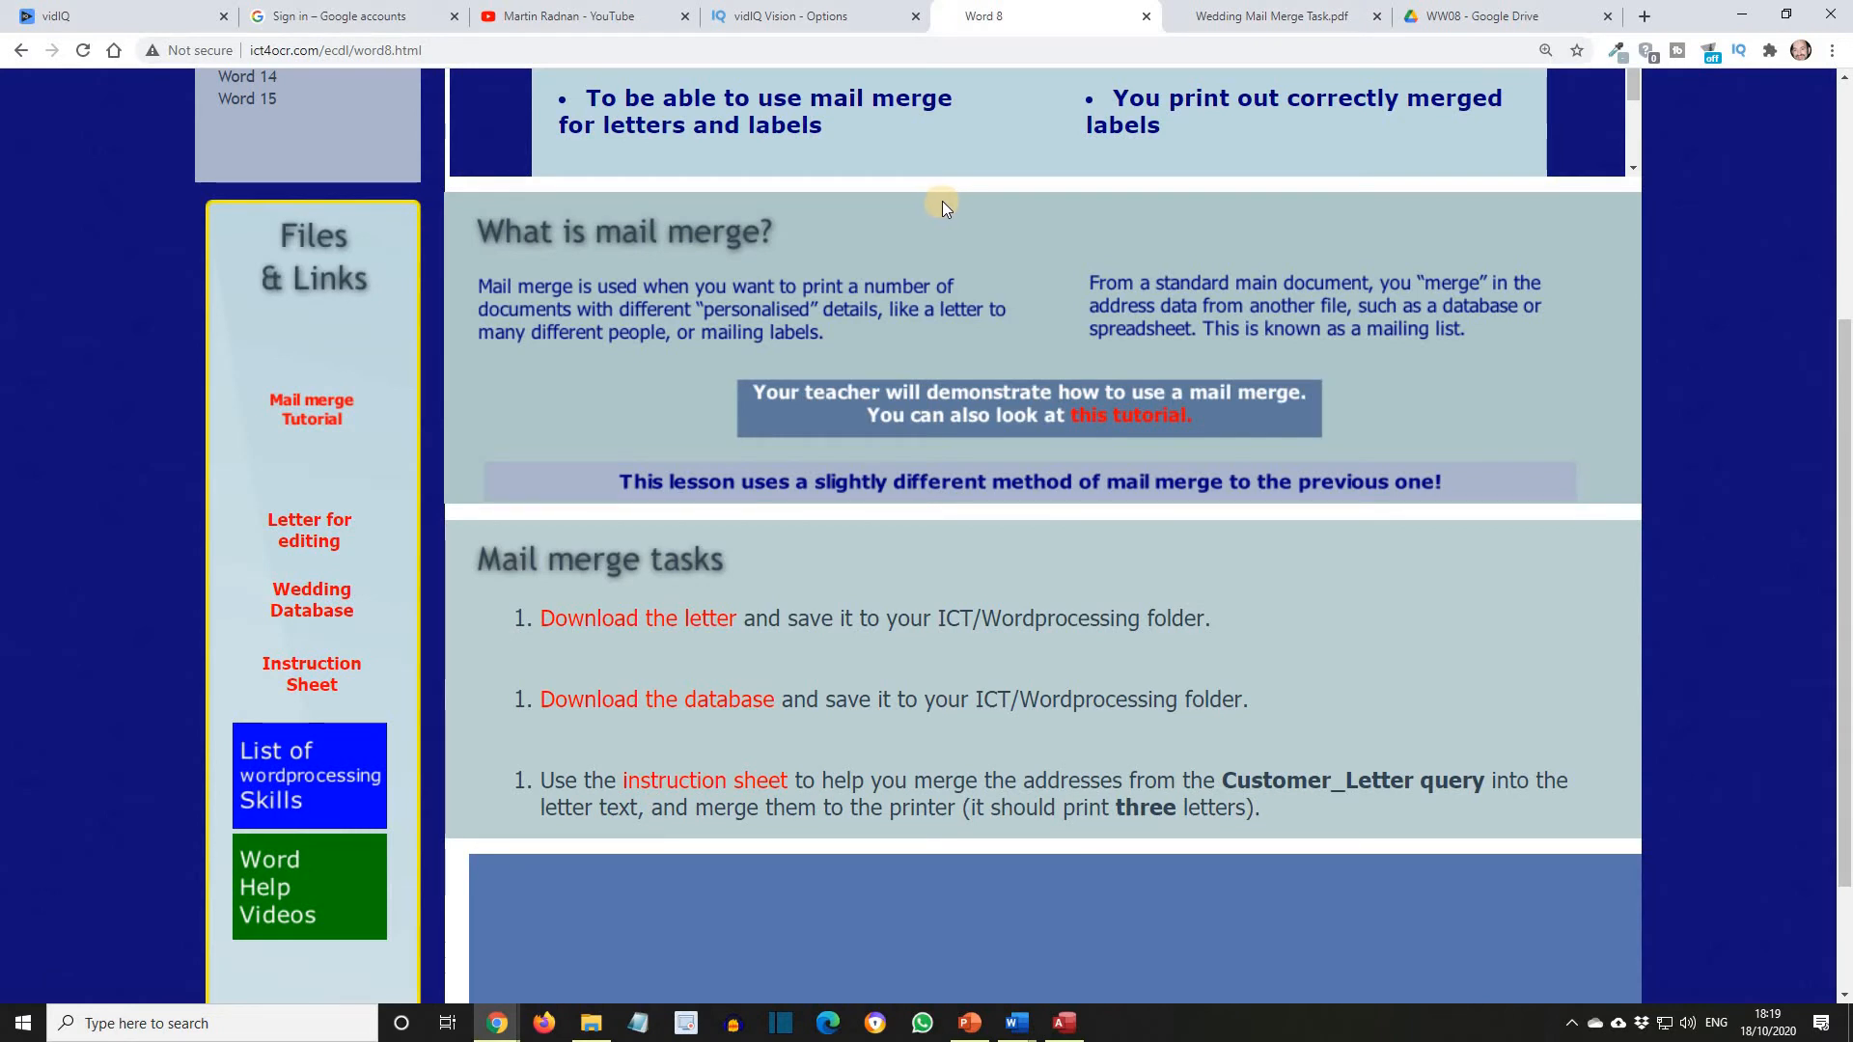
scroll(up, 3)
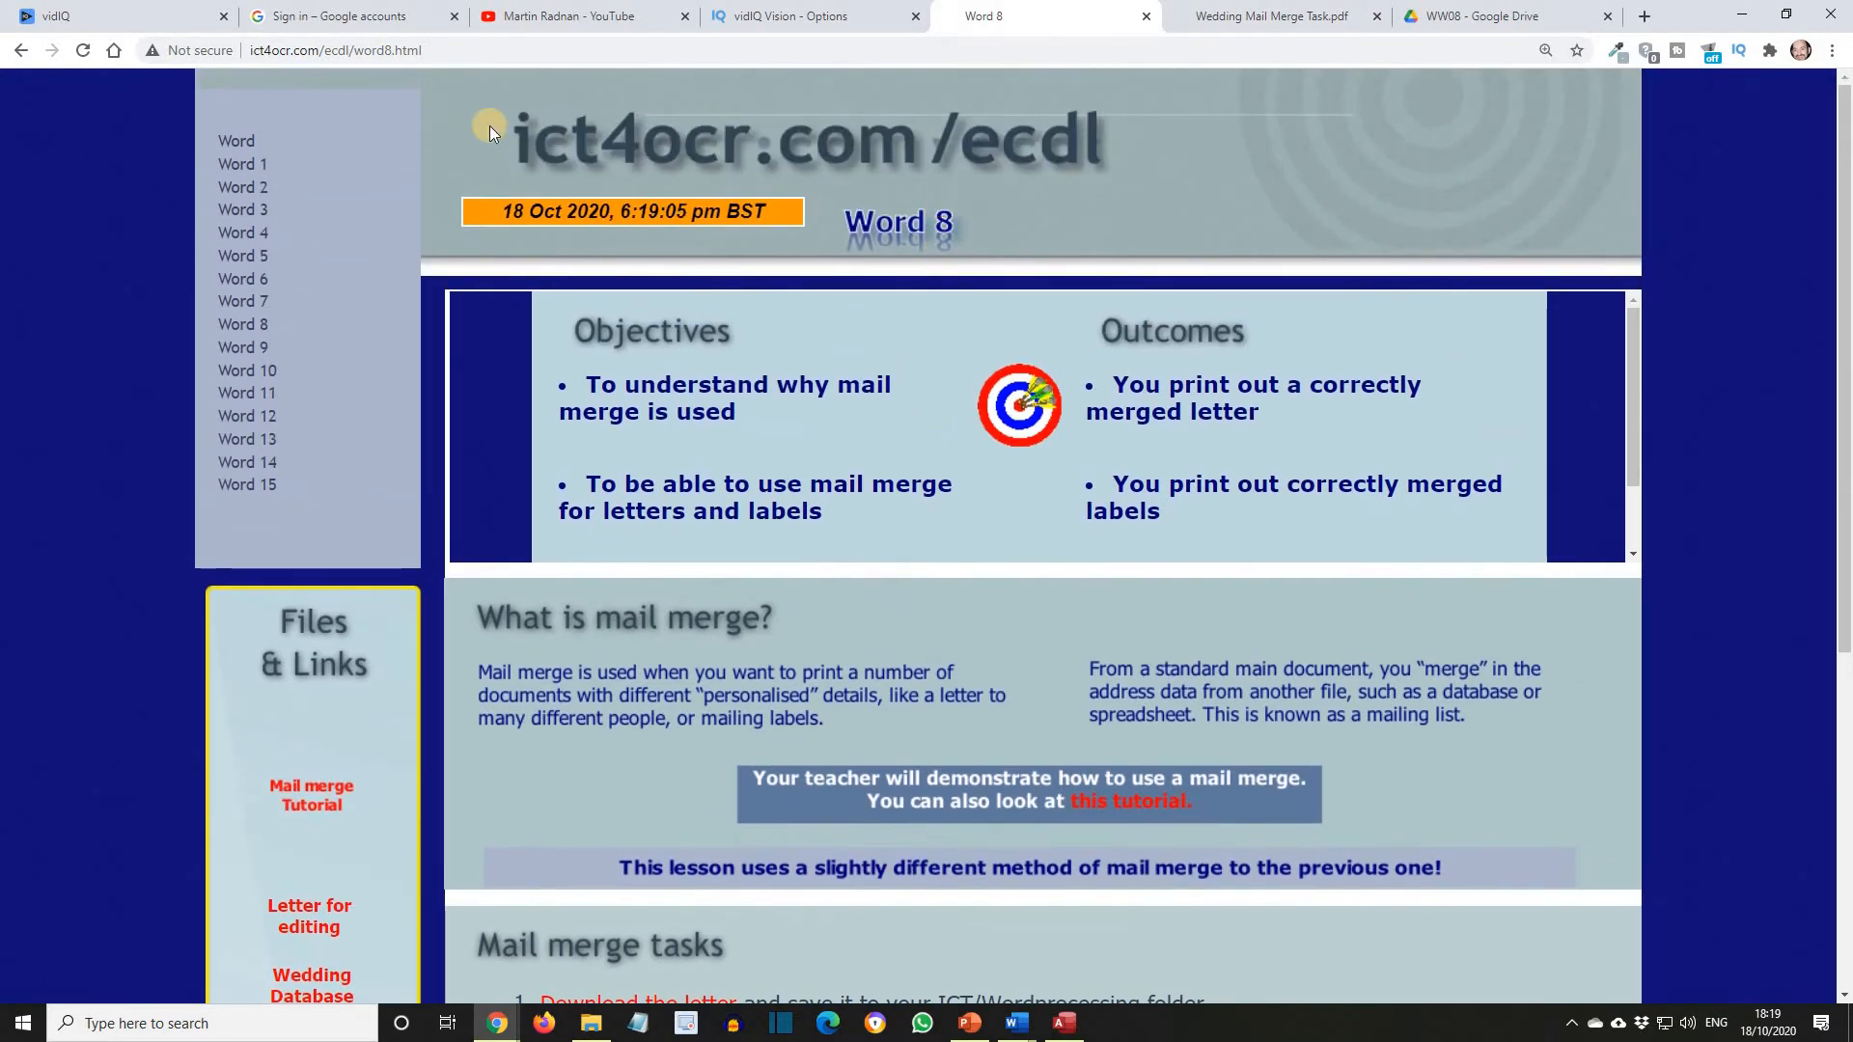
click(236, 141)
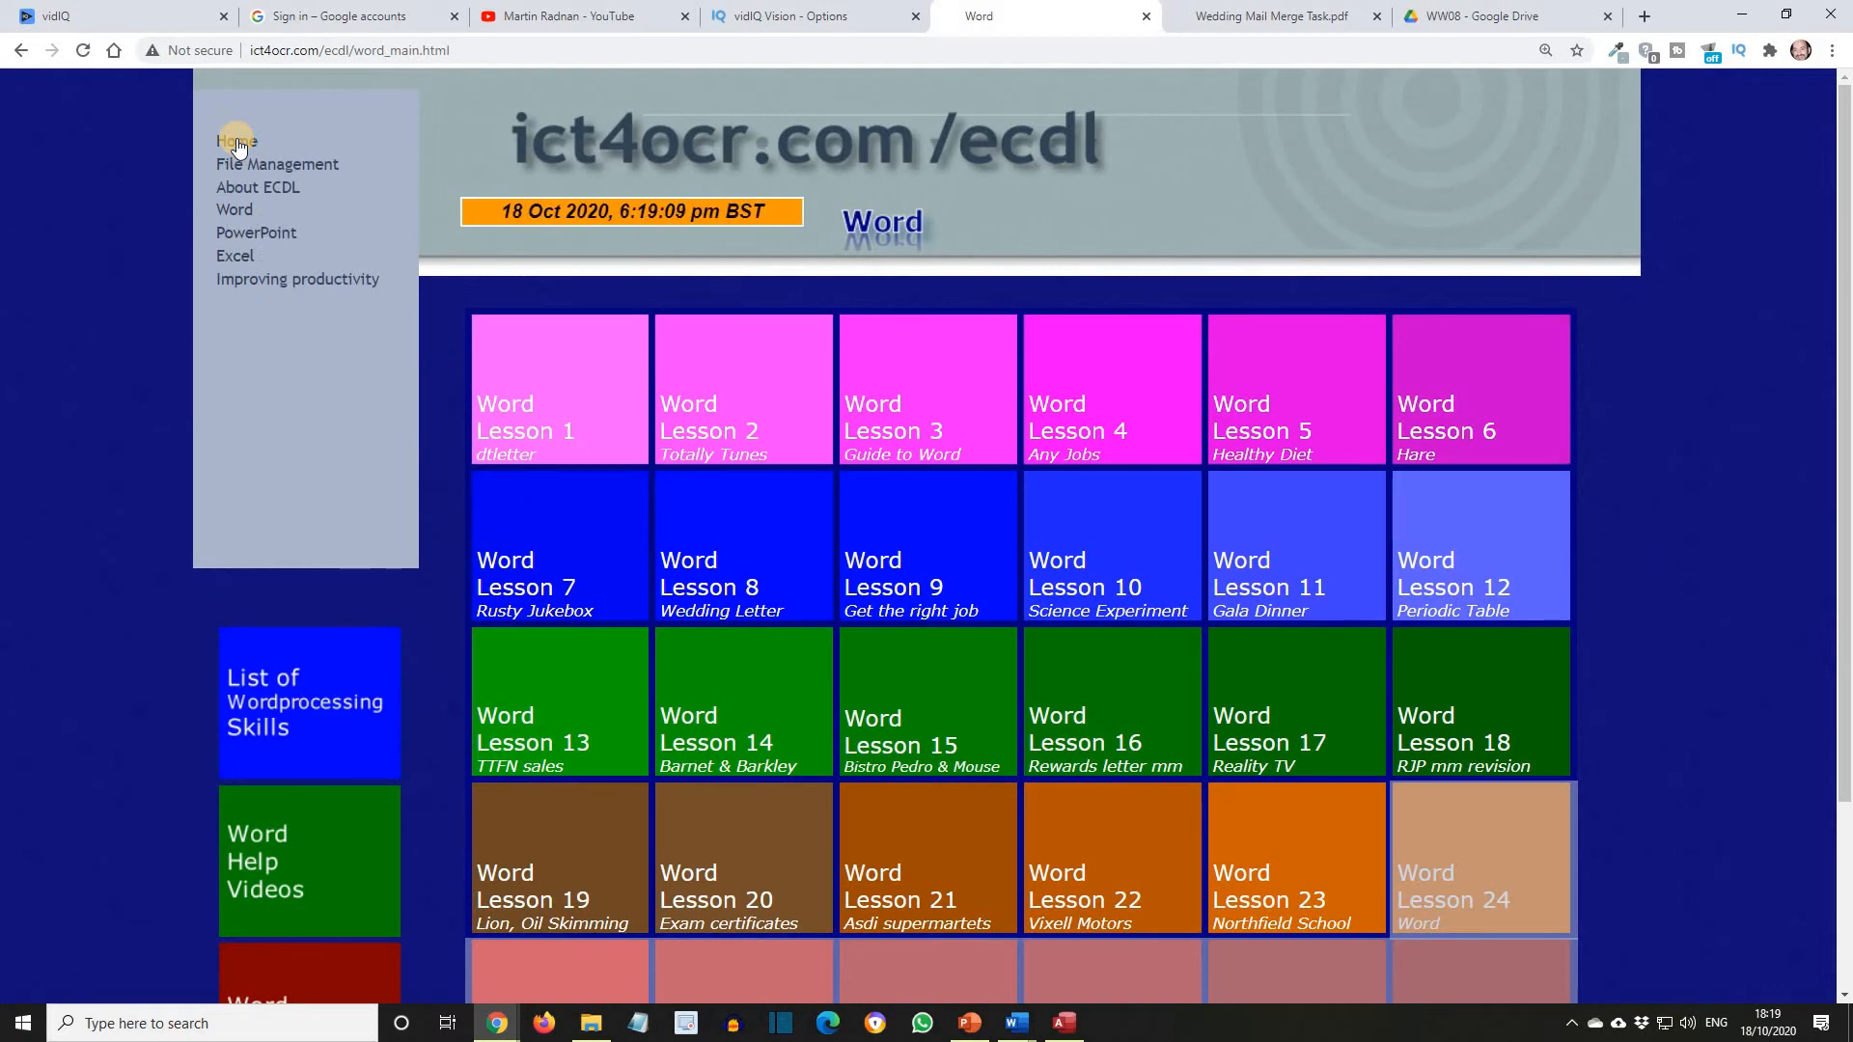
click(236, 141)
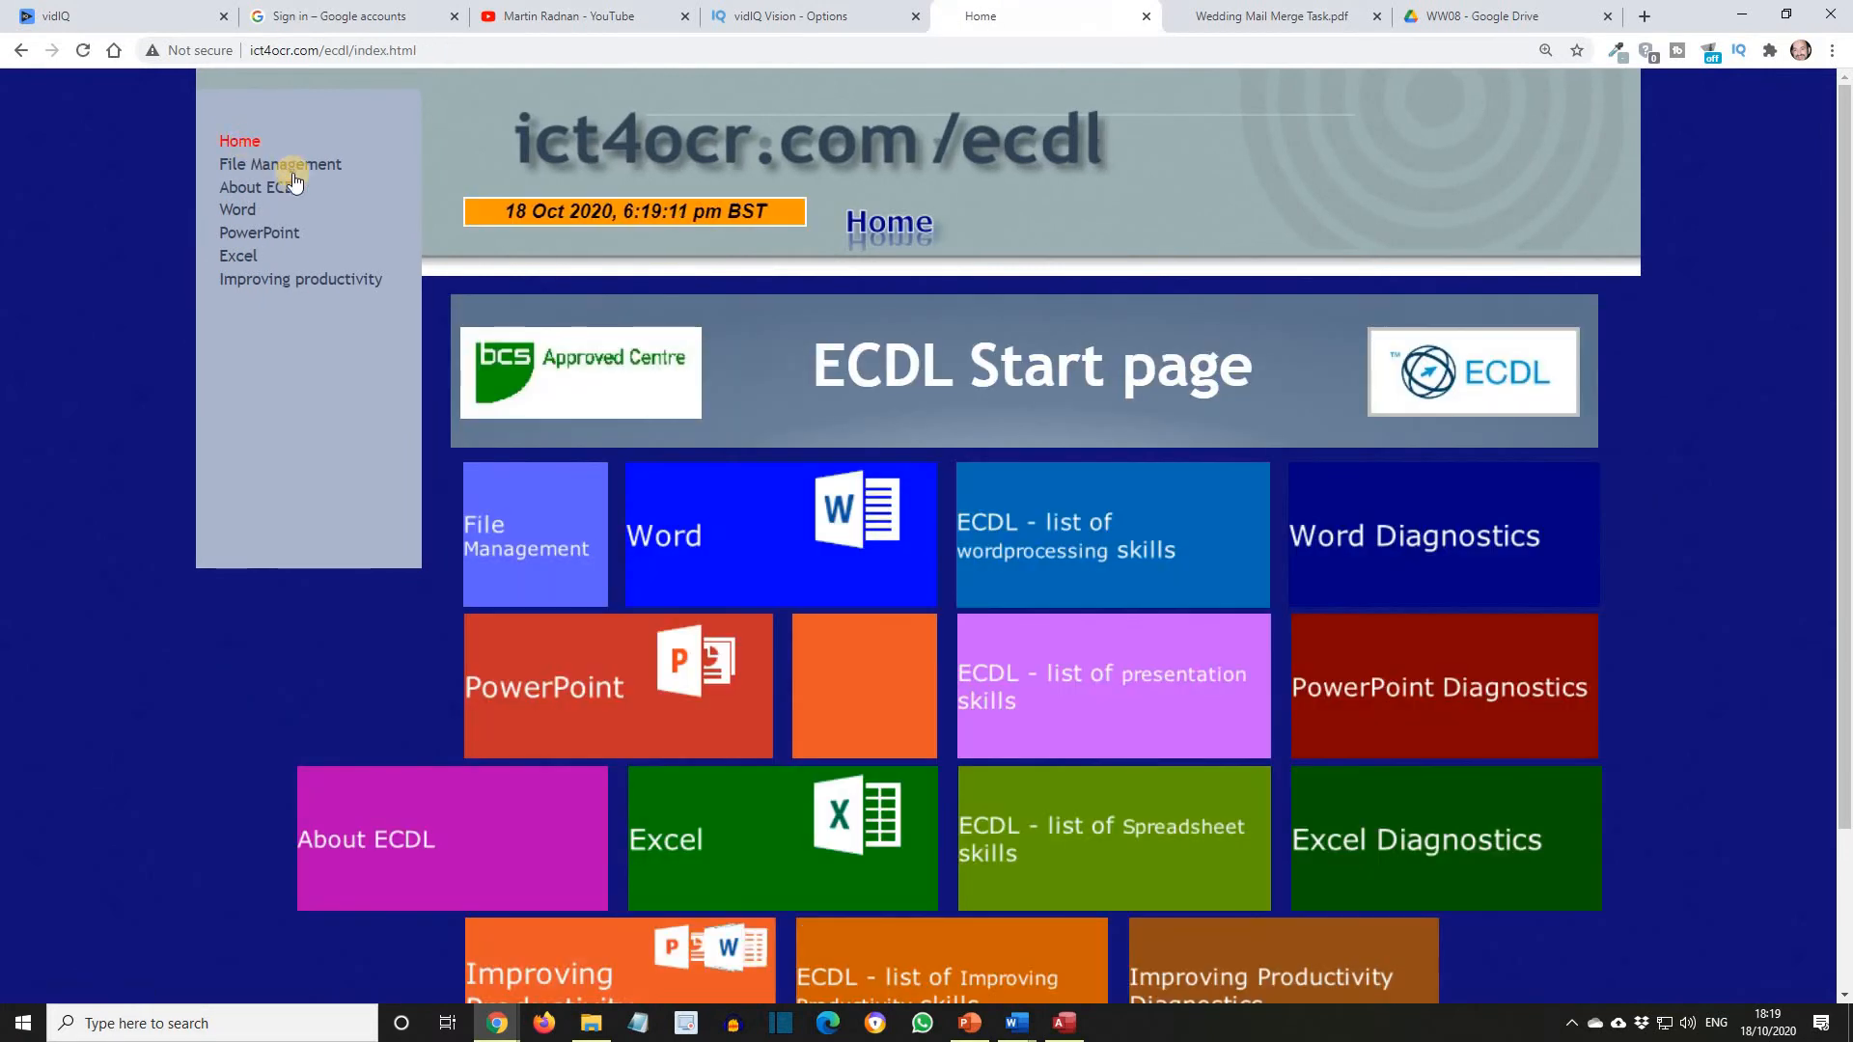
mouse_move(823, 559)
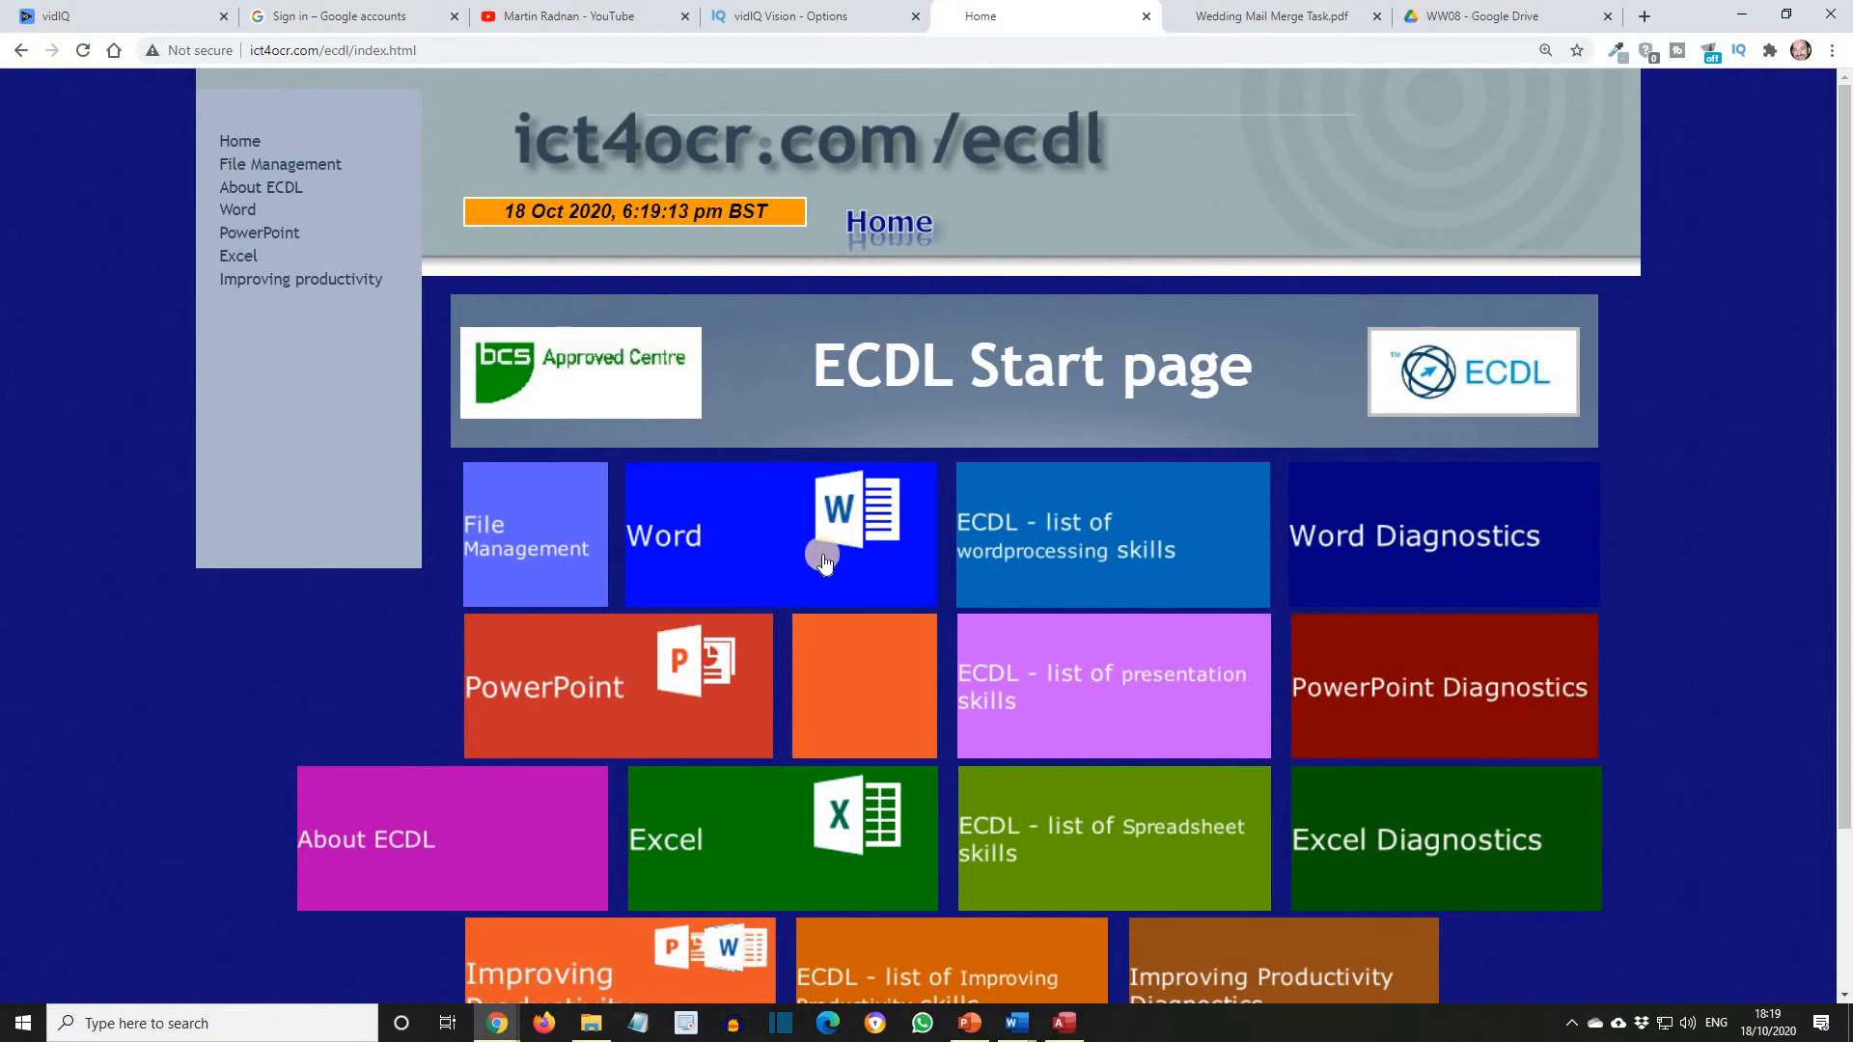
mouse_move(786, 526)
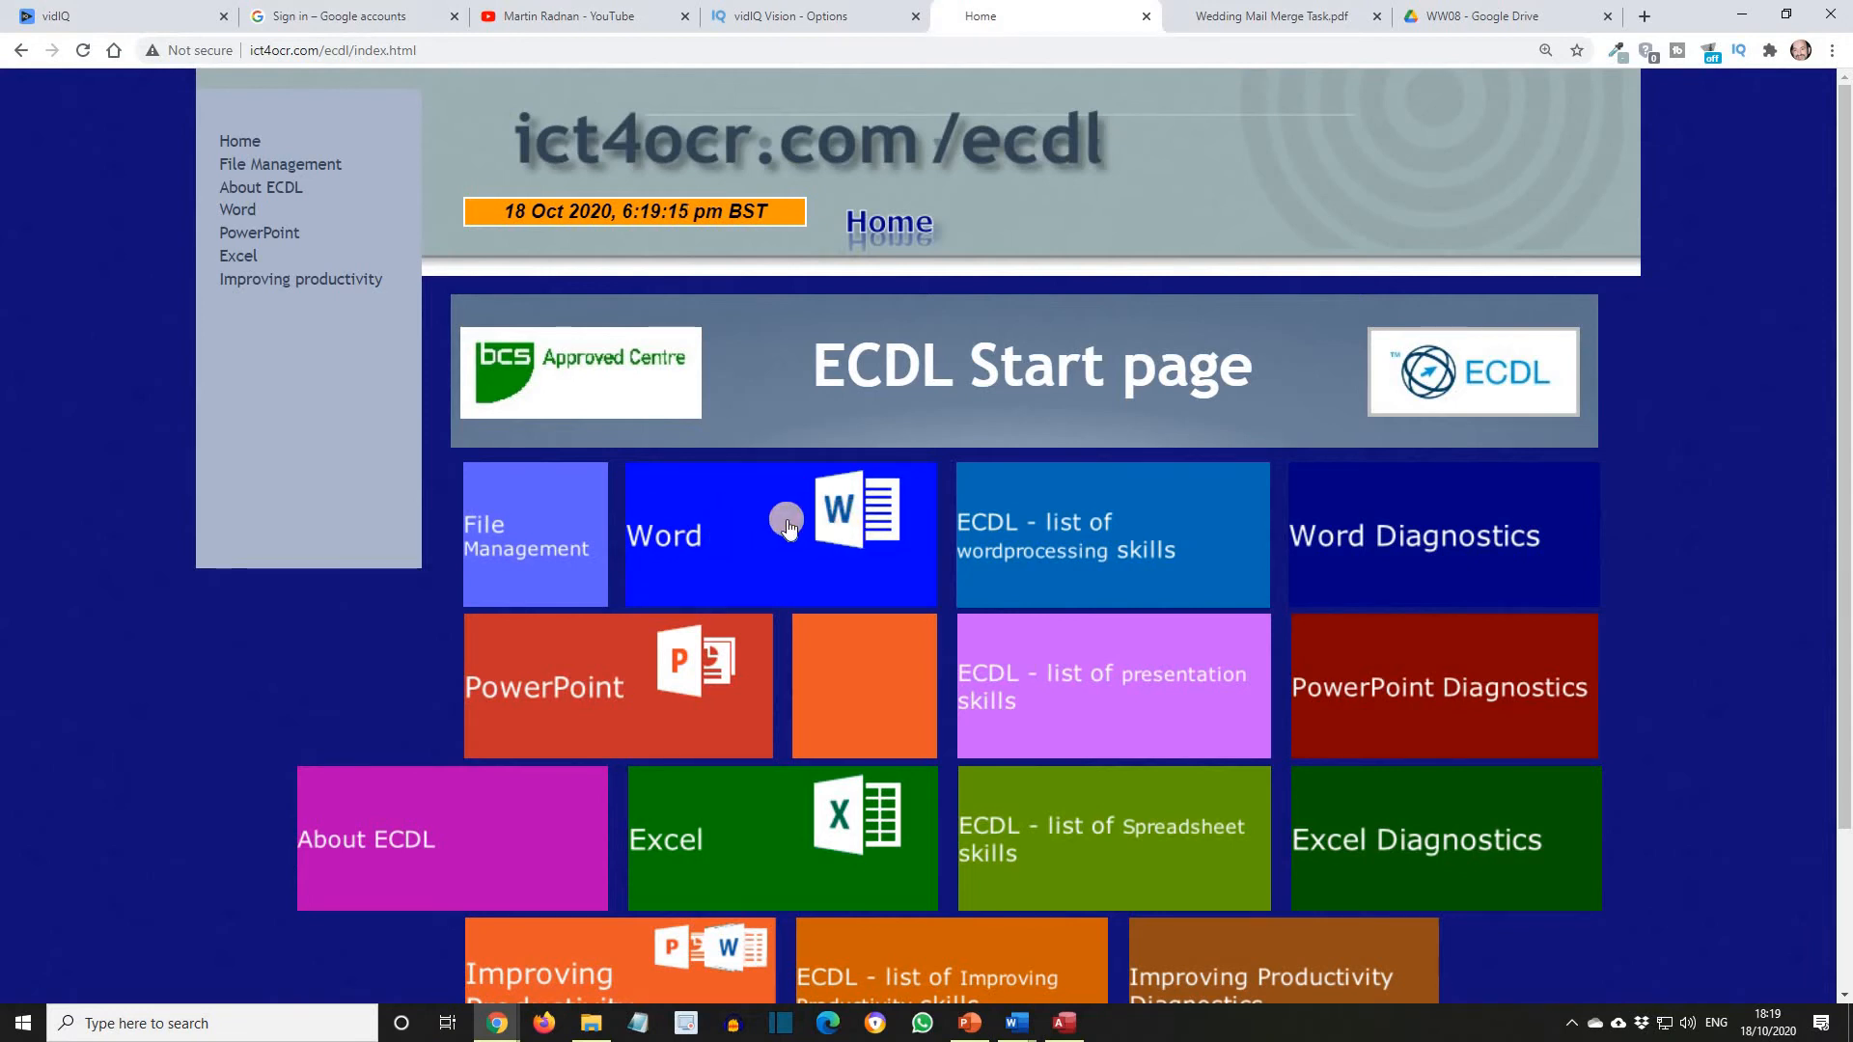
mouse_move(1449, 537)
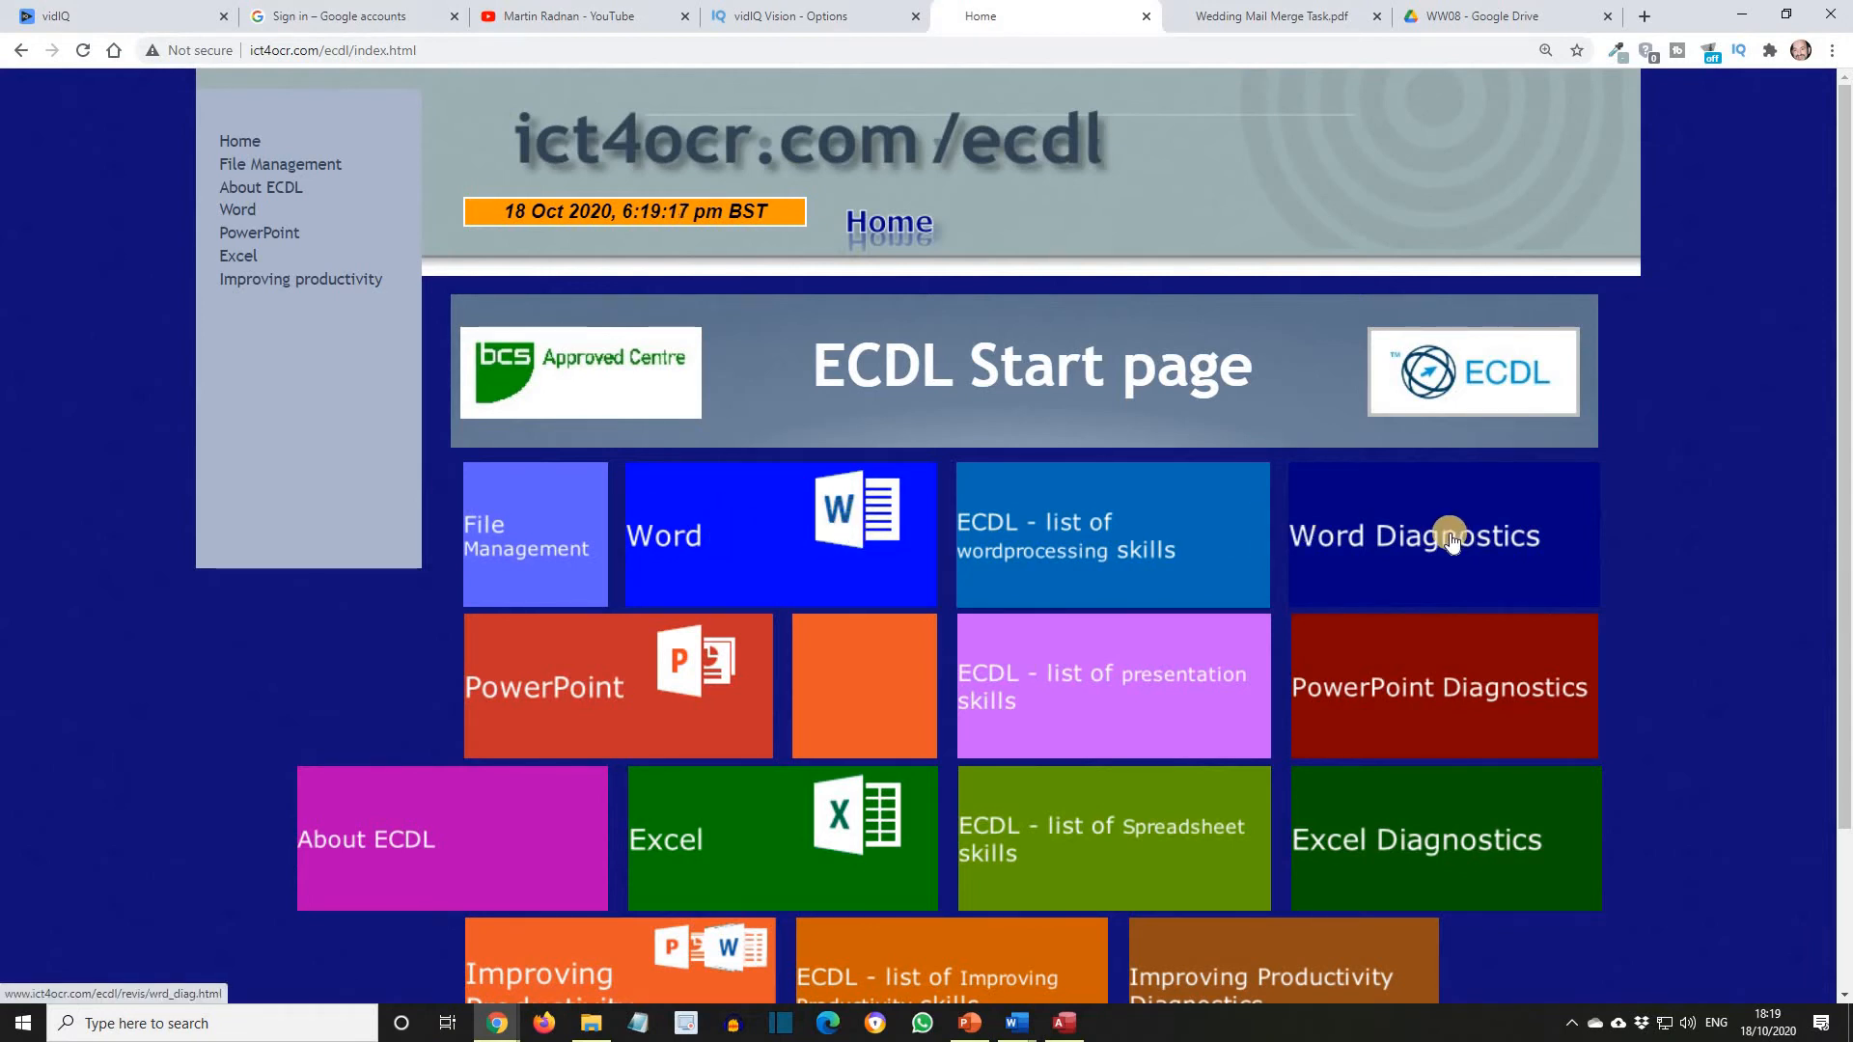
Step: Open Word Diagnostics and scroll to its skill-area links, including Mail Merge
click(1415, 536)
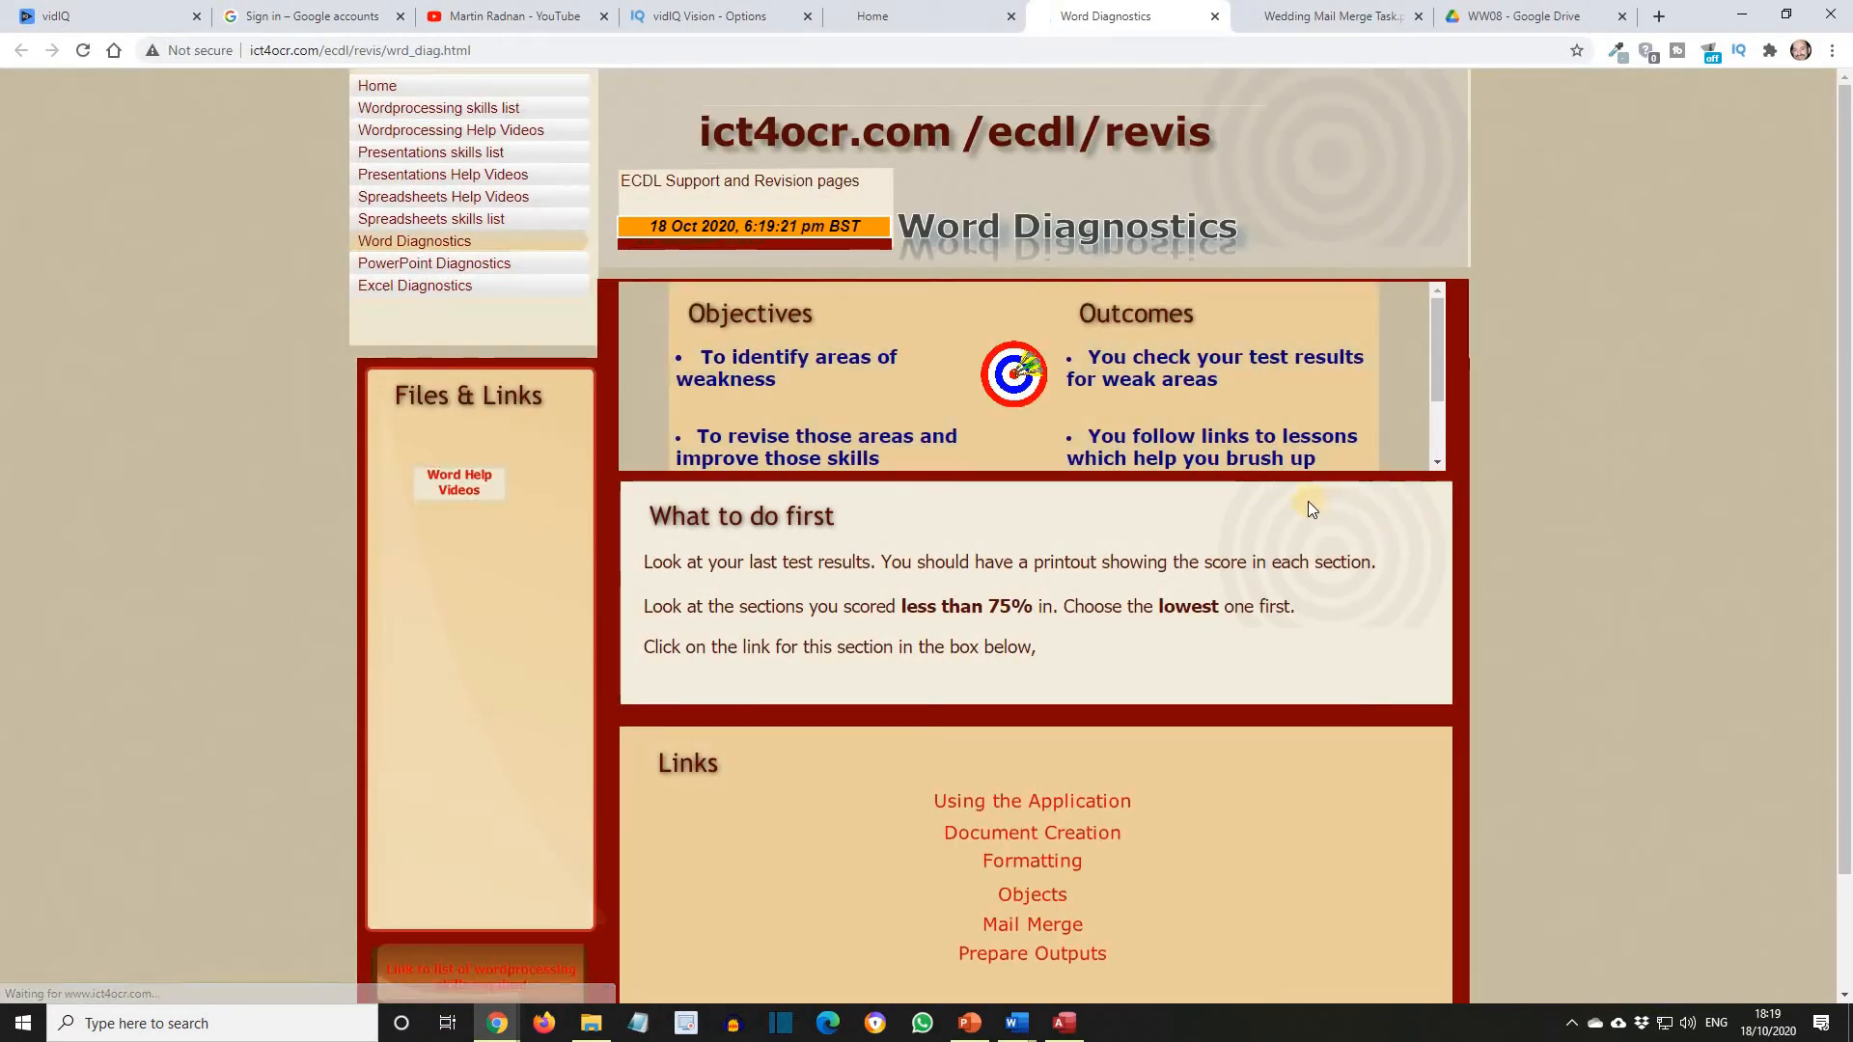
scroll(down, 3)
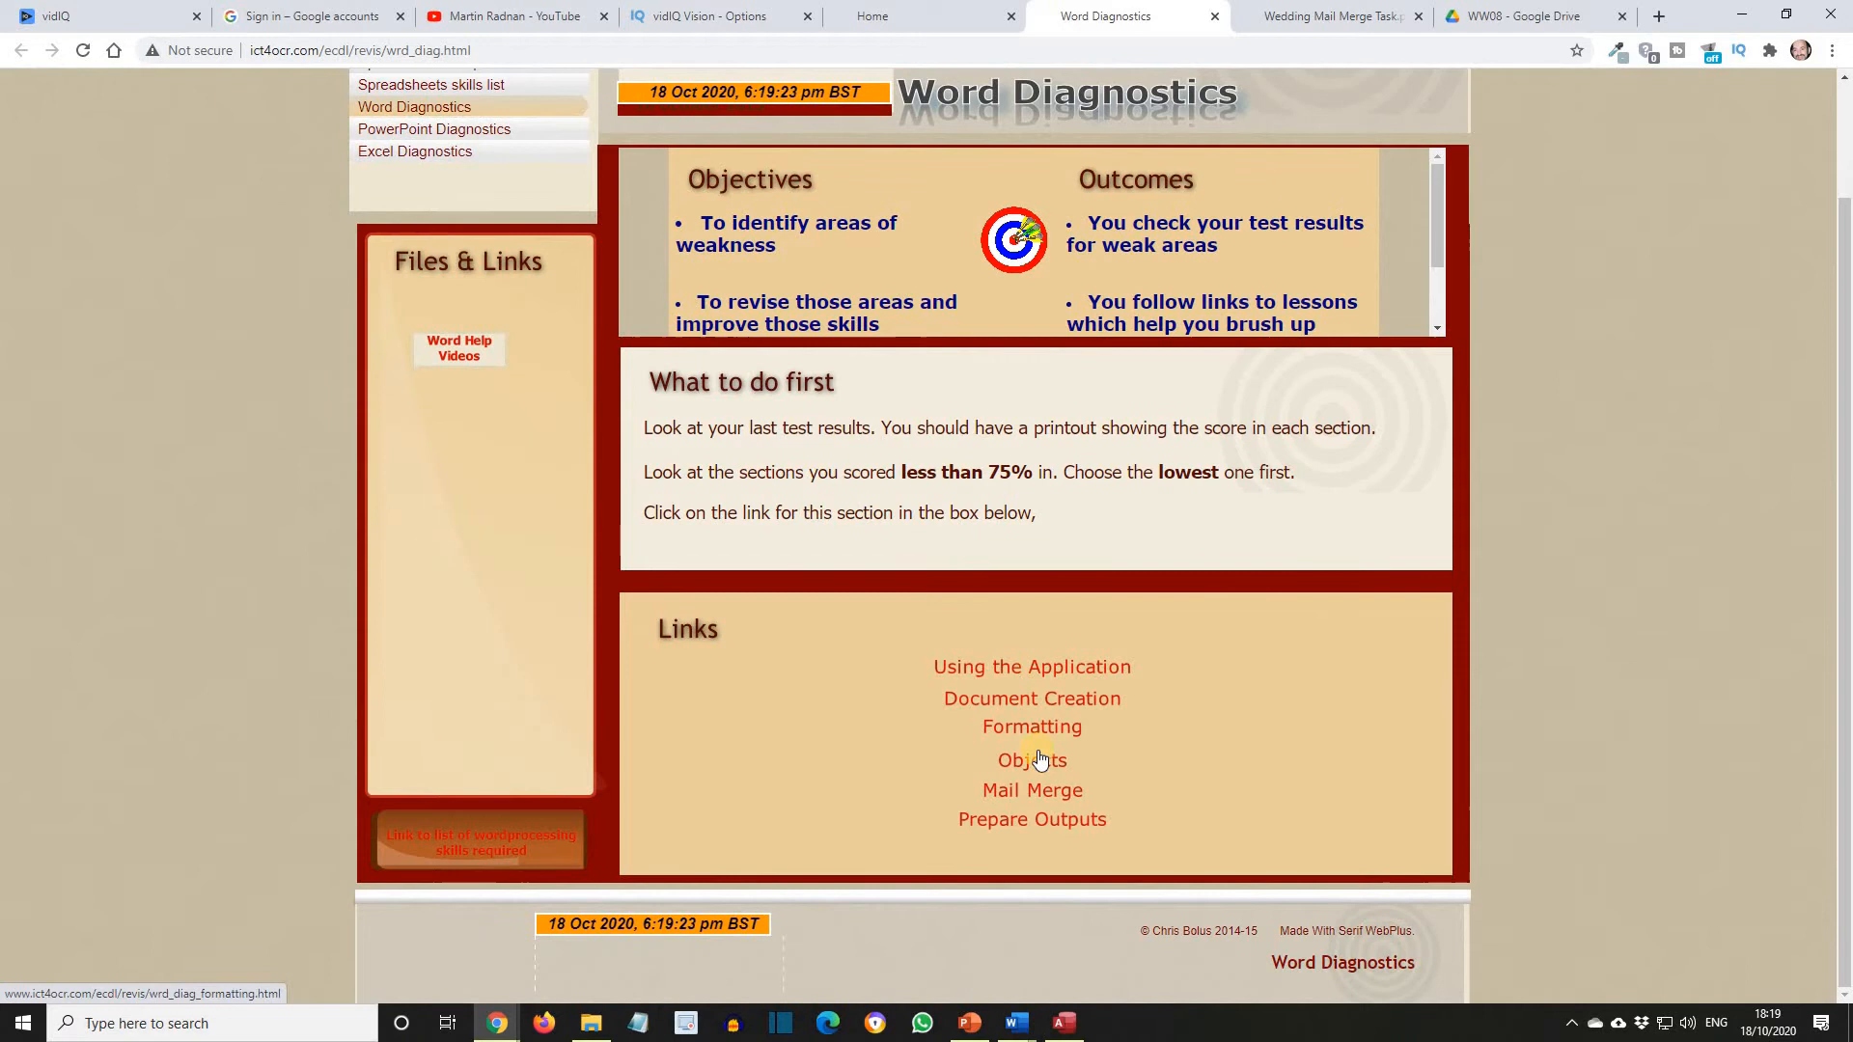
mouse_move(1073, 841)
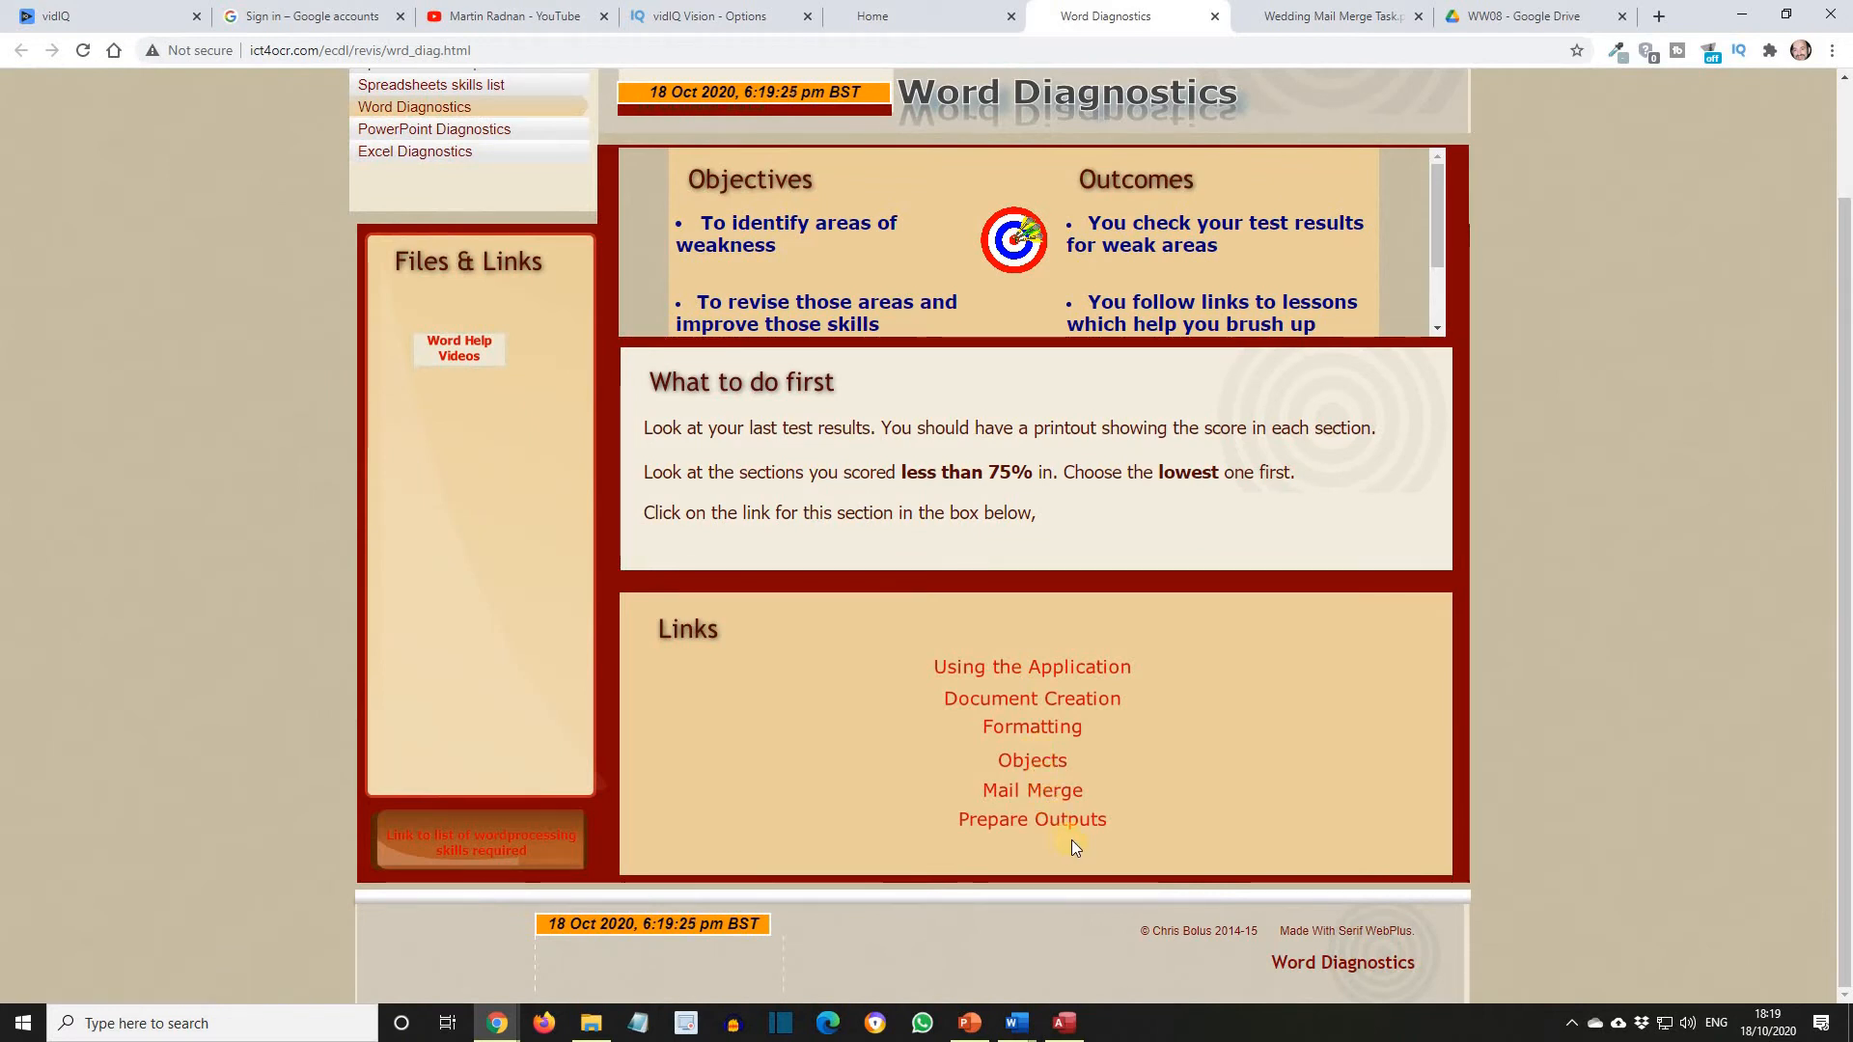
mouse_move(946, 812)
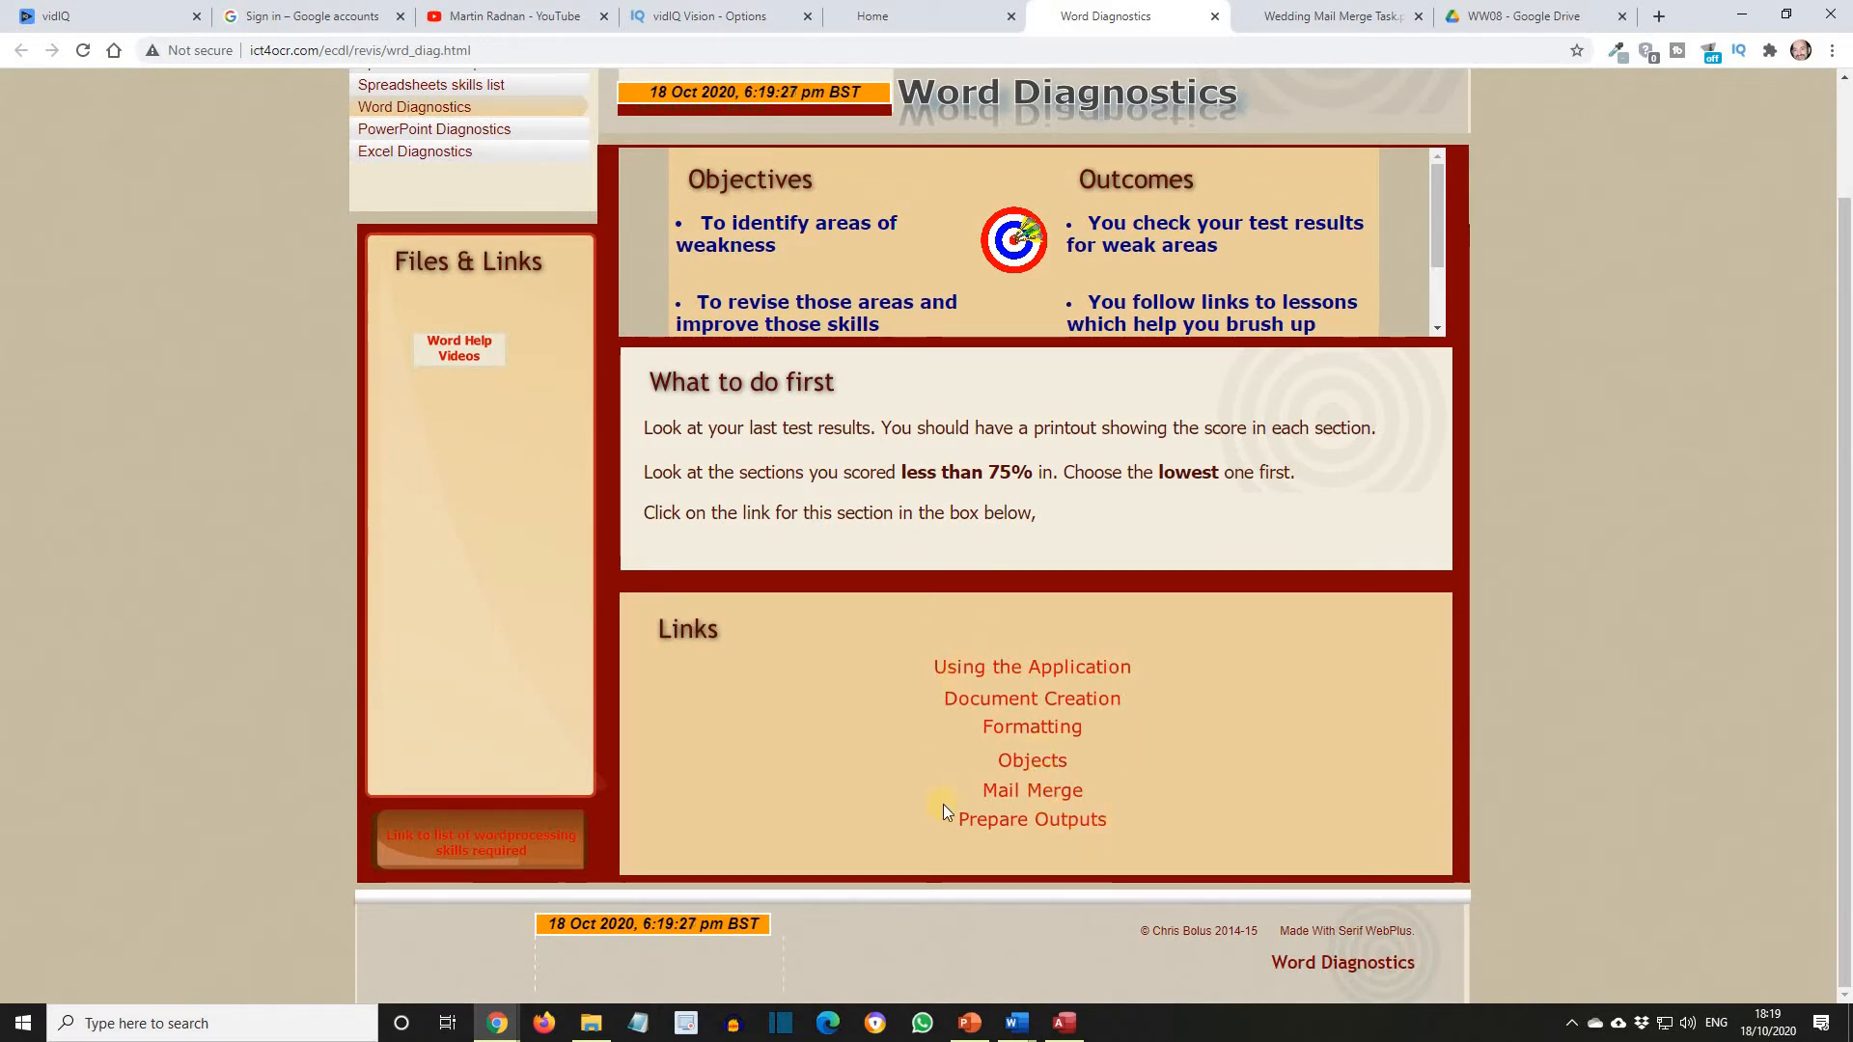
mouse_move(1048, 819)
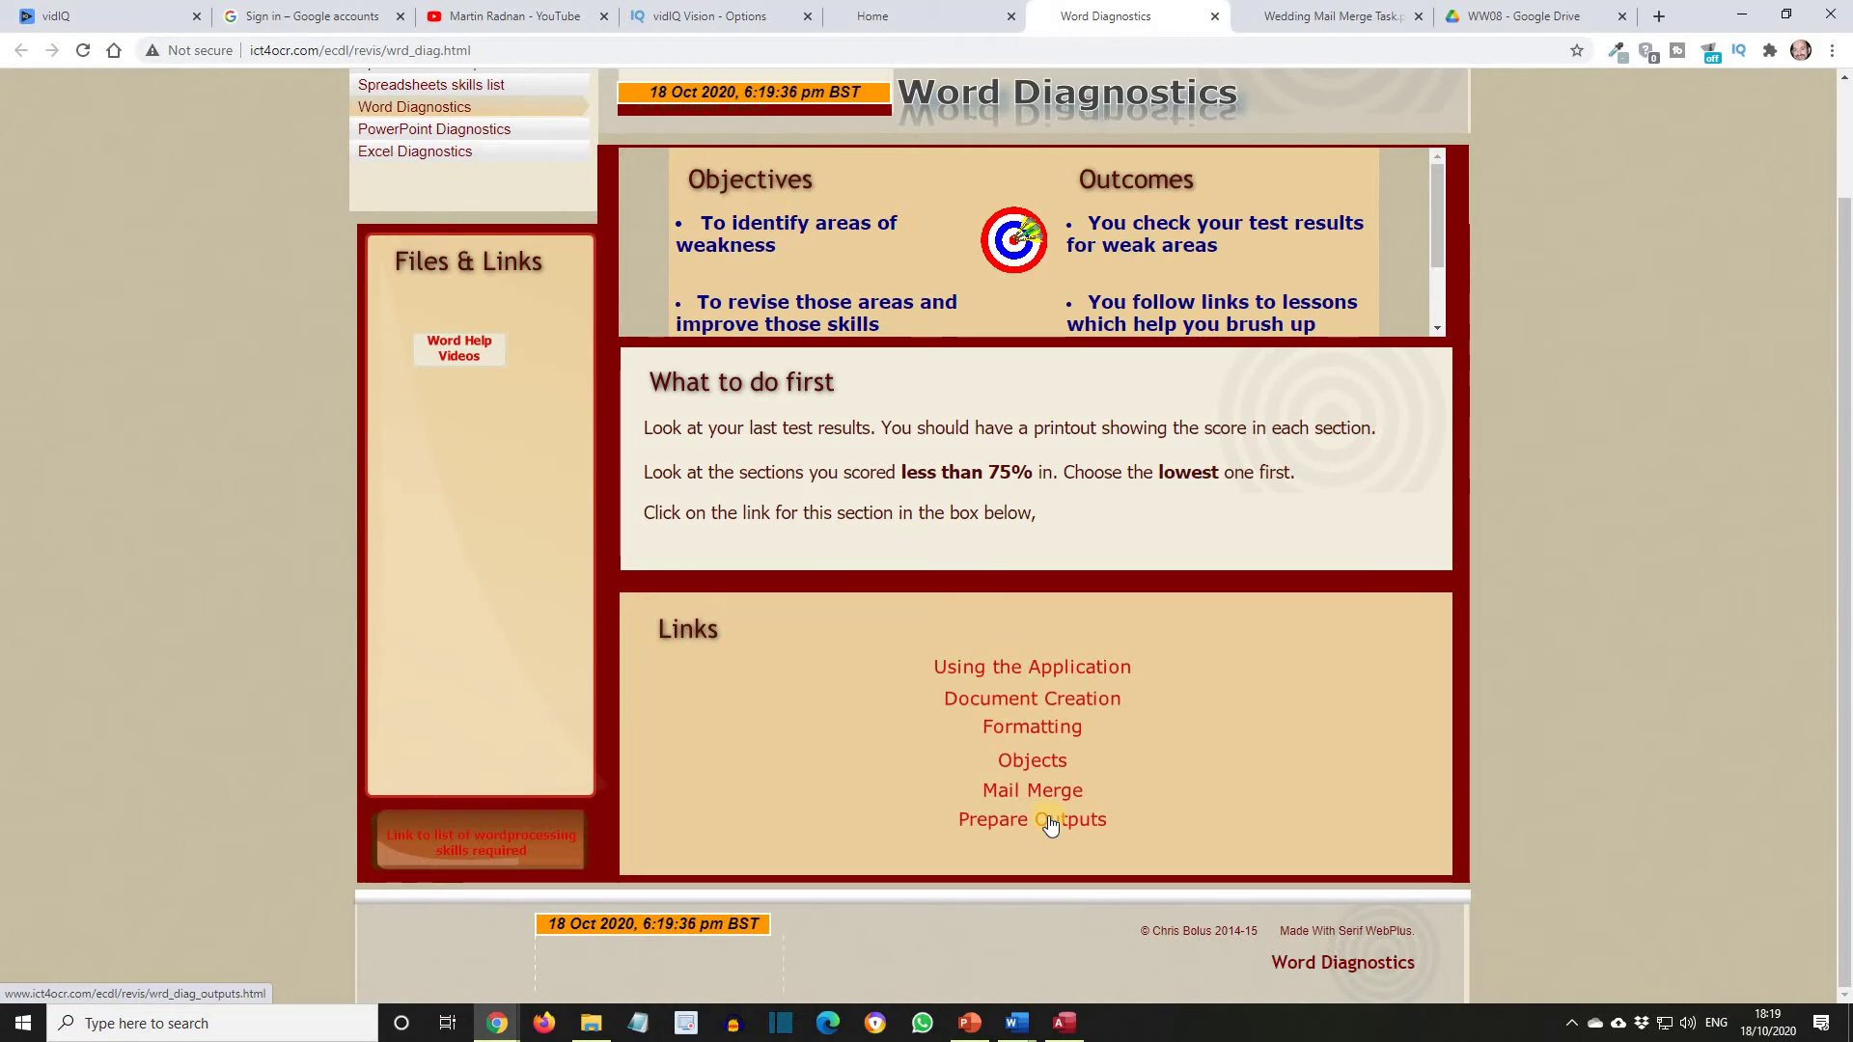
mouse_move(1032, 789)
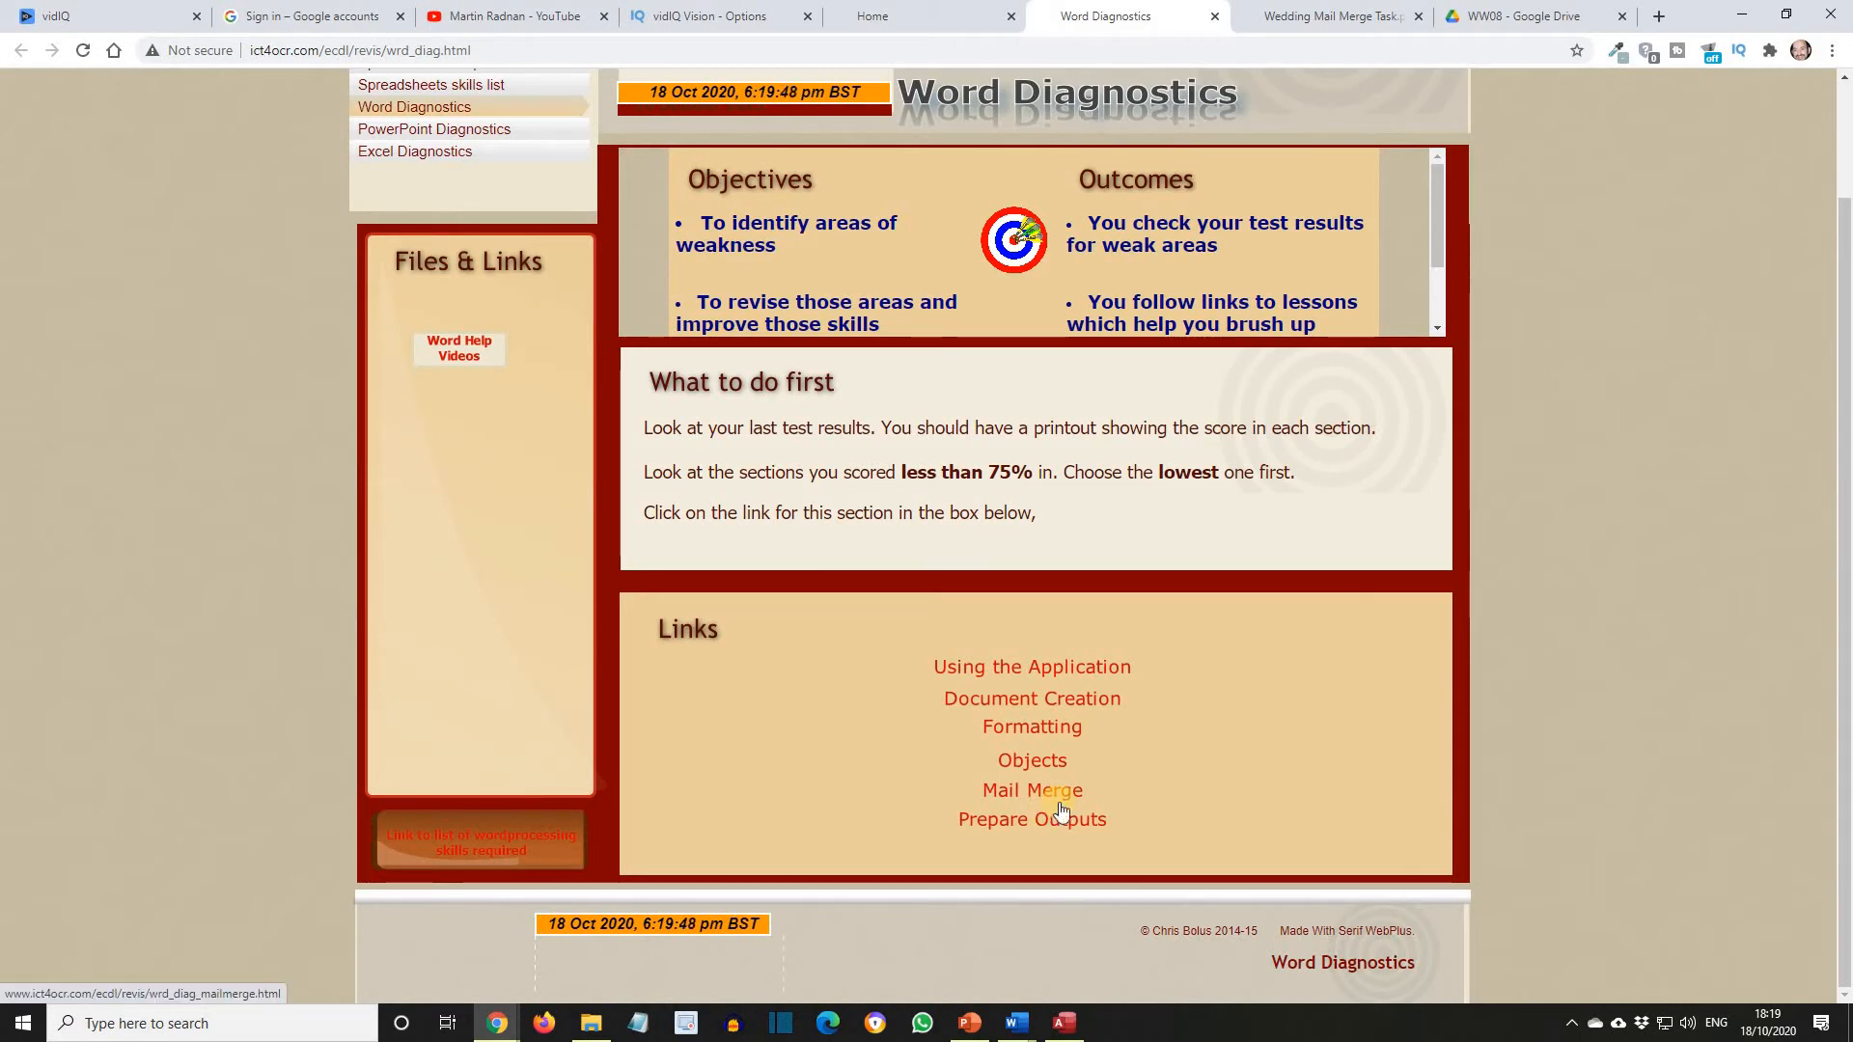
mouse_move(983, 1013)
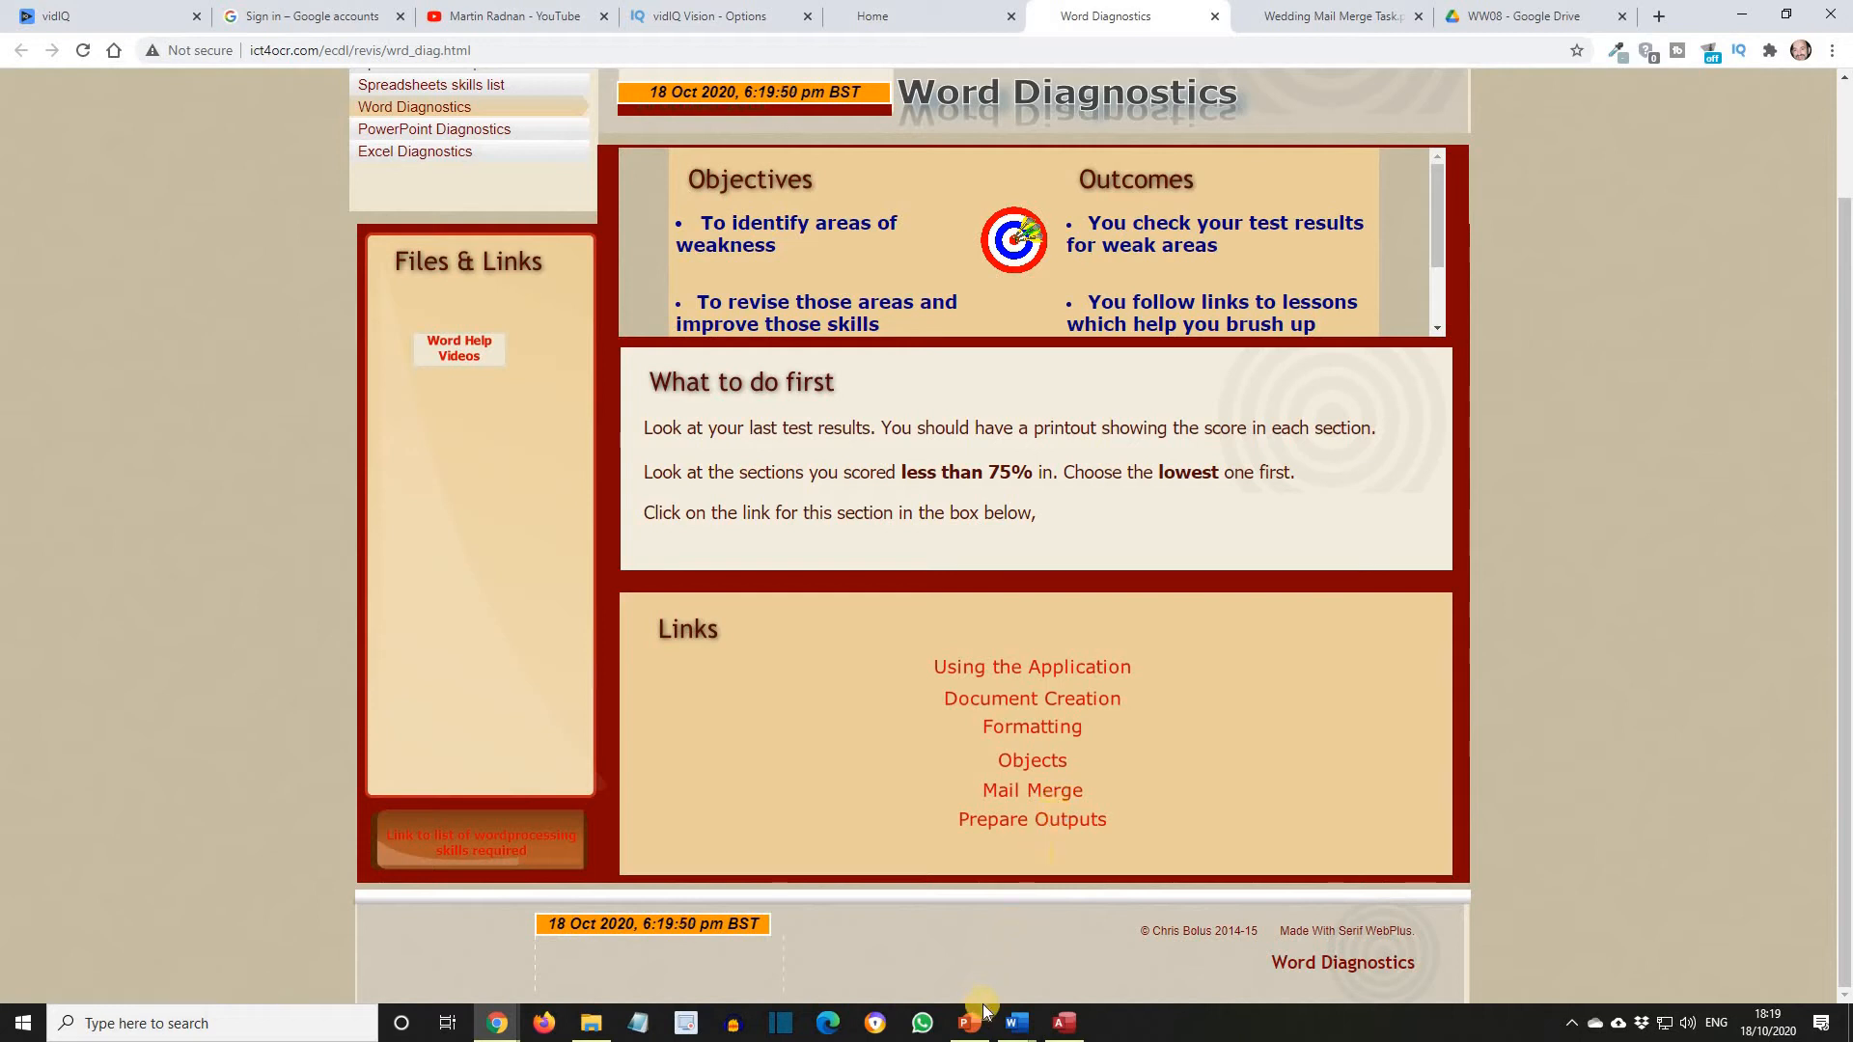
Step: Show the Lesson 1: DT Letter slide in PowerPoint, then switch to the blank Word document
click(968, 1022)
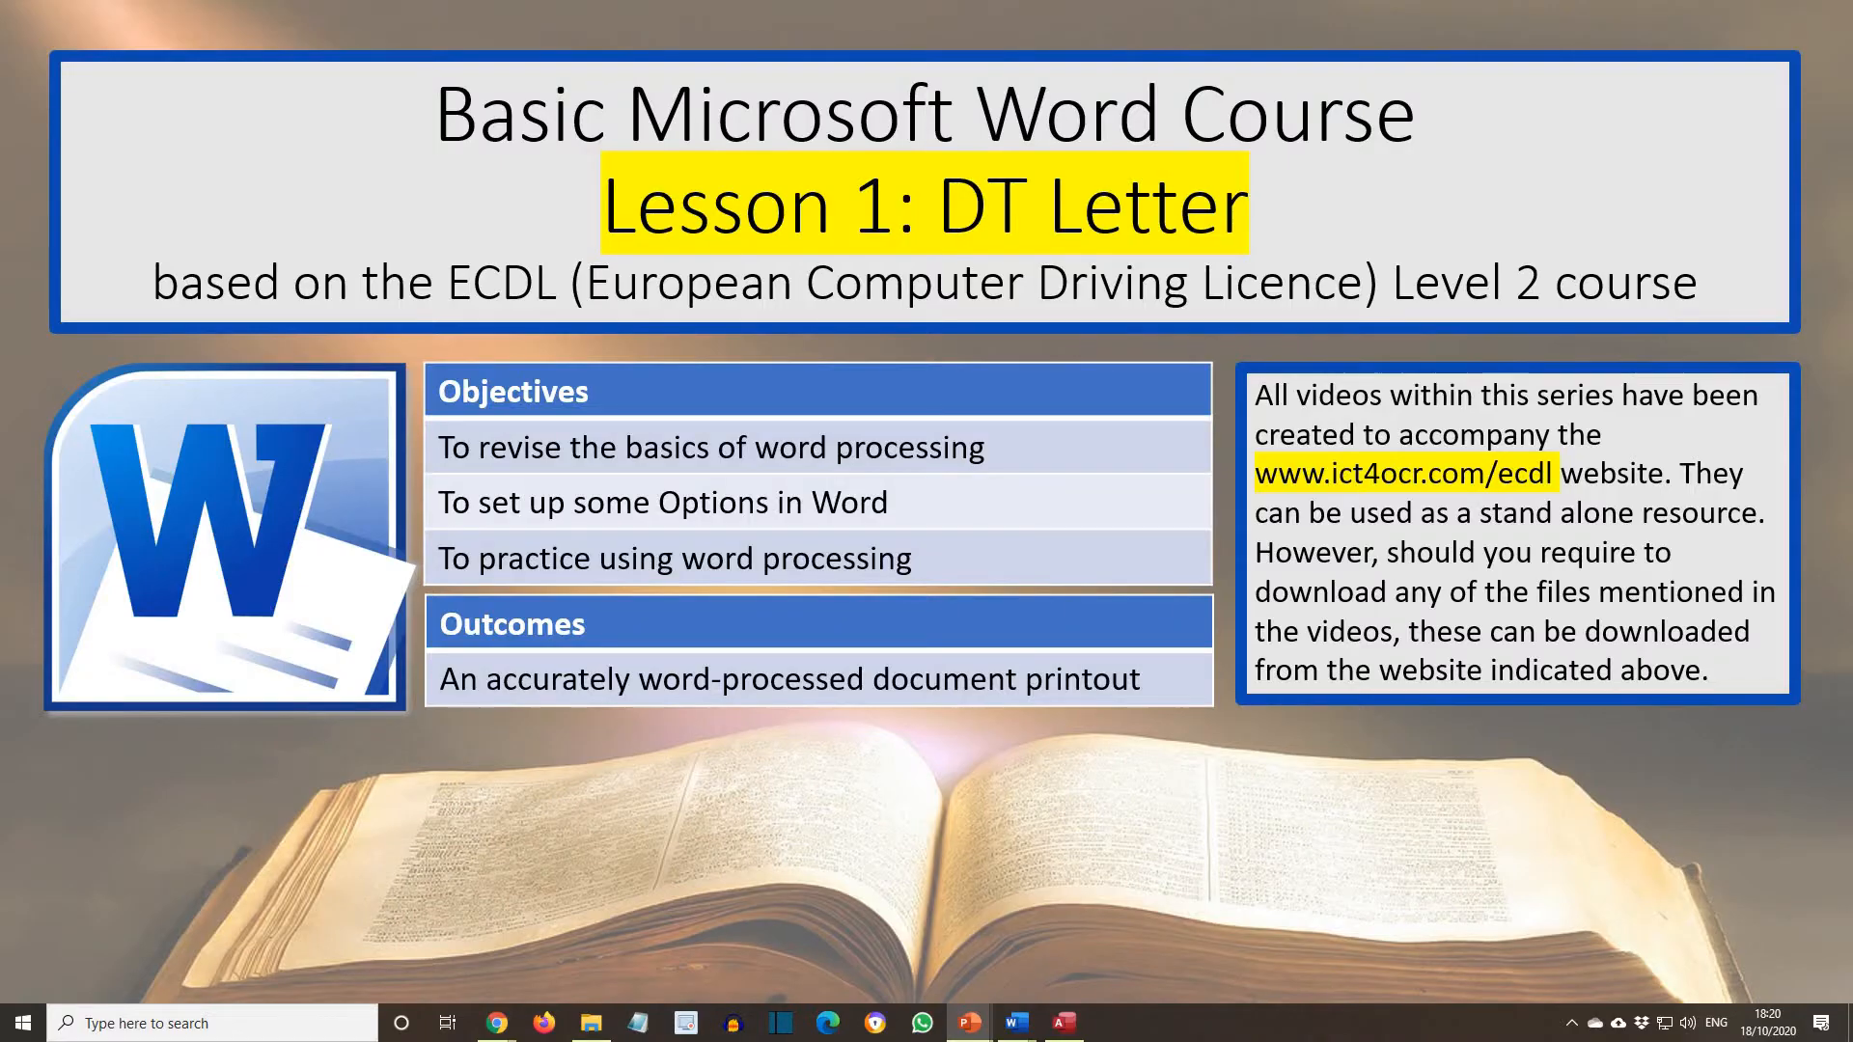
mouse_move(658, 351)
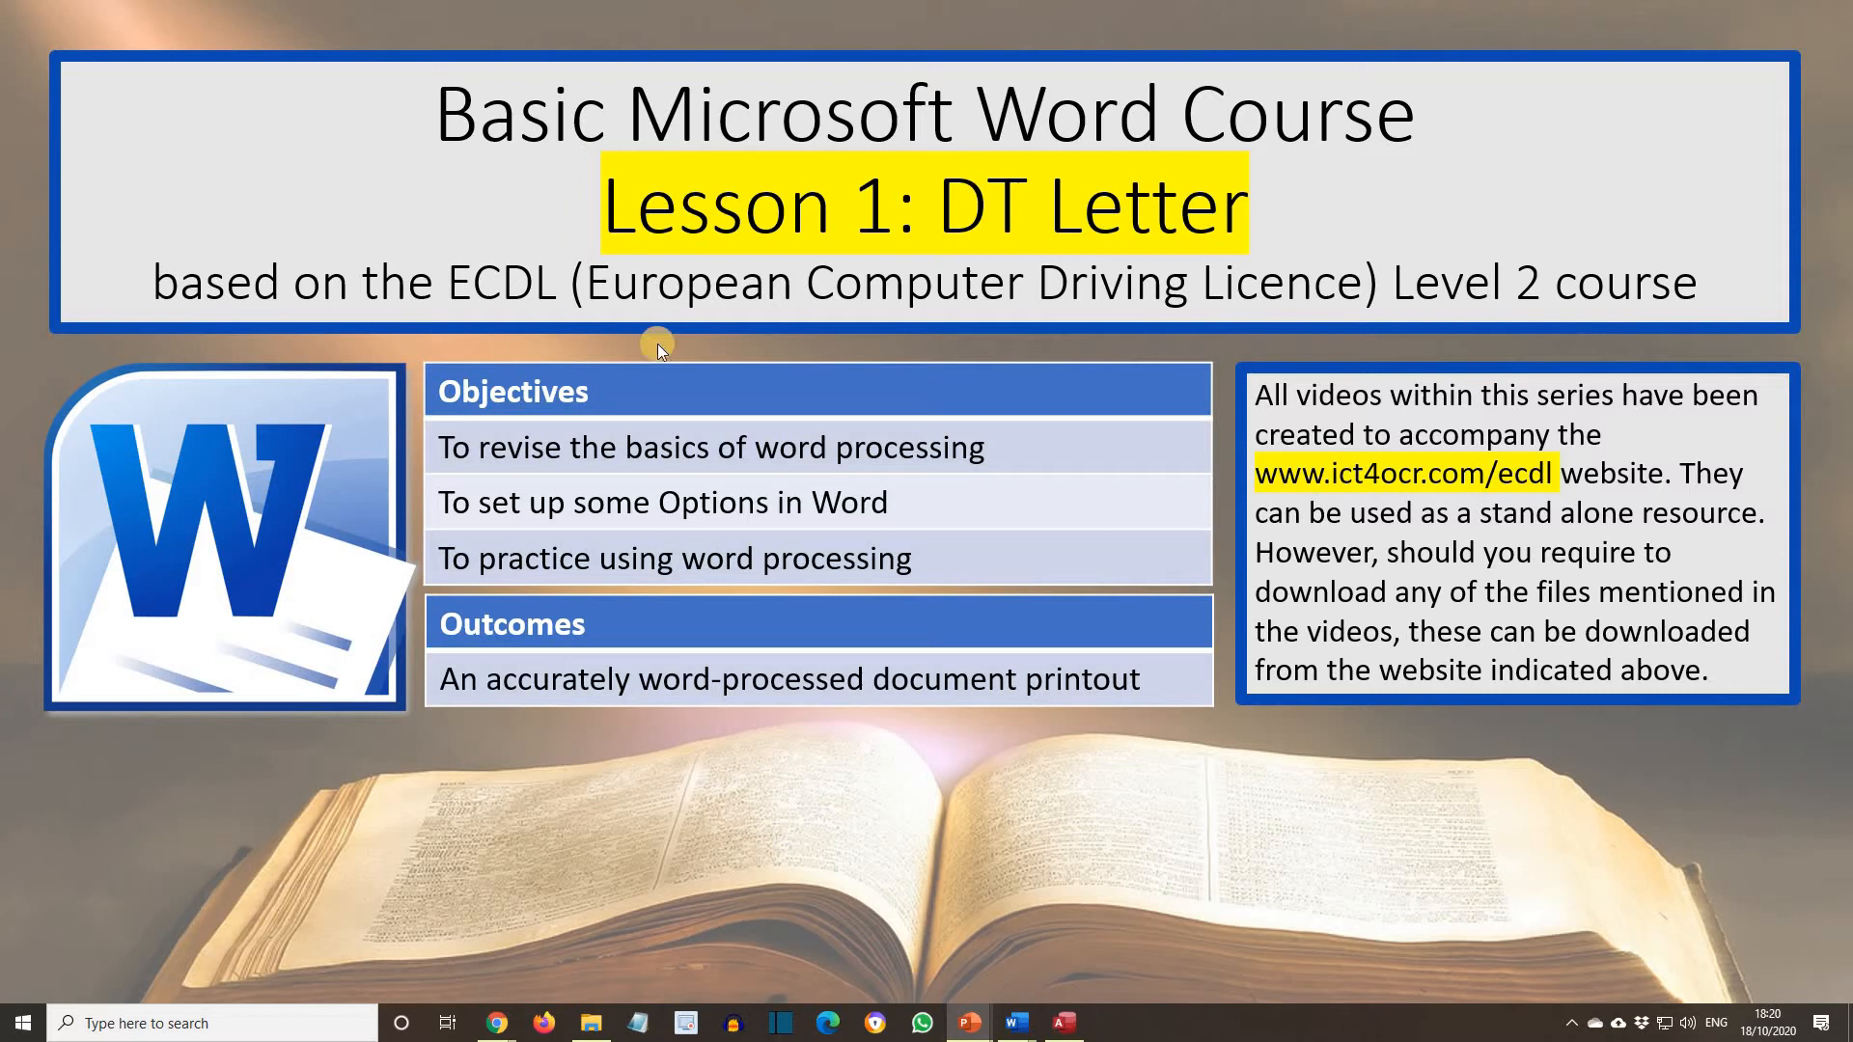
mouse_move(1087, 273)
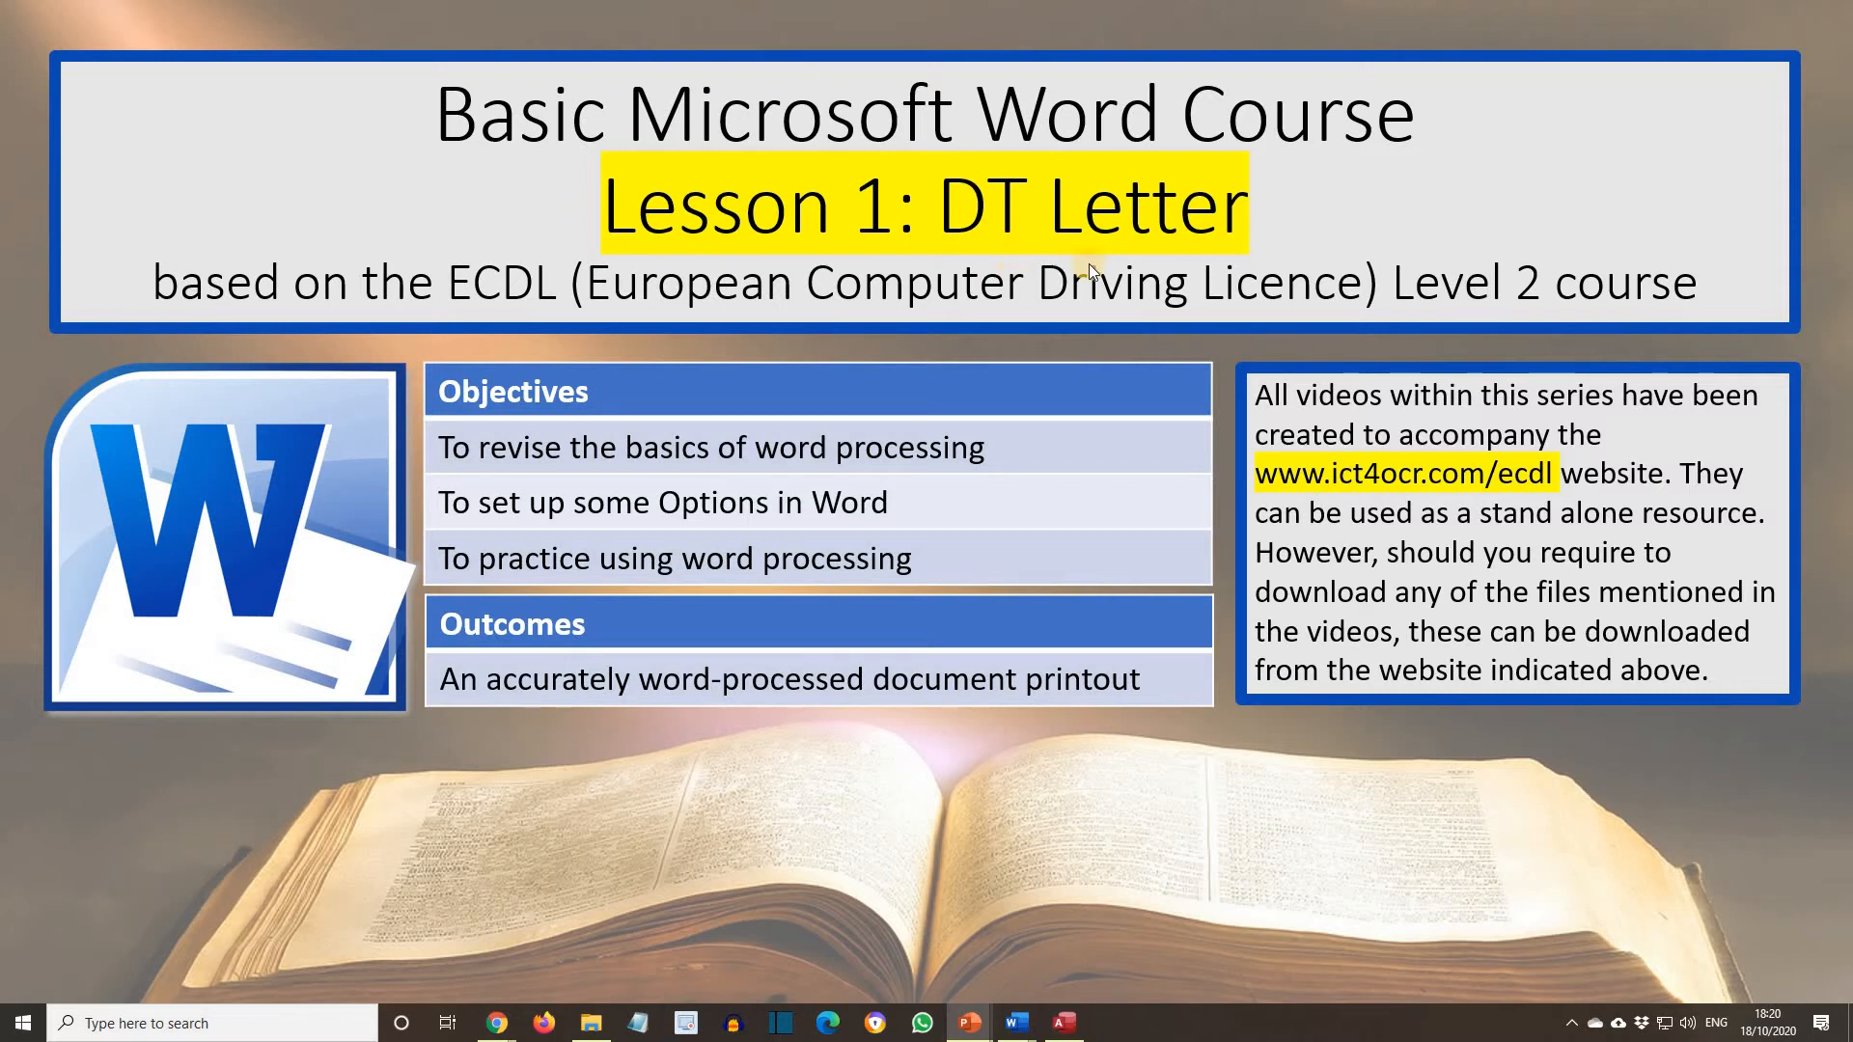
mouse_move(1055, 274)
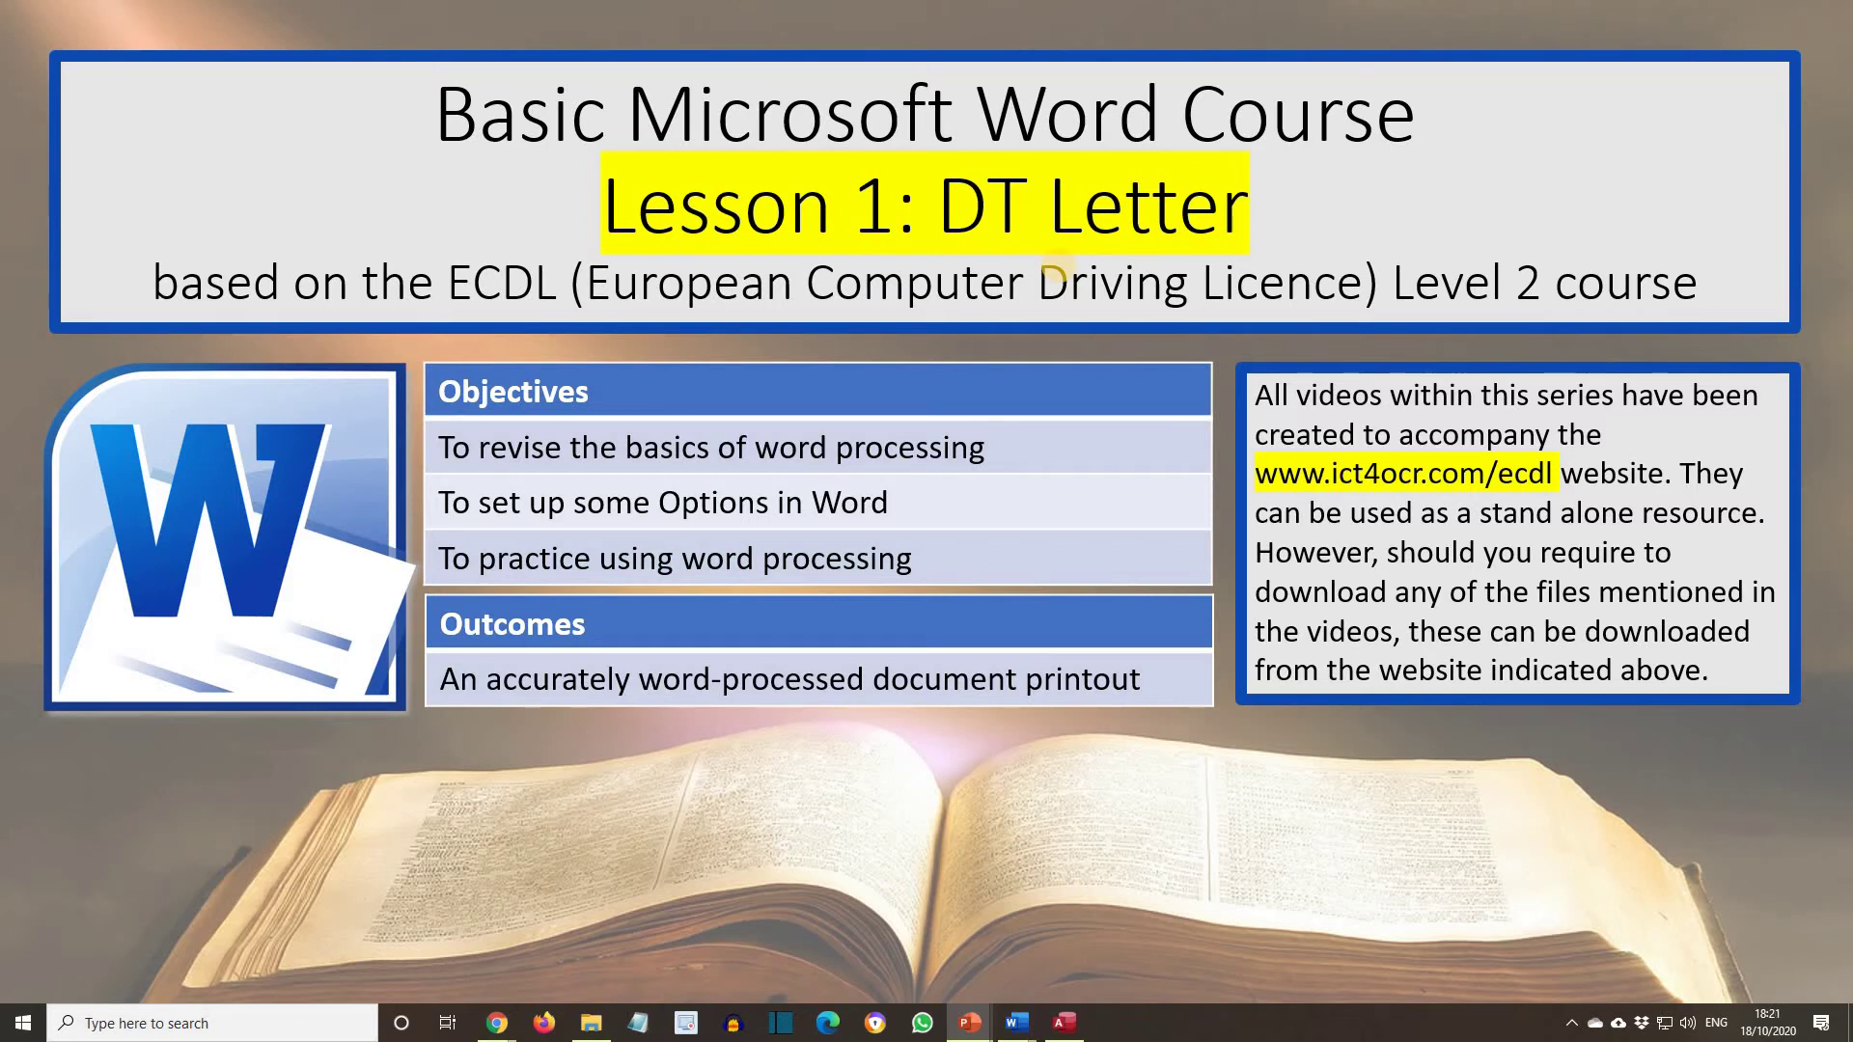
mouse_move(646, 727)
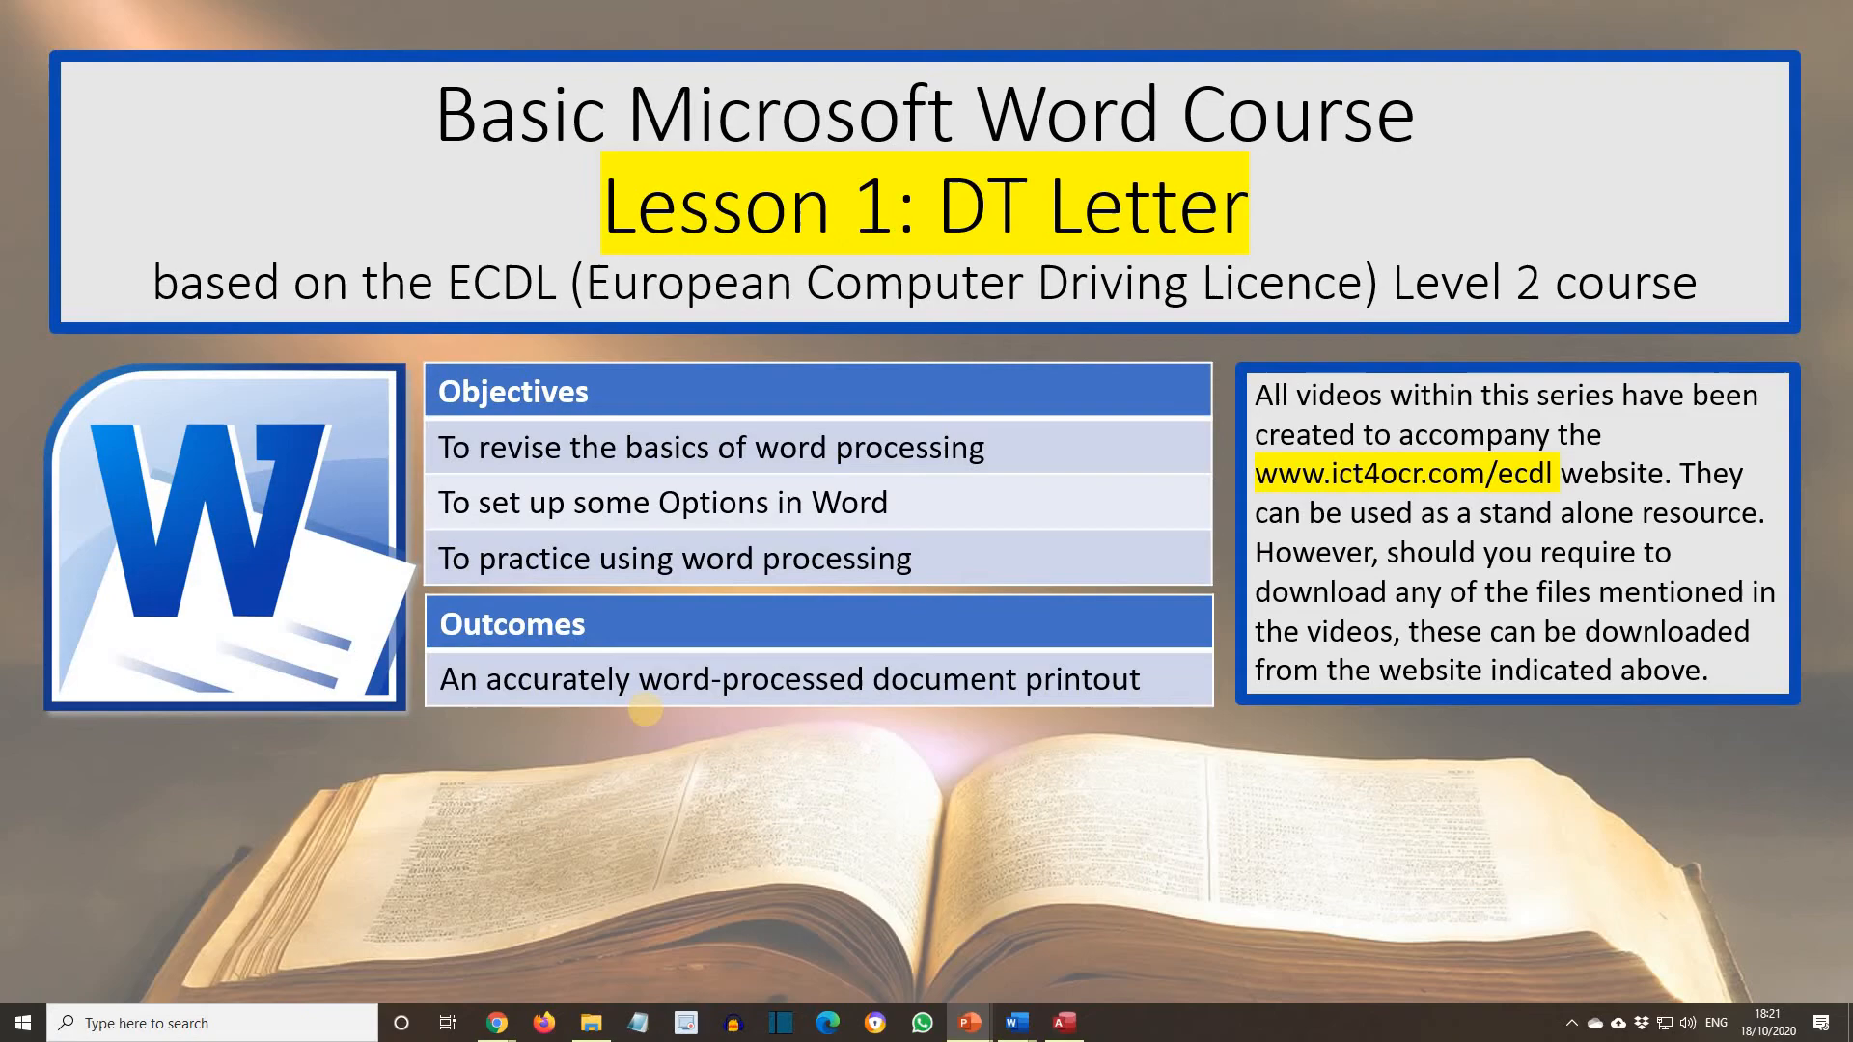
click(1014, 1022)
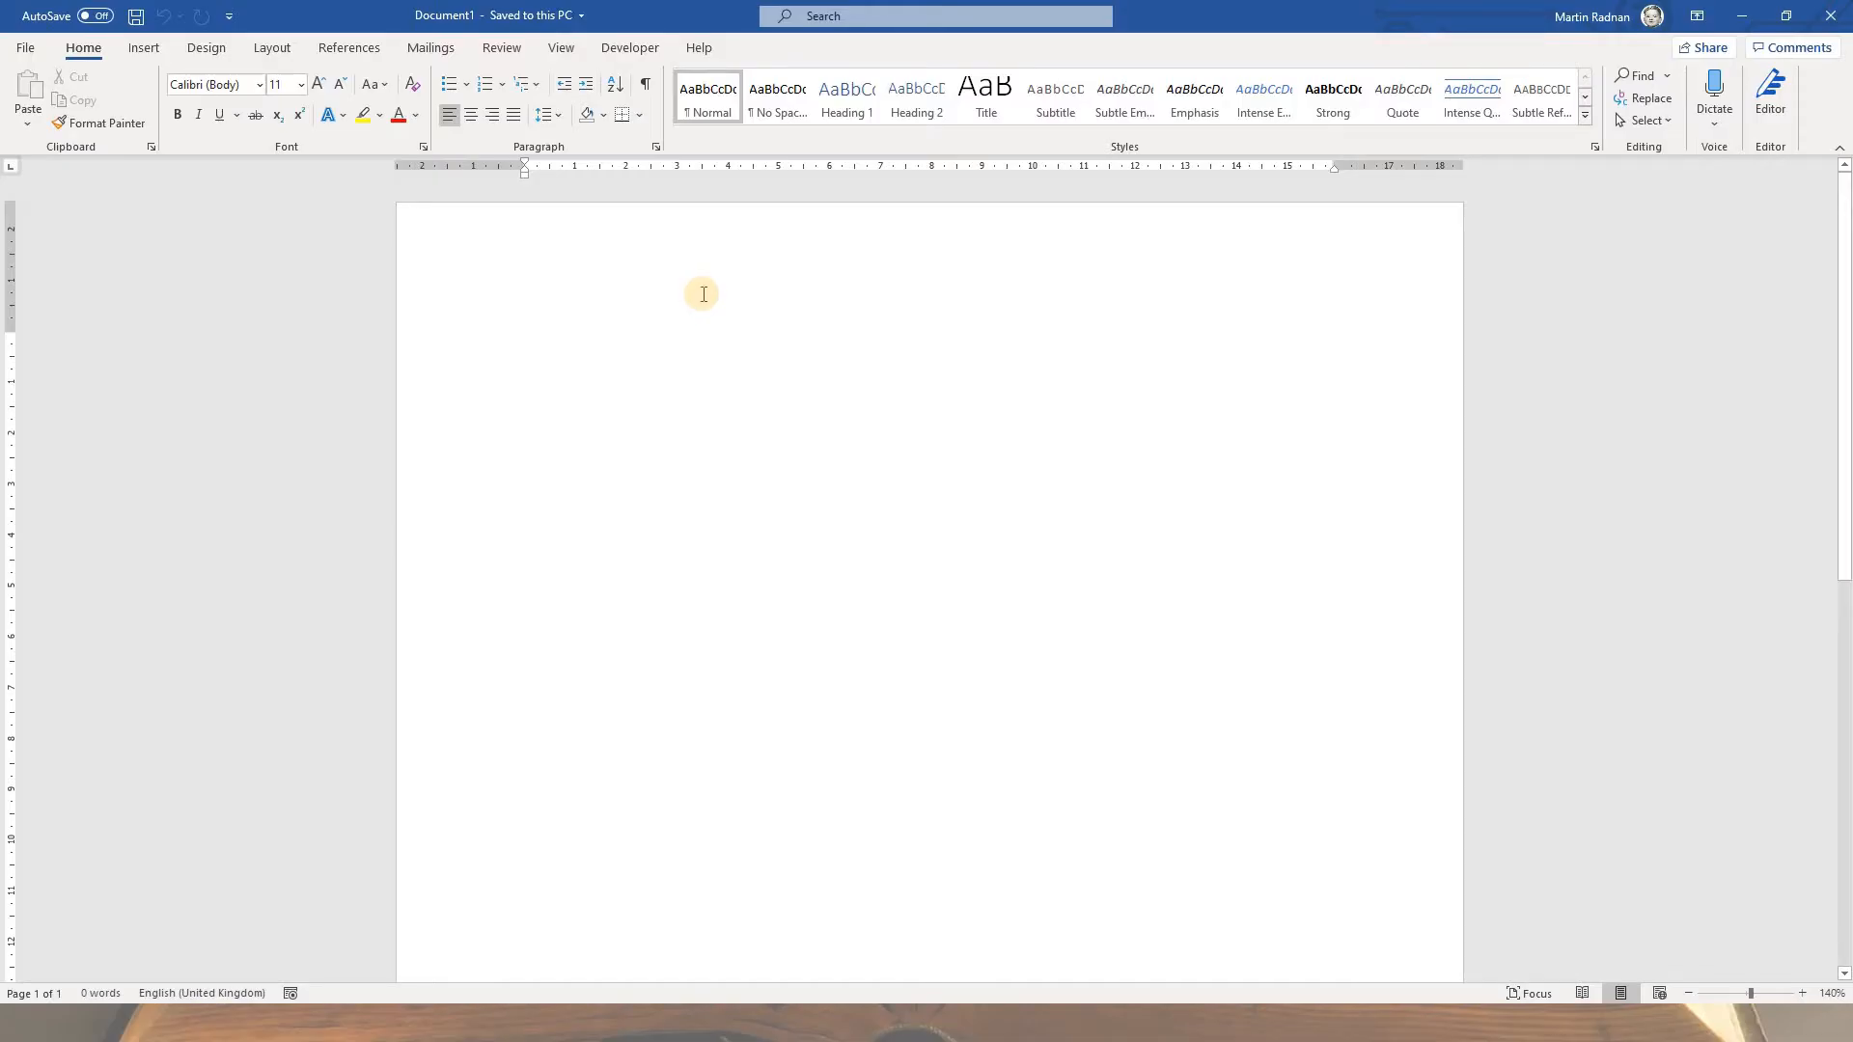
Step: Bring up Word's File backstage with templates and recent documents
click(525, 343)
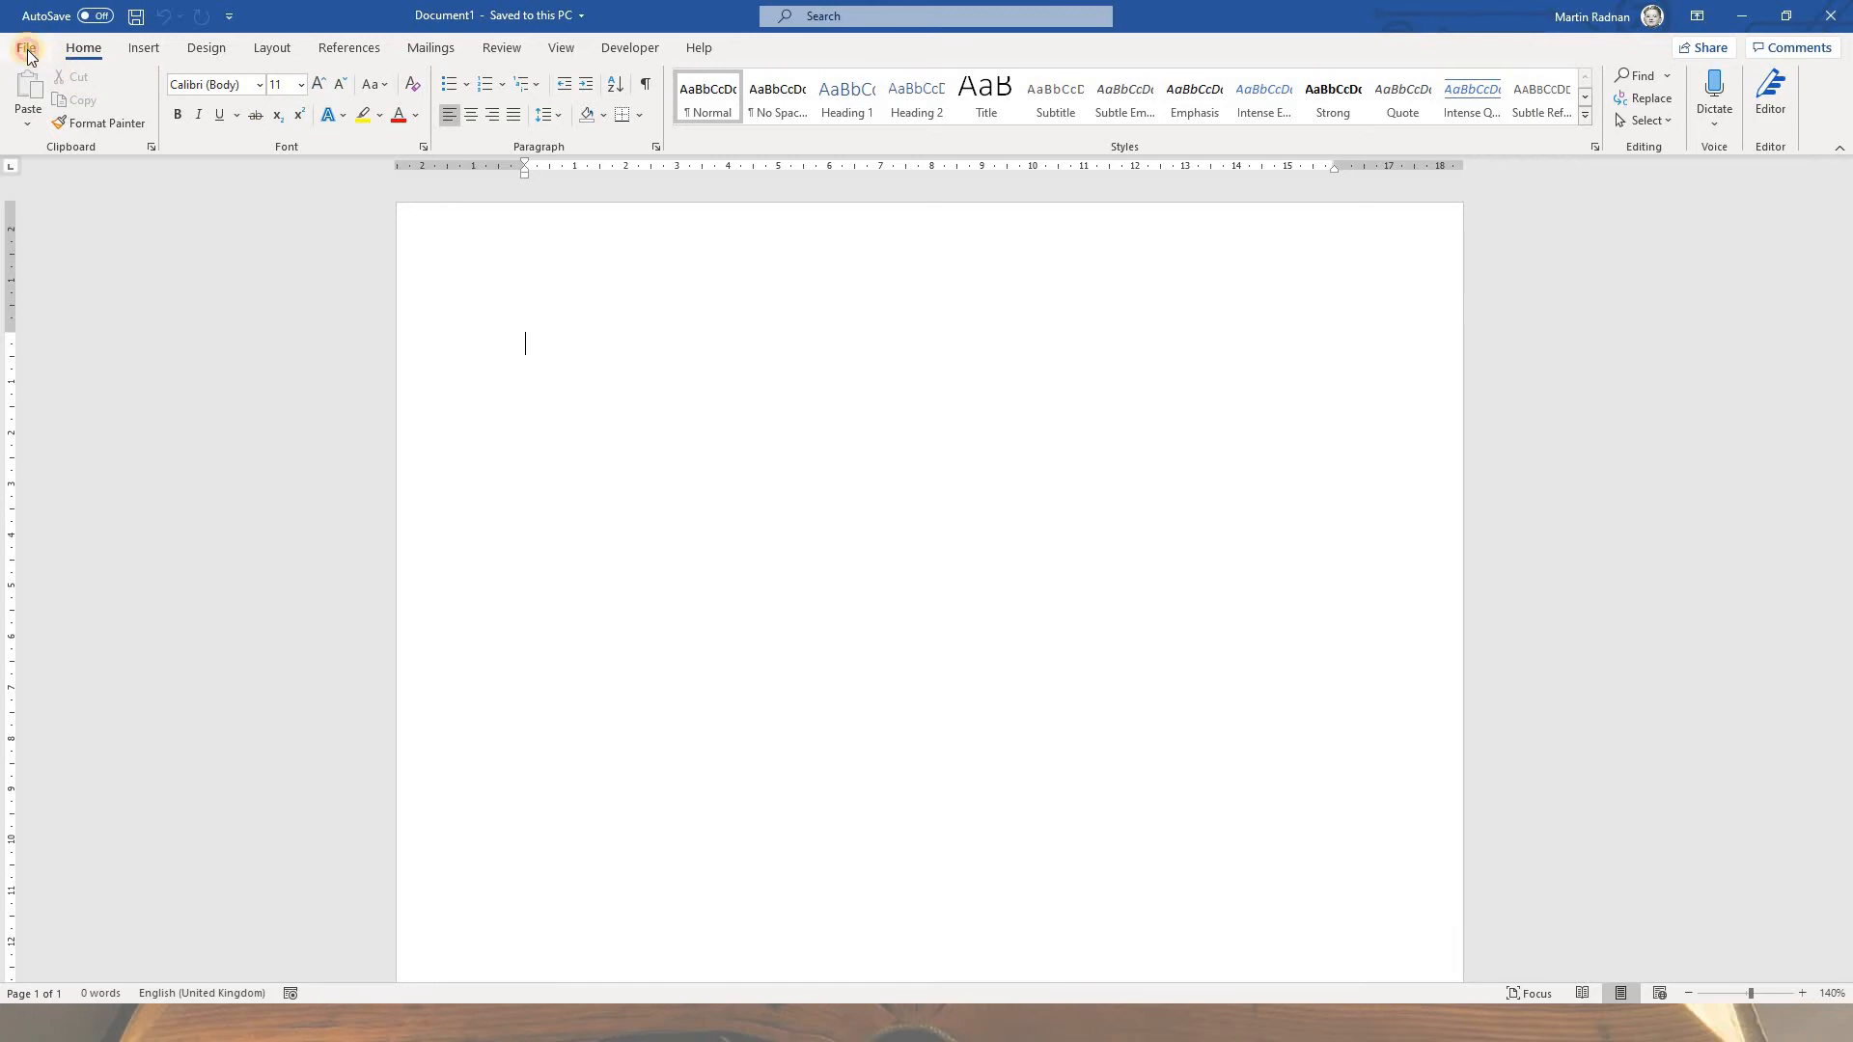
click(26, 48)
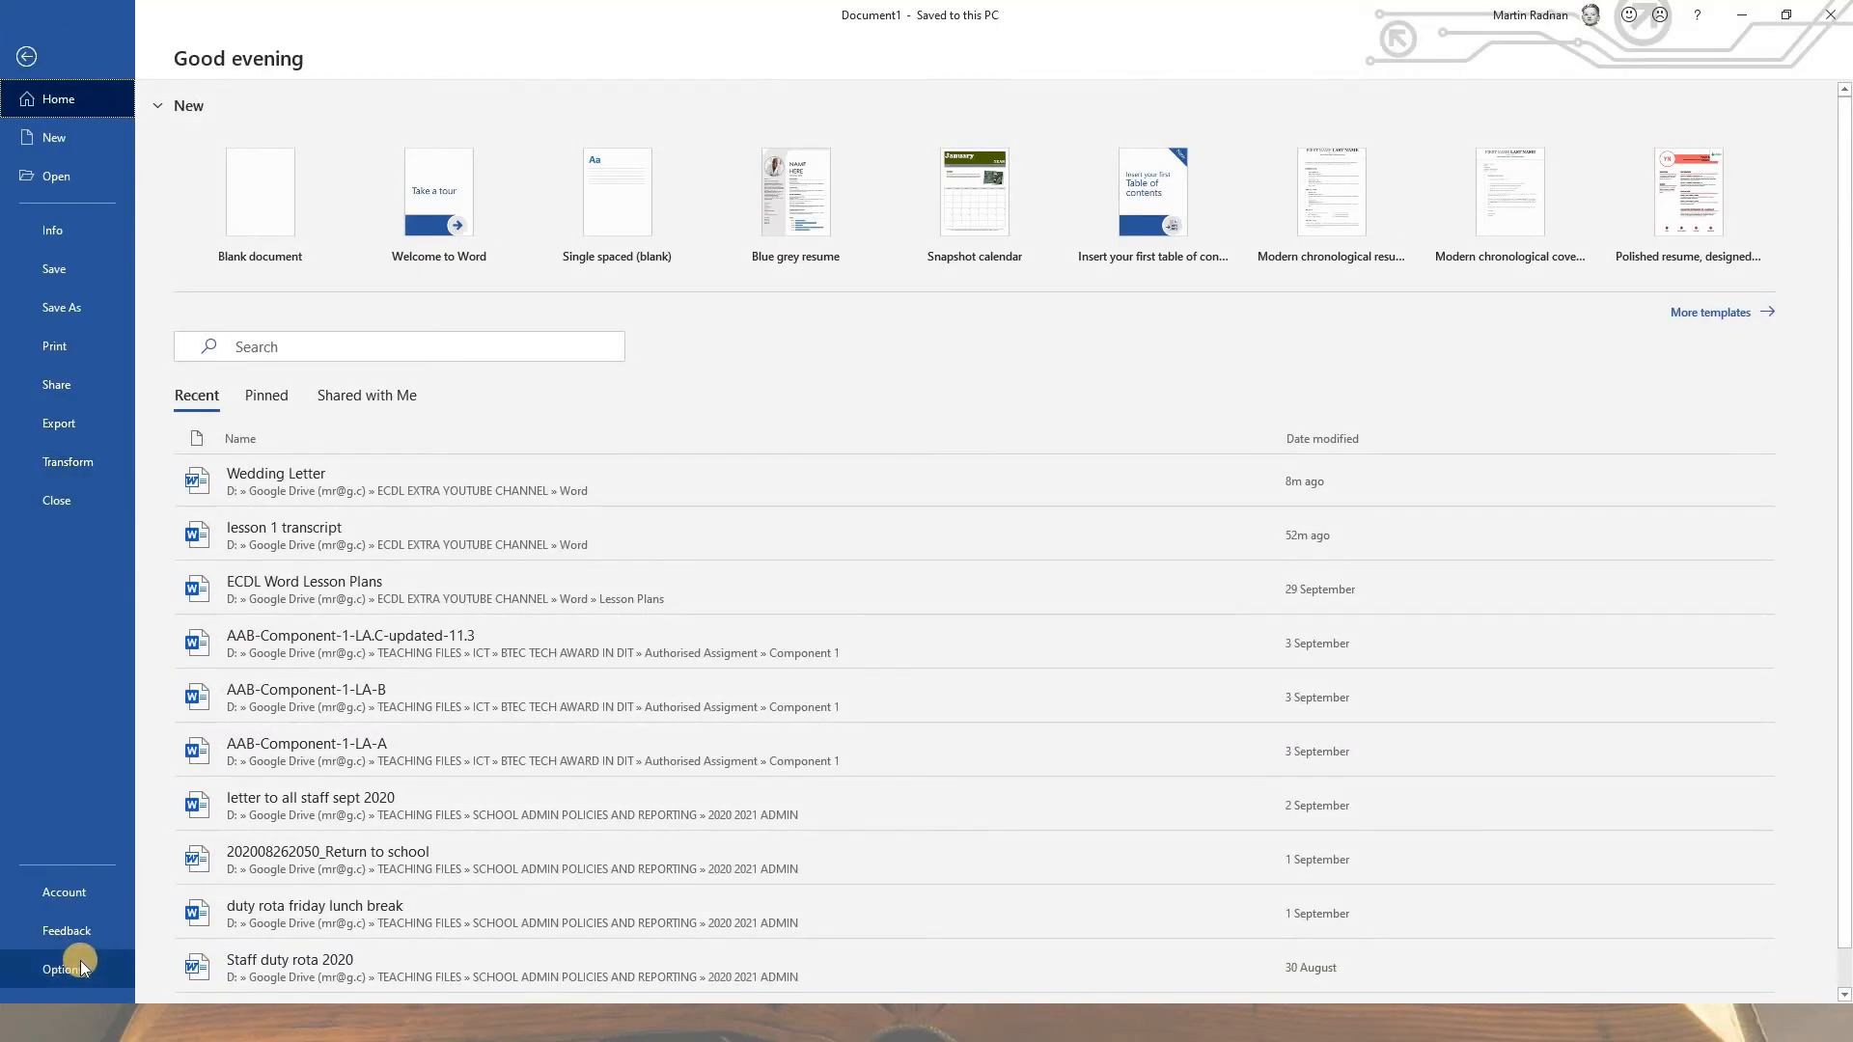
Step: Open Word Options on the General page to review User name and Initials
click(57, 969)
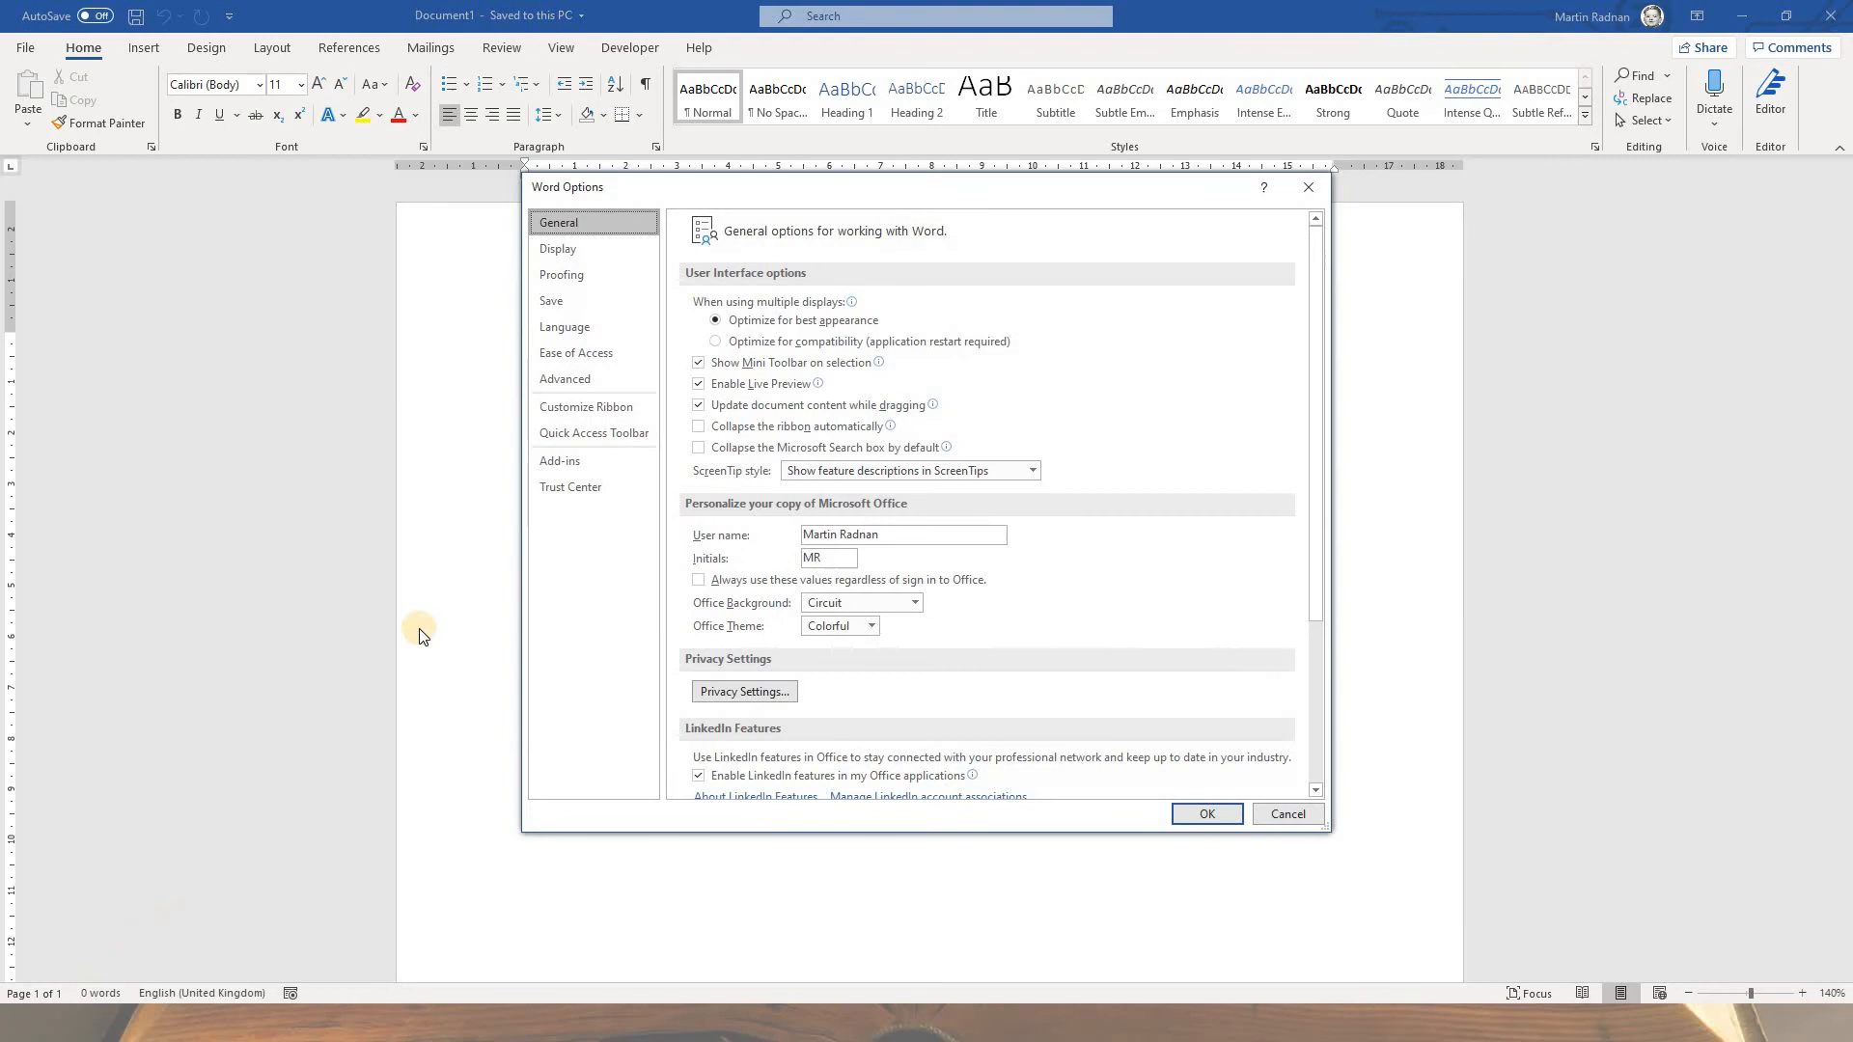
mouse_move(417, 486)
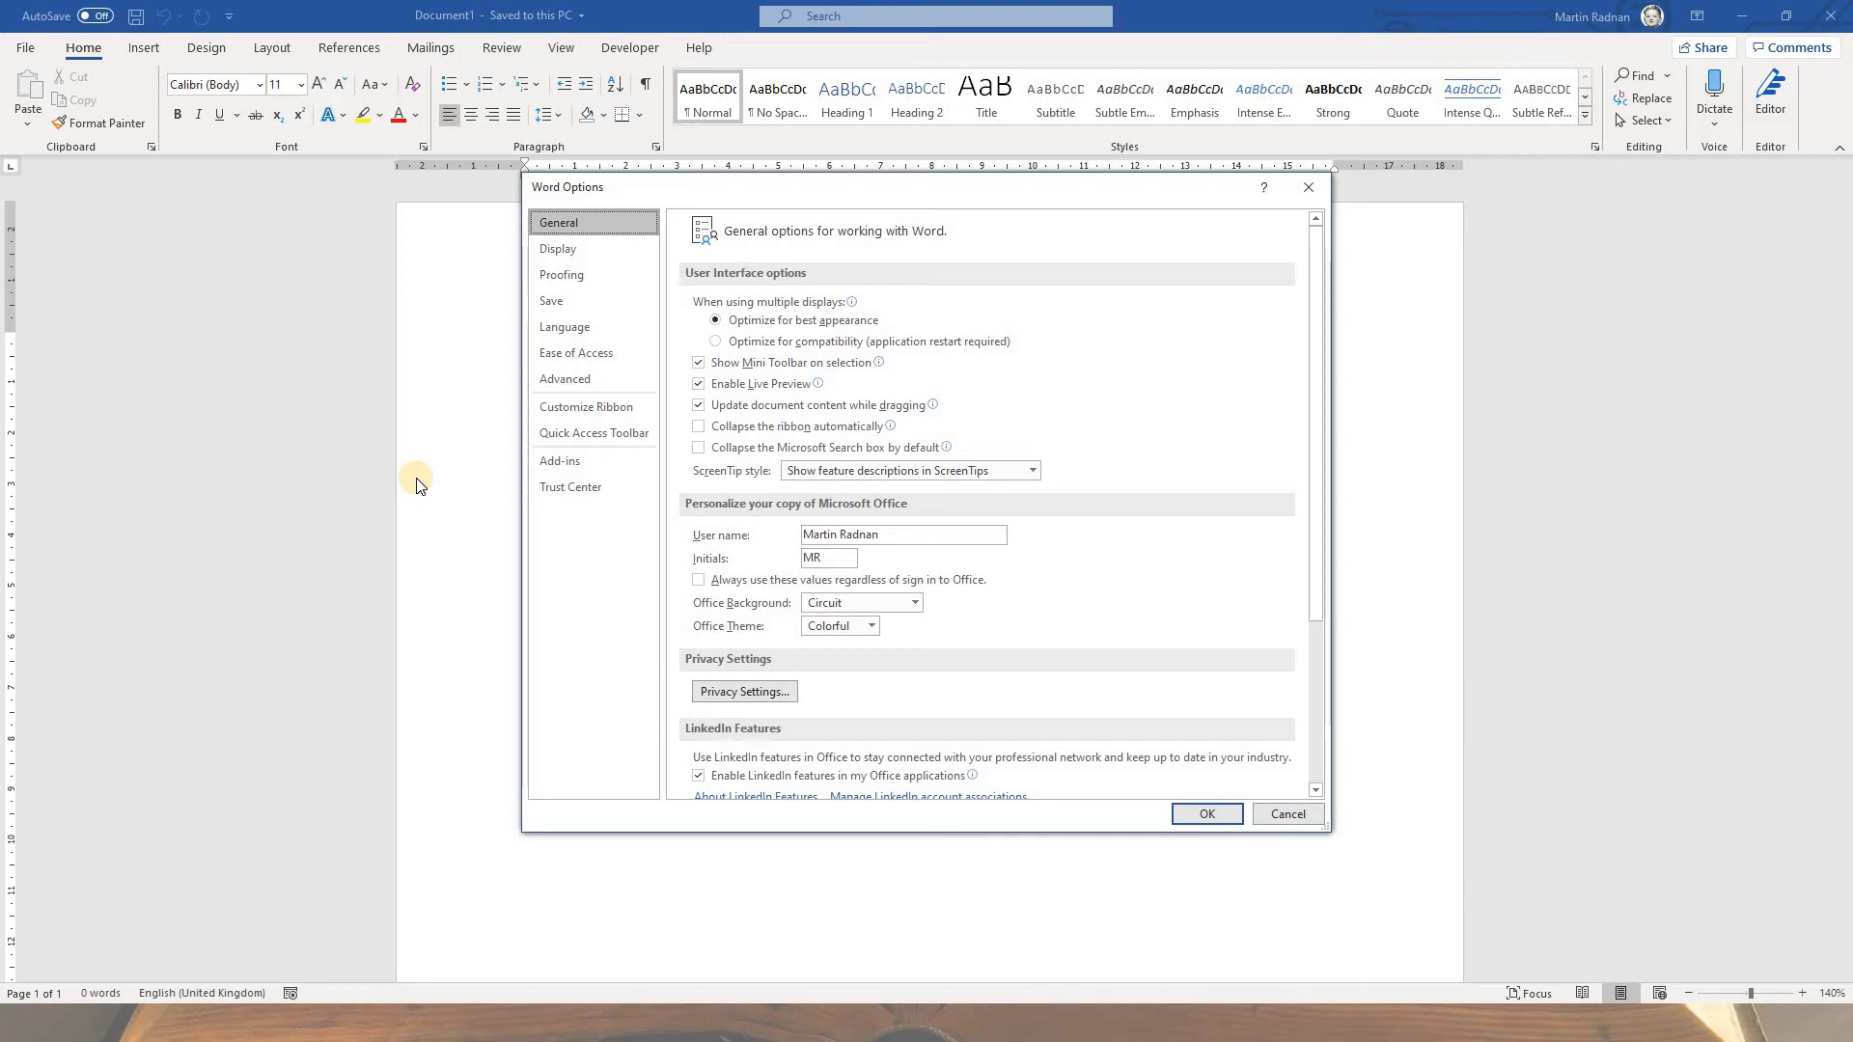
mouse_move(571, 512)
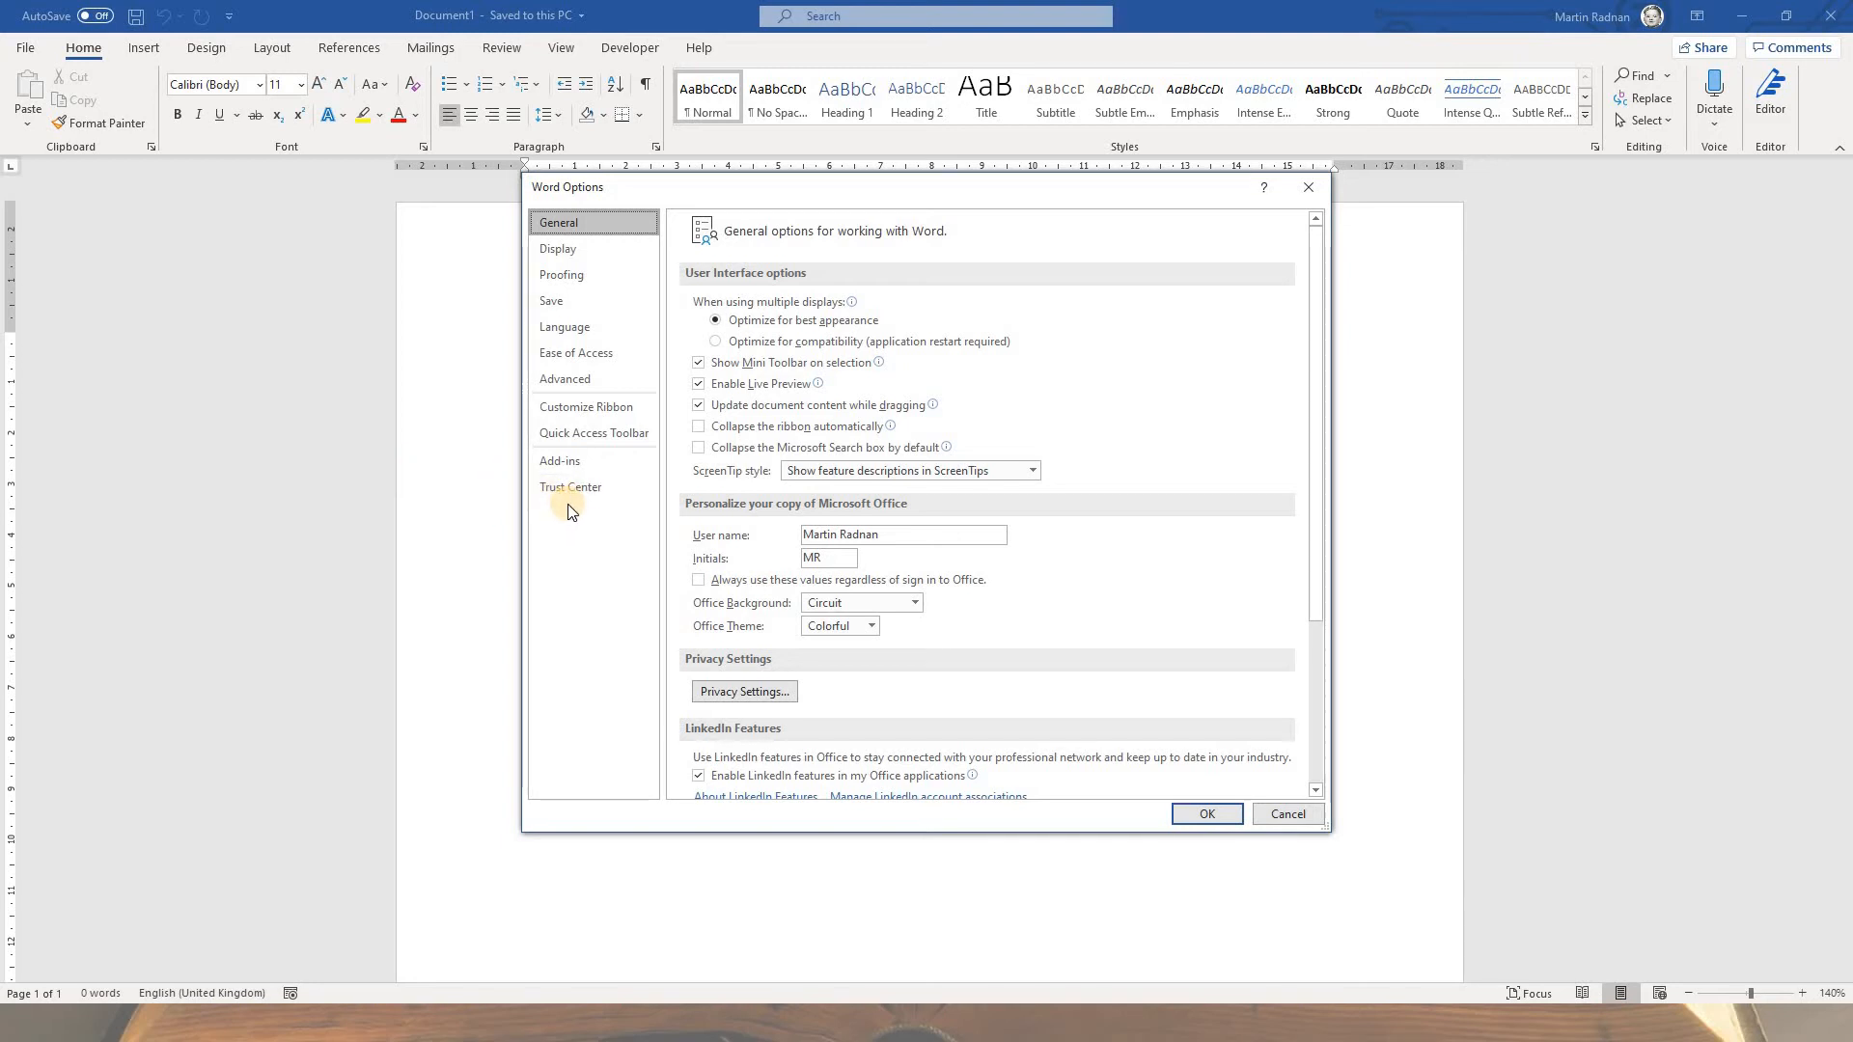
click(898, 534)
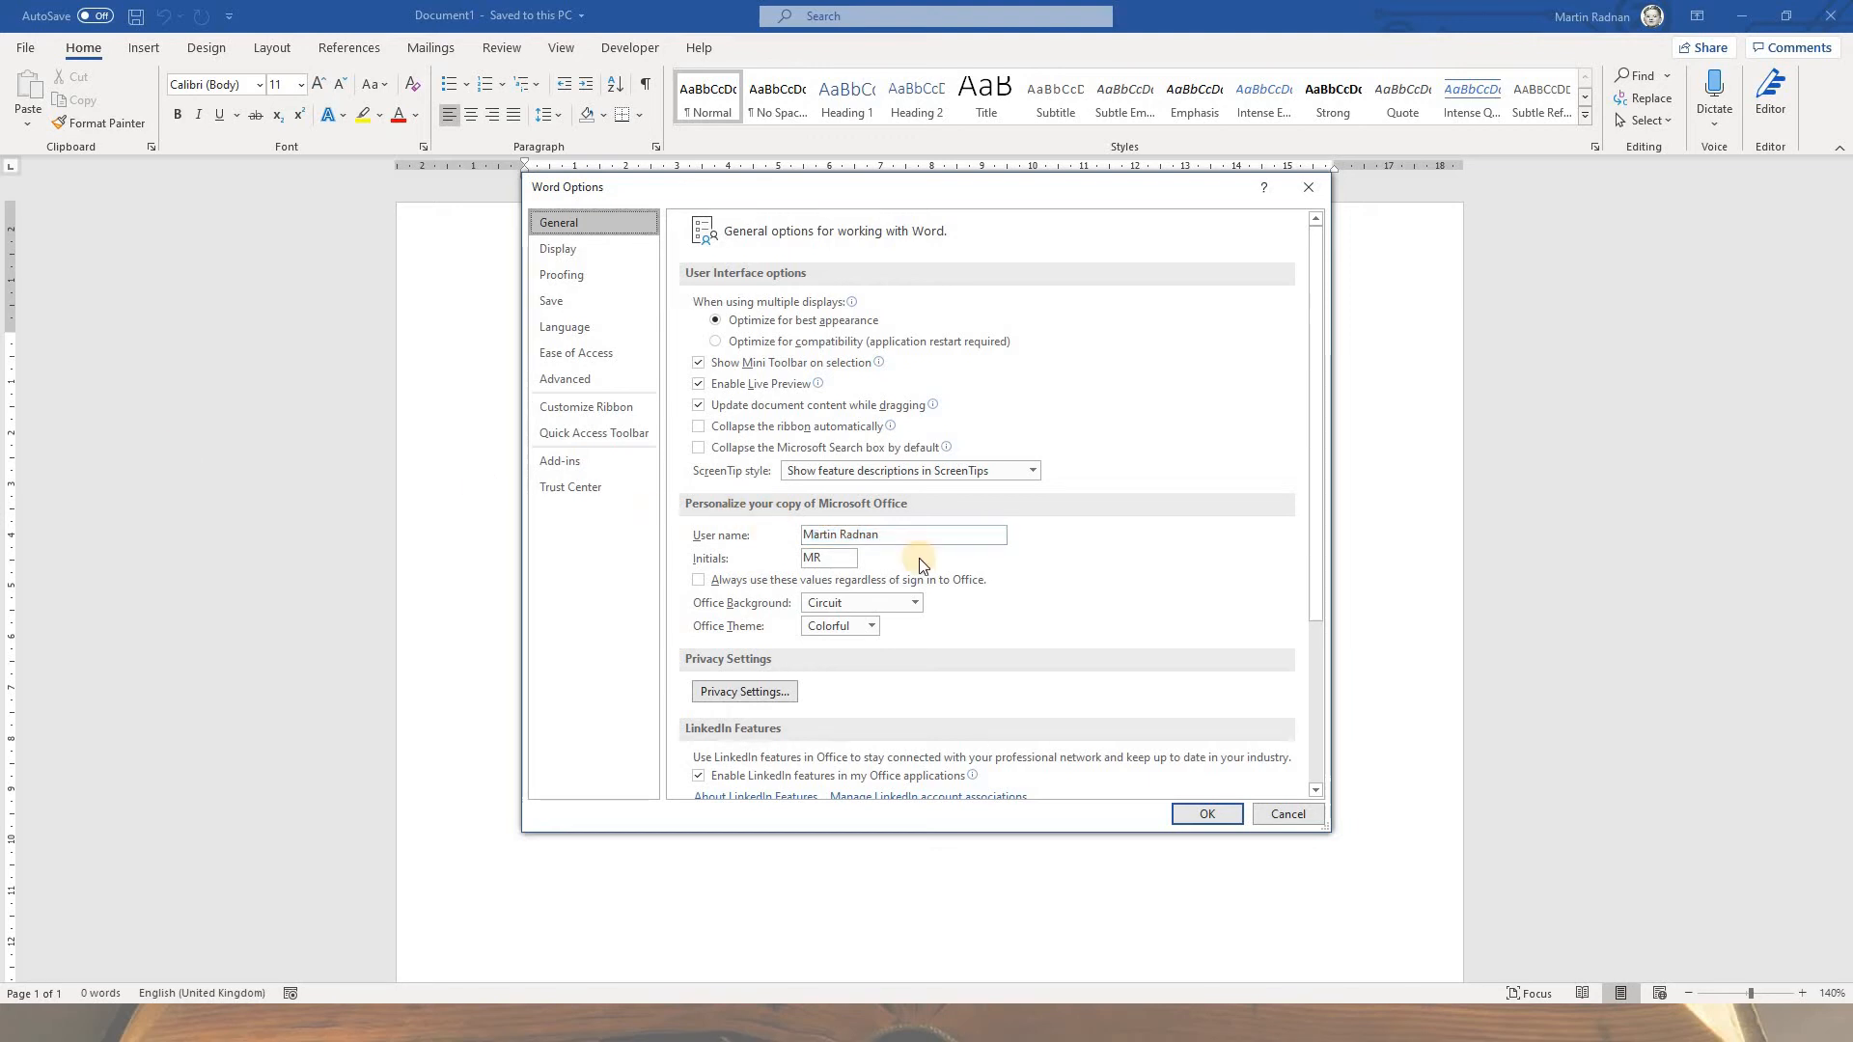
mouse_move(641, 397)
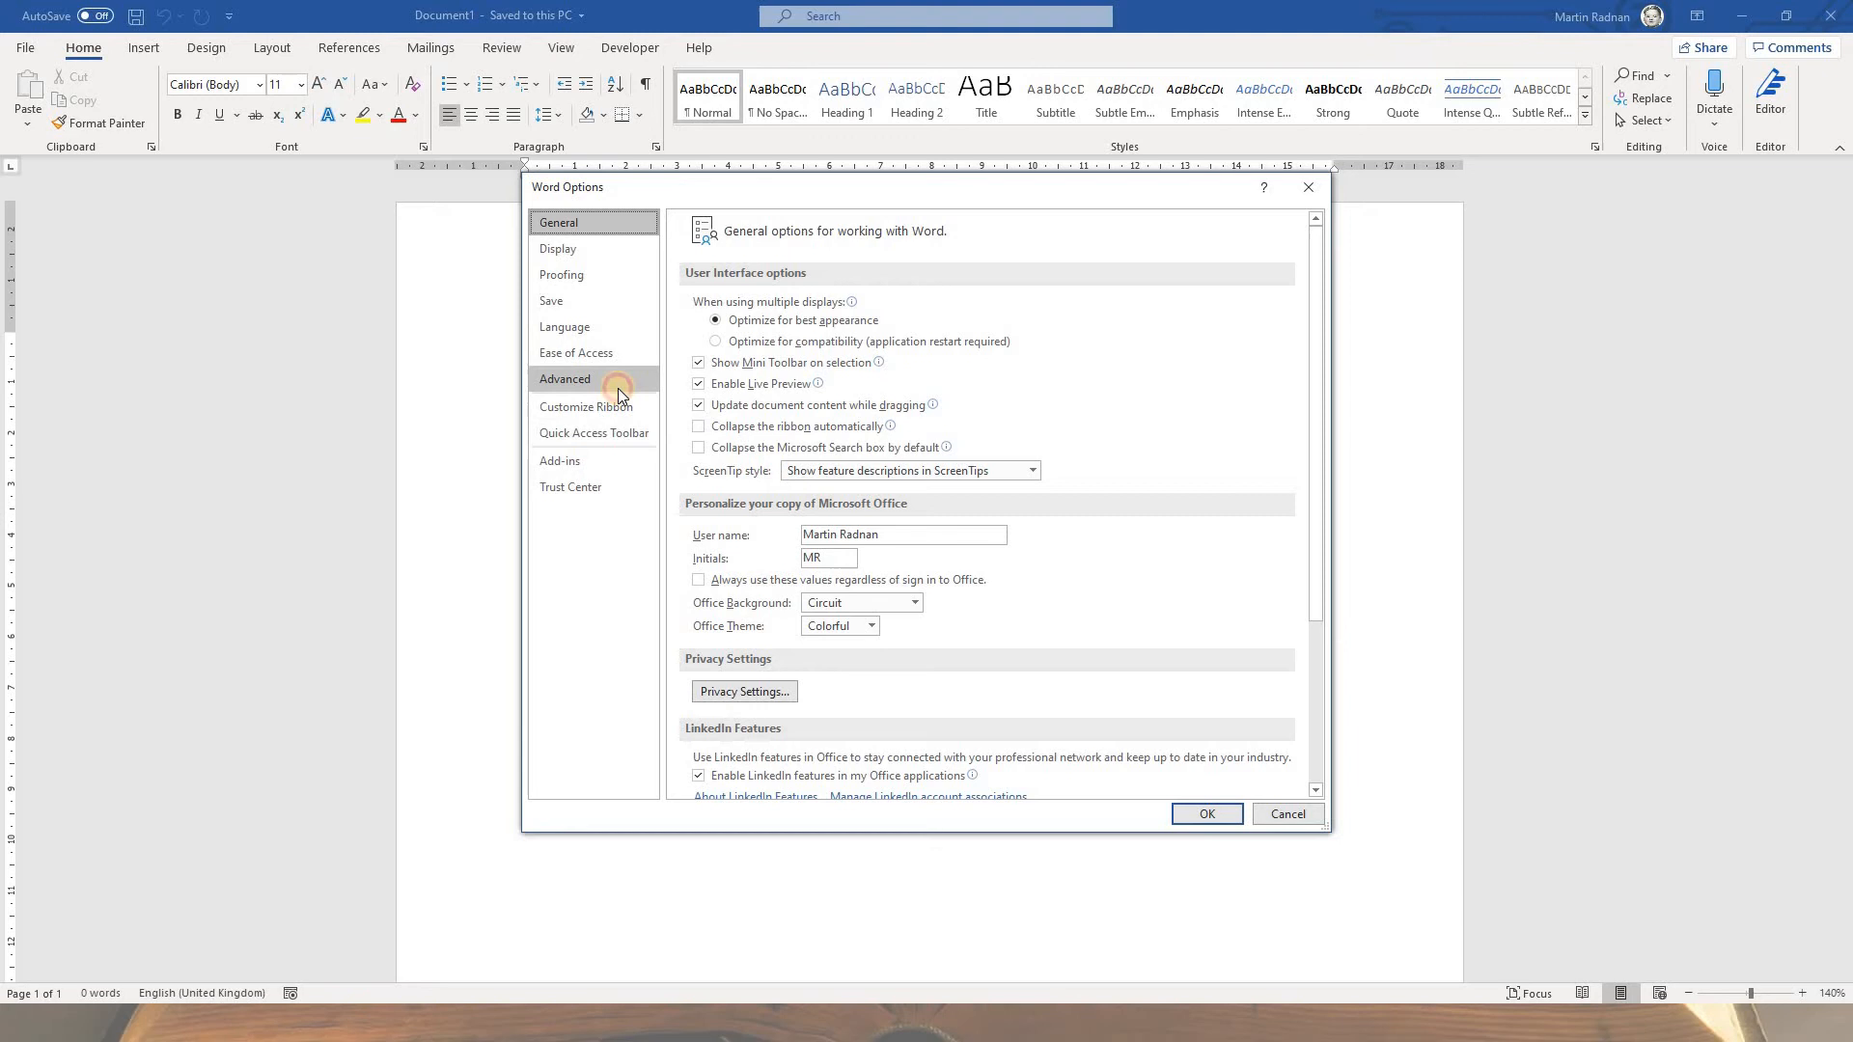
Step: Show the Advanced page's cut, copy and paste settings for picture wrapping
click(565, 378)
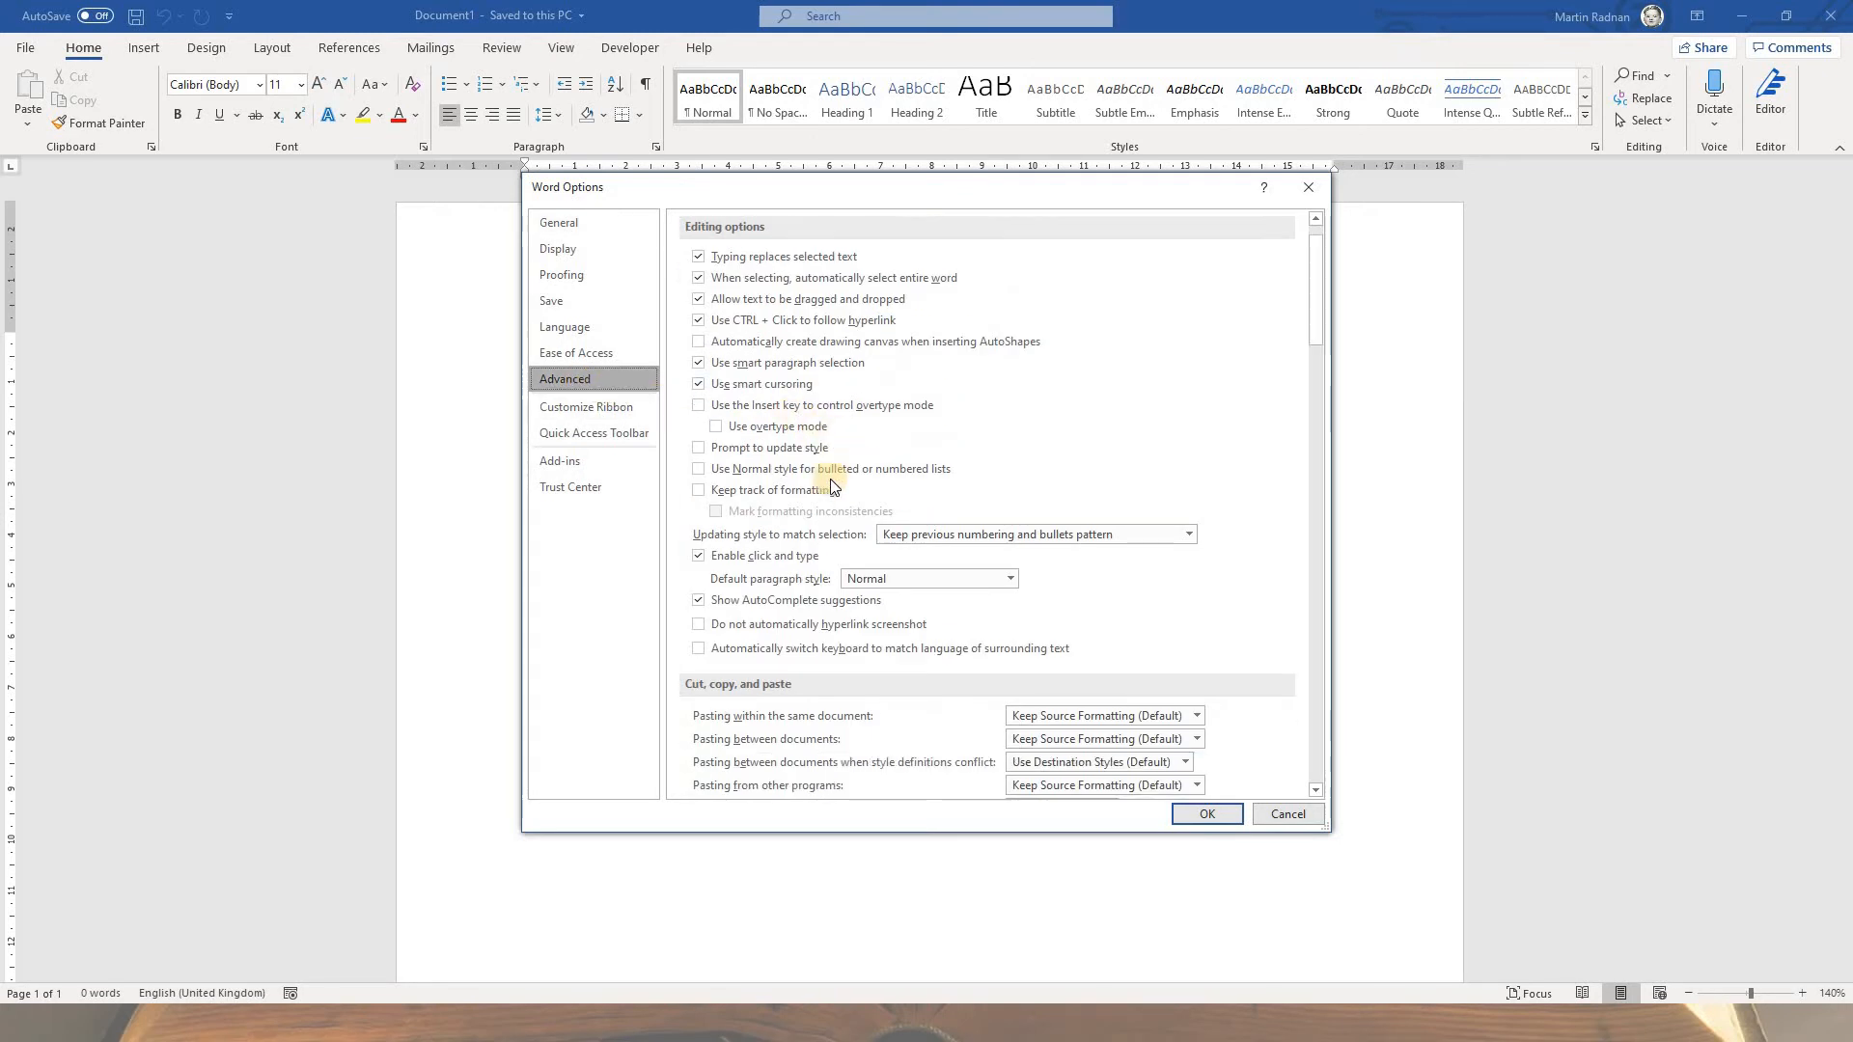
scroll(down, 3)
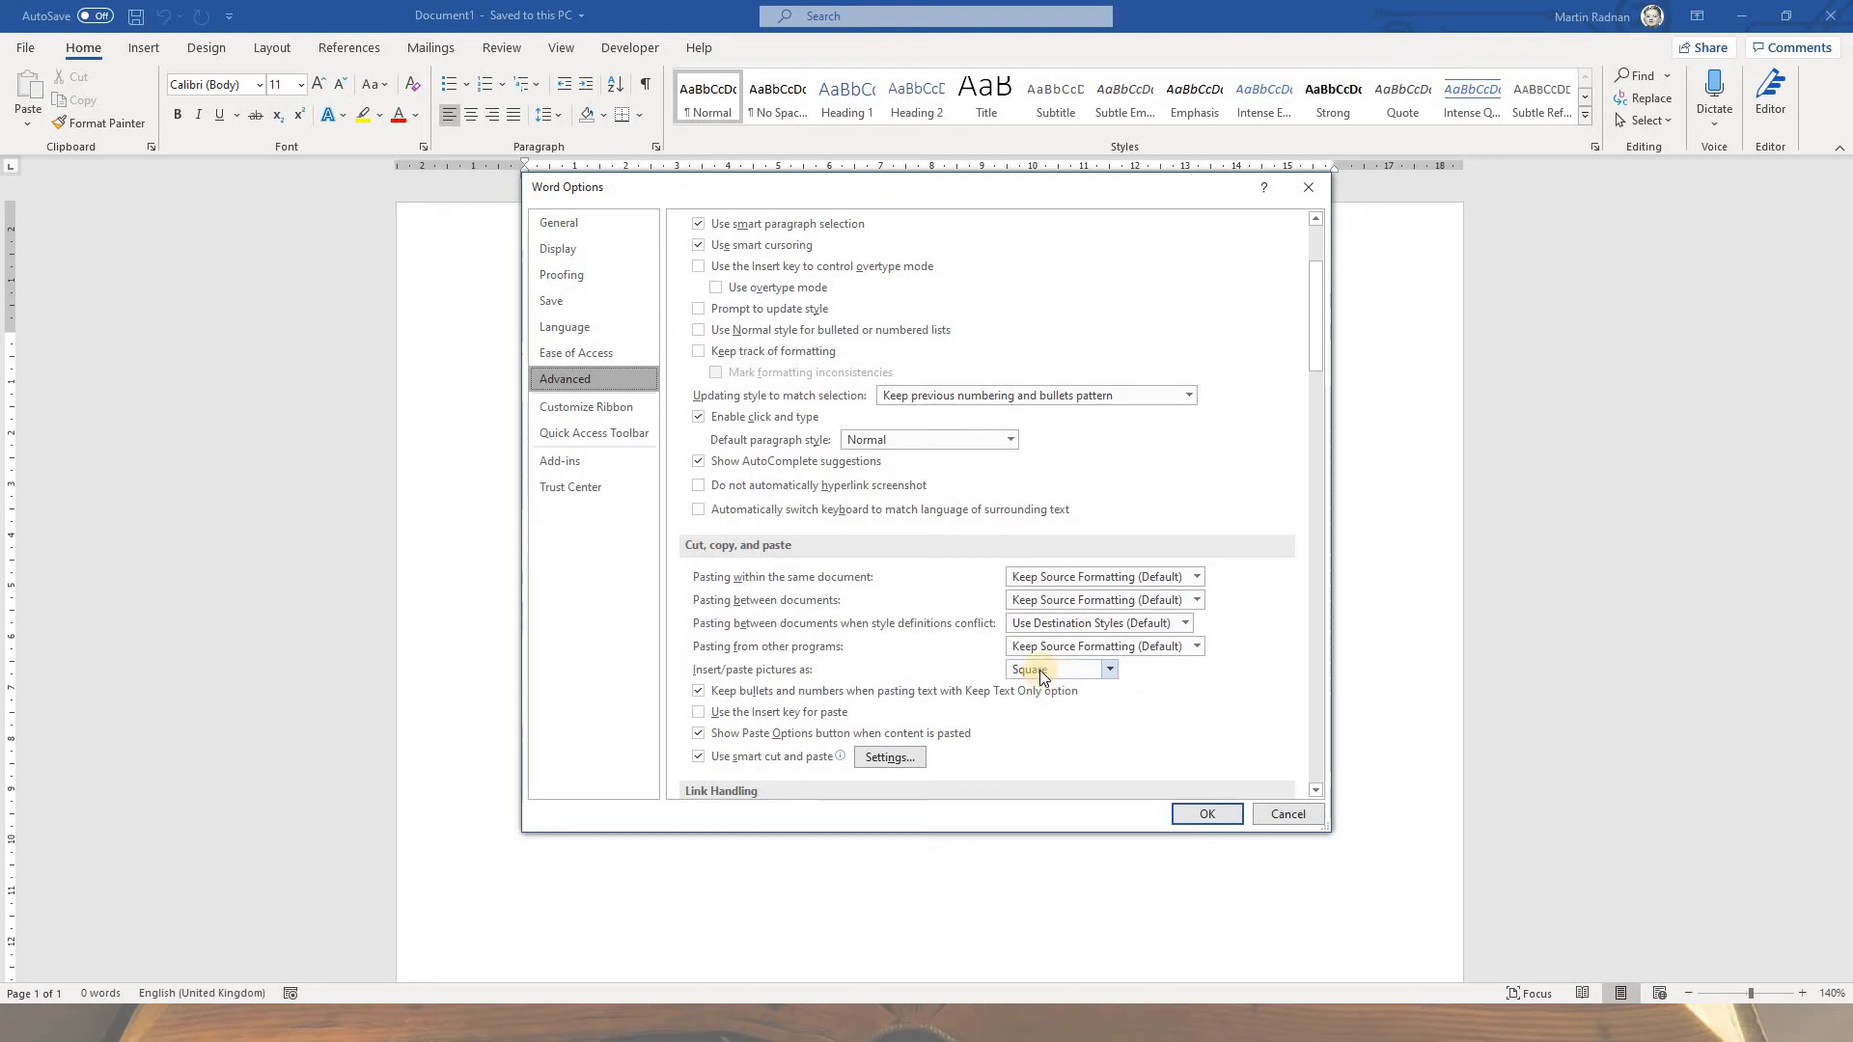
mouse_move(1070, 677)
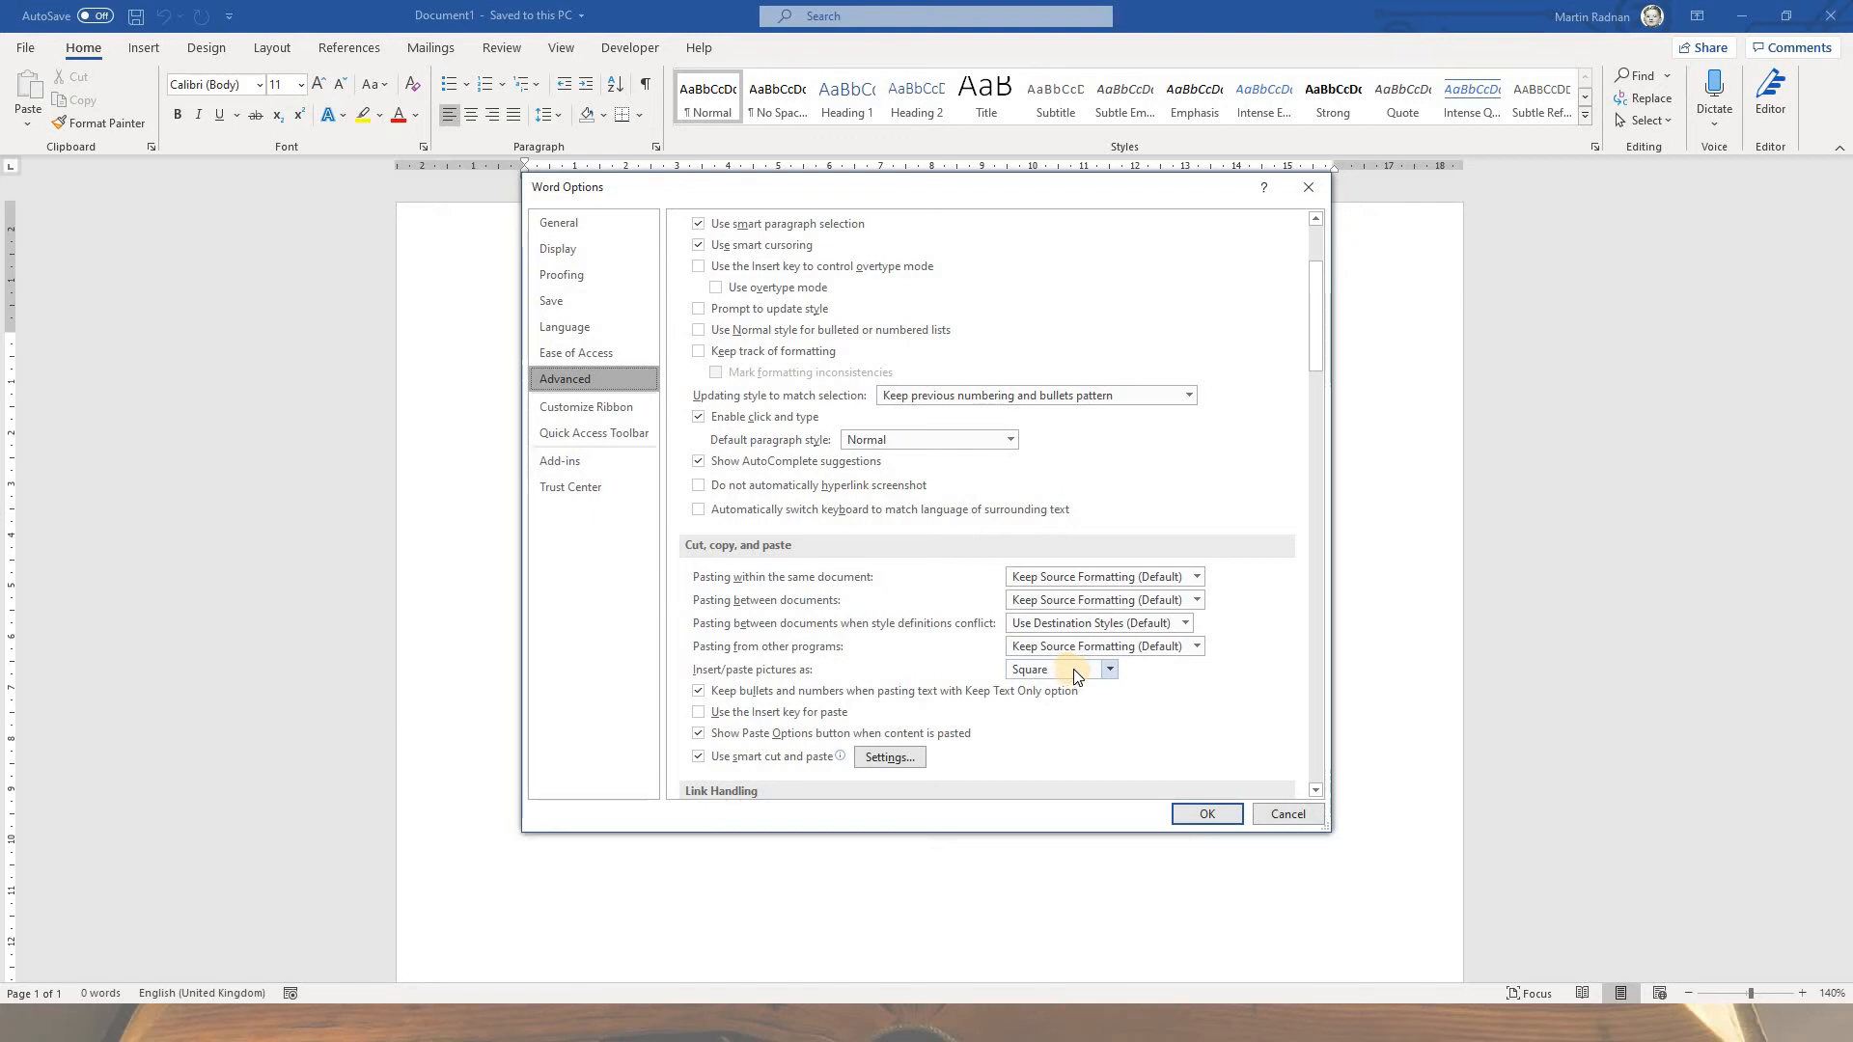
mouse_move(1083, 726)
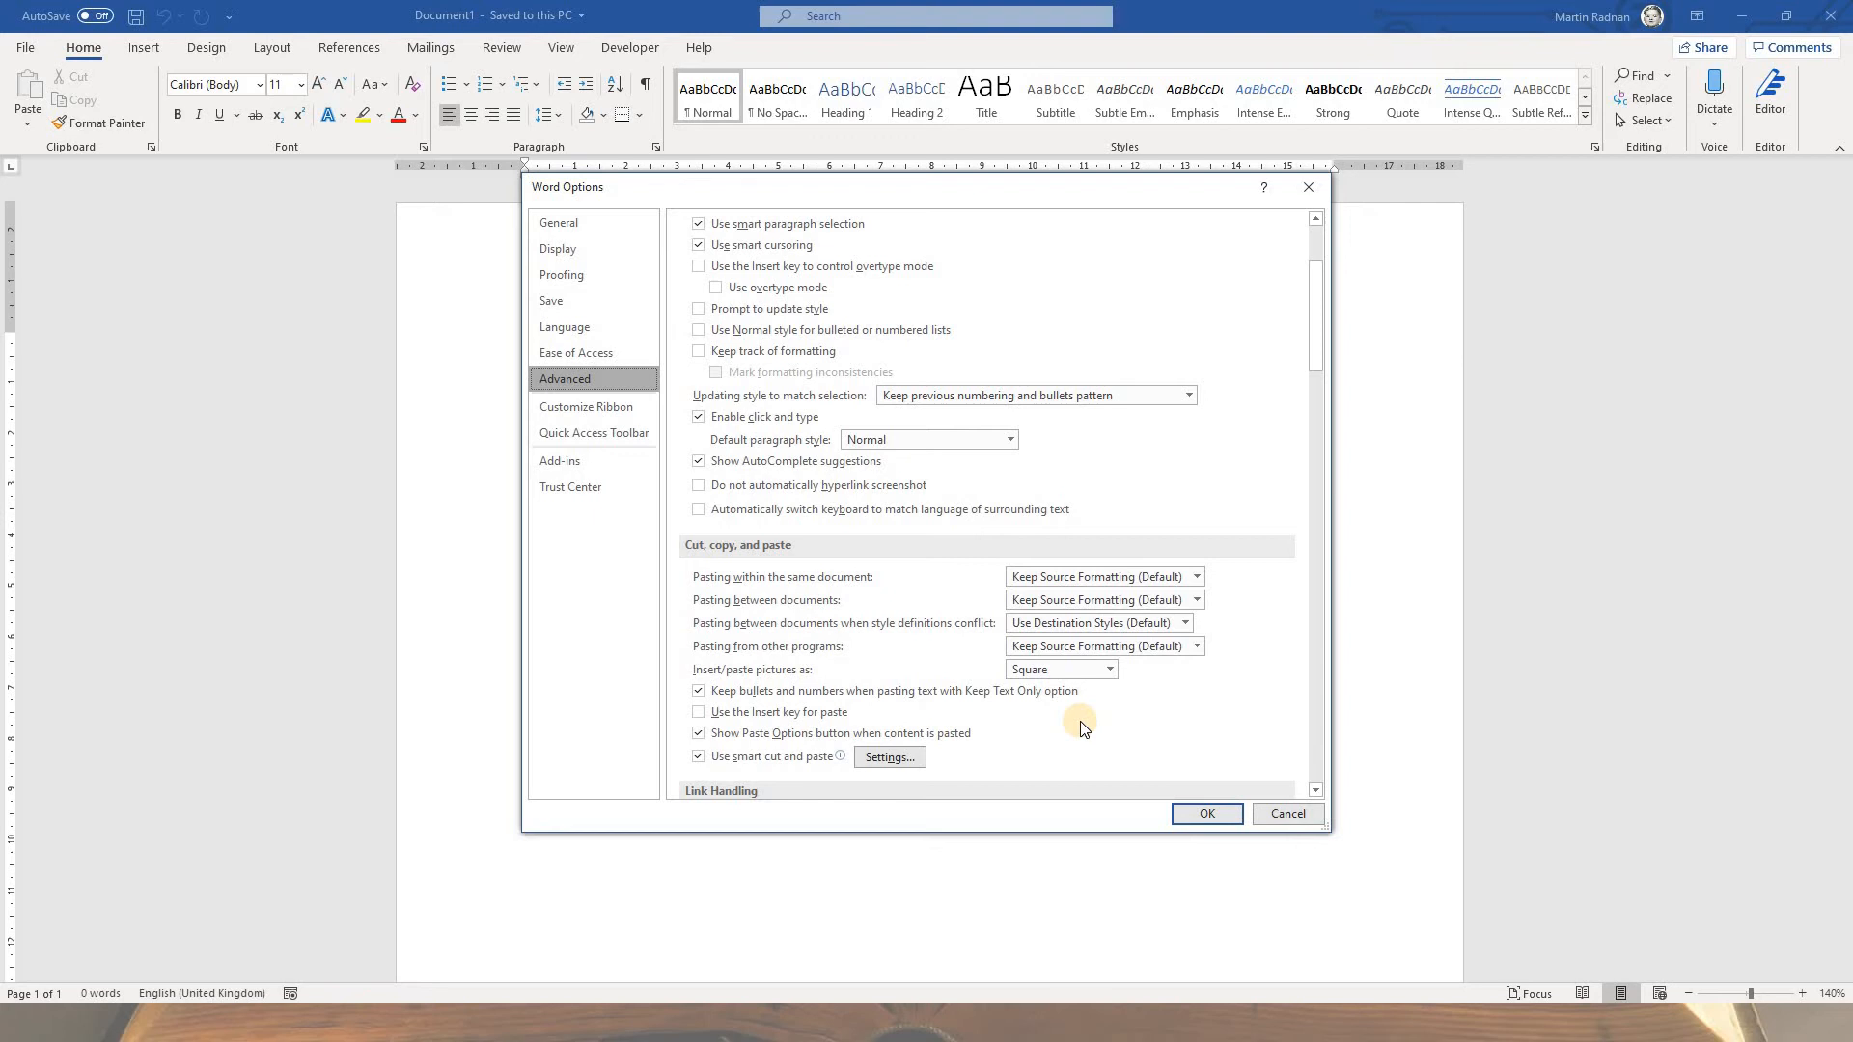
mouse_move(551, 300)
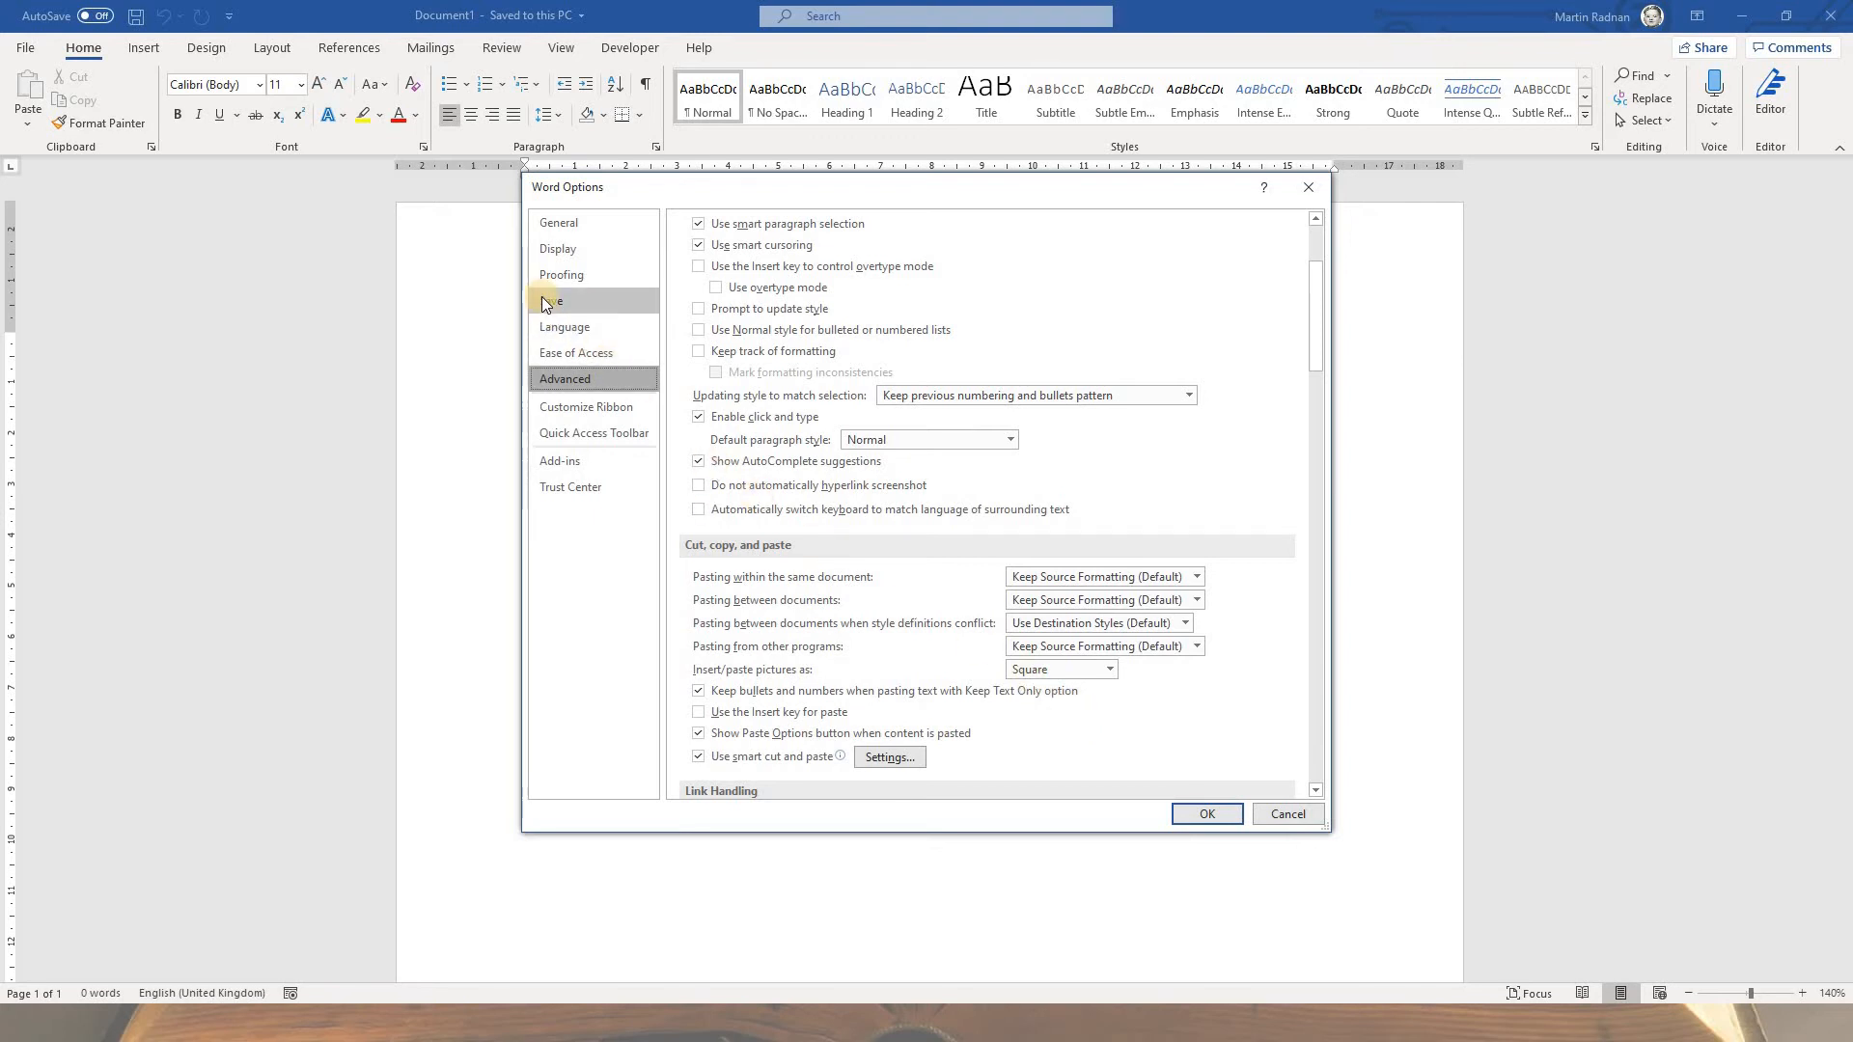
Step: Set the default local file location to the Word Documents folder and close Word Options
click(551, 301)
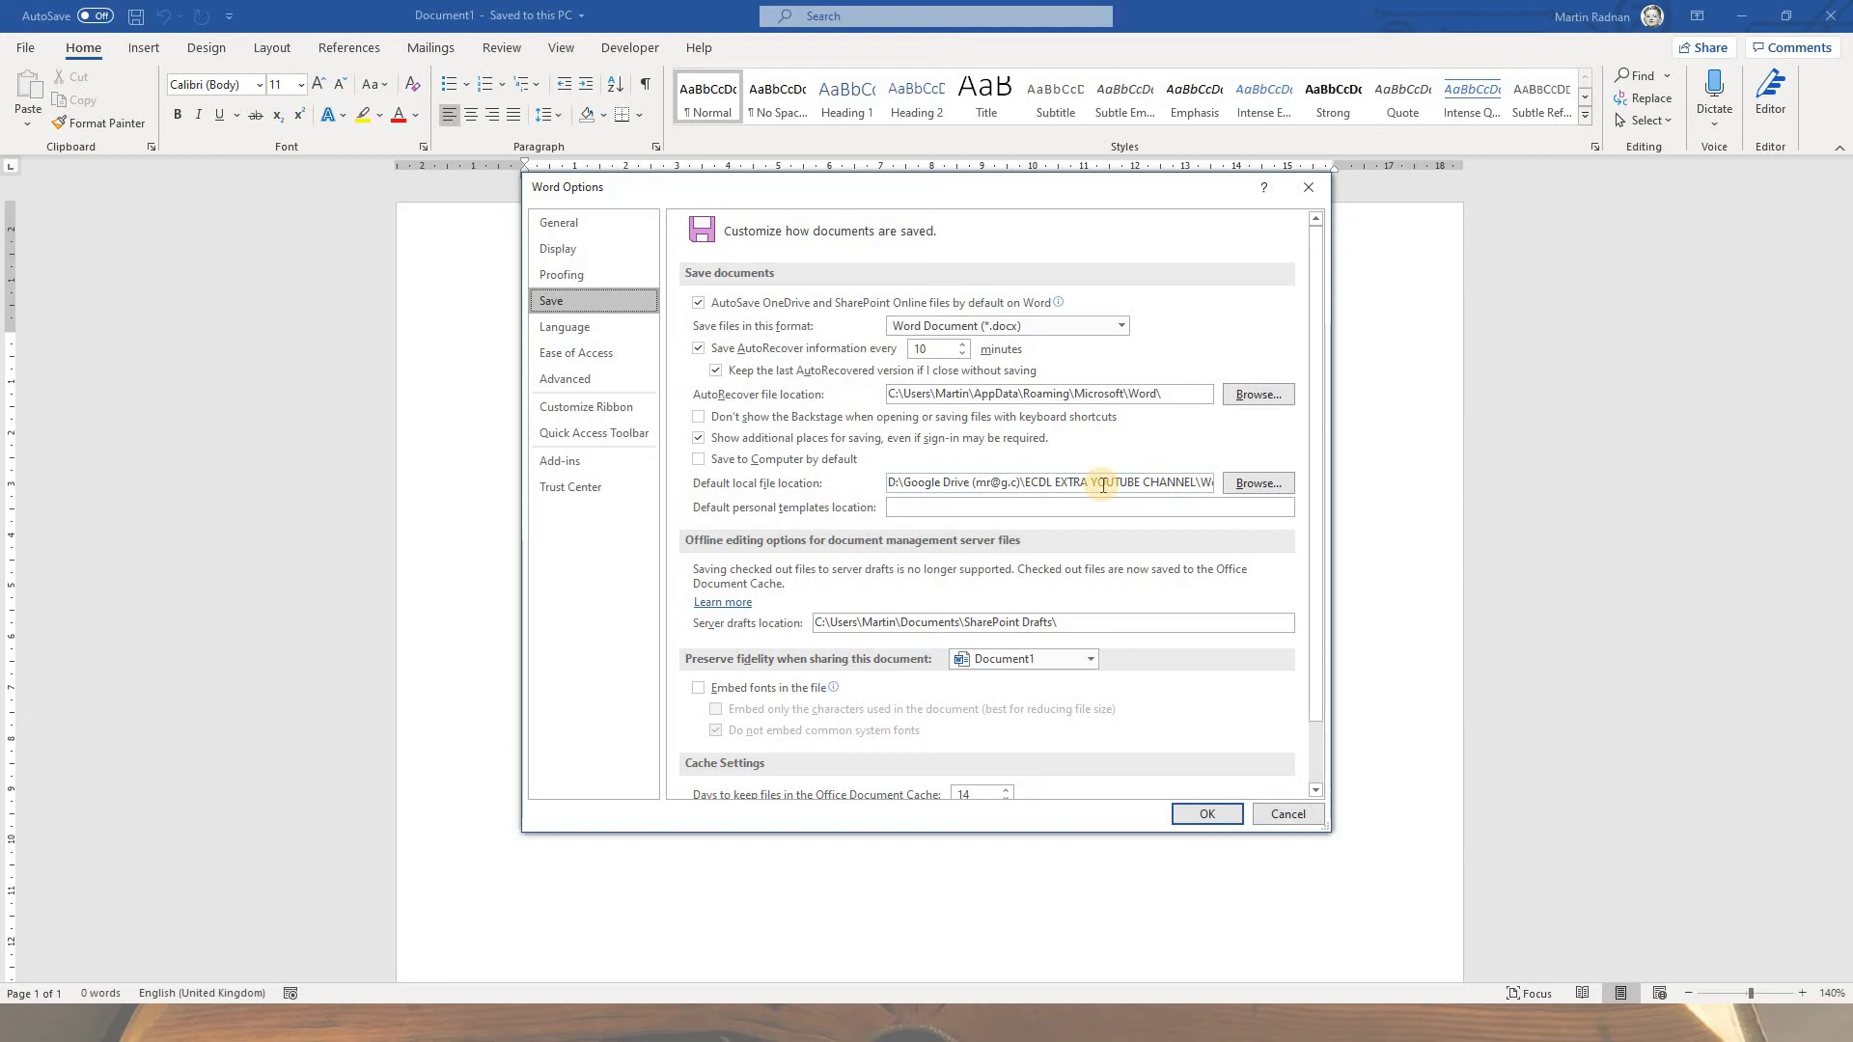
mouse_move(1257, 482)
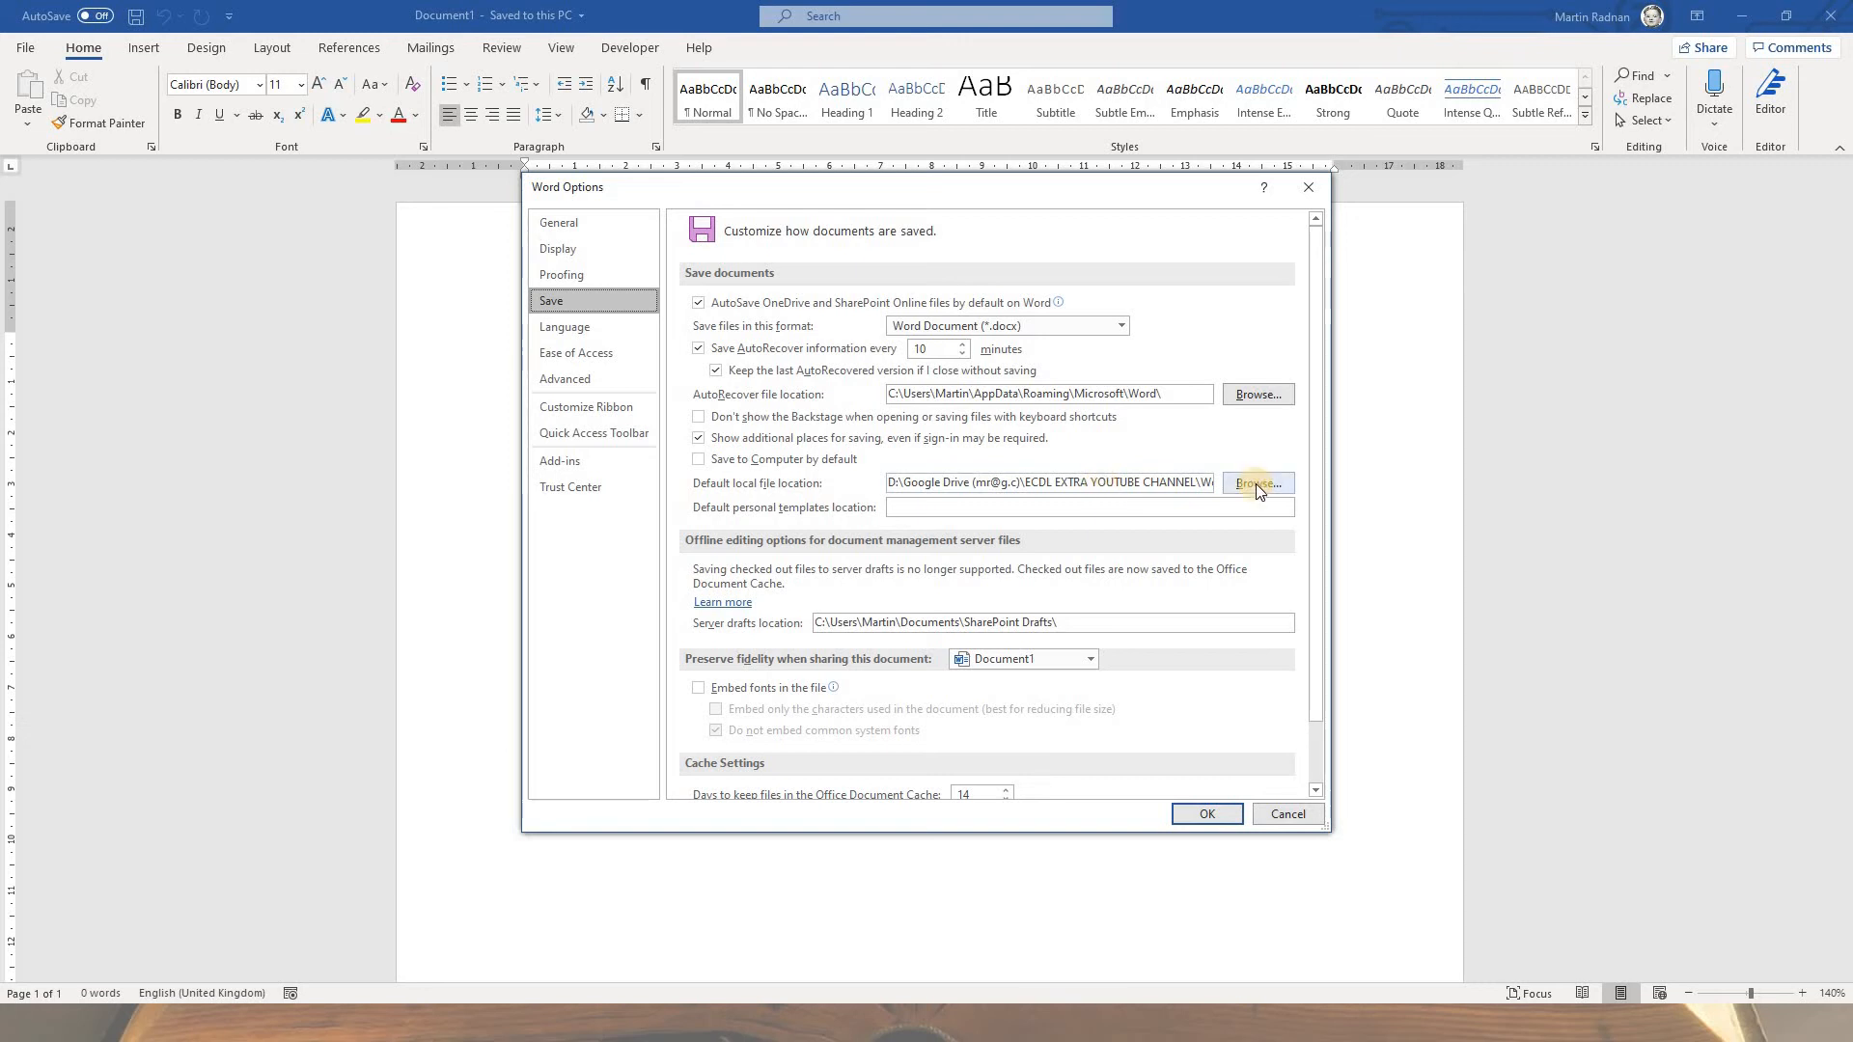
click(1257, 483)
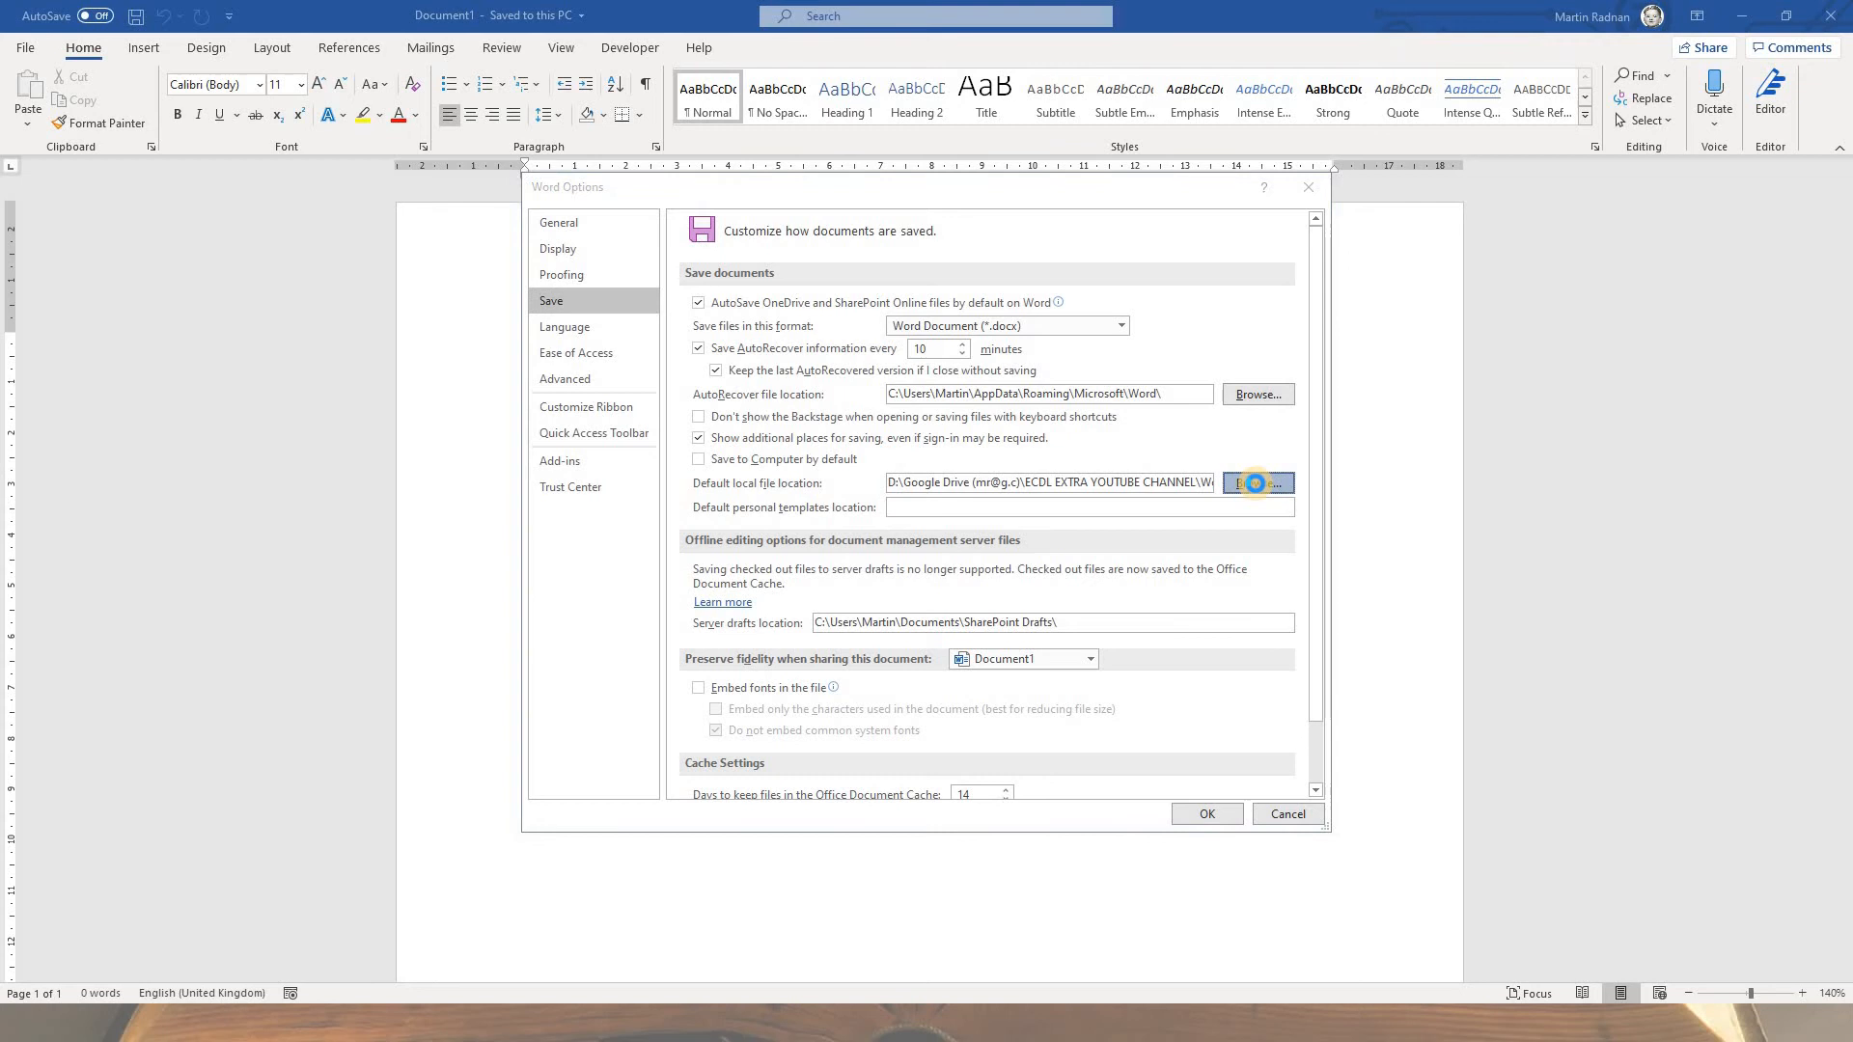
click(1257, 484)
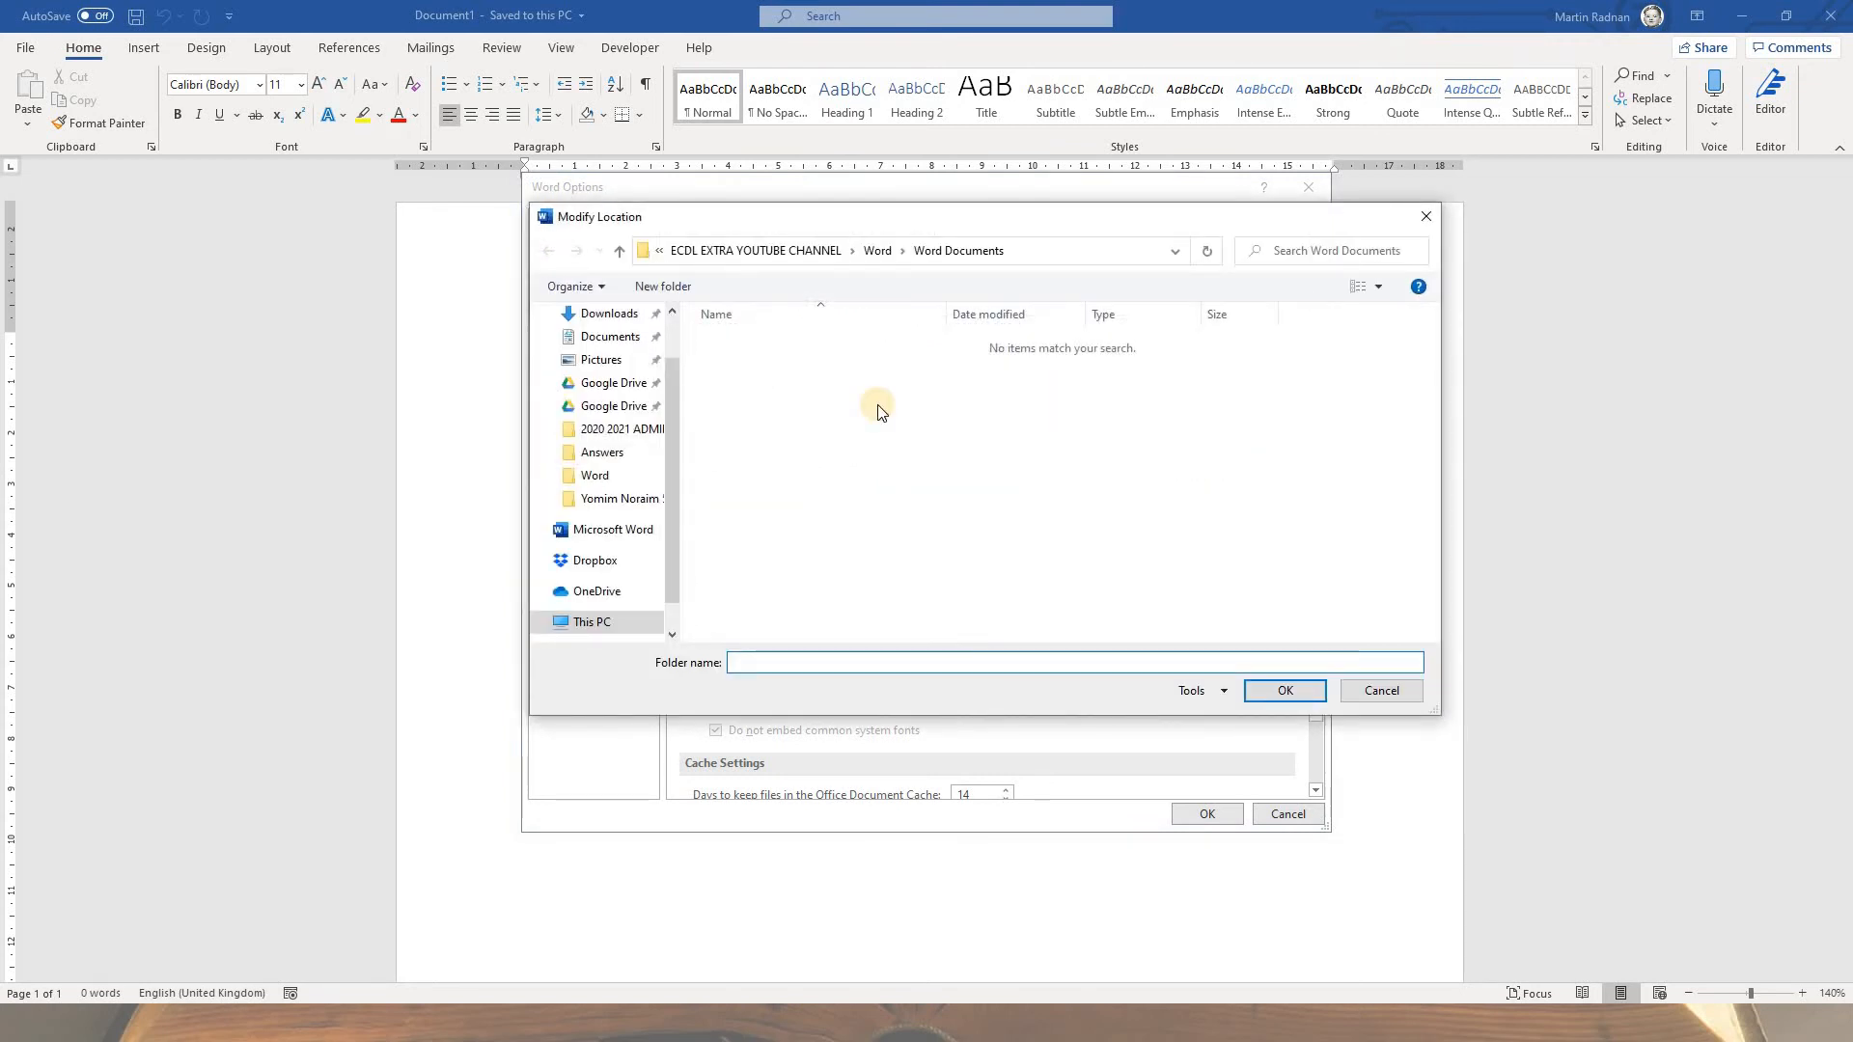
click(1075, 662)
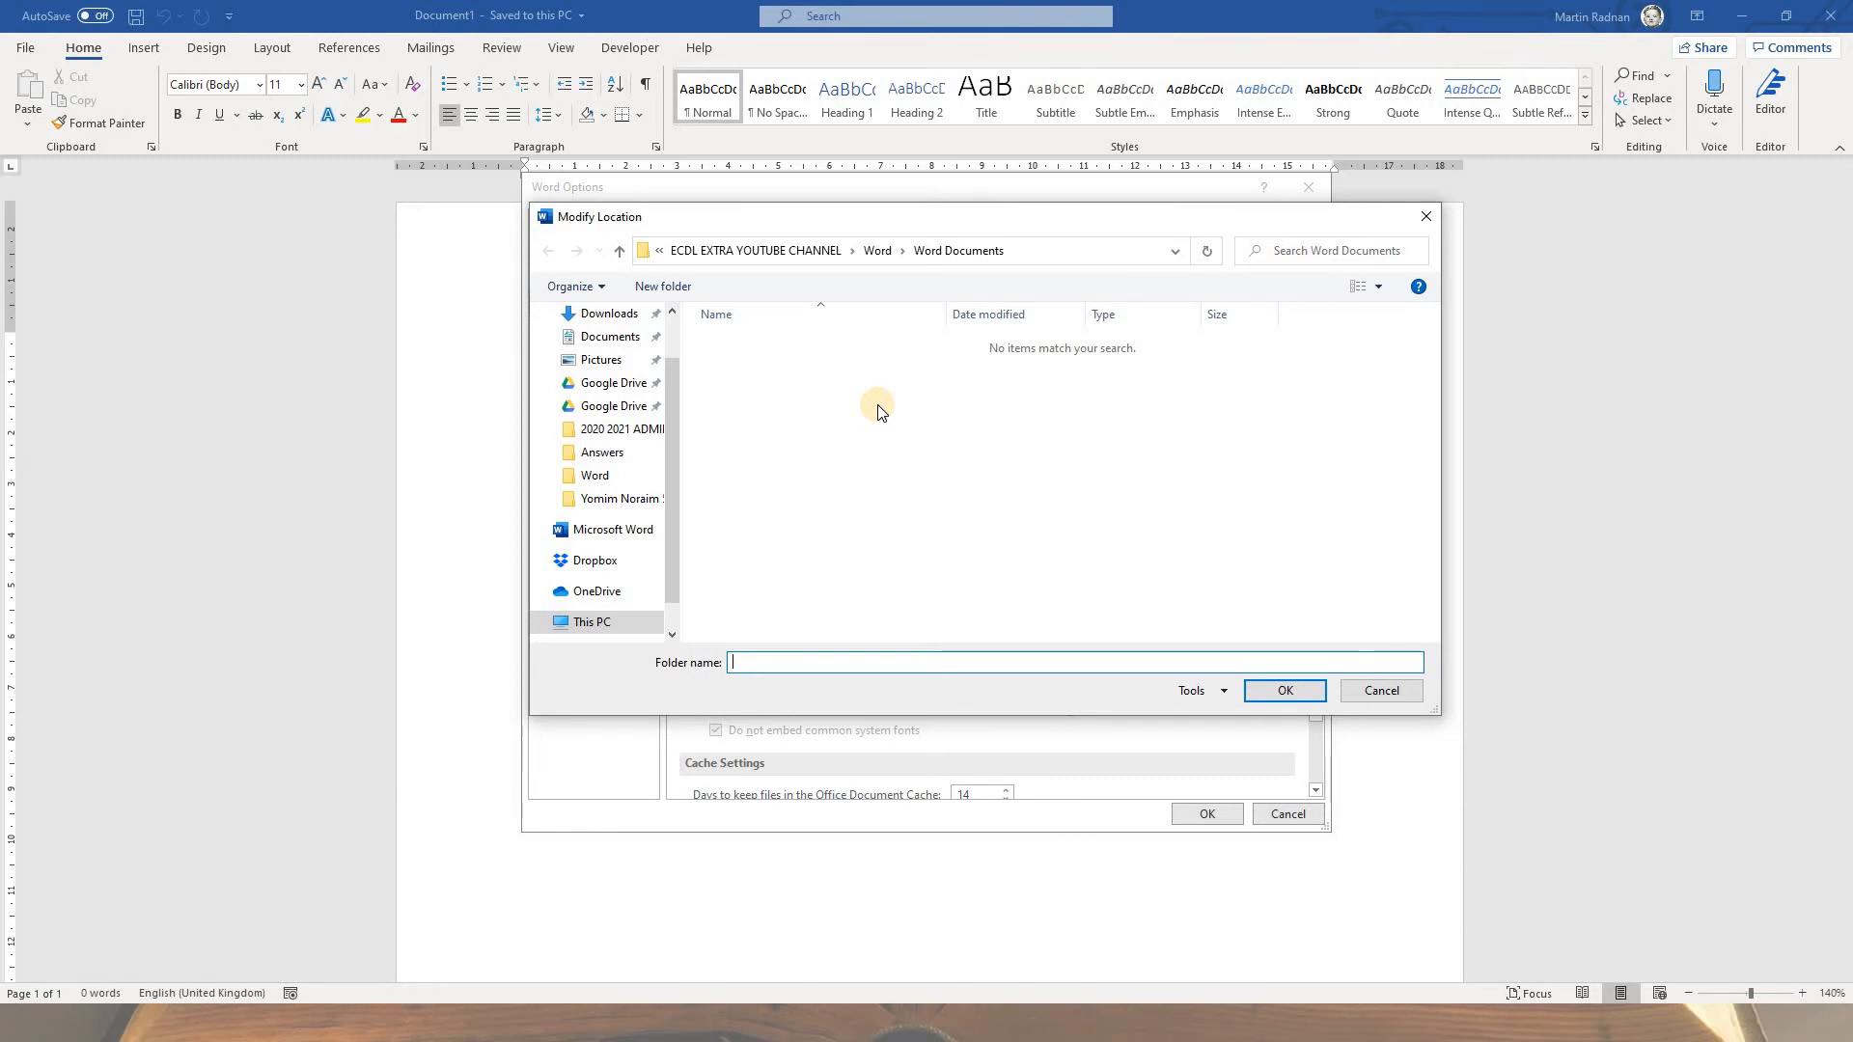
mouse_move(952, 274)
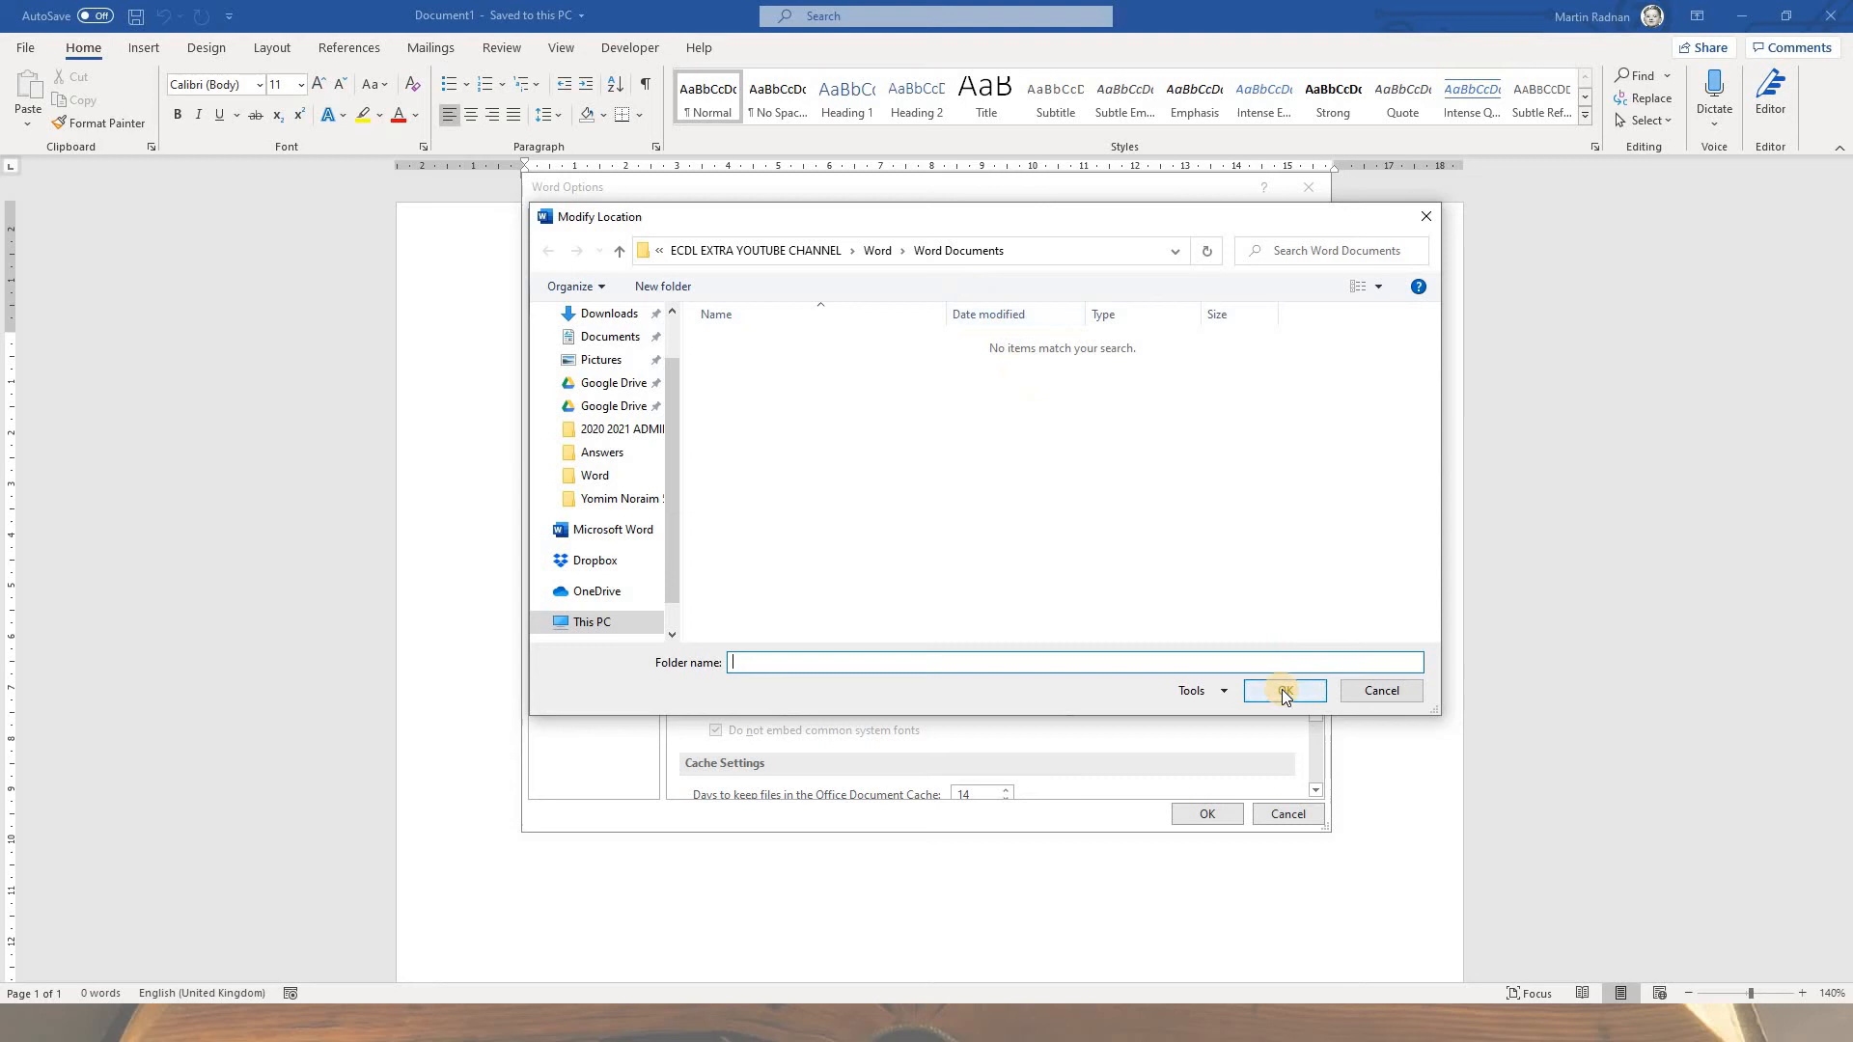
click(1284, 690)
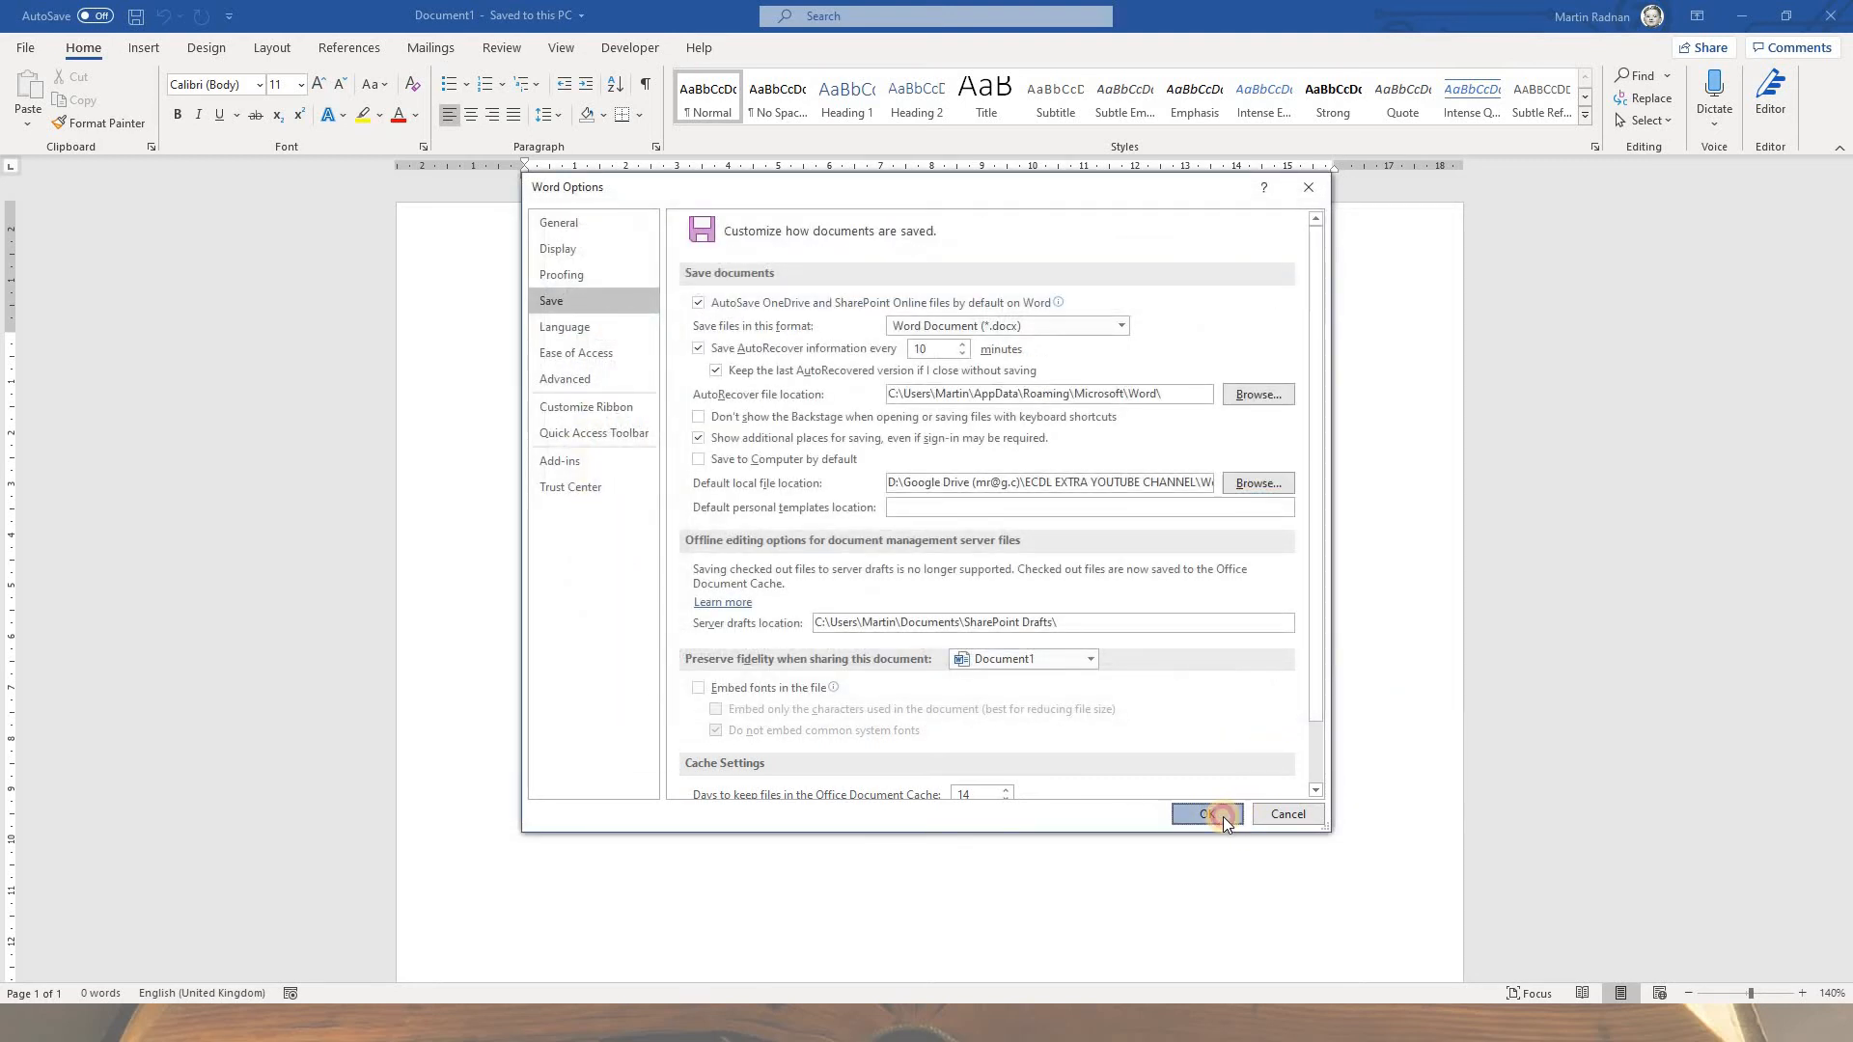
click(1204, 812)
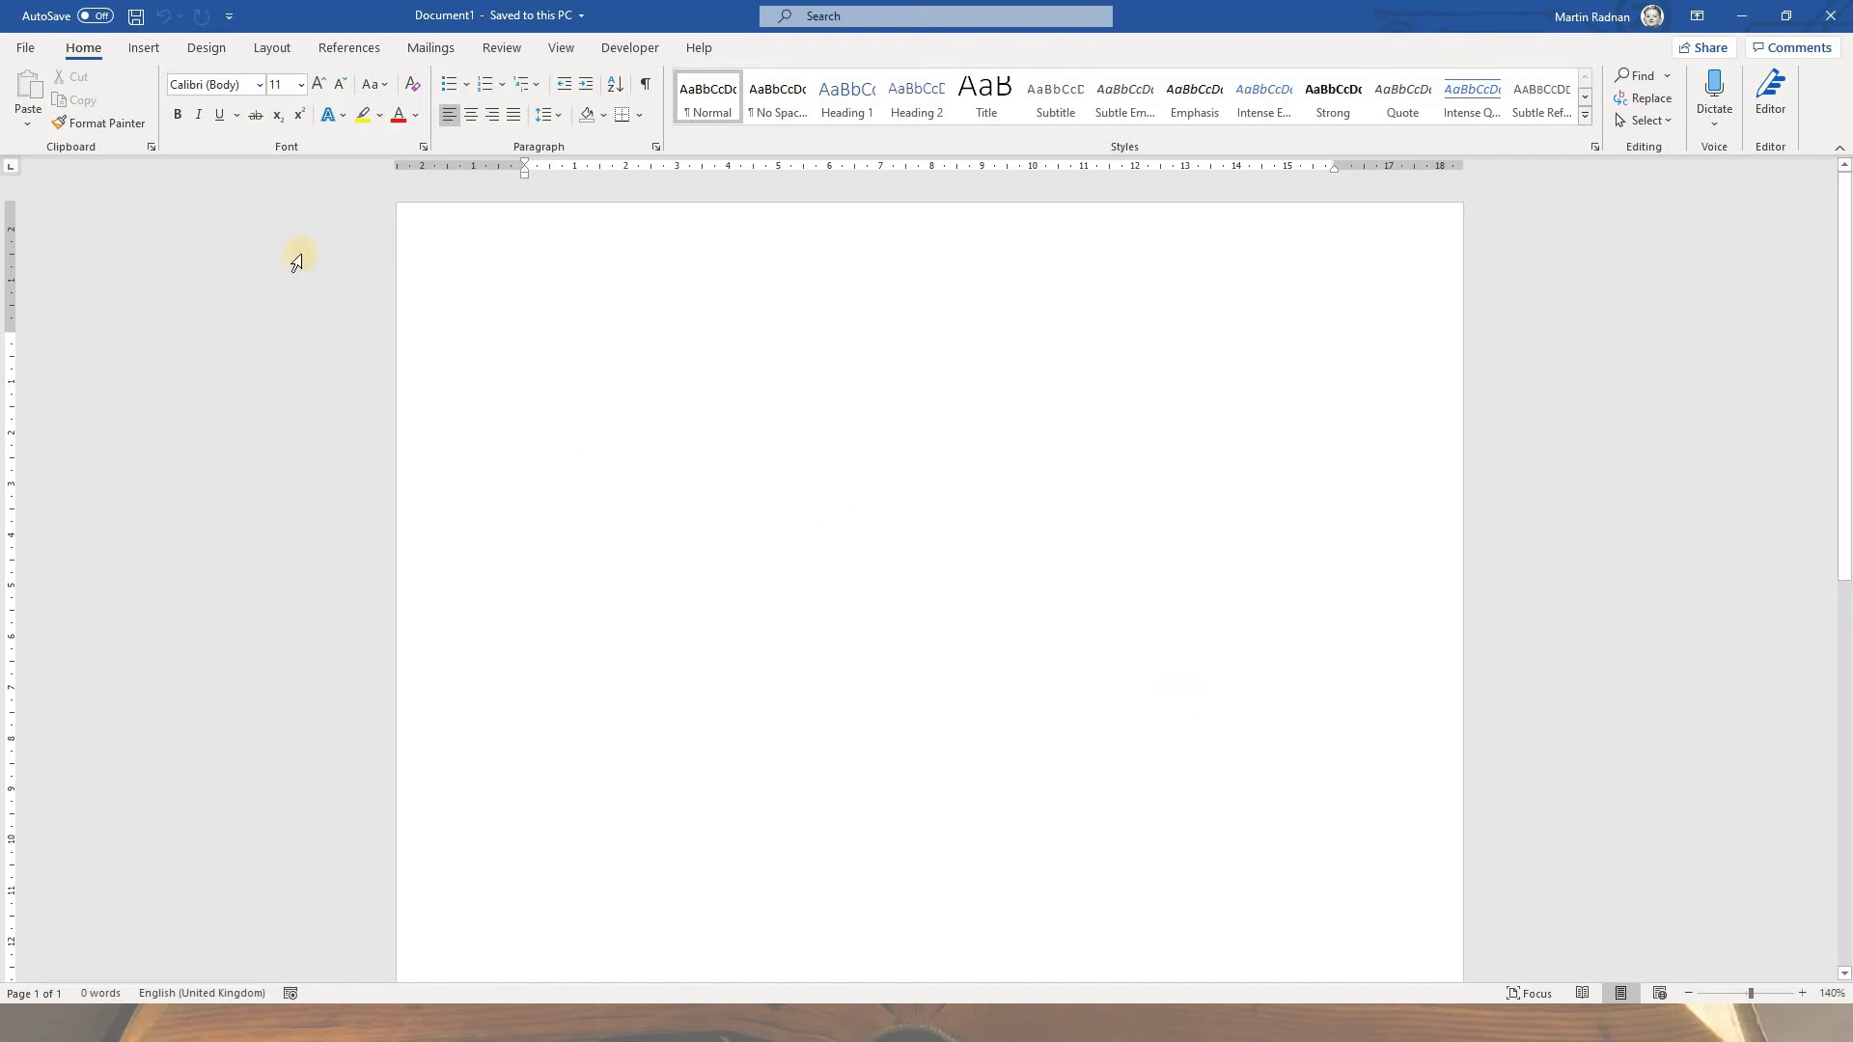
Step: Insert the Blank built-in header with its [Type here] placeholder
click(143, 47)
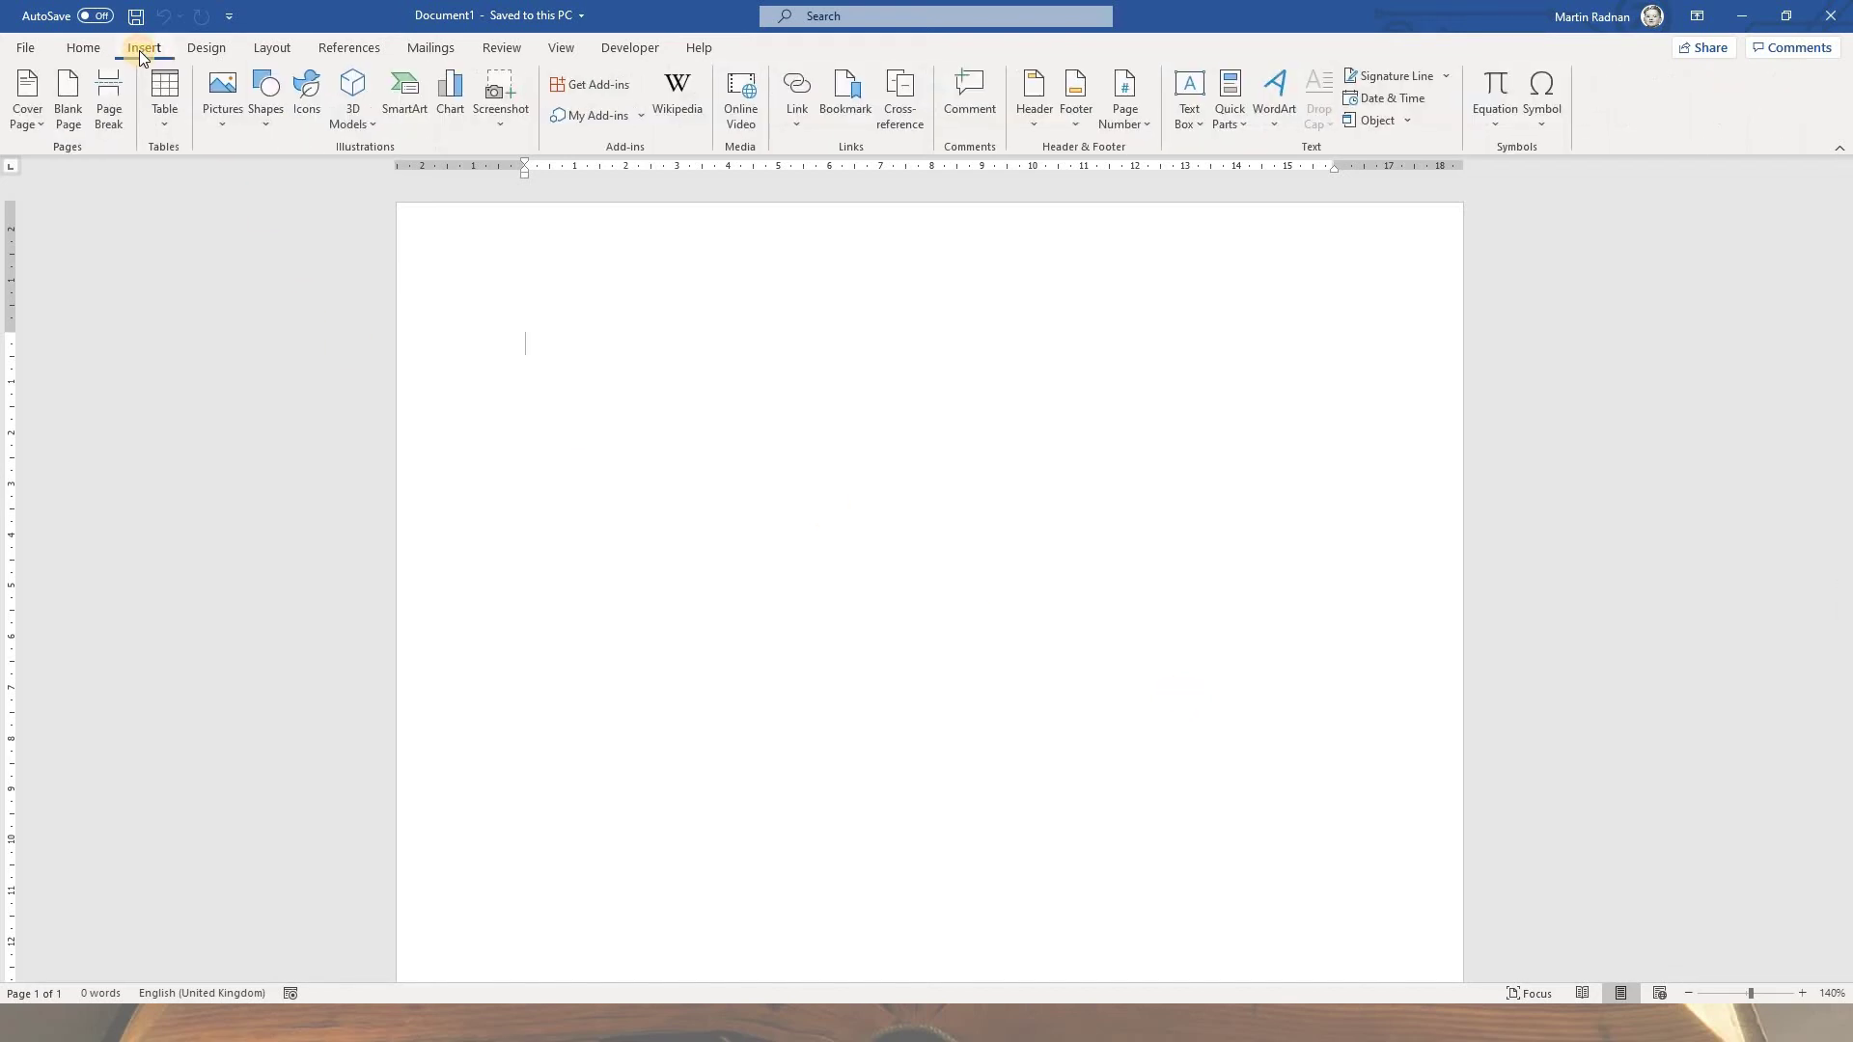
mouse_move(1032, 98)
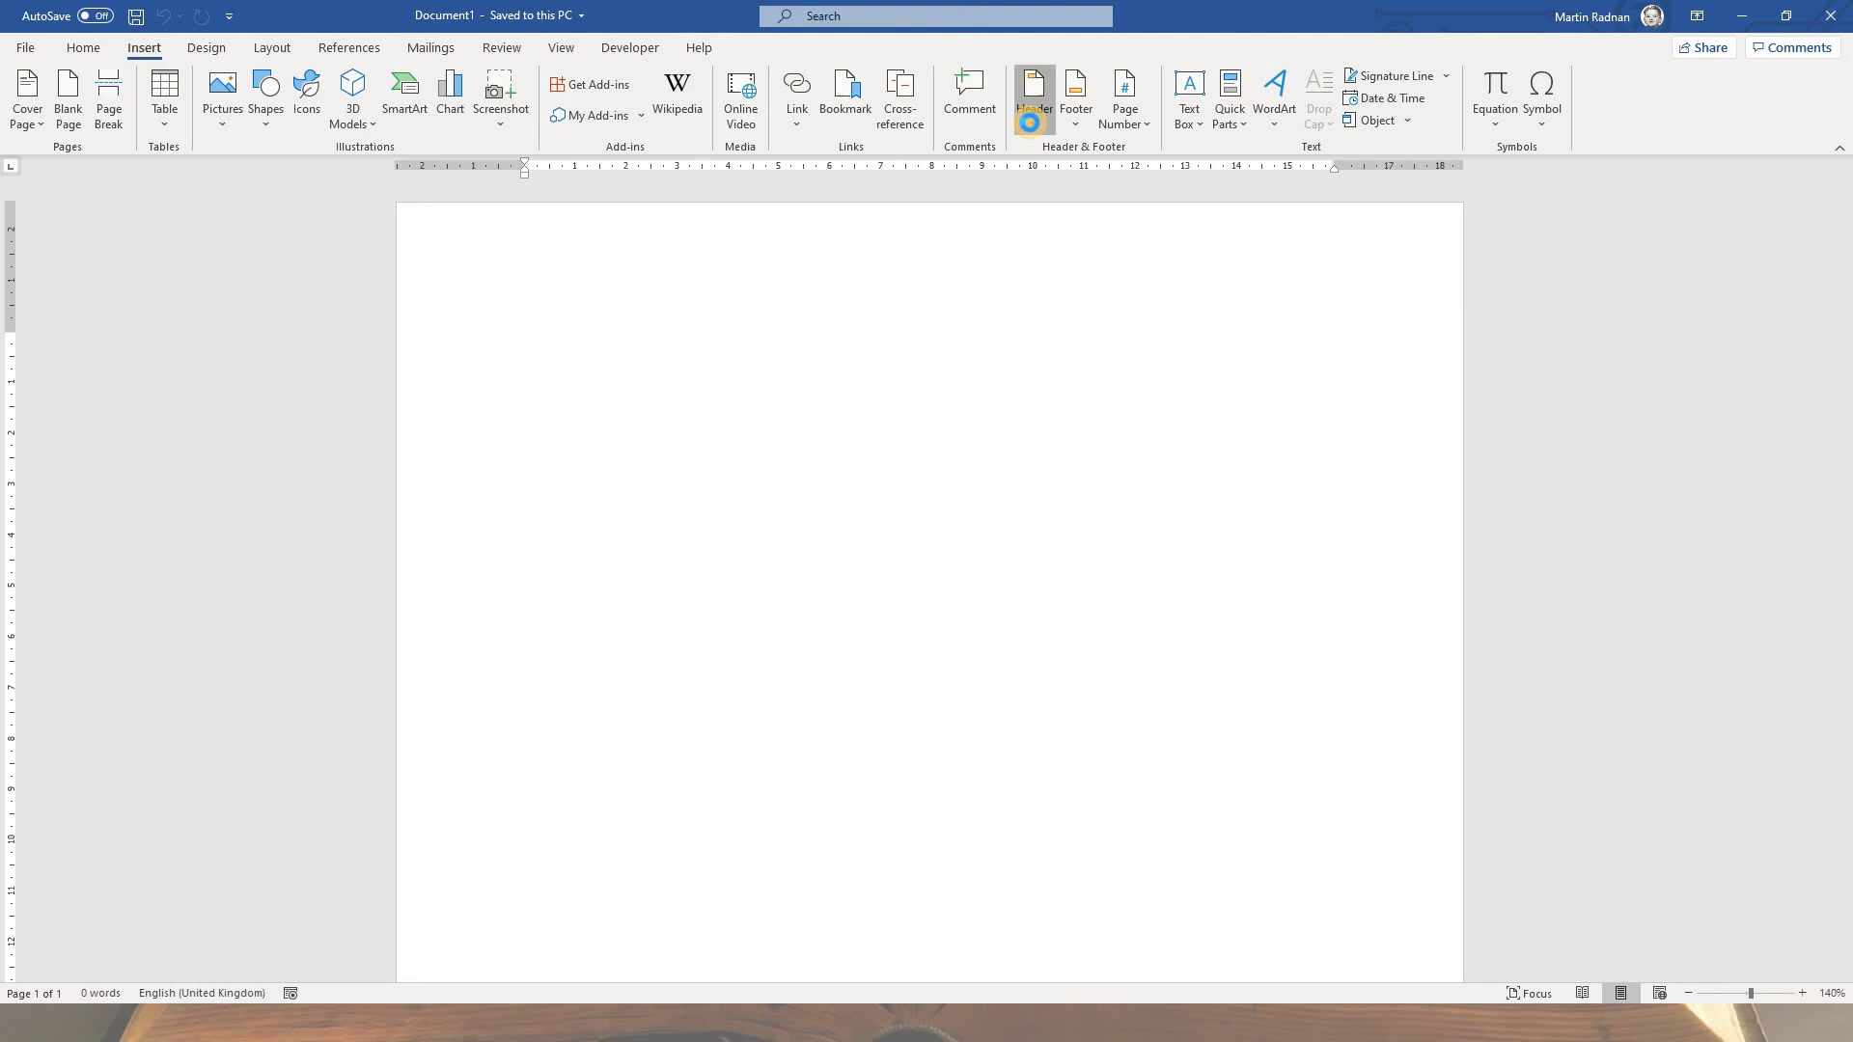
click(1032, 99)
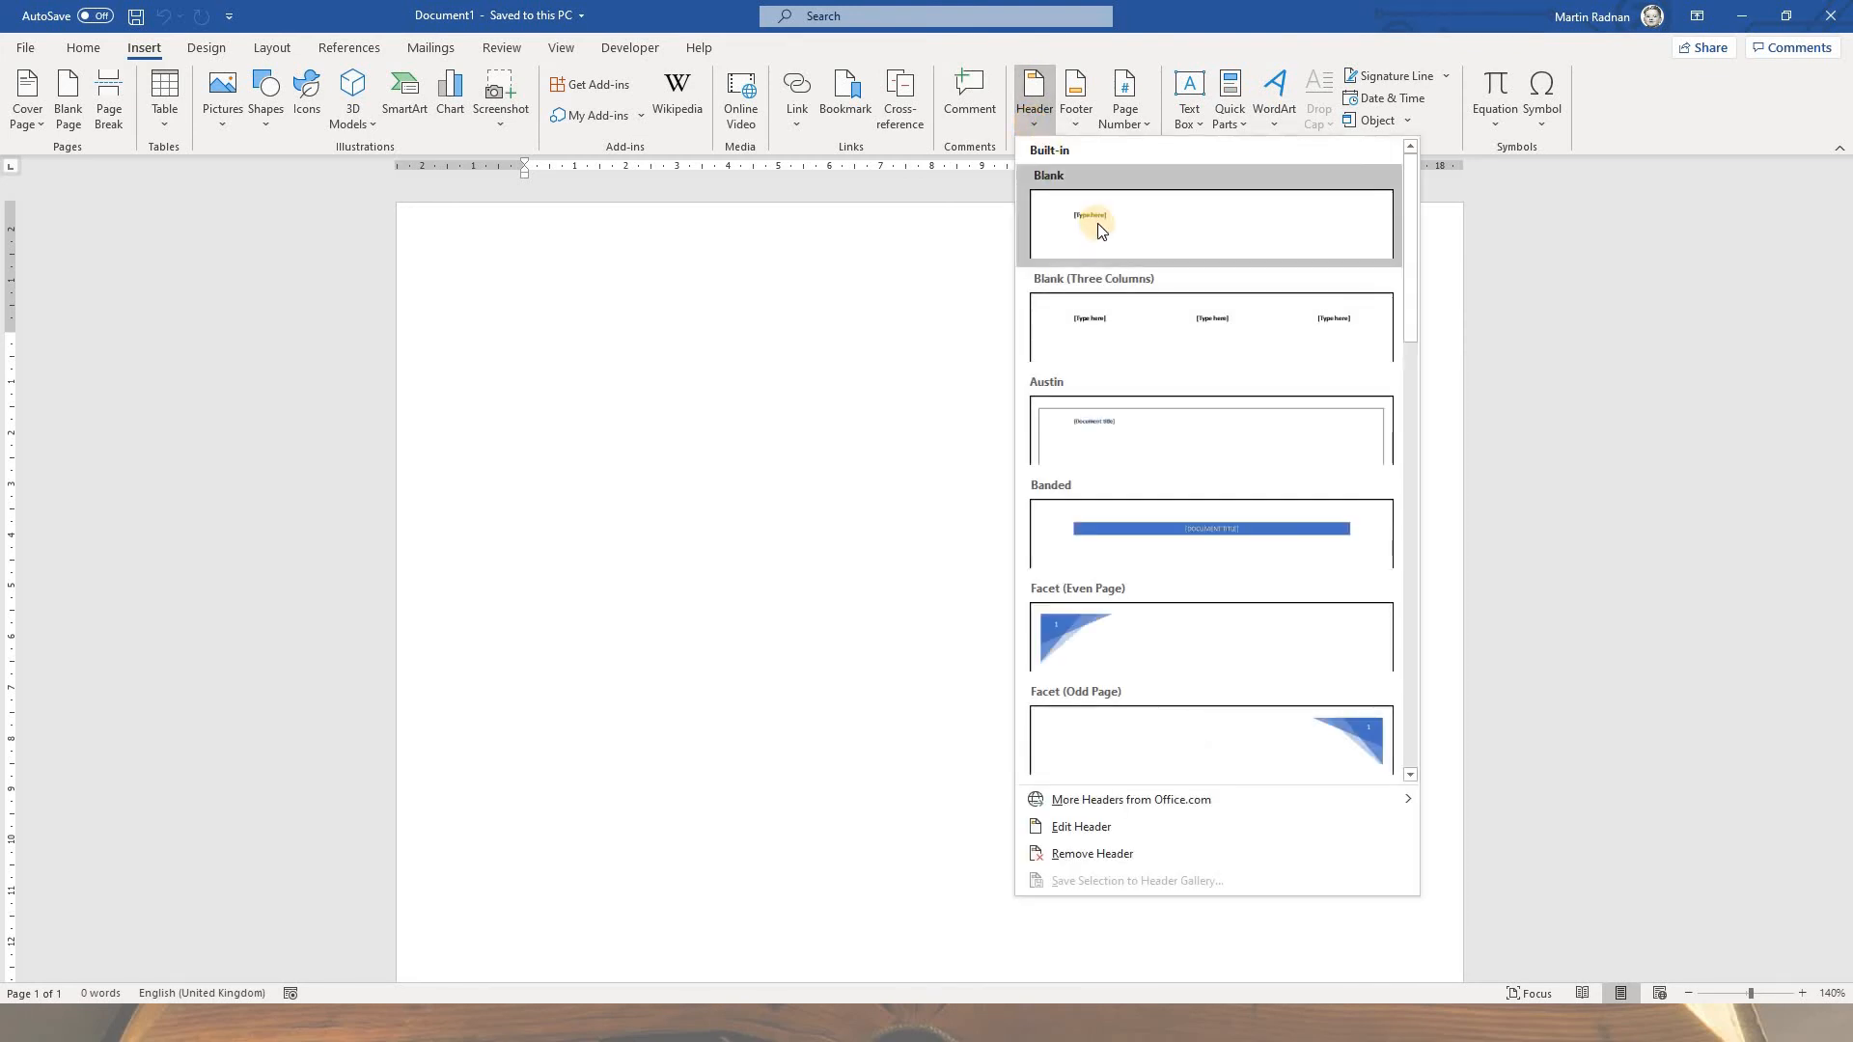
click(1211, 225)
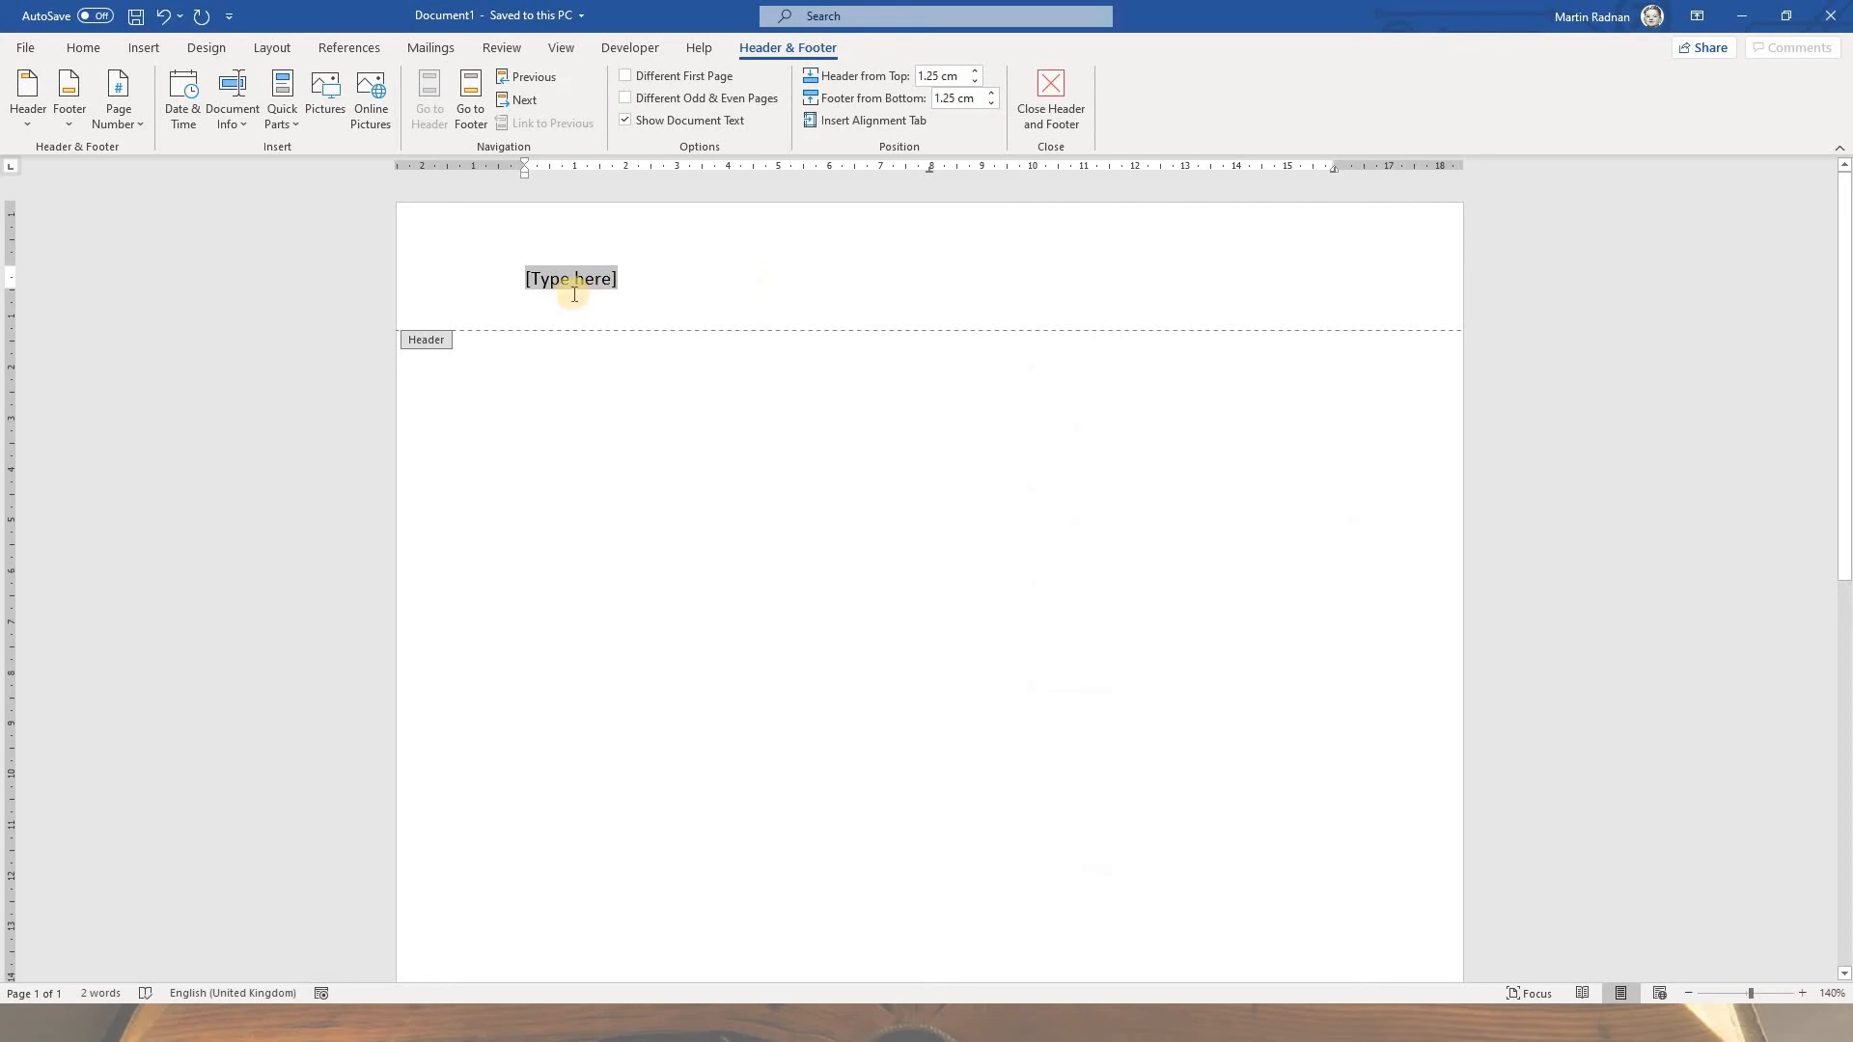
mouse_move(332, 192)
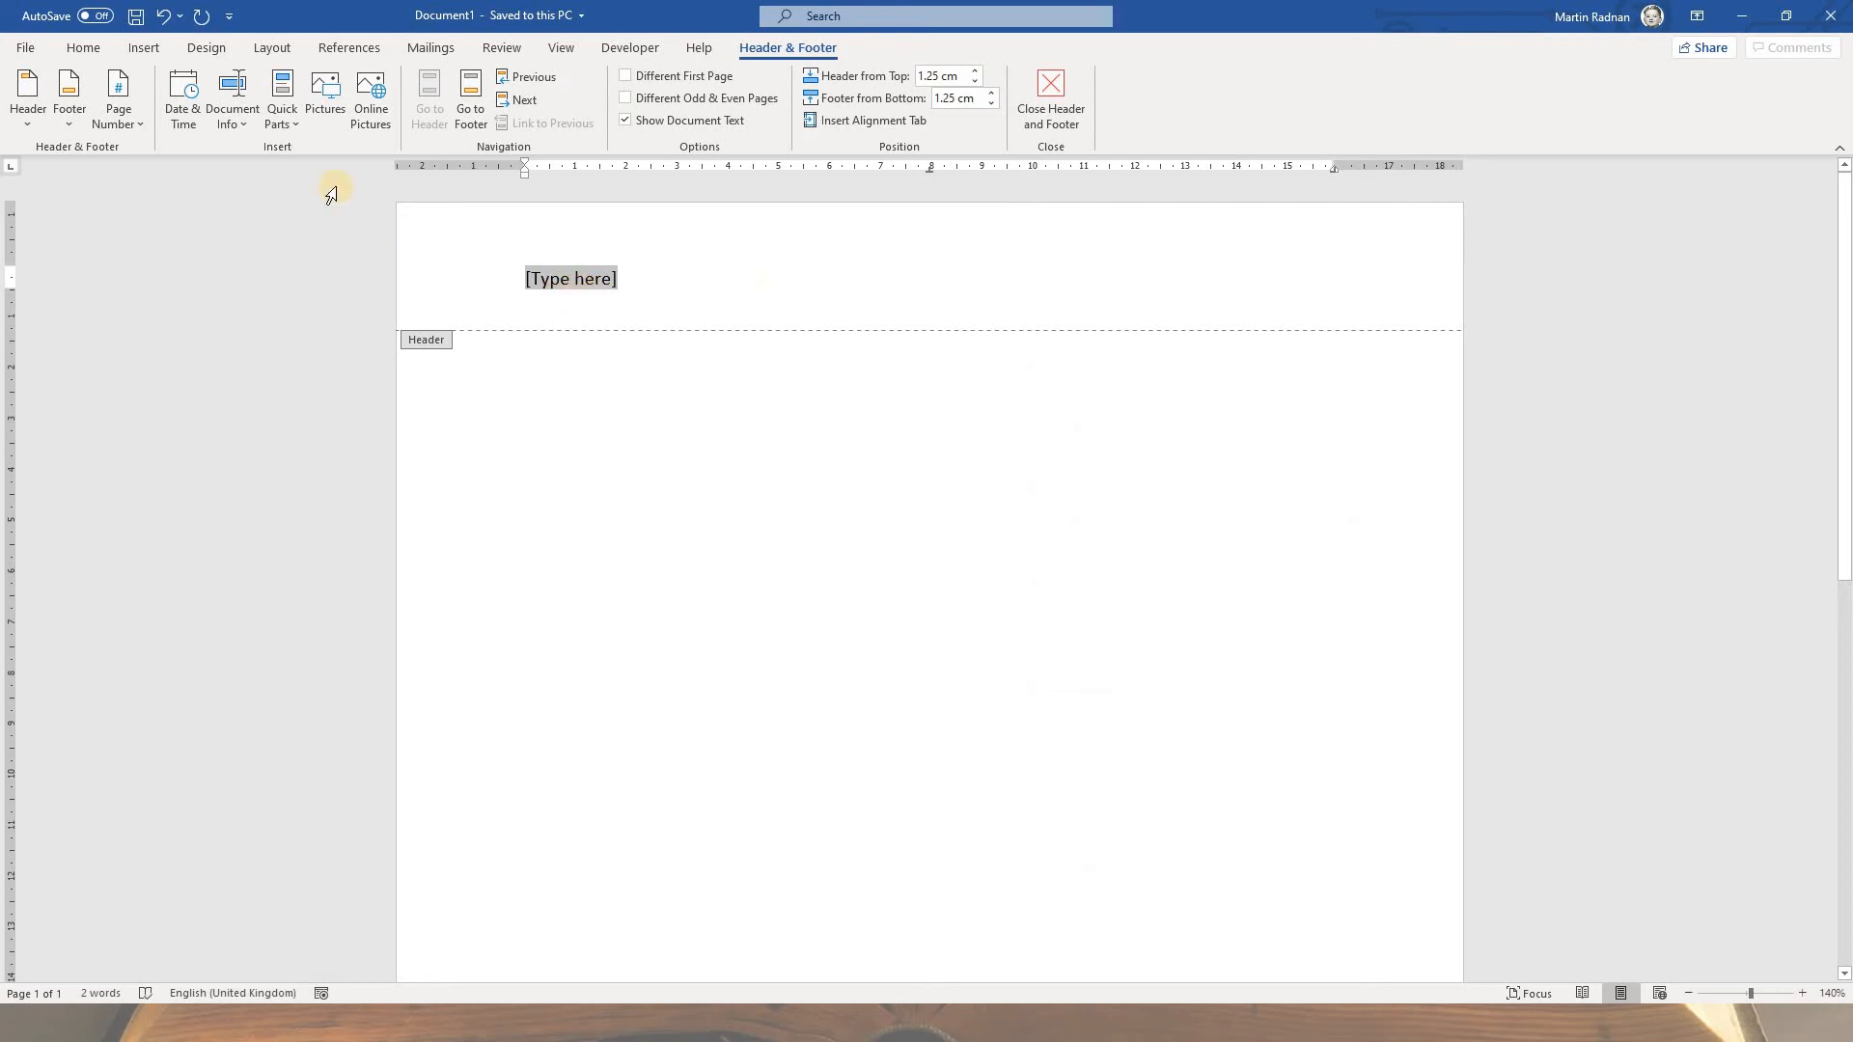
mouse_move(252, 163)
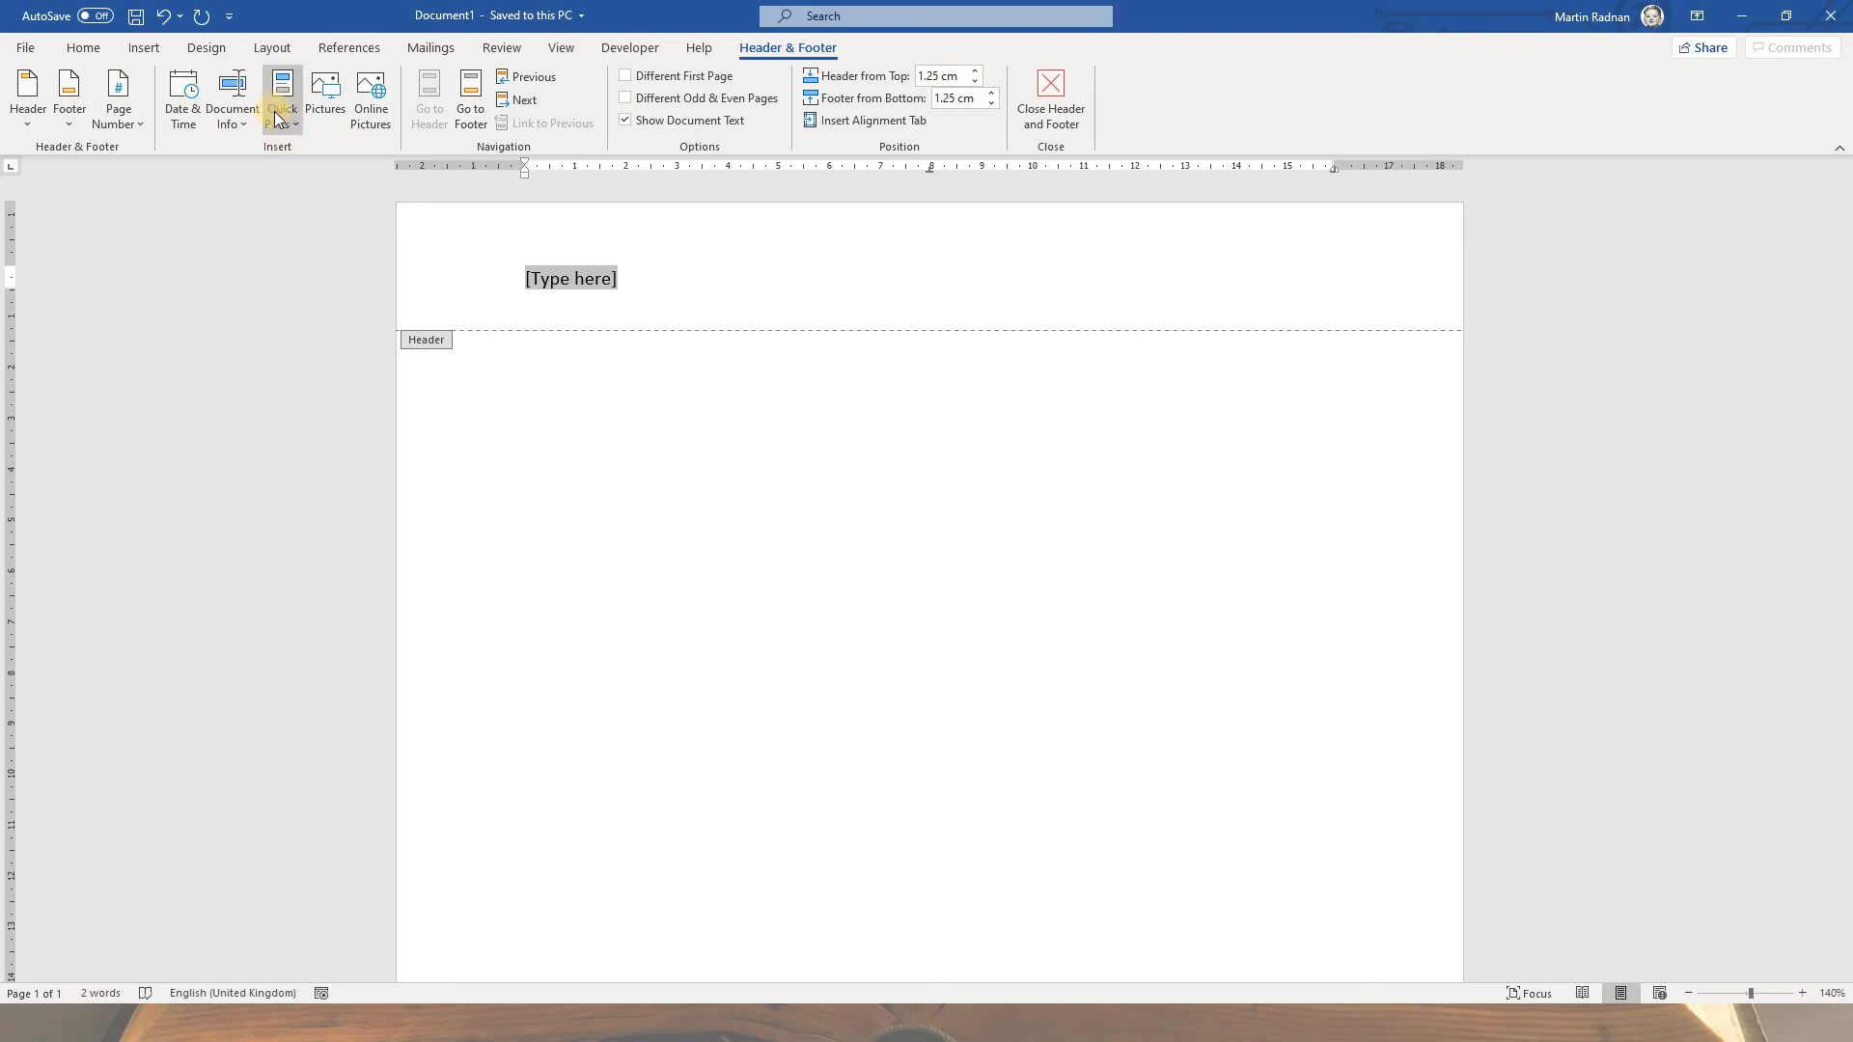
Step: Insert the Author field from Quick Parts' Document Property list into the header
click(280, 97)
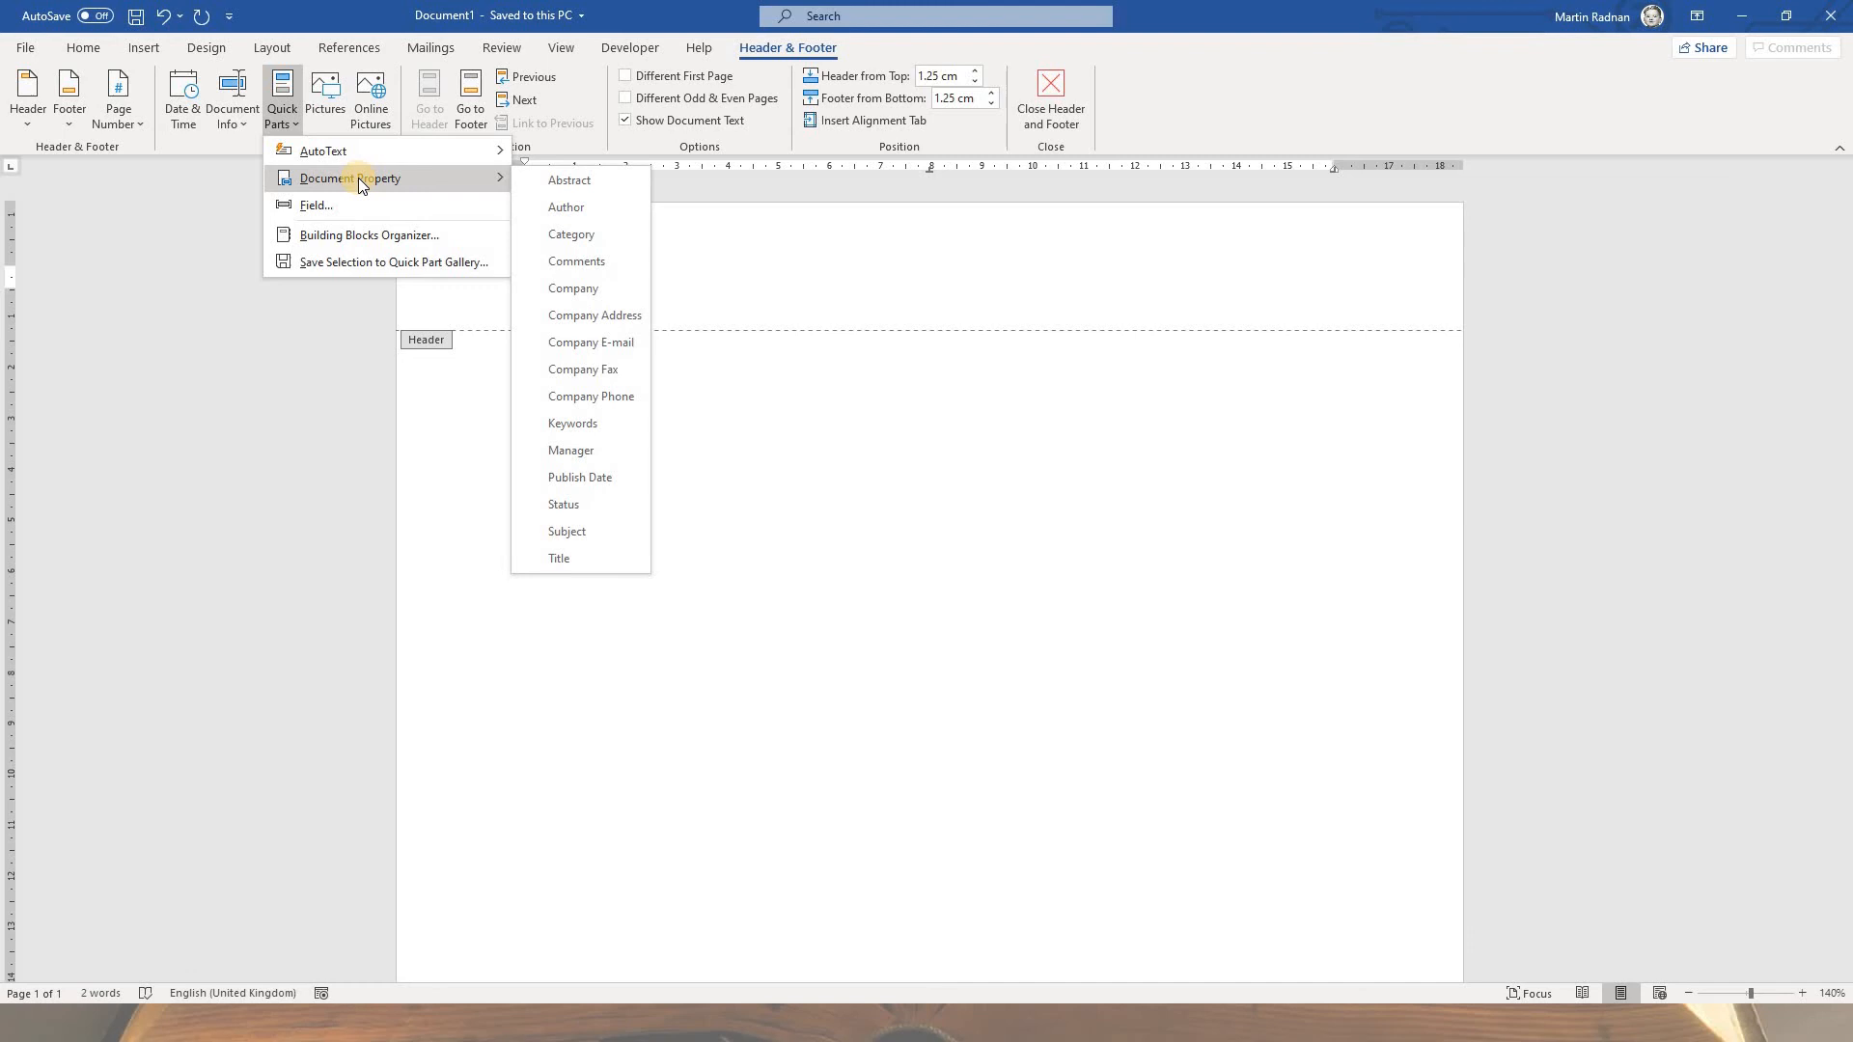
mouse_move(579, 207)
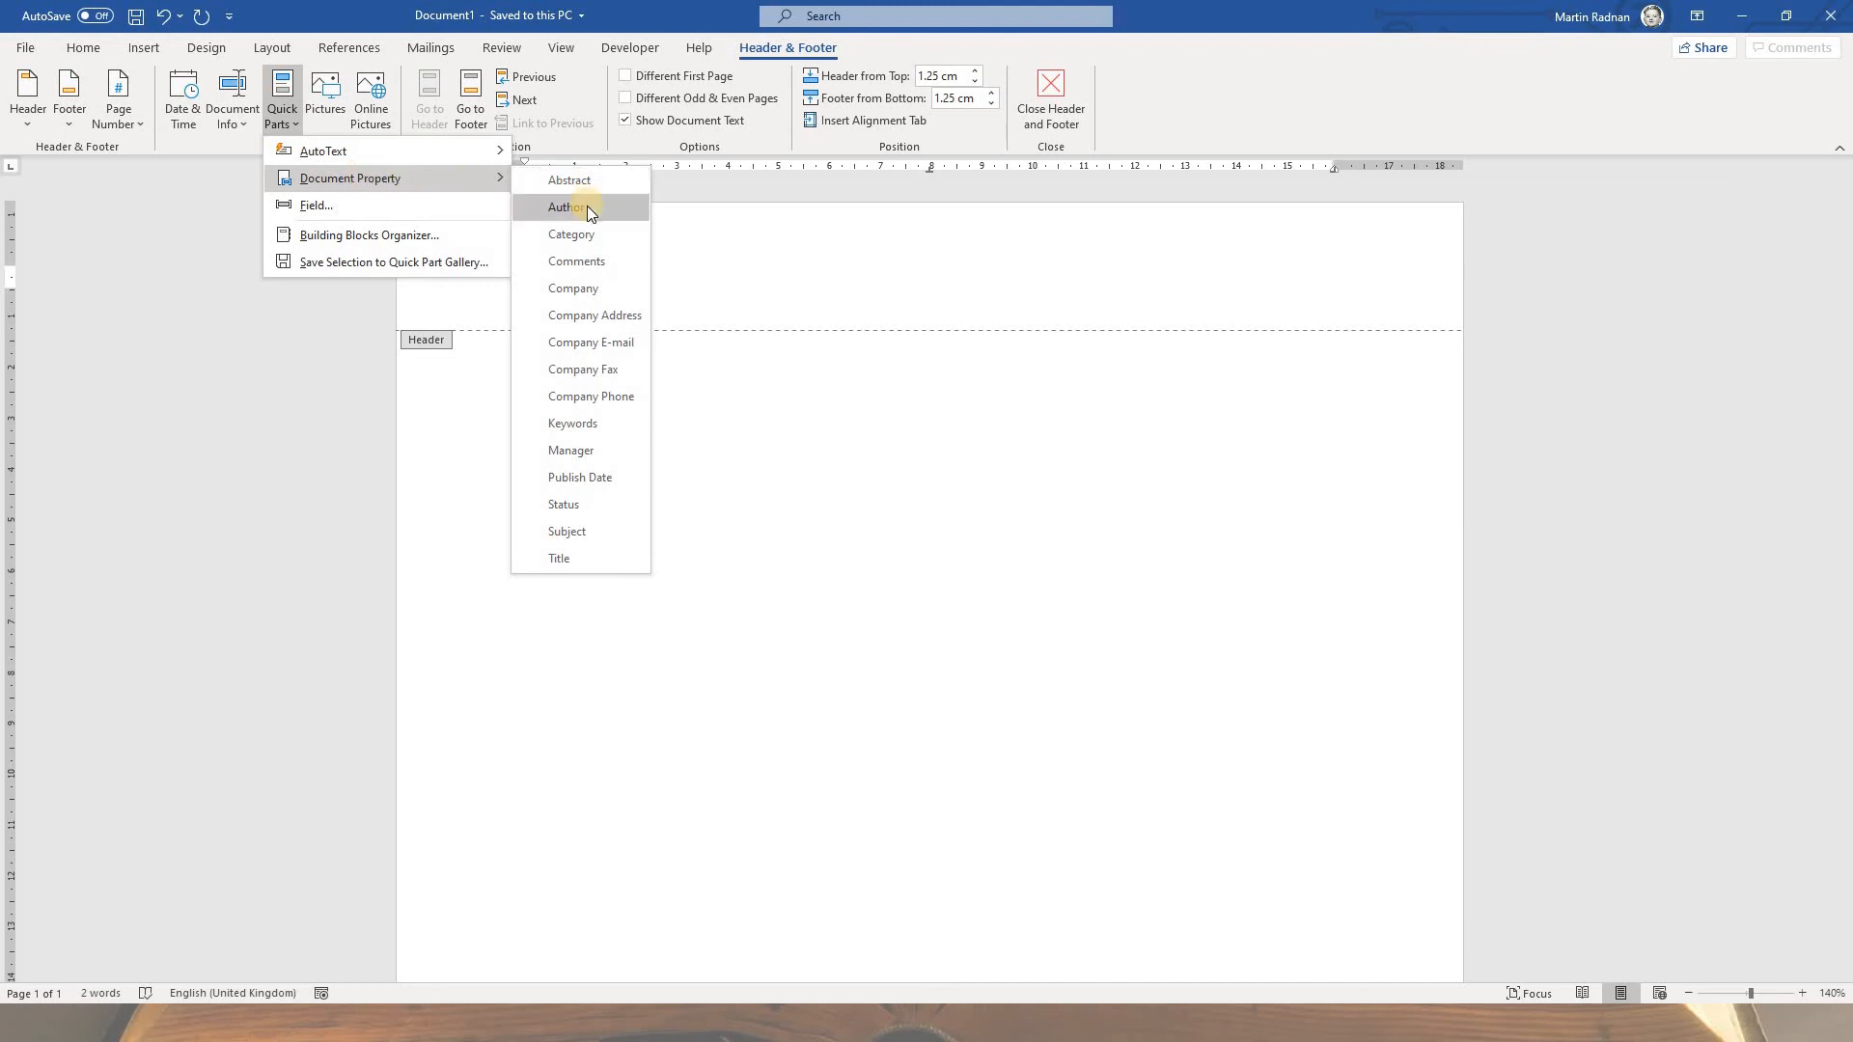
click(569, 206)
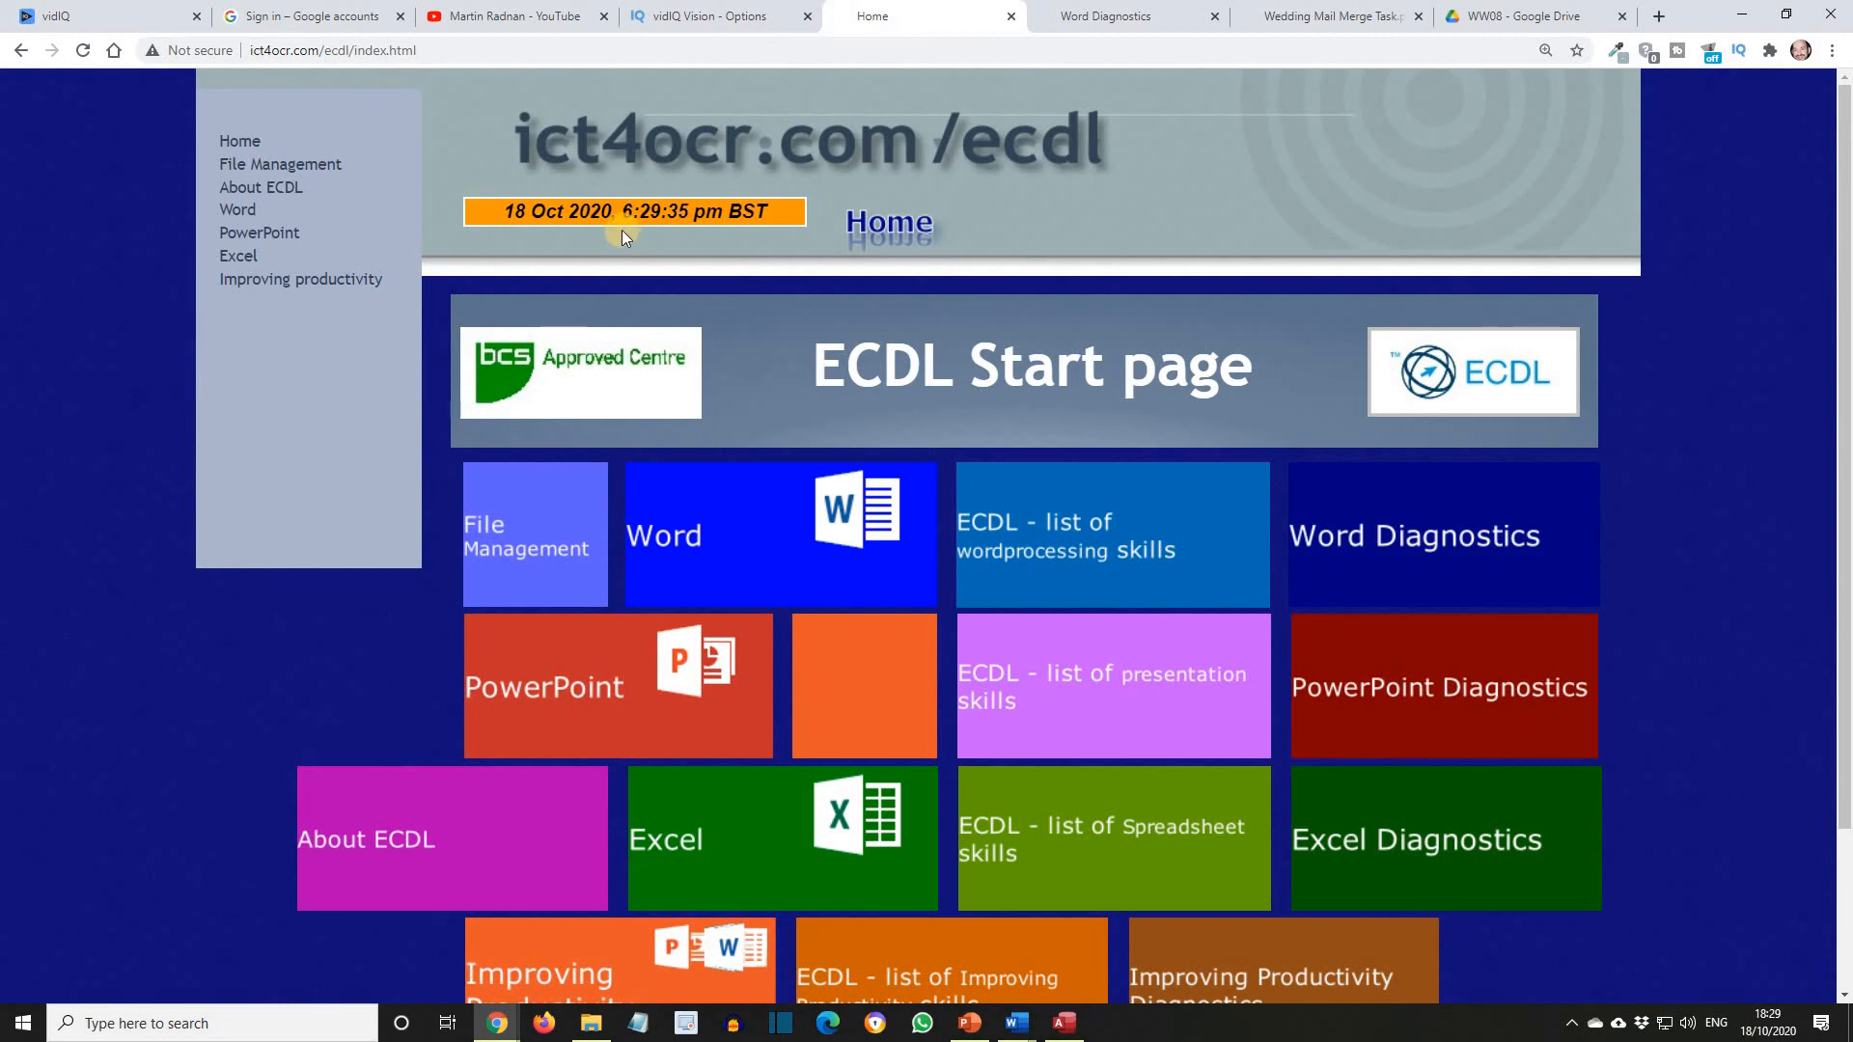
Step: Open the ict4ocr.com Word Lesson 1 page and scroll to the 'this document' and 'Click here' links
click(753, 540)
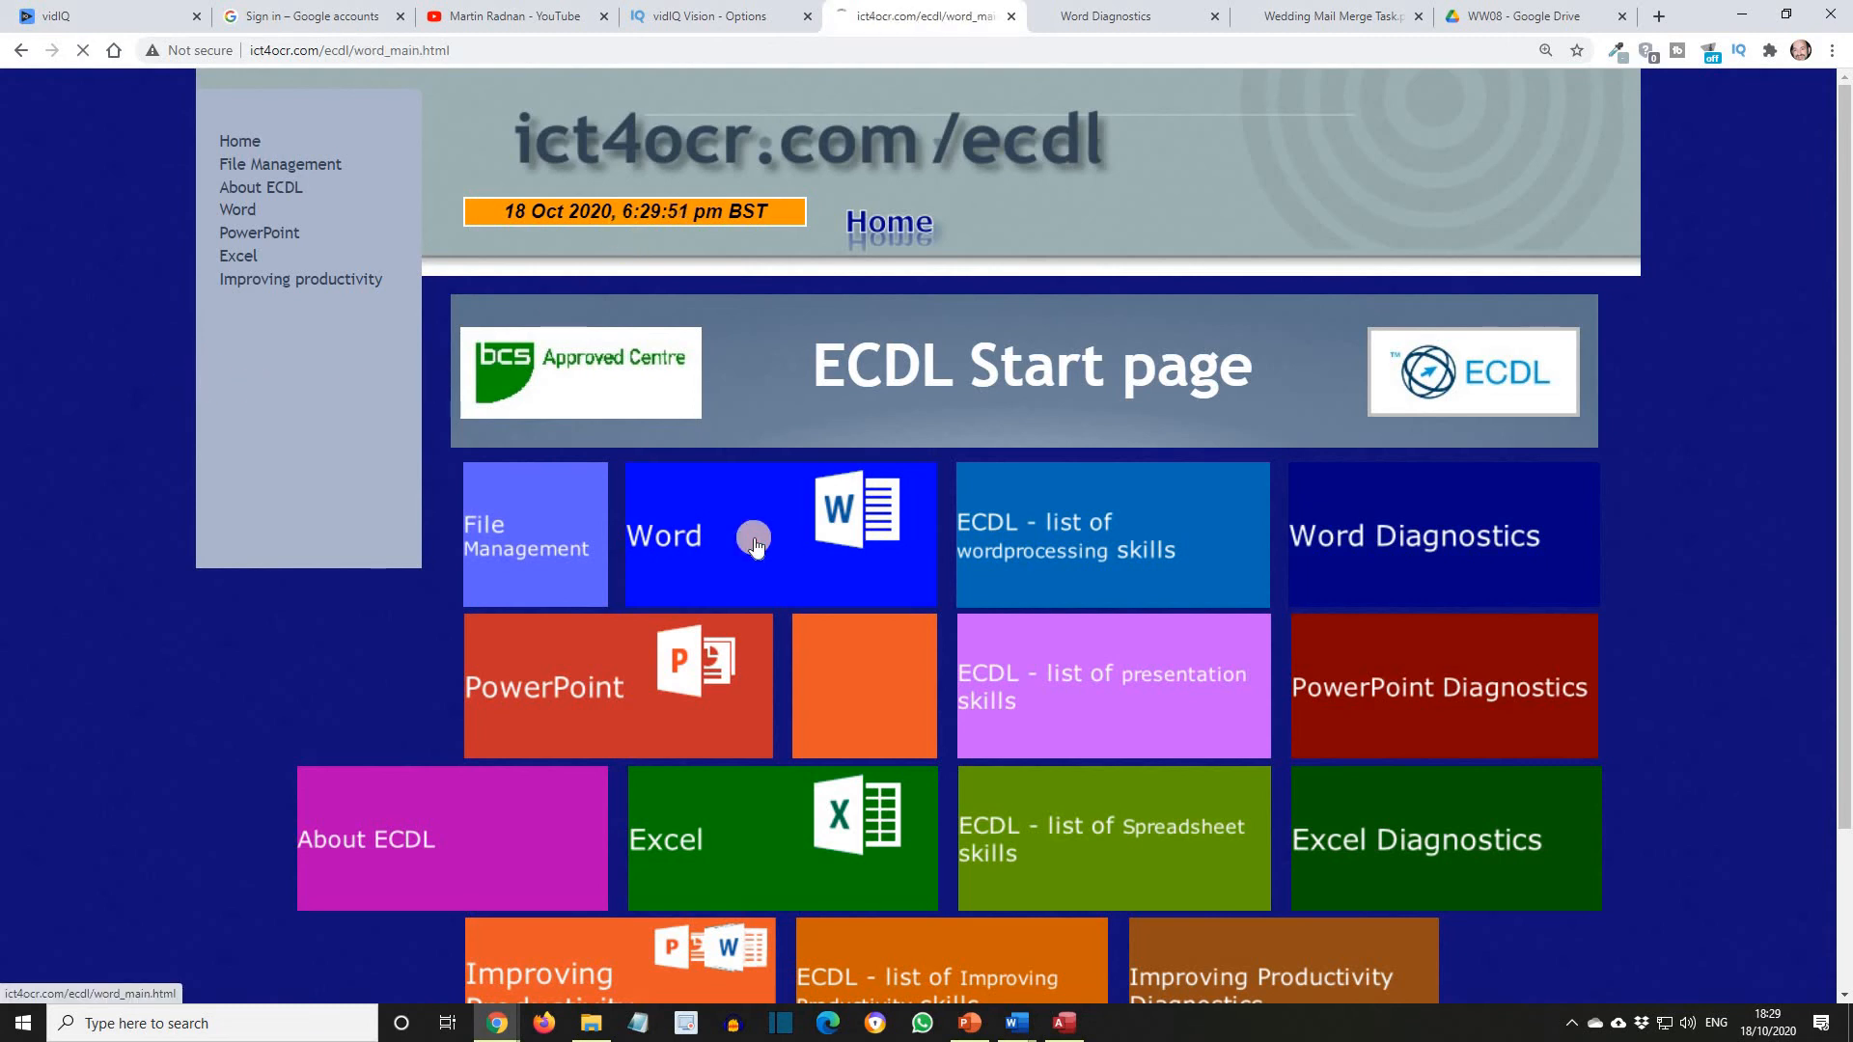
click(779, 535)
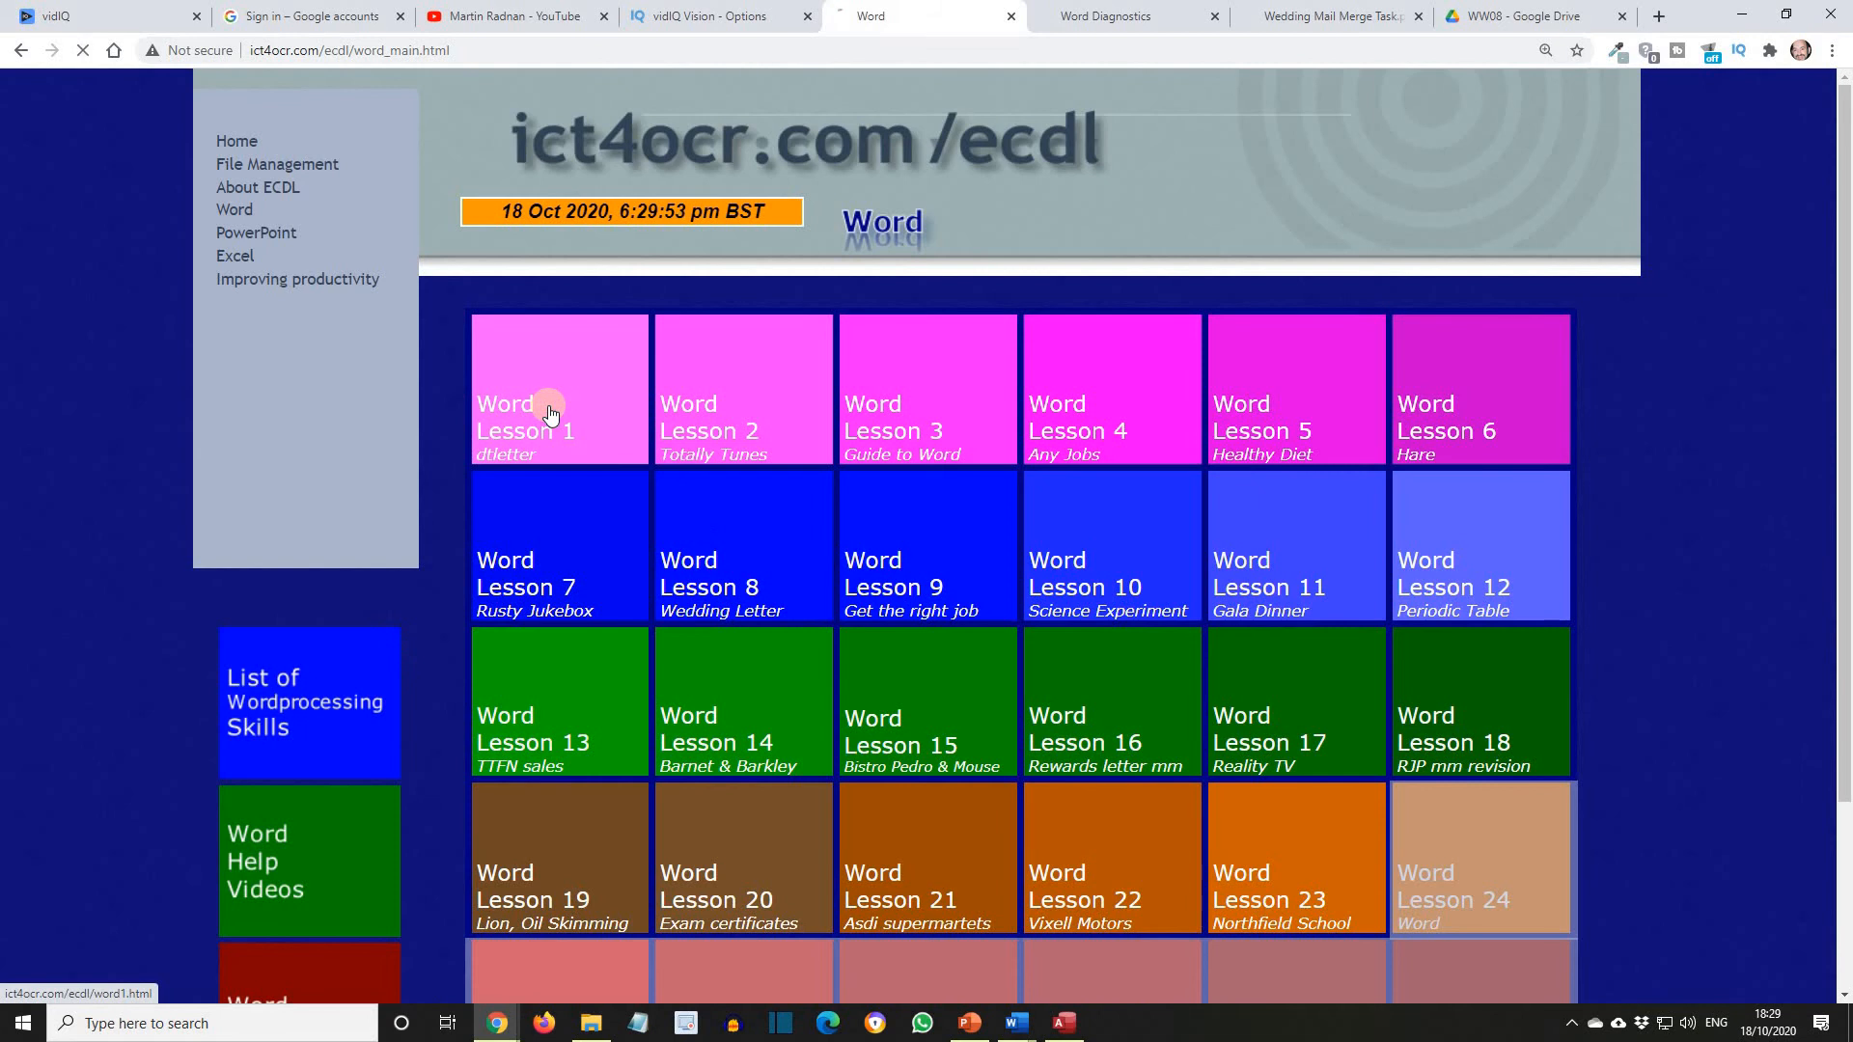
click(526, 416)
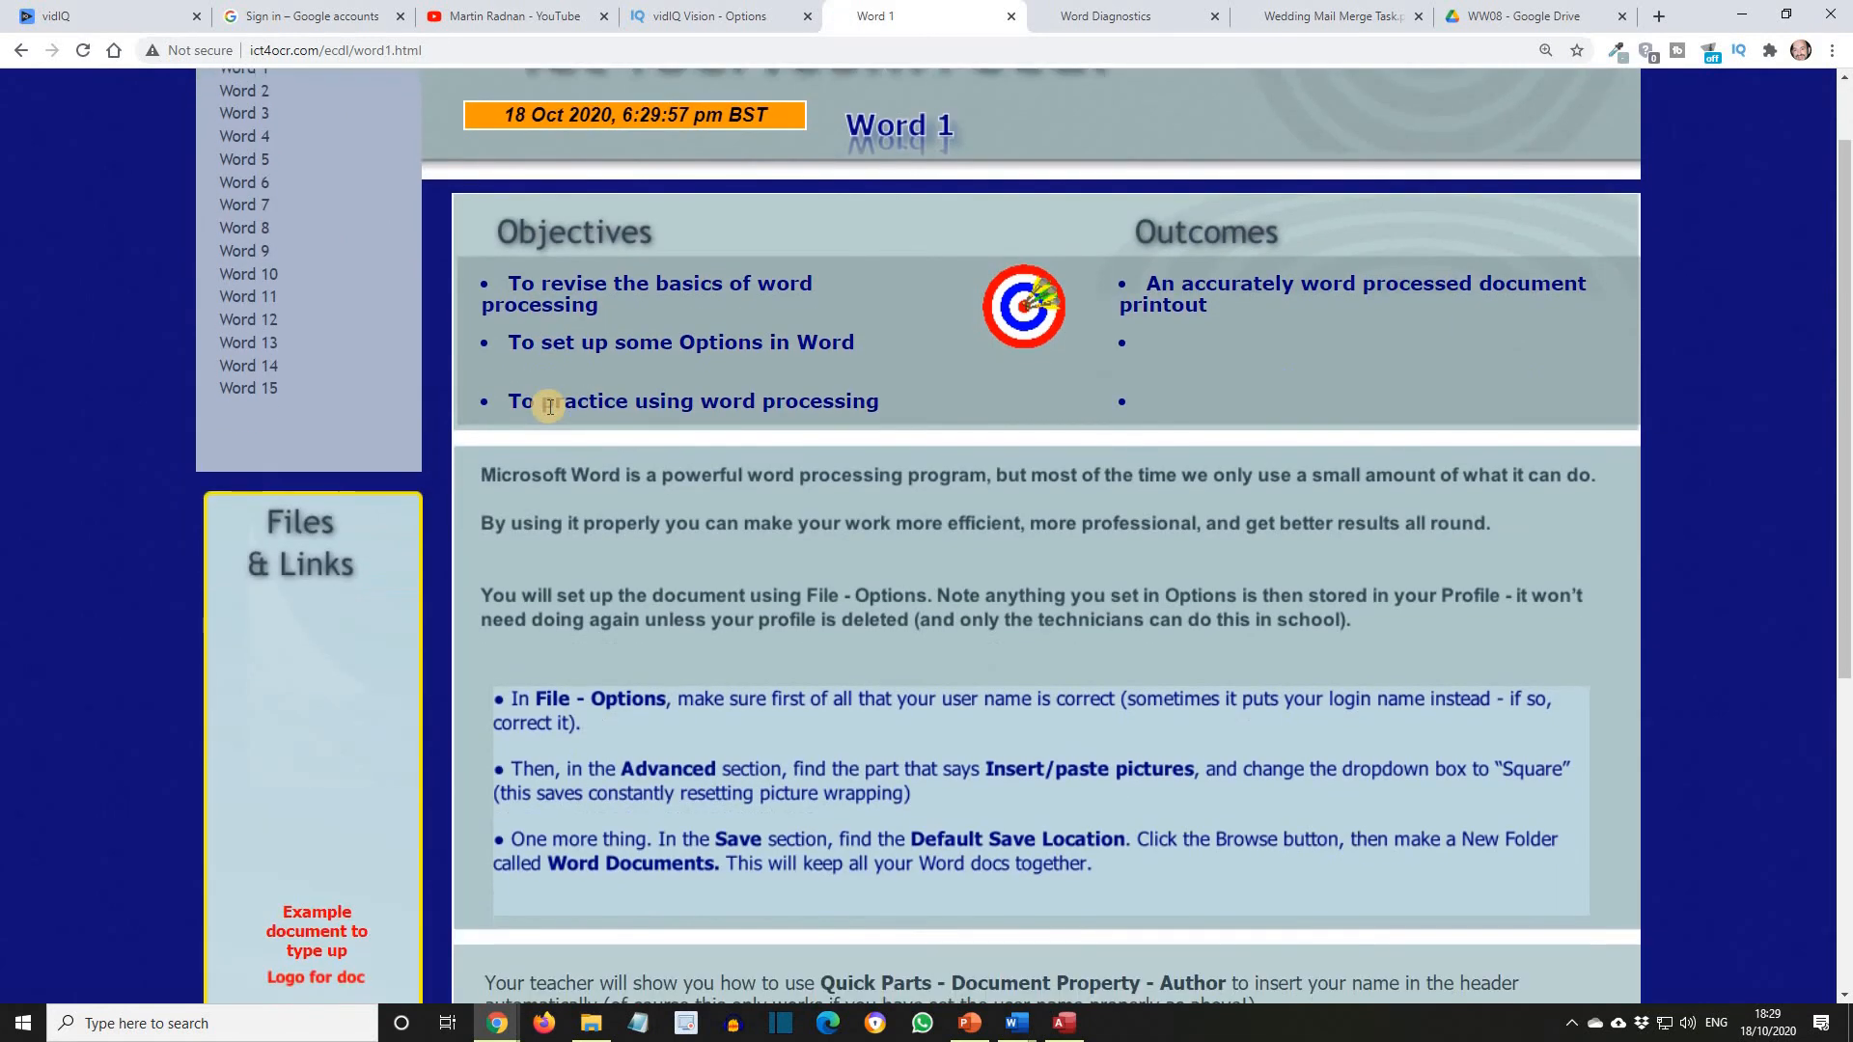
mouse_move(780, 672)
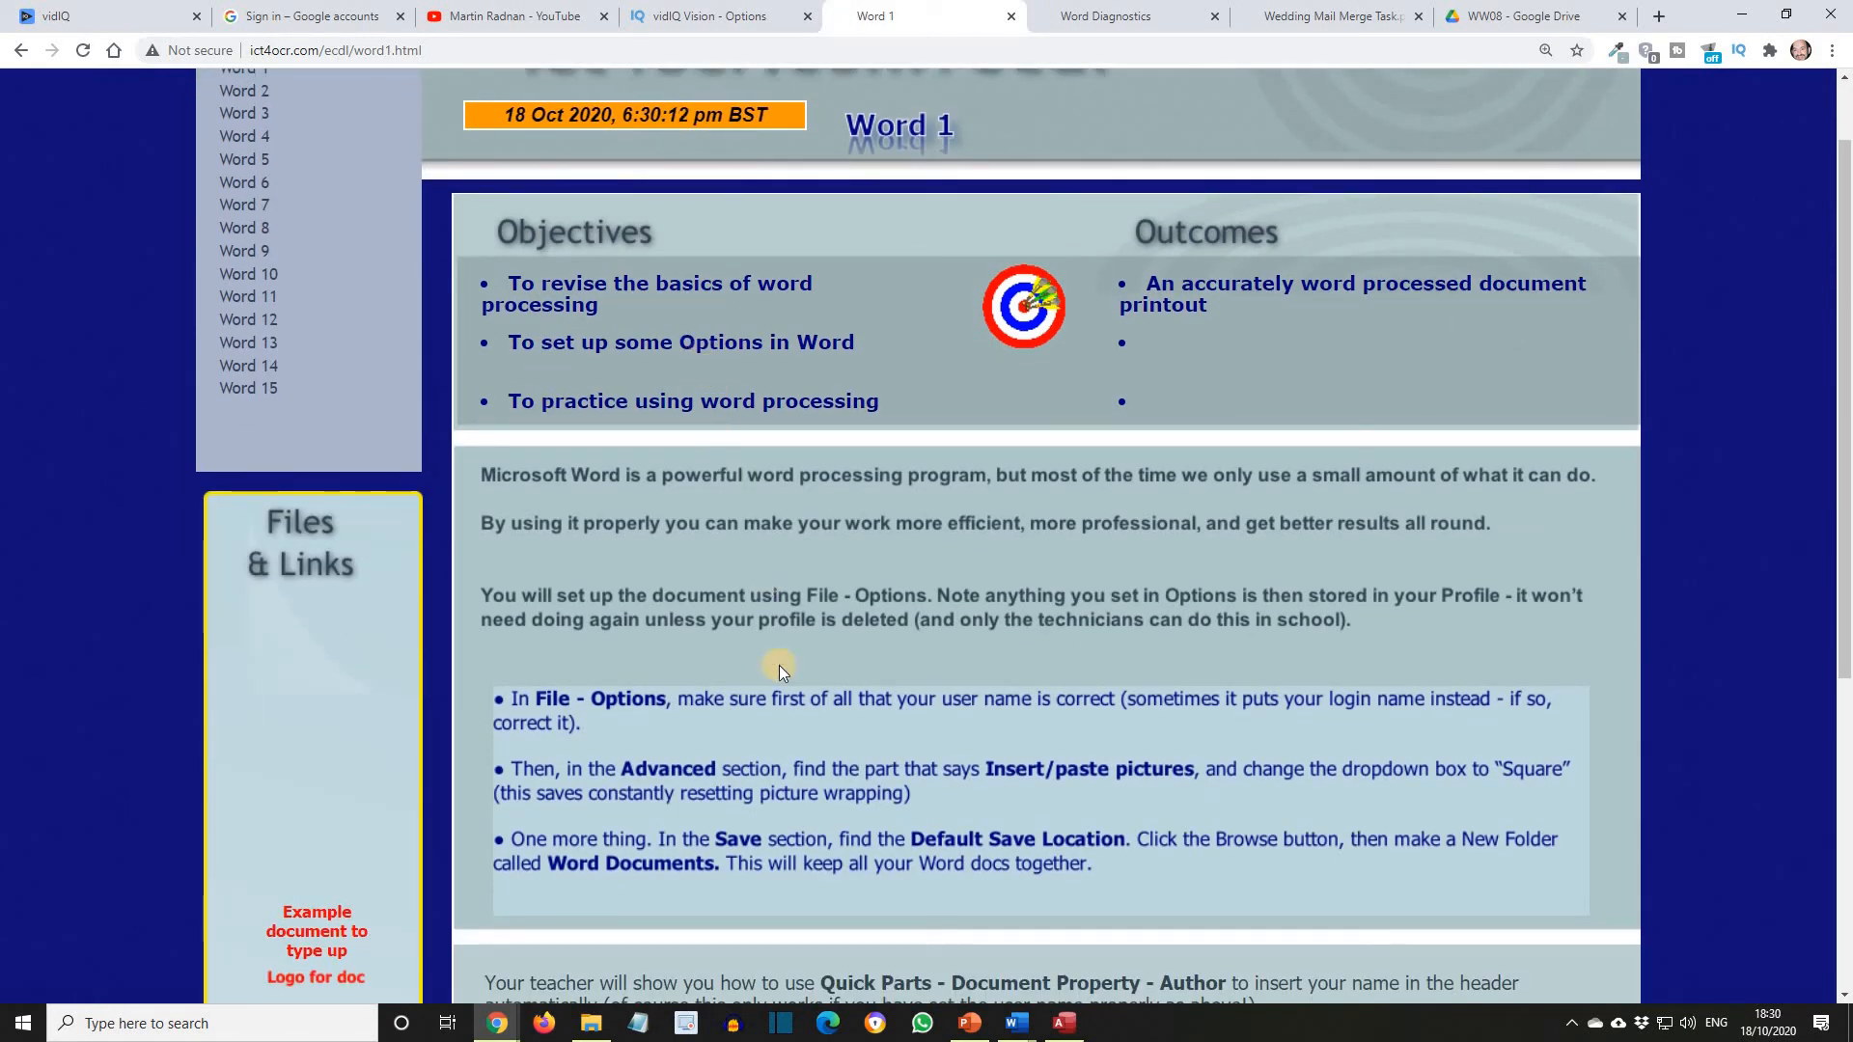
scroll(down, 3)
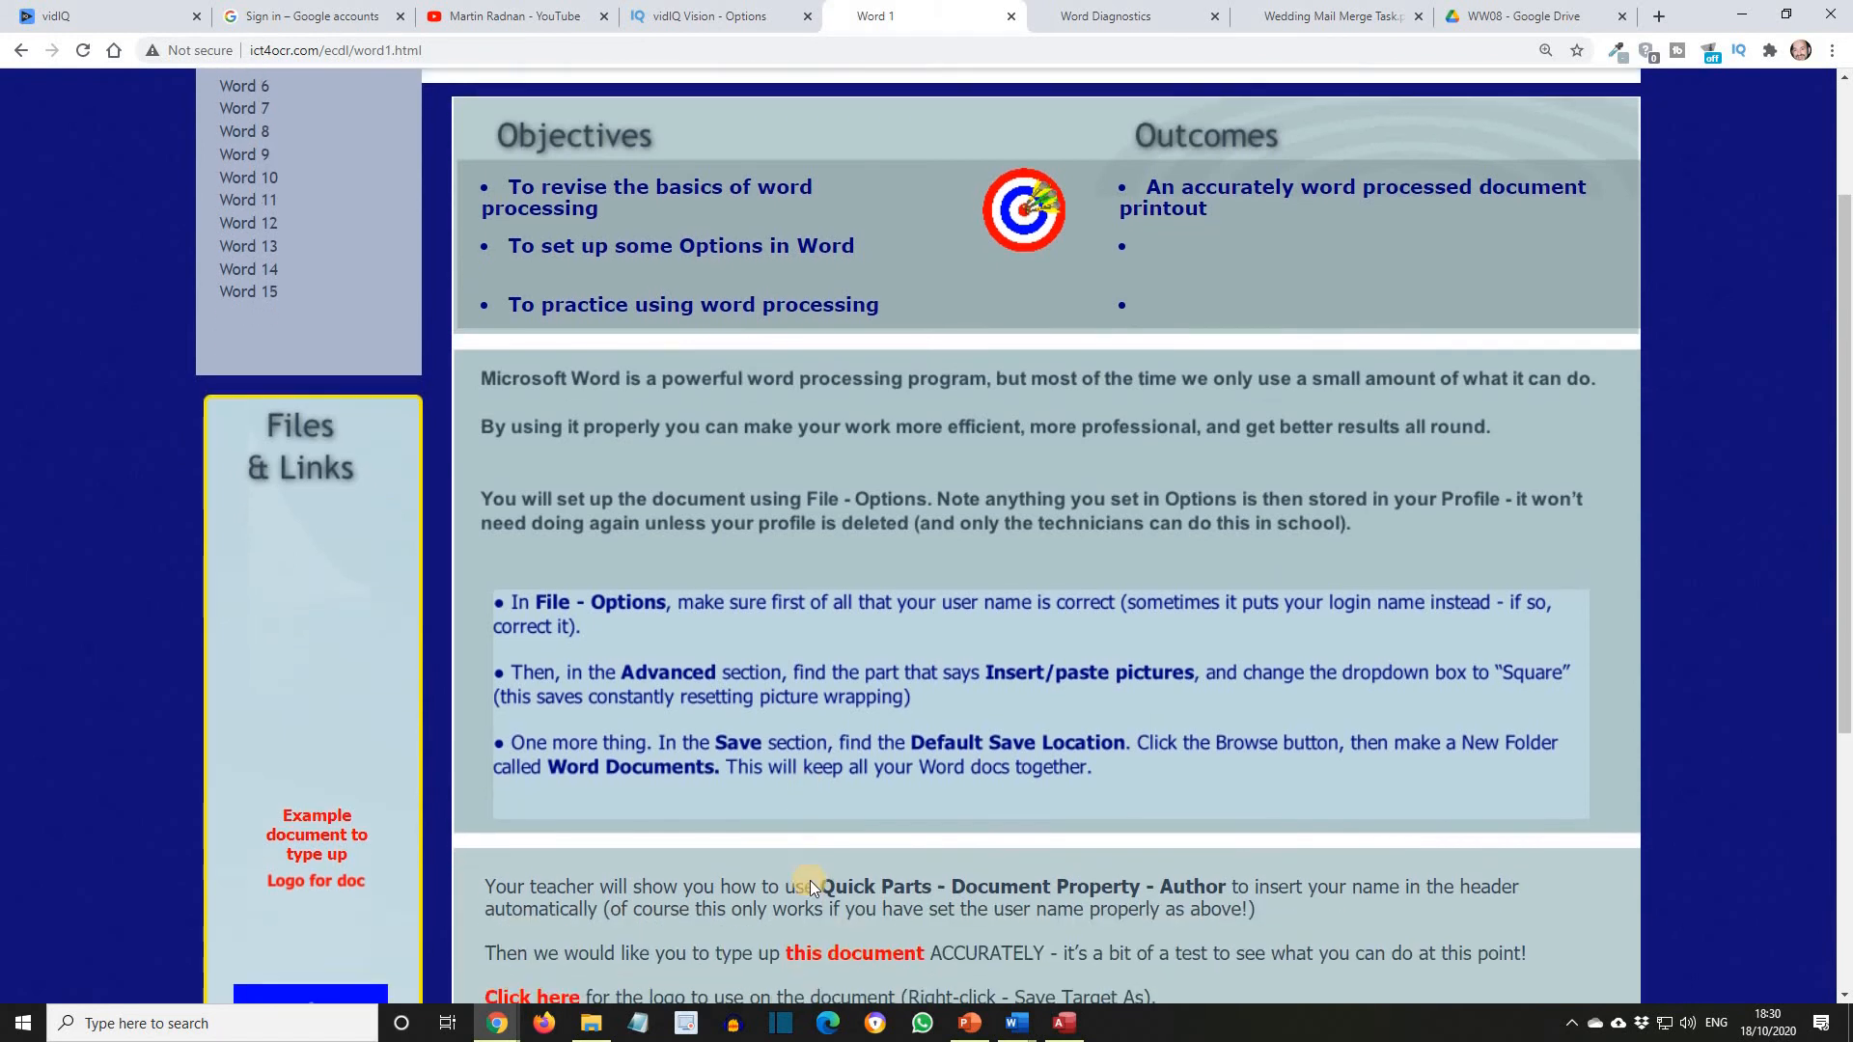
scroll(down, 3)
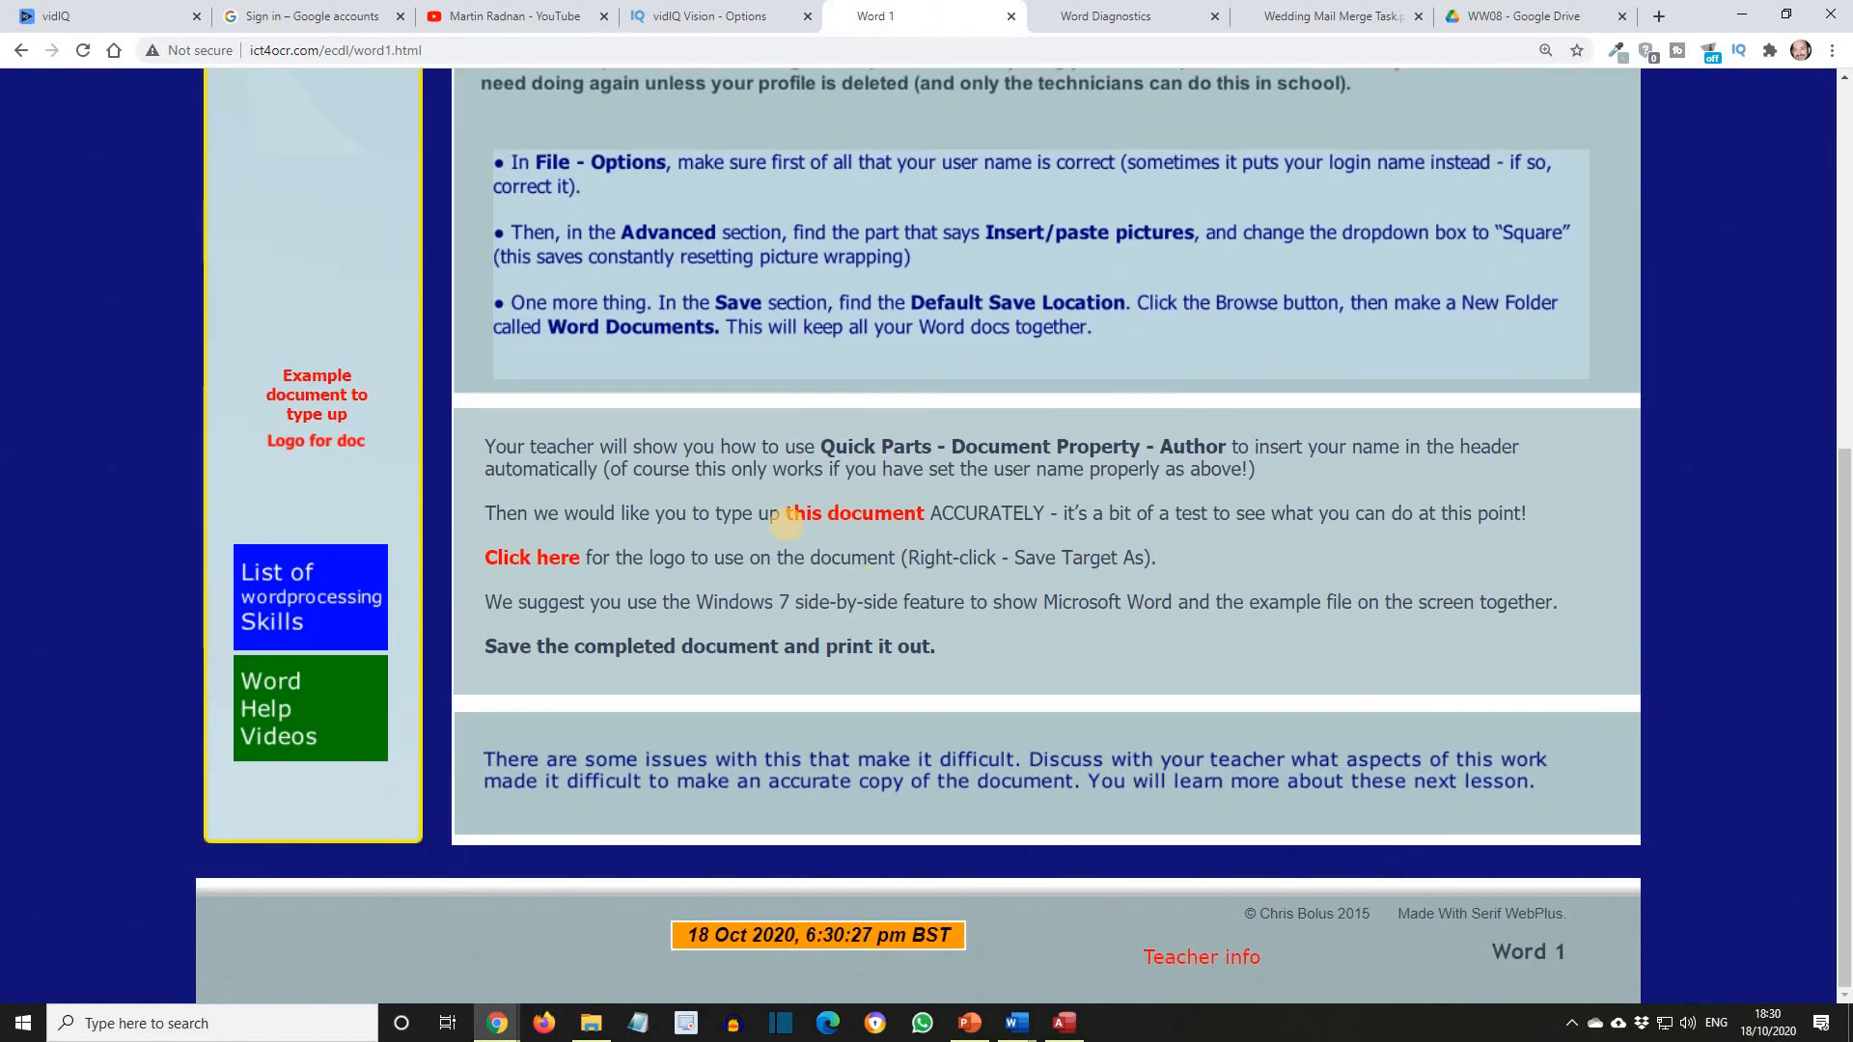
mouse_move(790, 533)
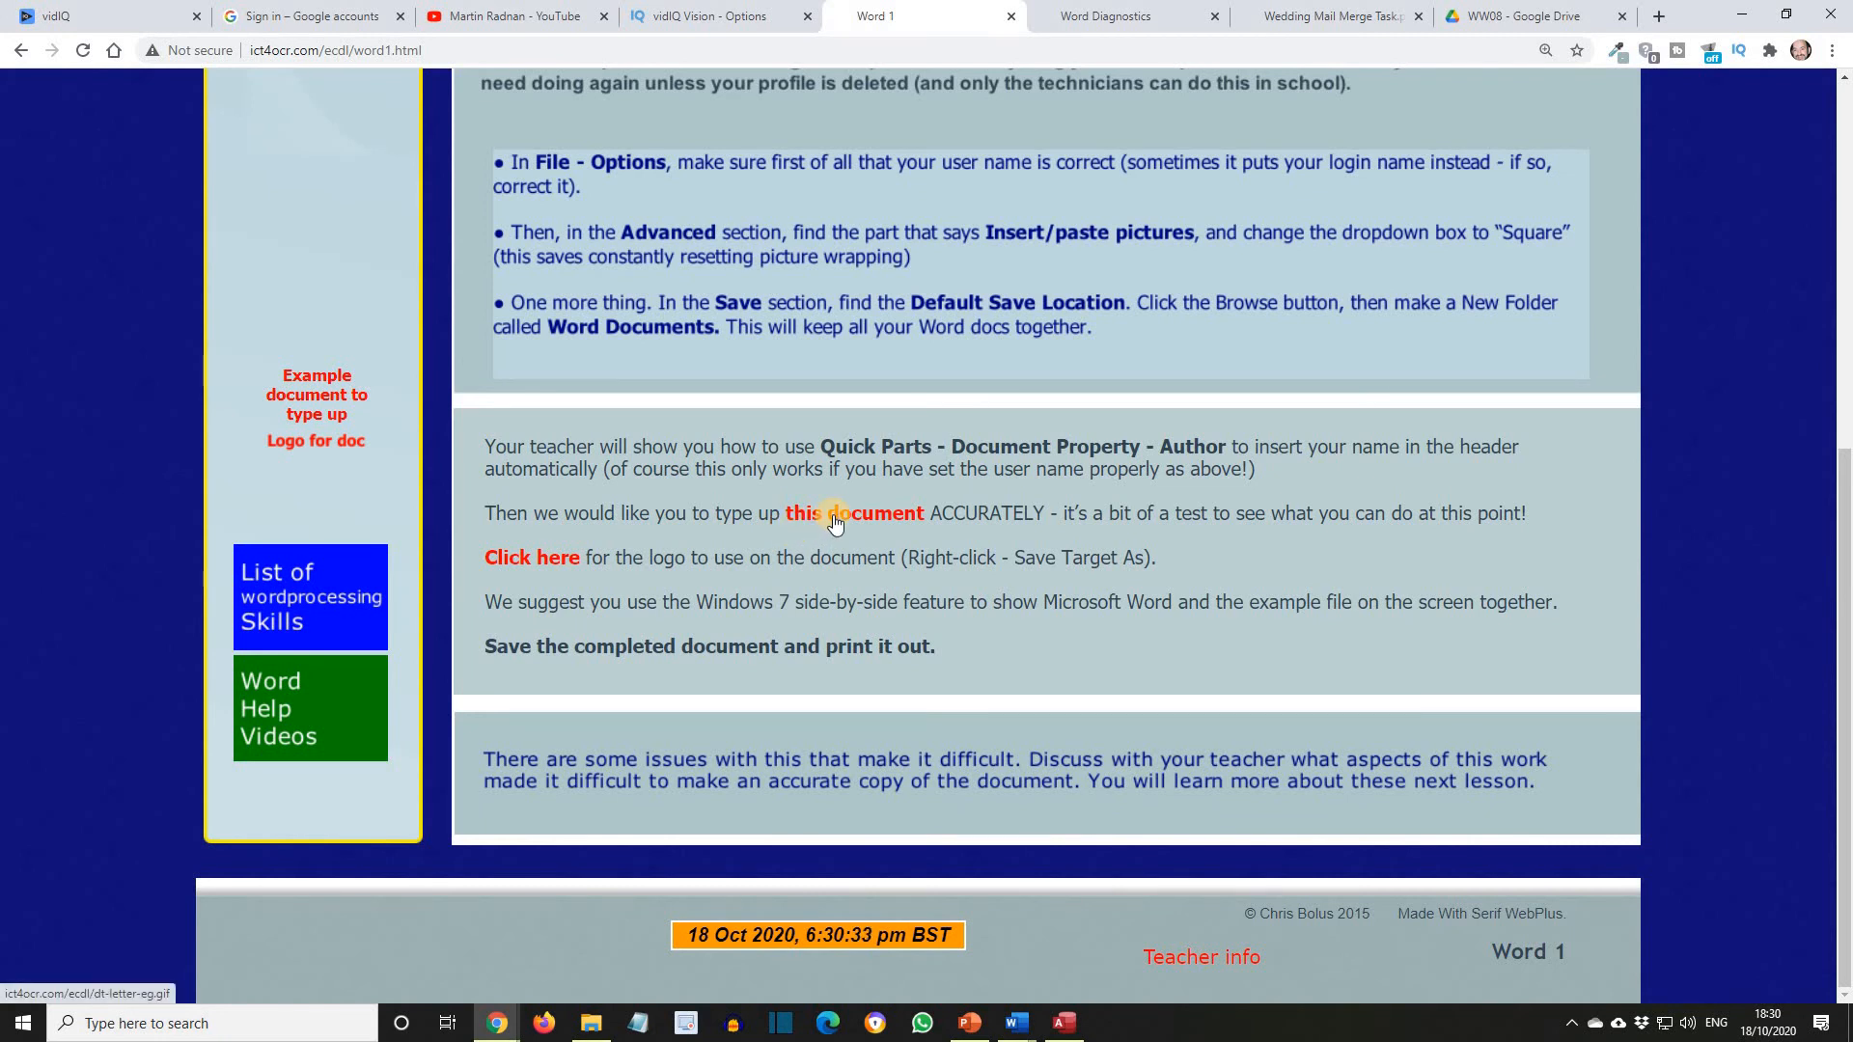
mouse_move(873, 521)
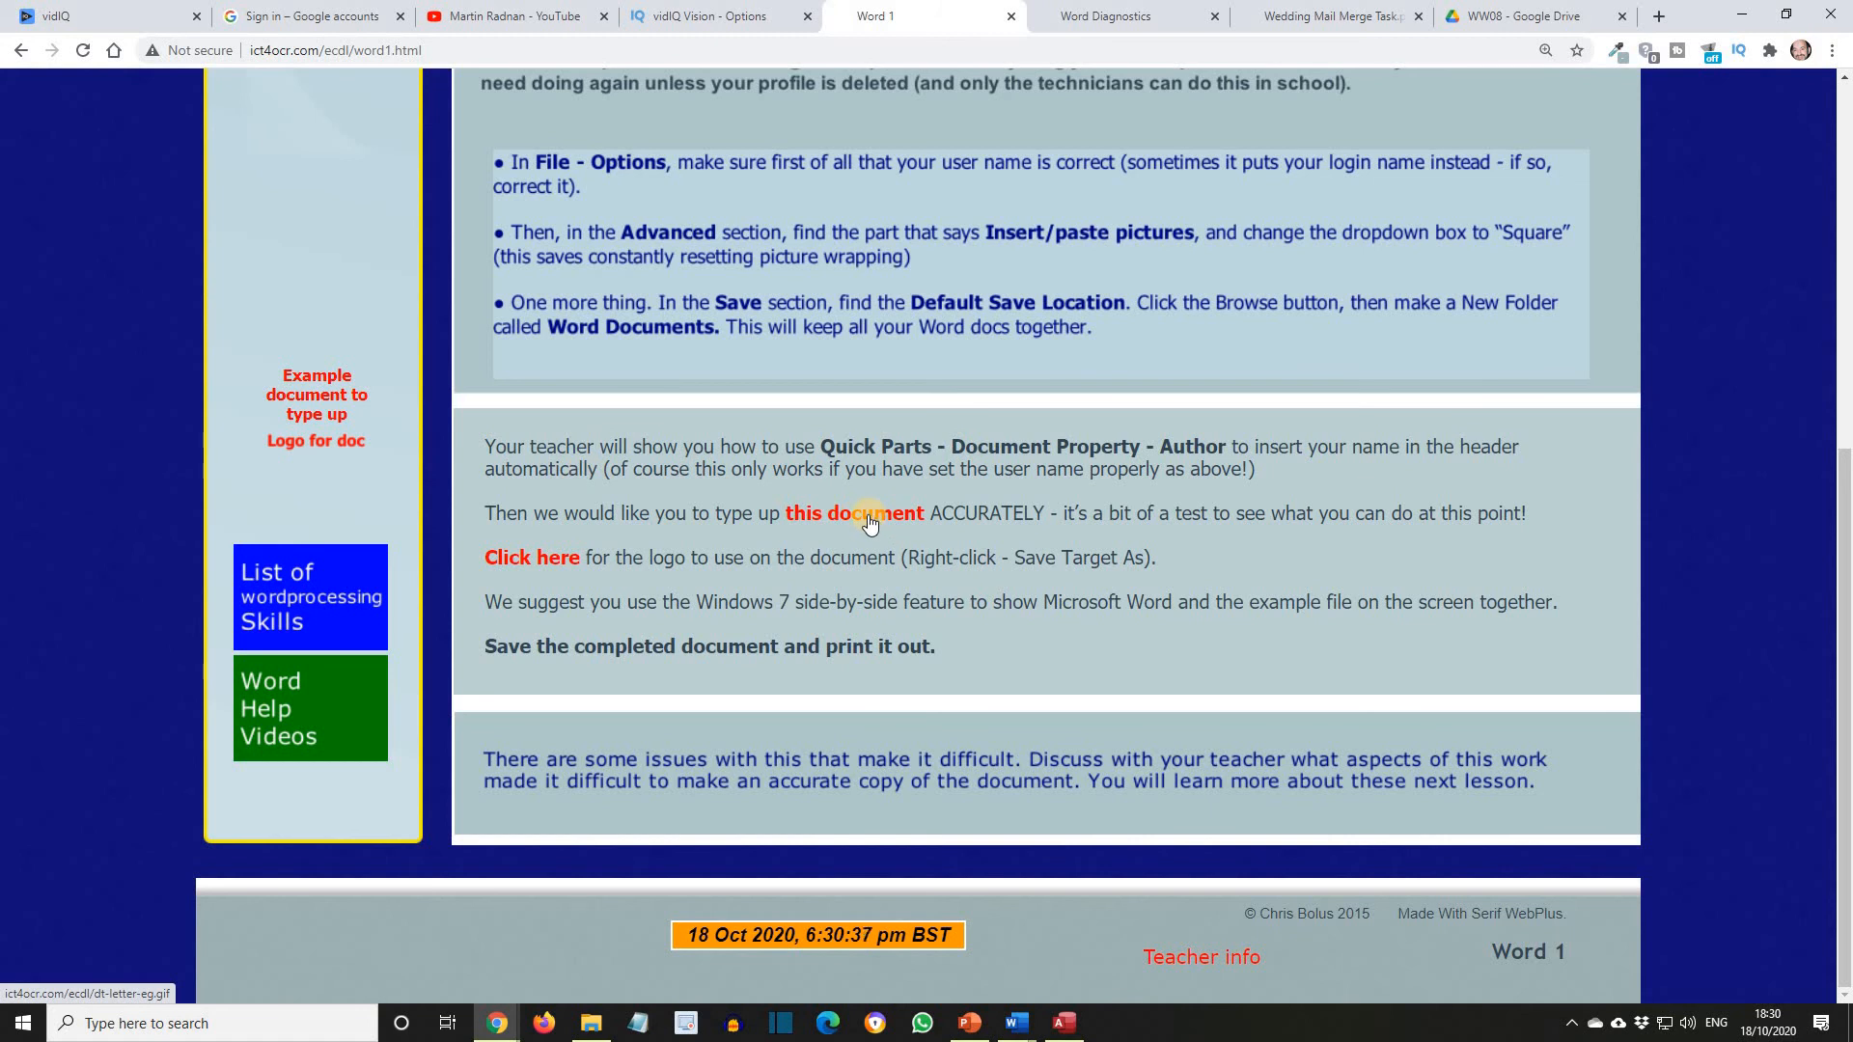
Step: Open the example letter, save the logo as dt-logo in the Word folder, then view the letter
click(531, 557)
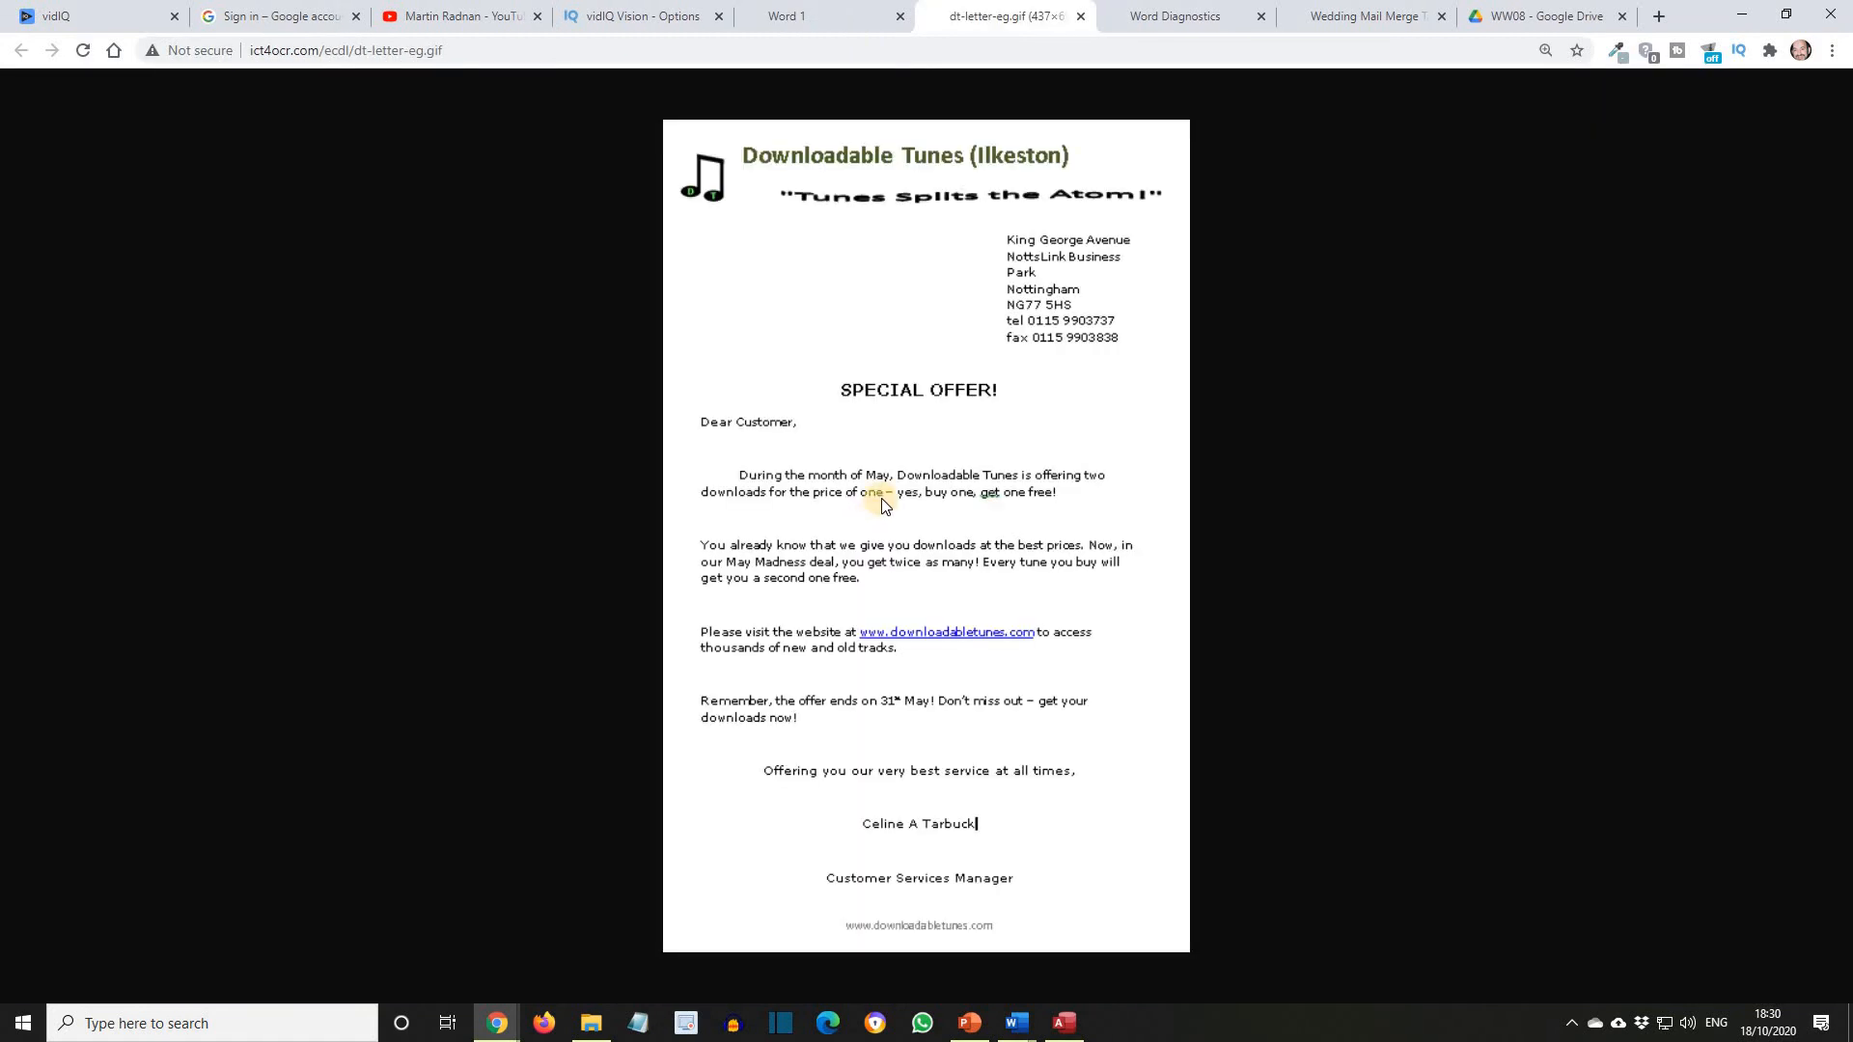
click(786, 15)
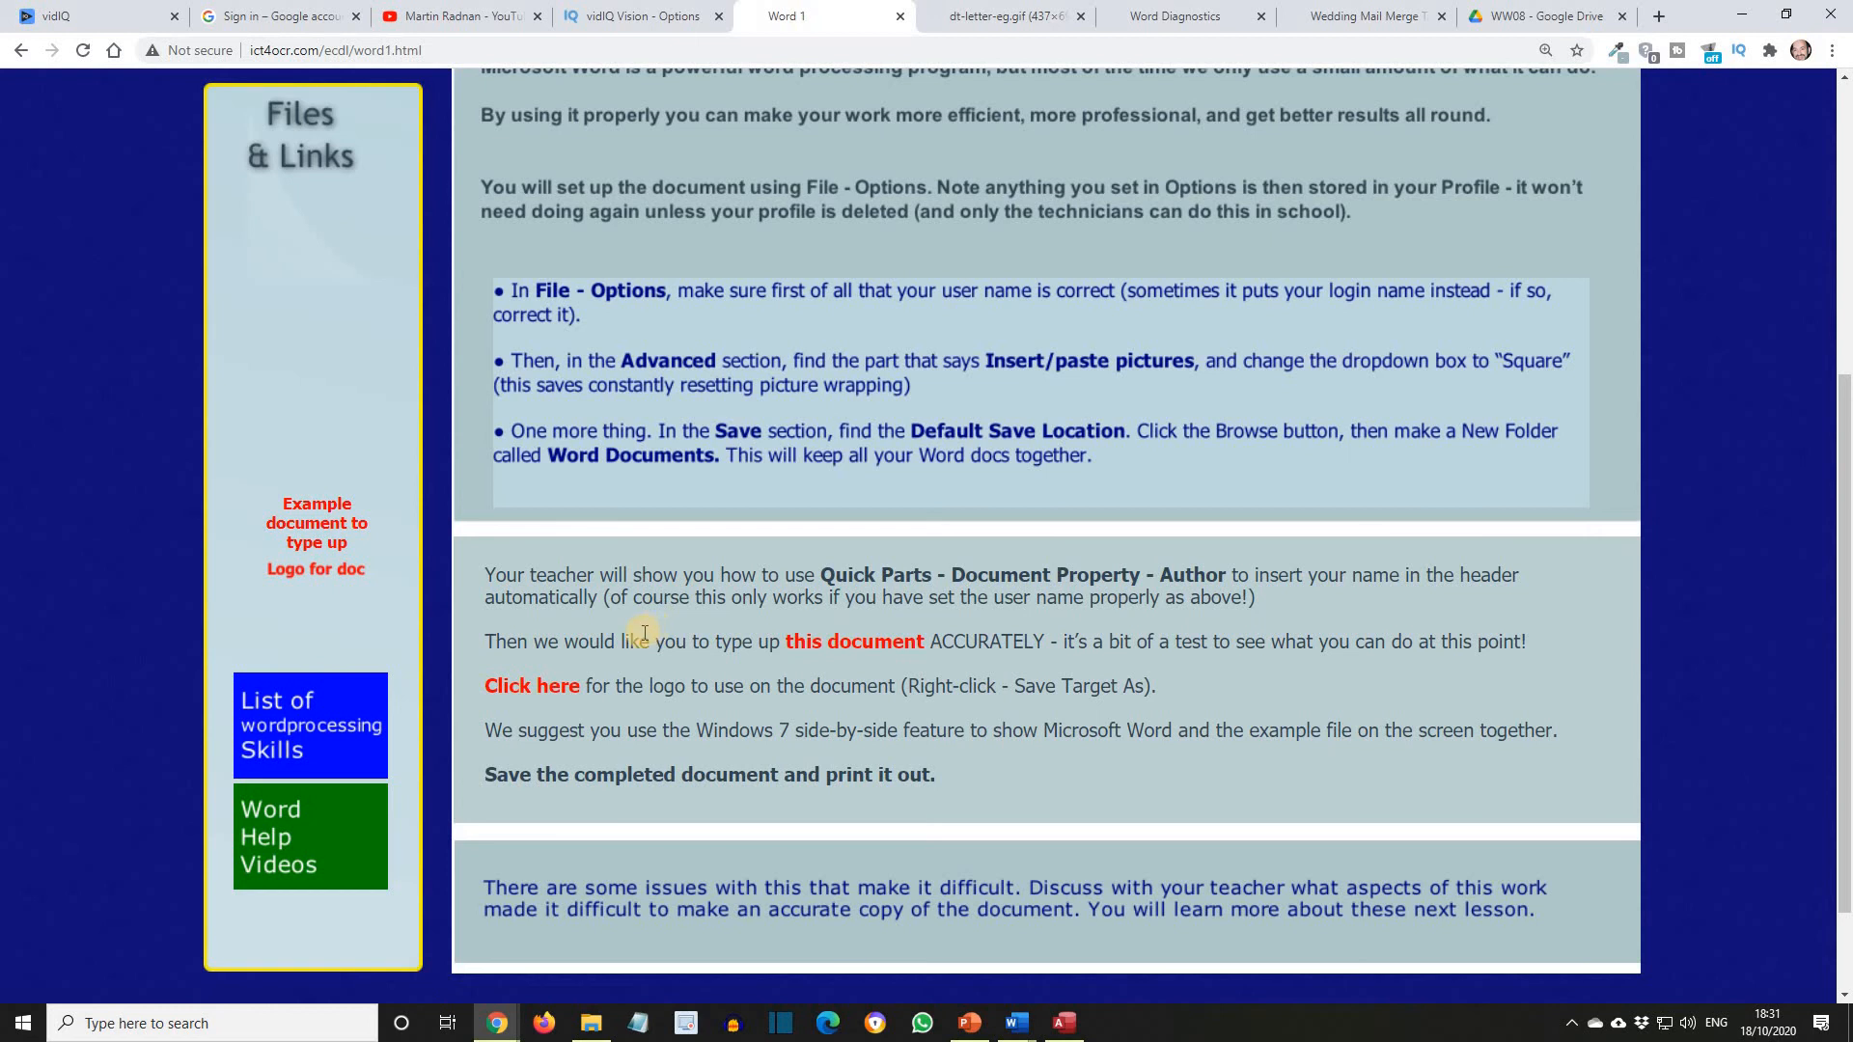
mouse_move(532, 694)
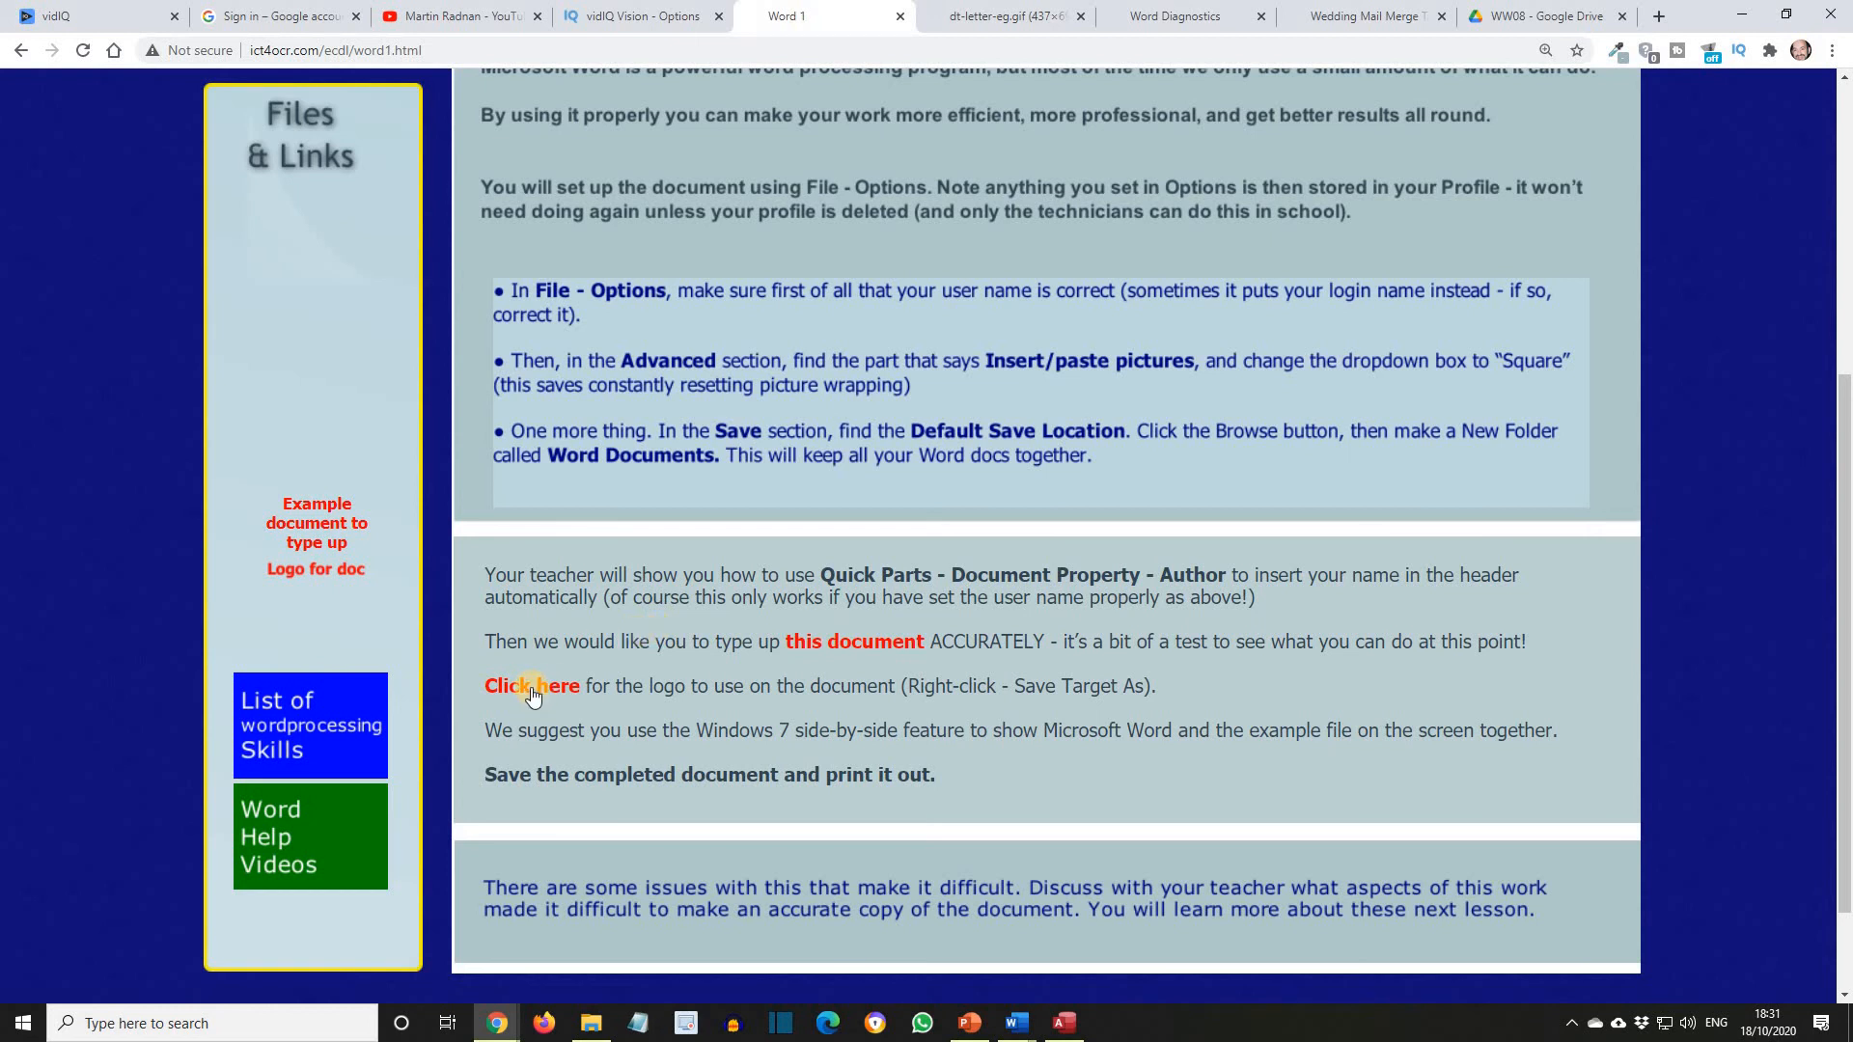
click(530, 686)
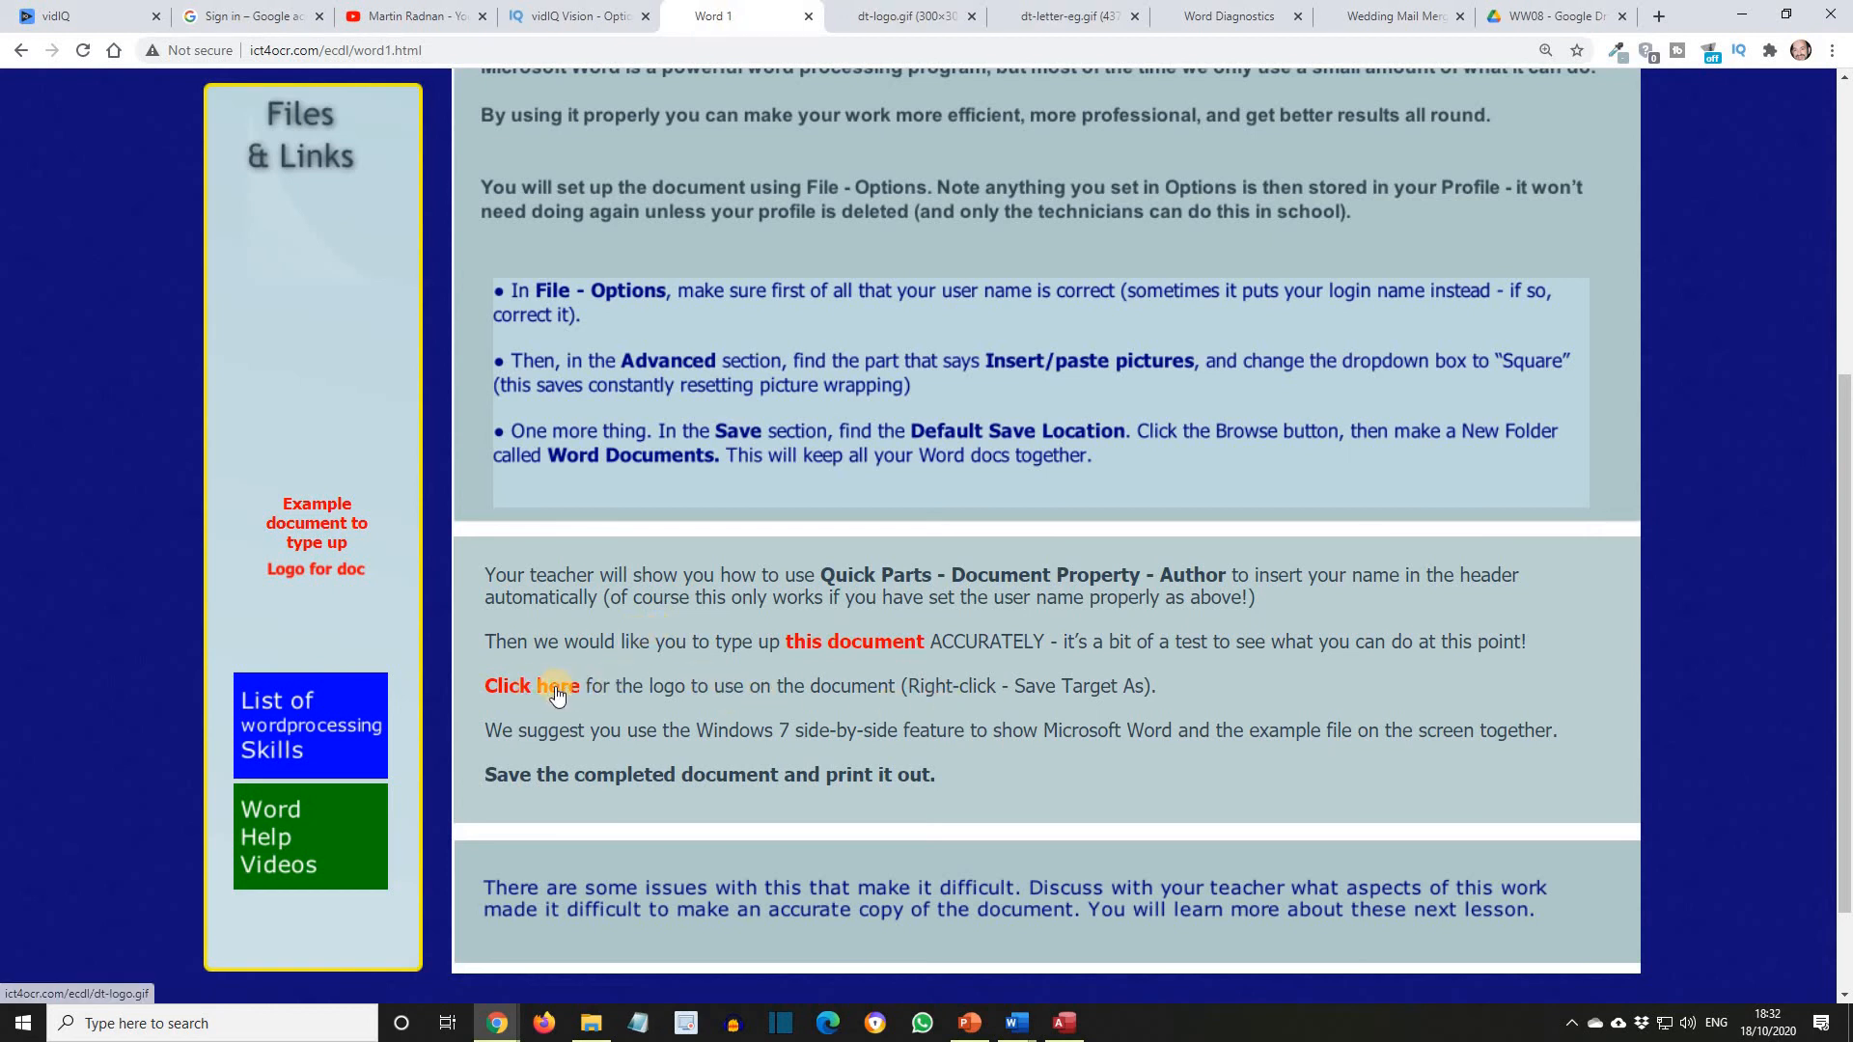
right_click(552, 685)
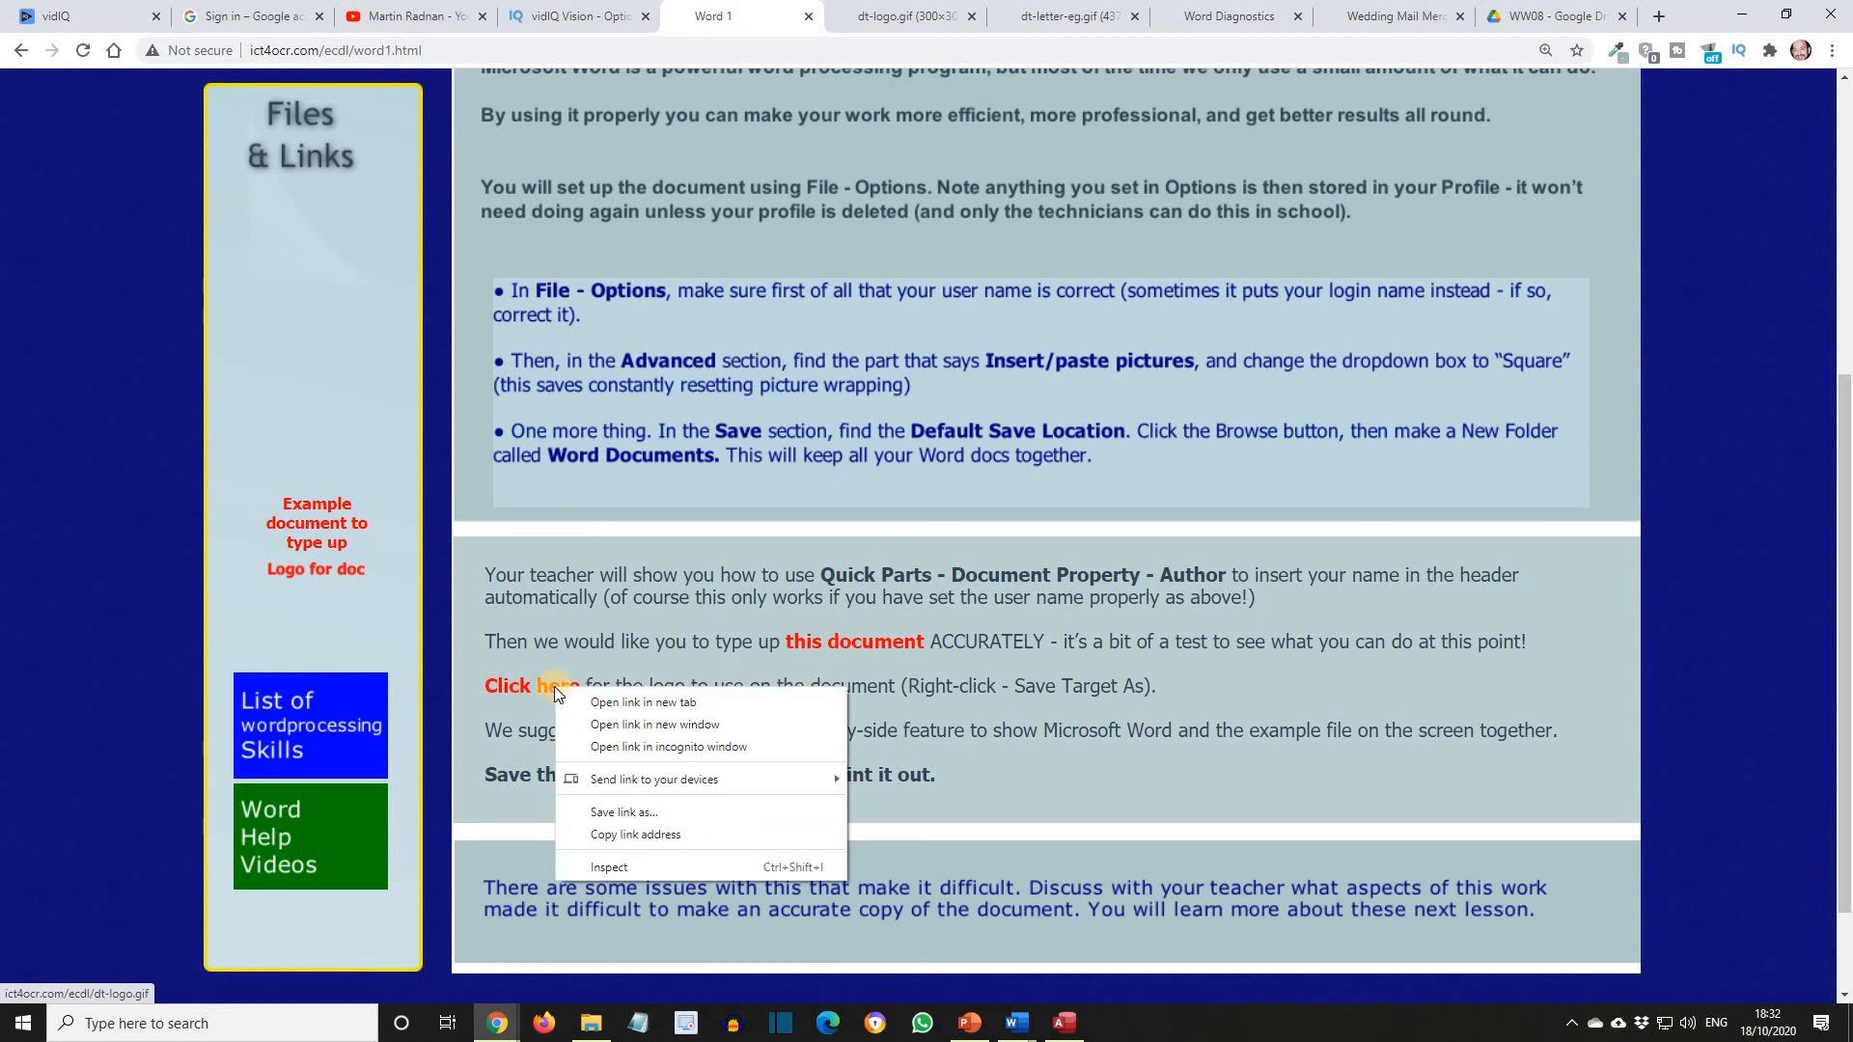
click(622, 812)
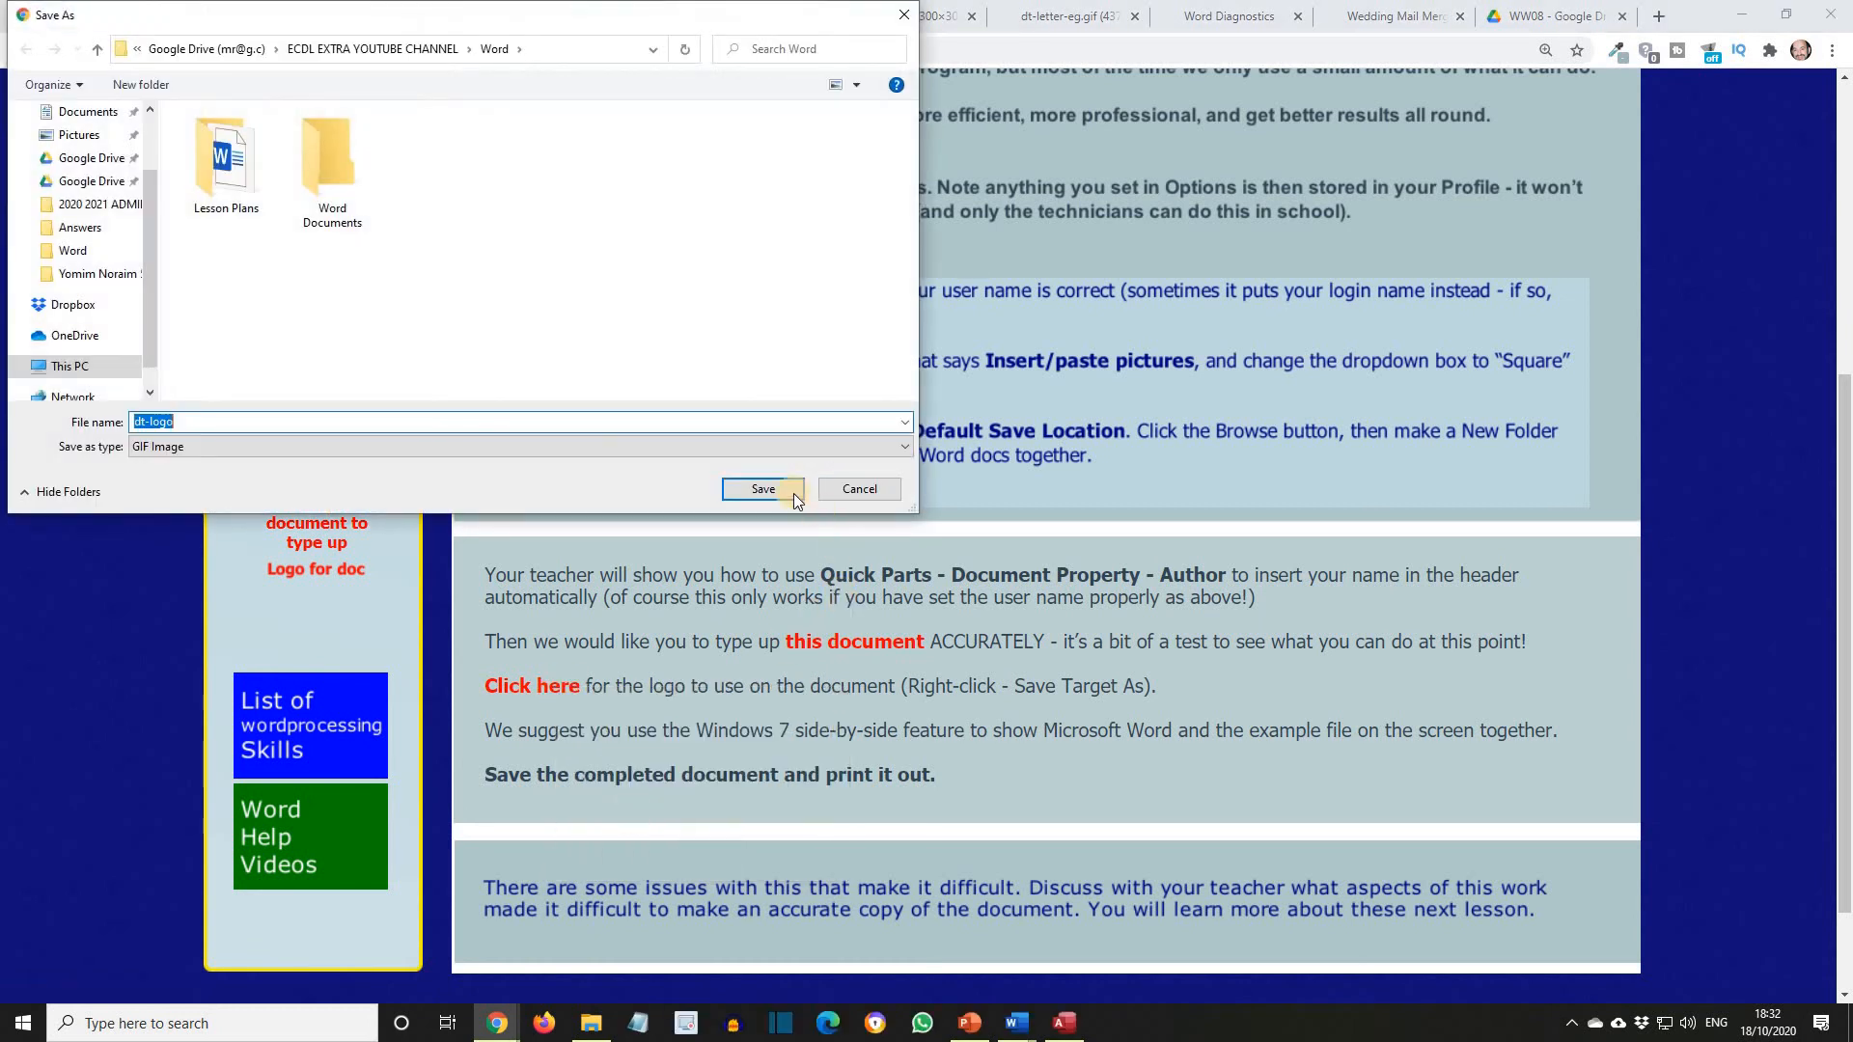
click(762, 489)
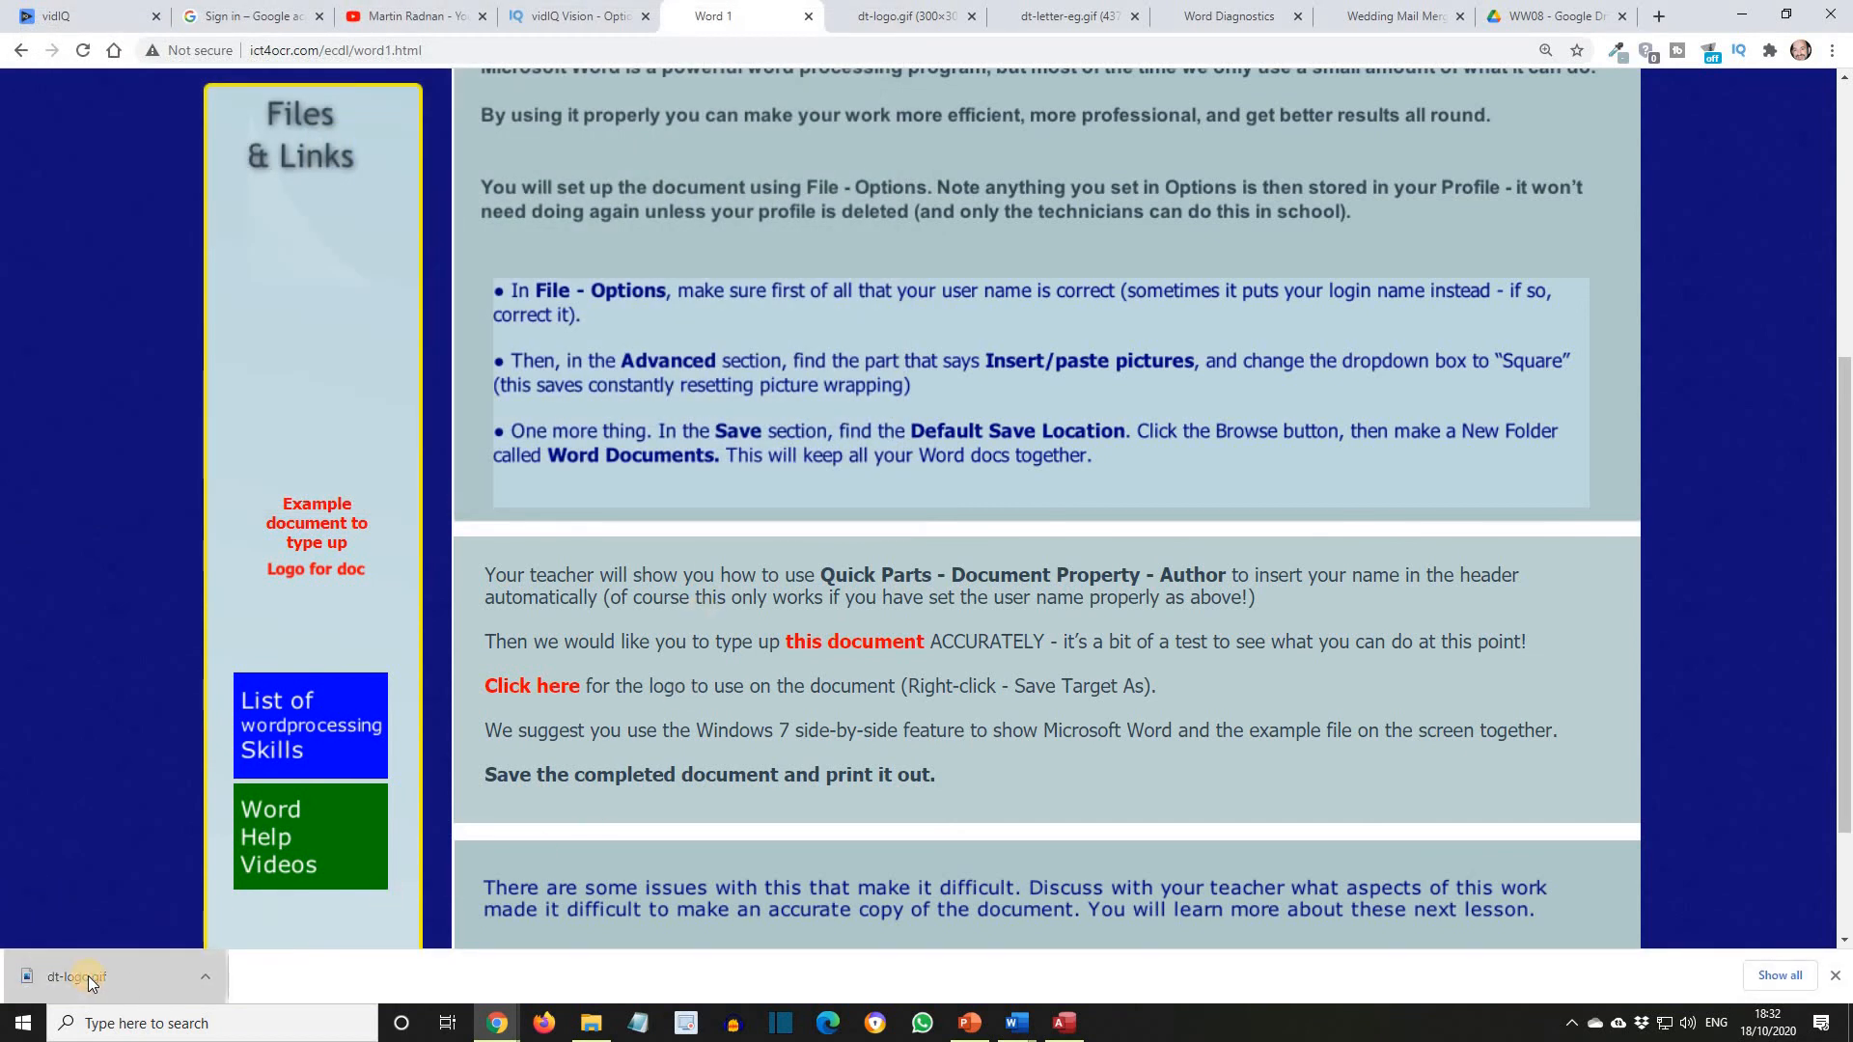
click(75, 977)
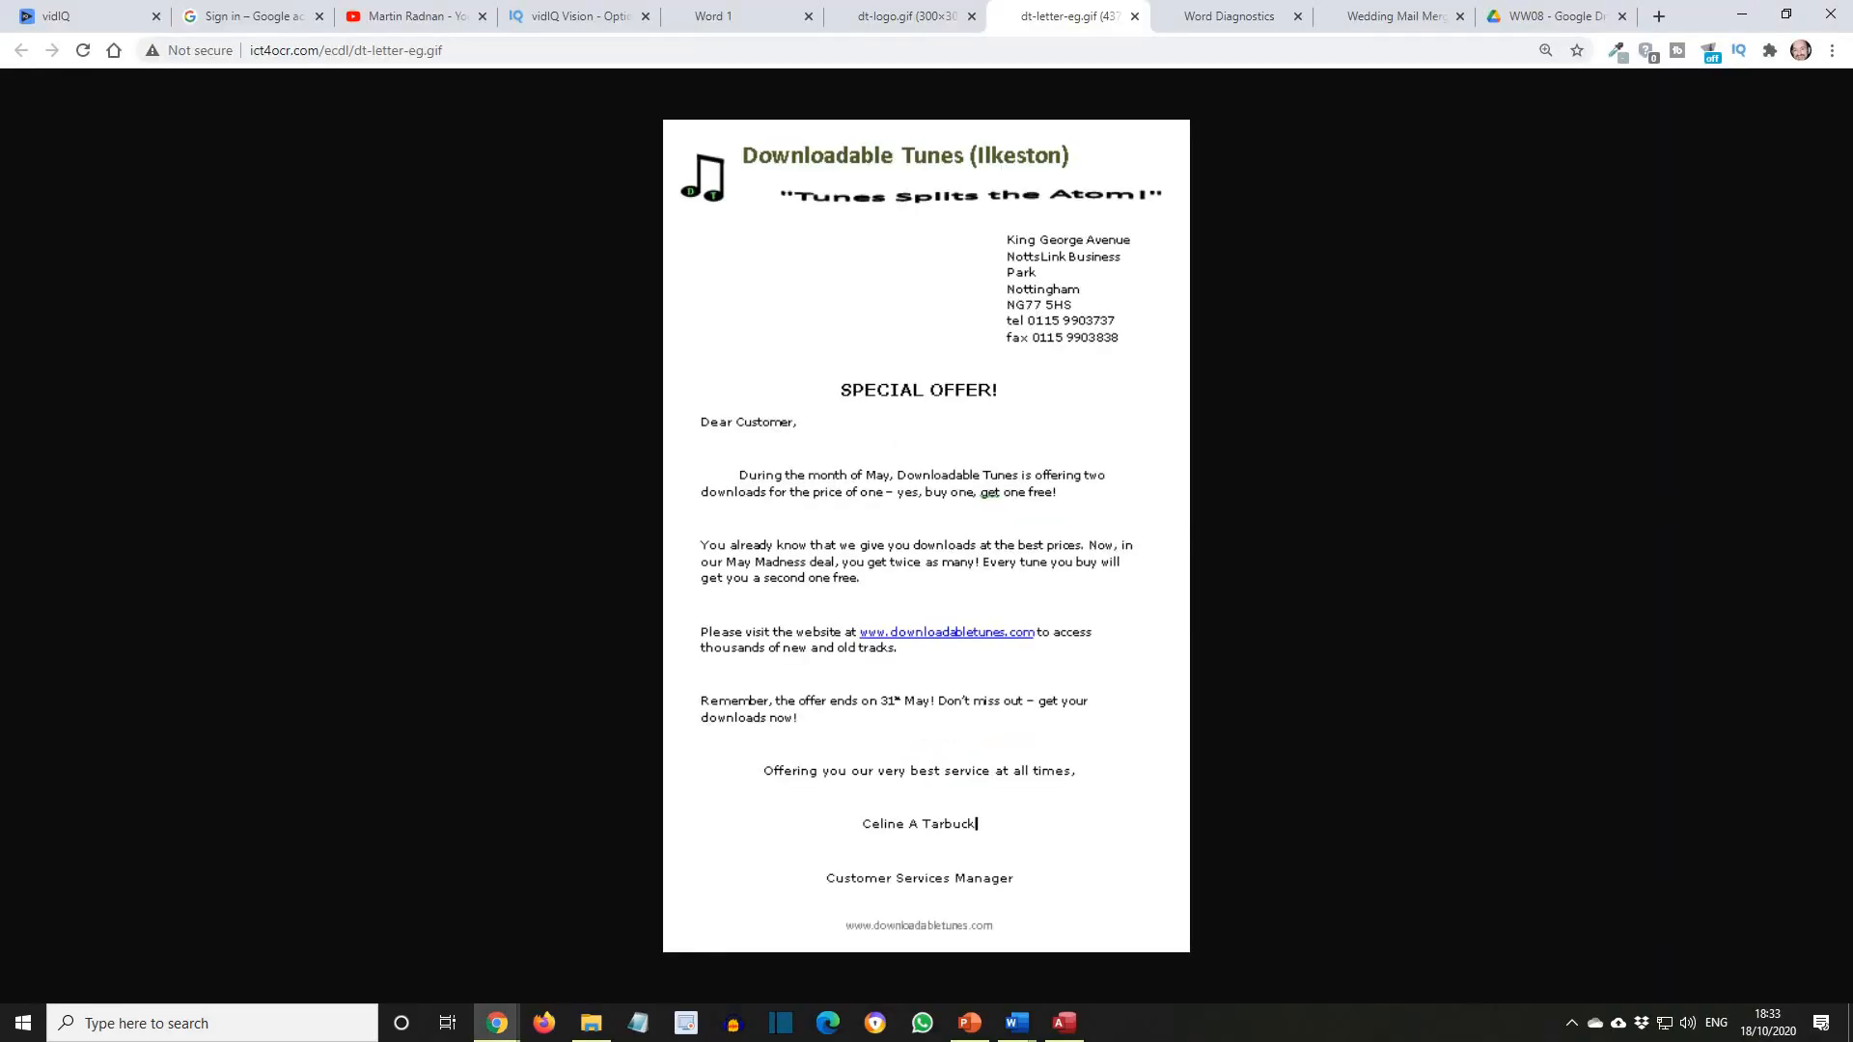
mouse_move(602, 343)
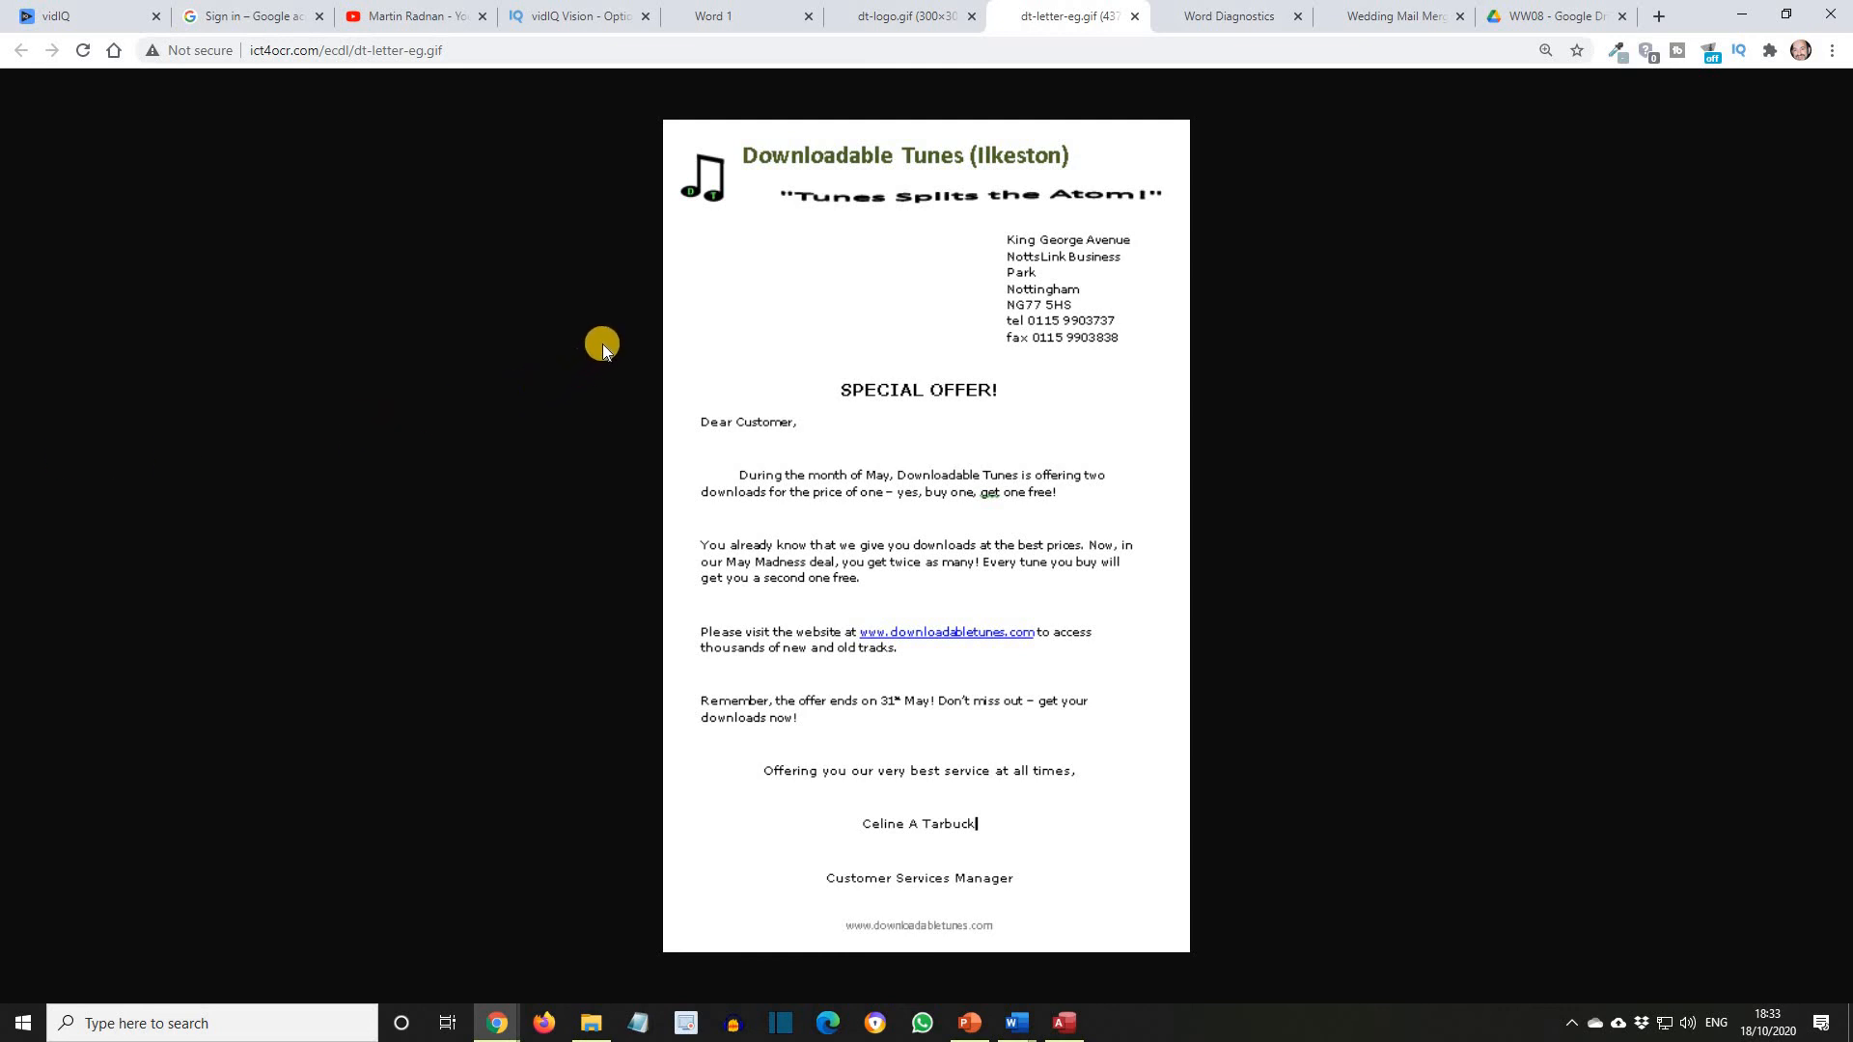
mouse_move(610, 343)
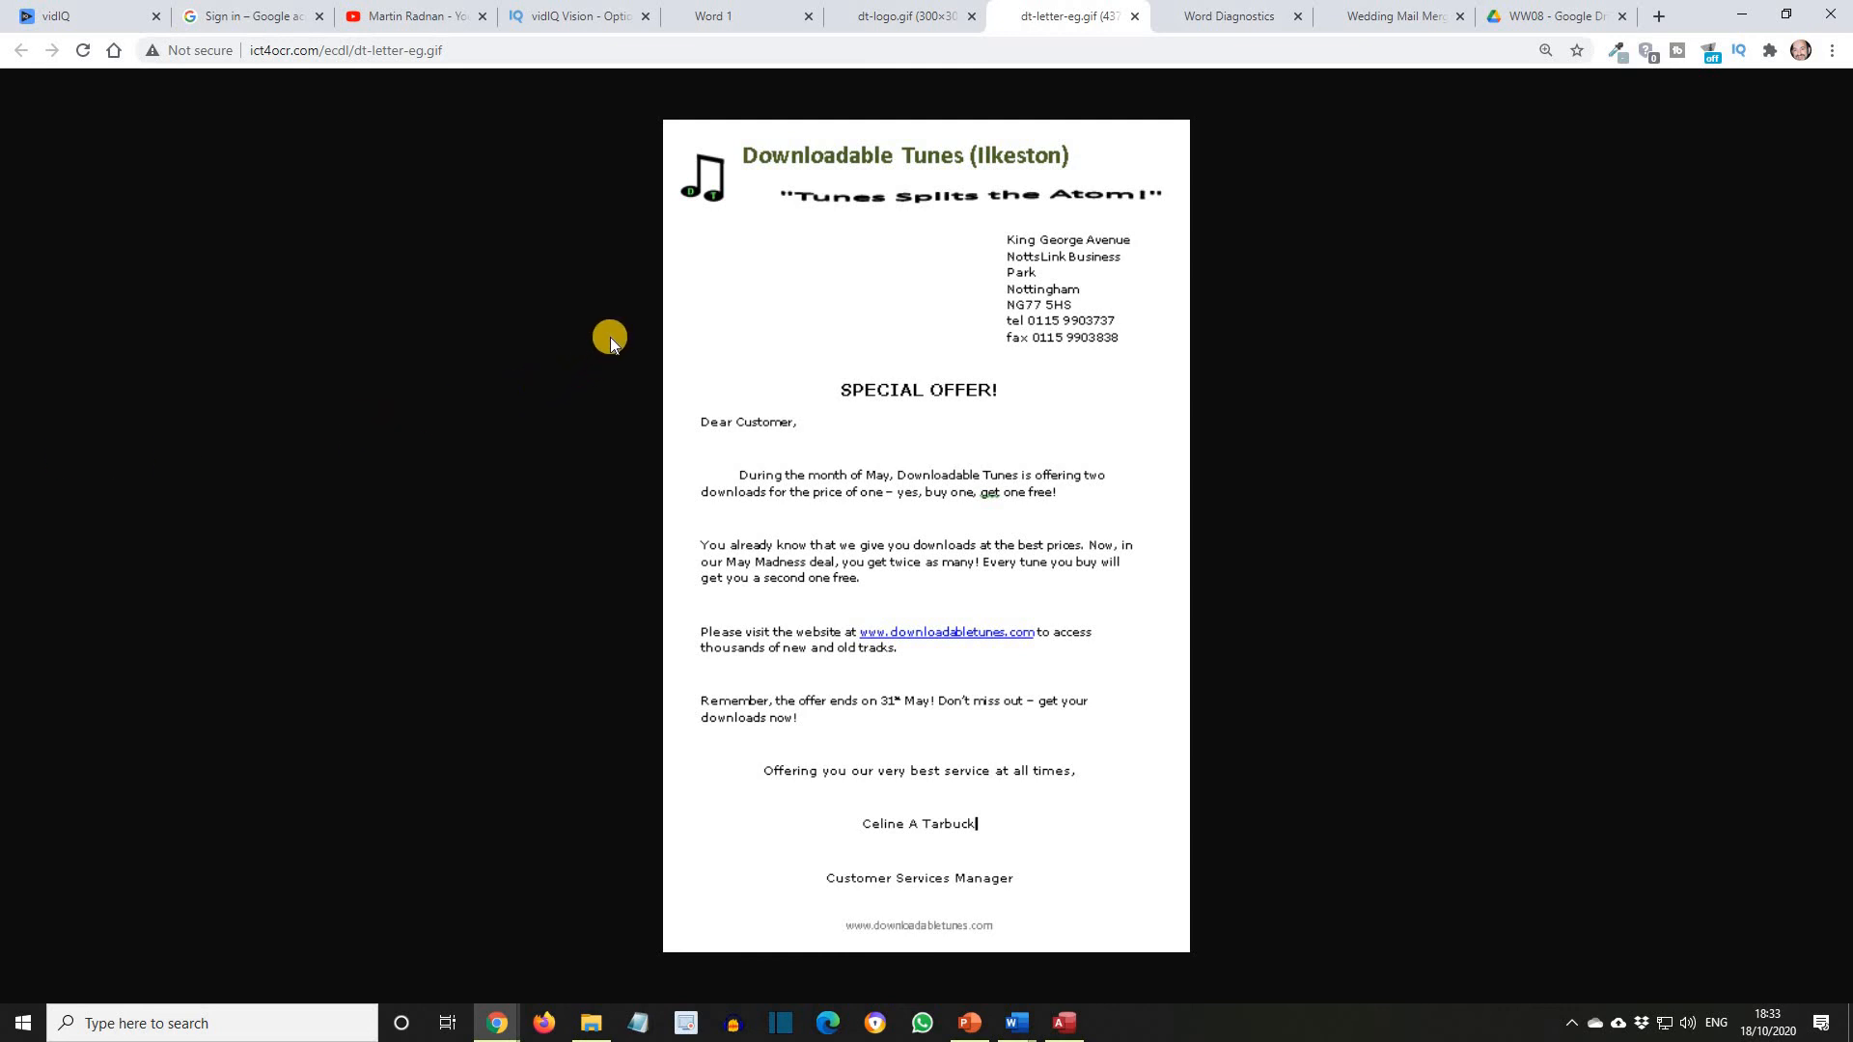
mouse_move(625, 341)
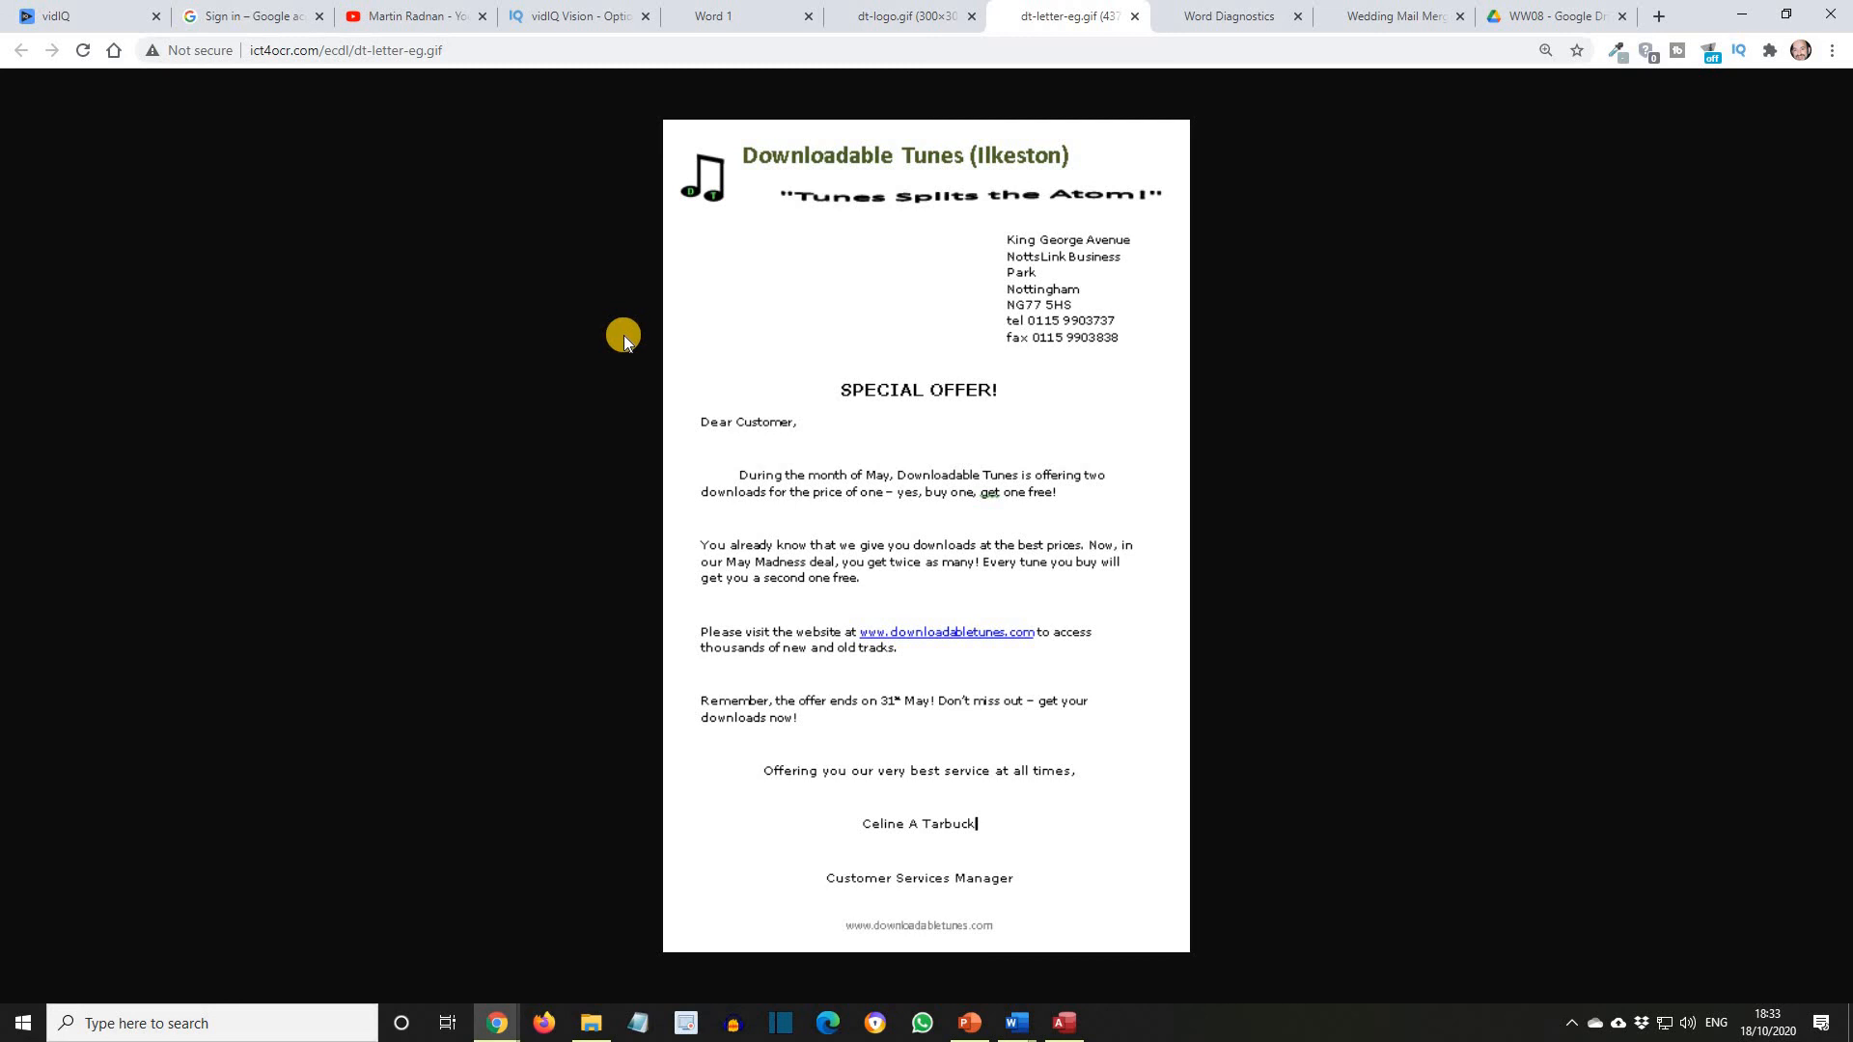
mouse_move(635, 340)
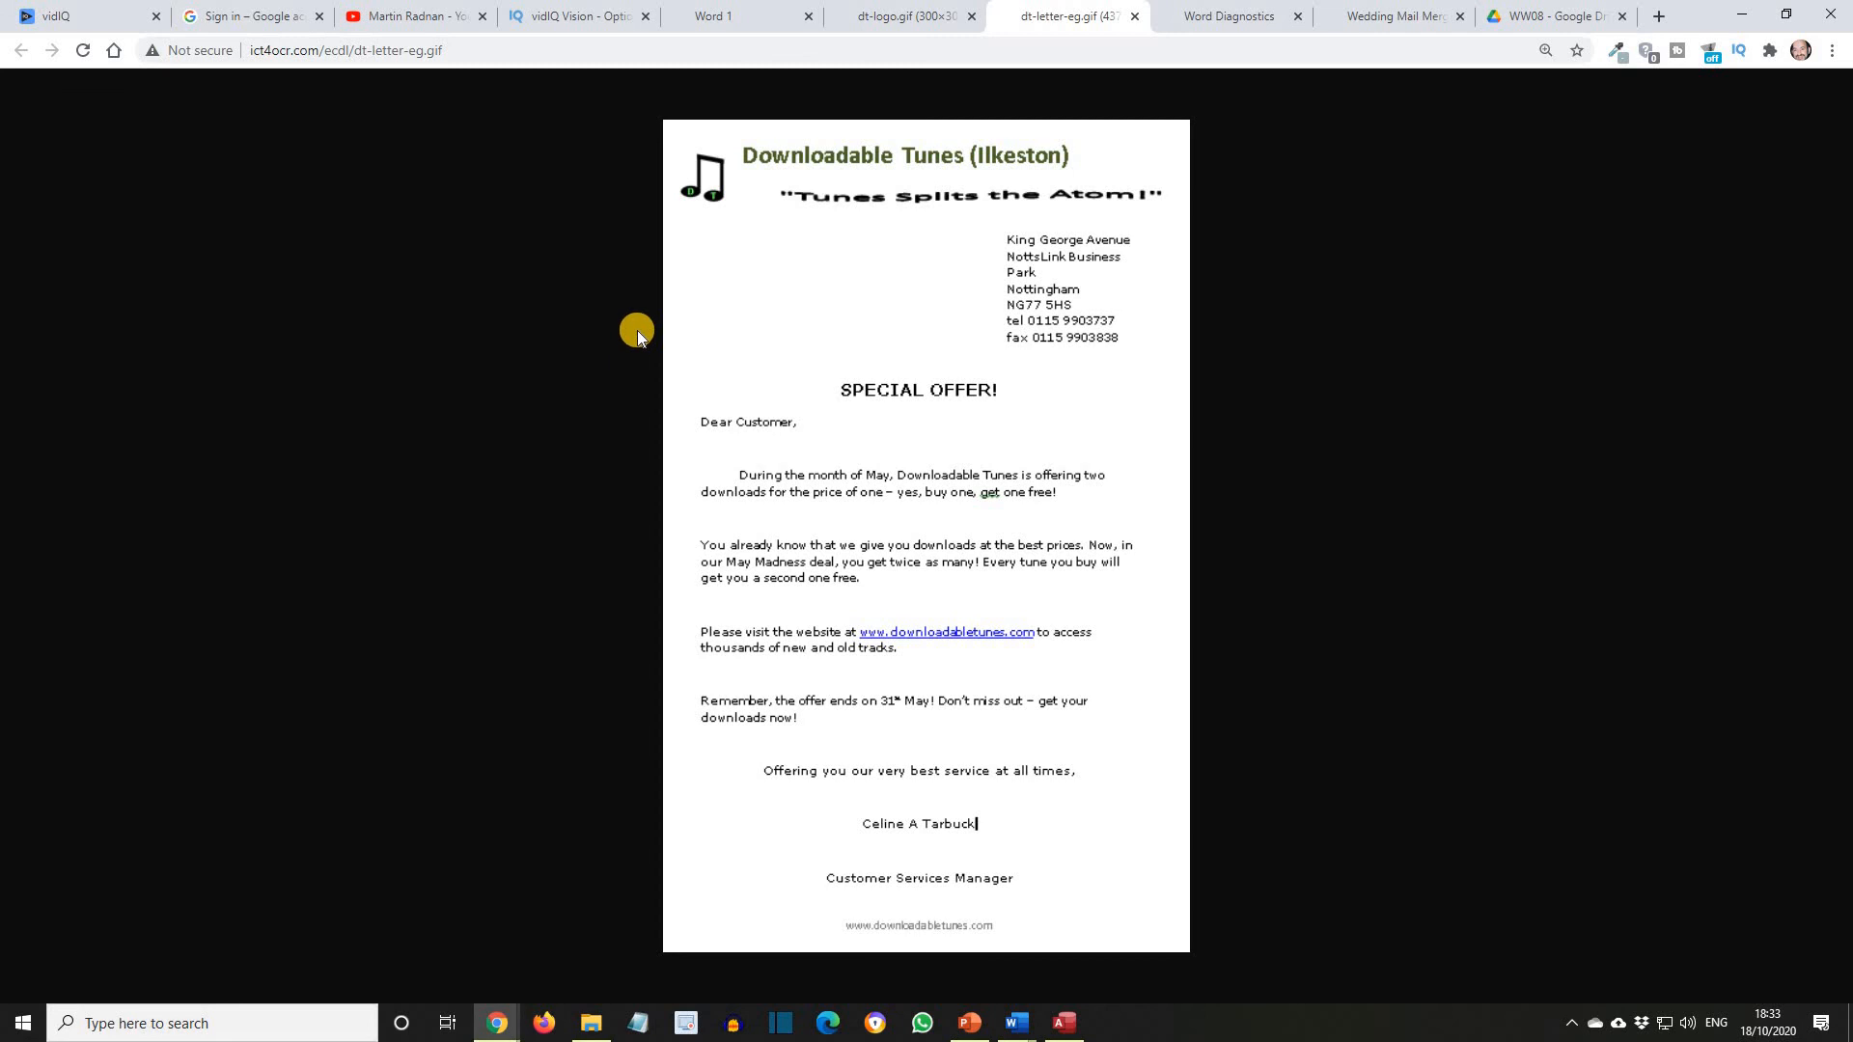
mouse_move(988, 283)
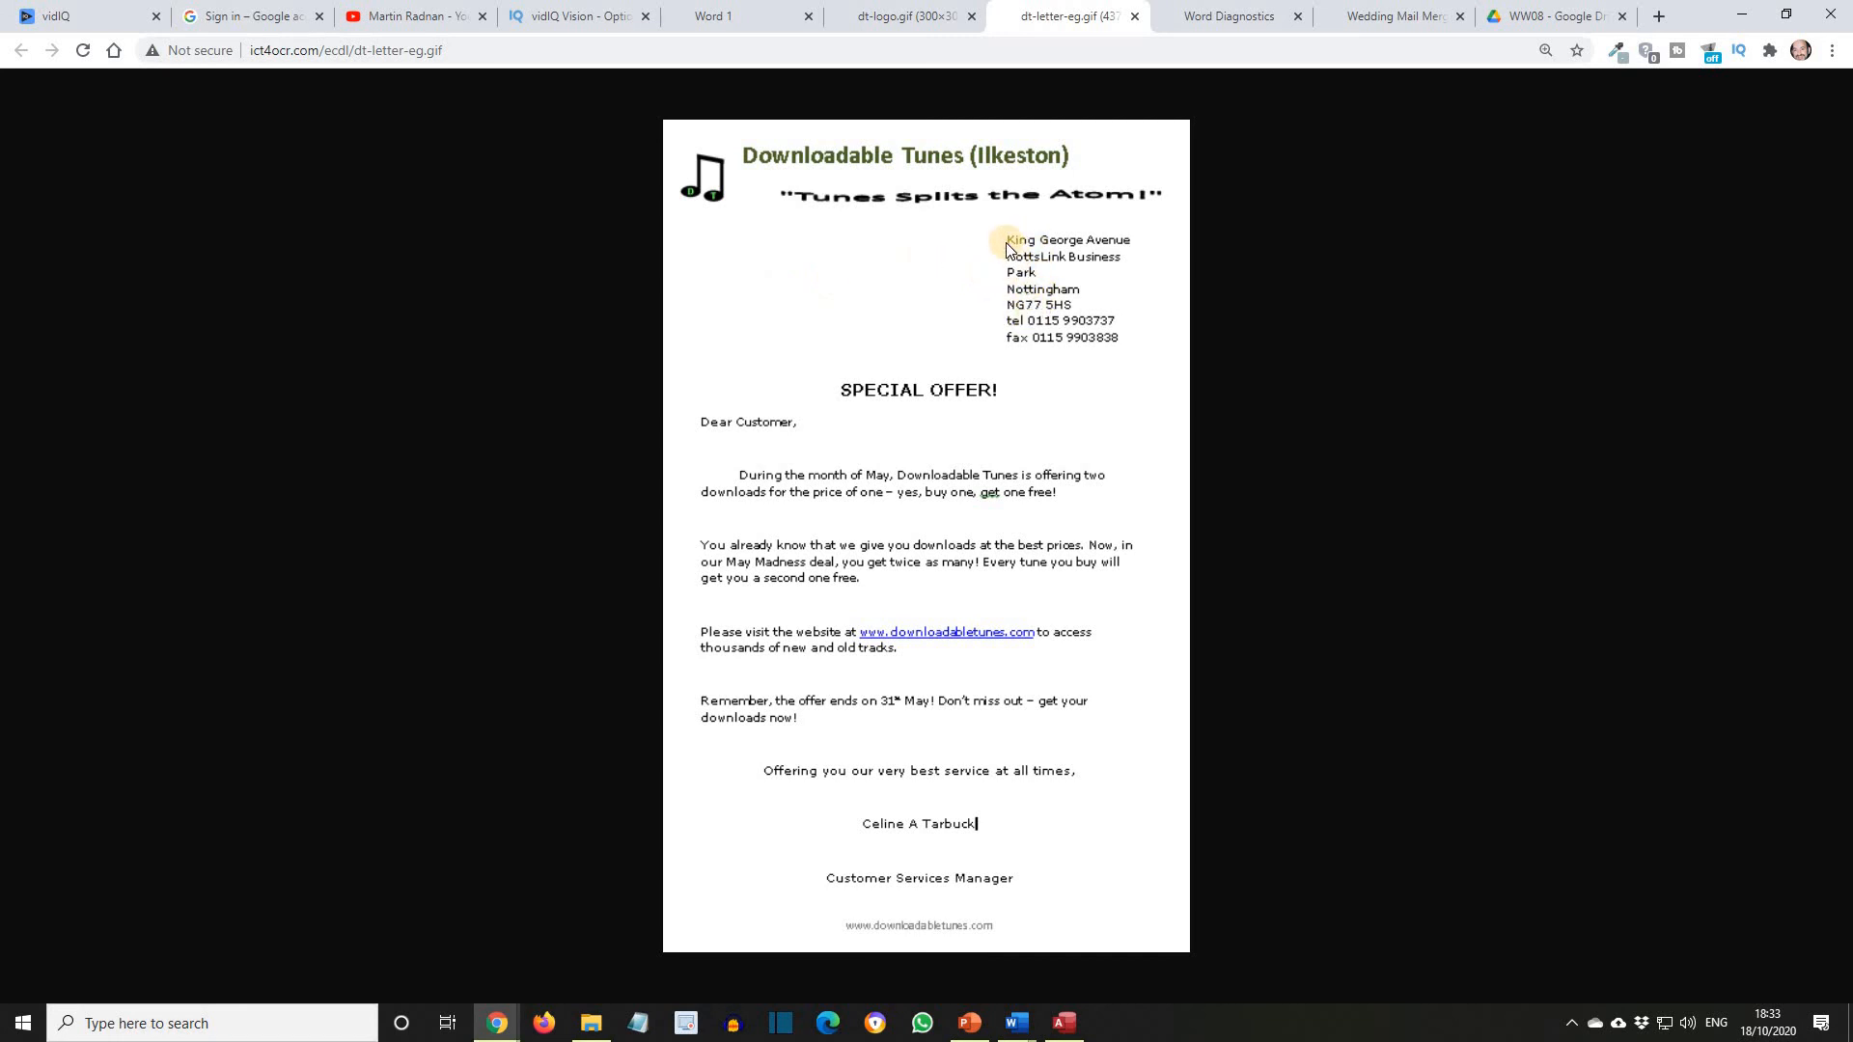
mouse_move(1007, 337)
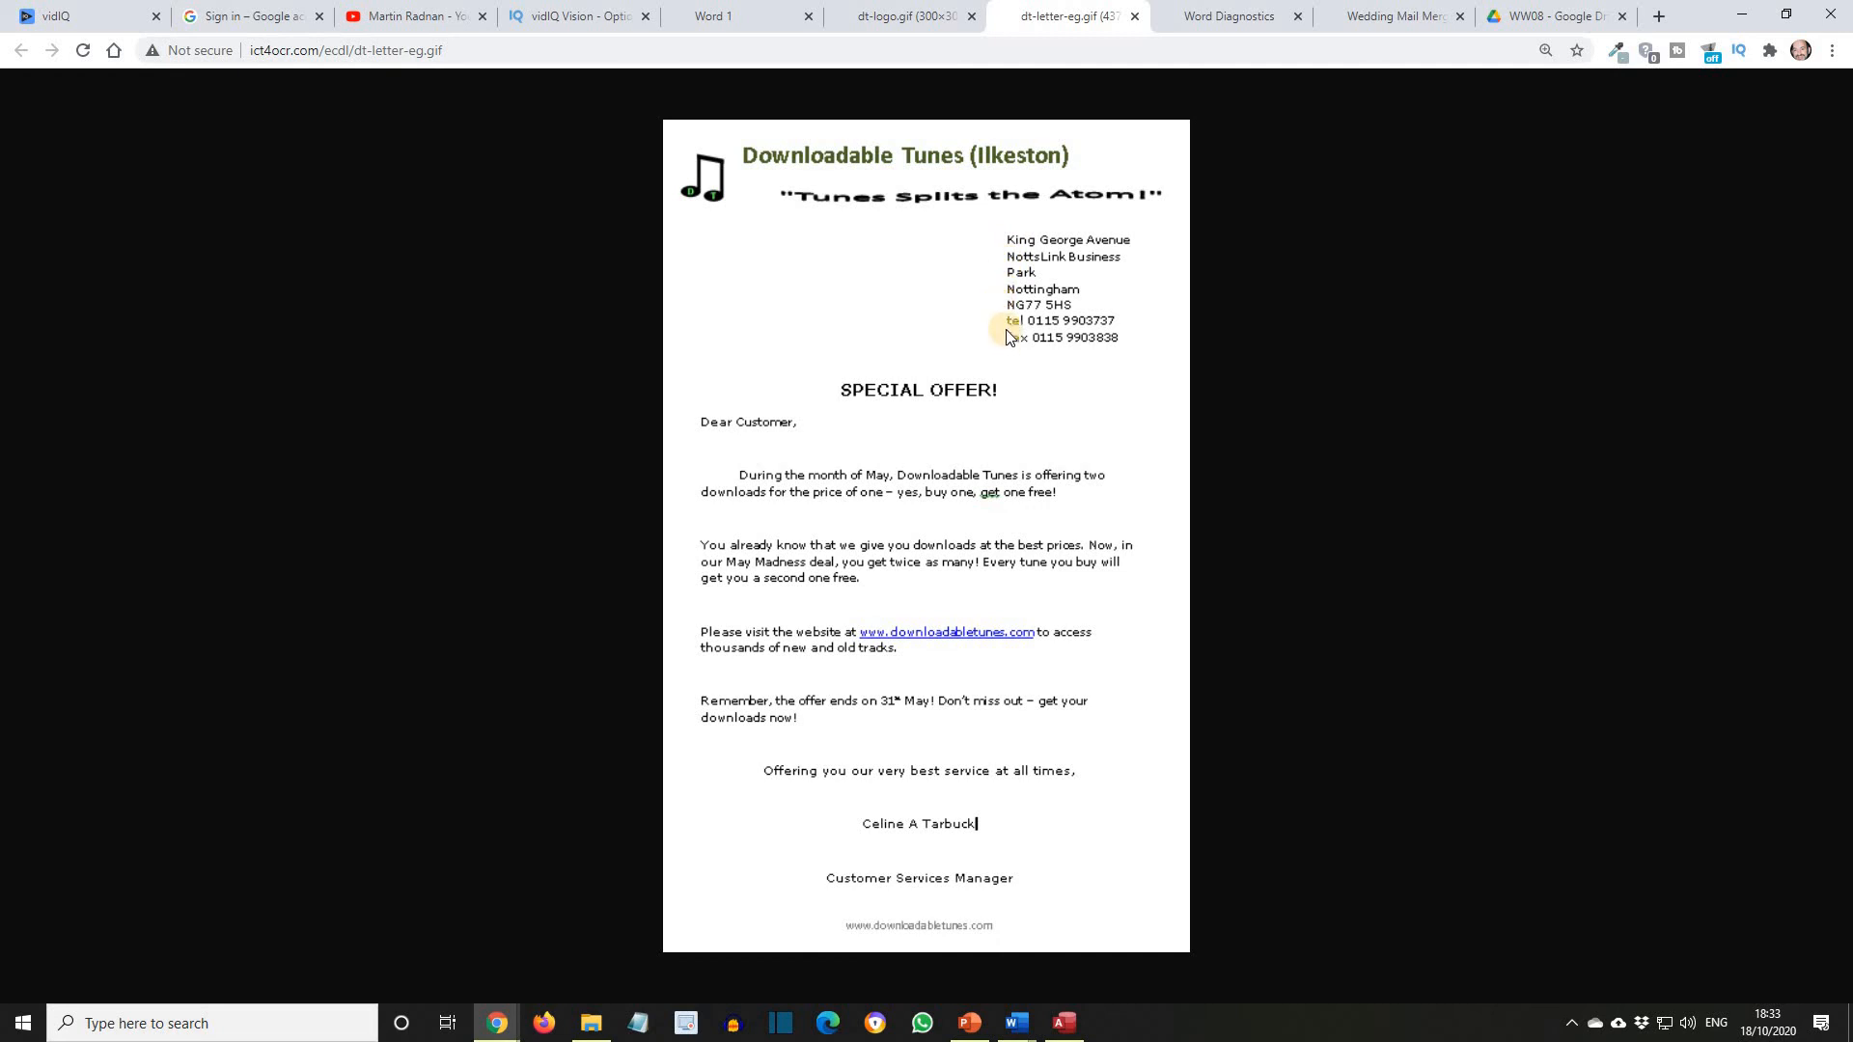
mouse_move(1012, 241)
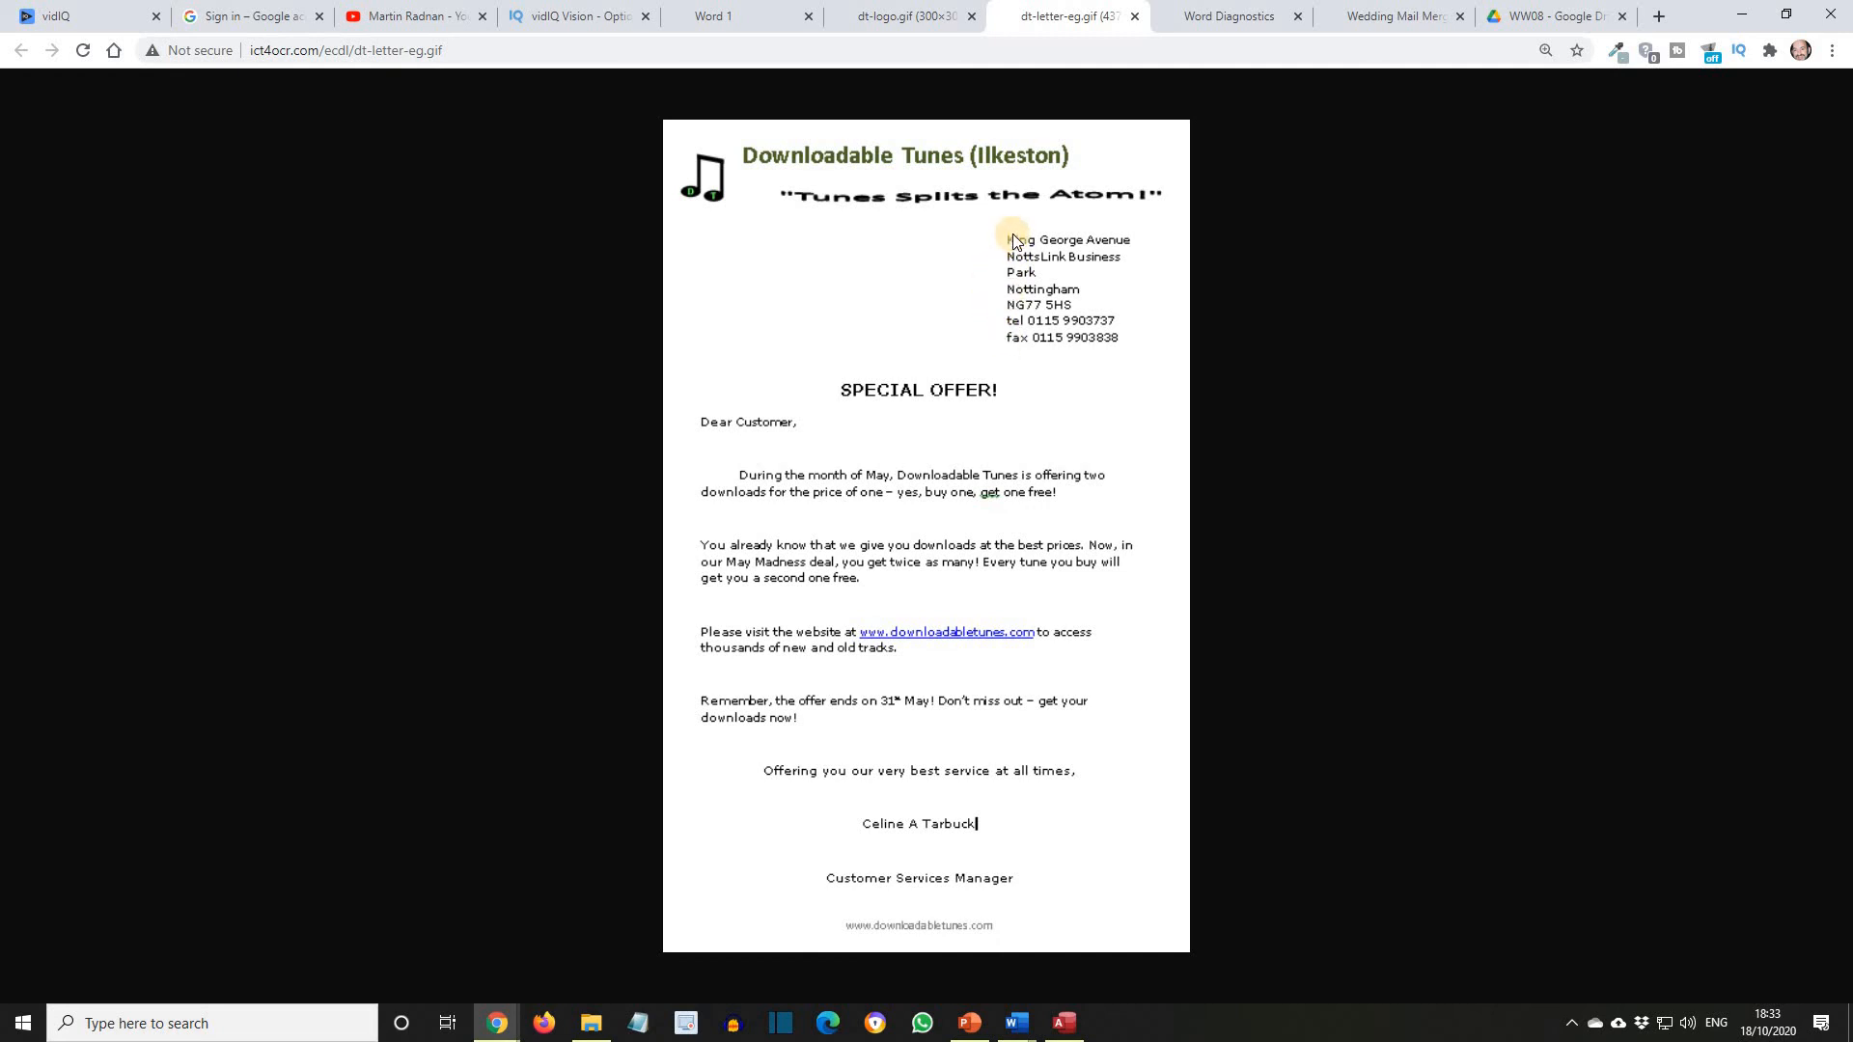
mouse_move(980, 317)
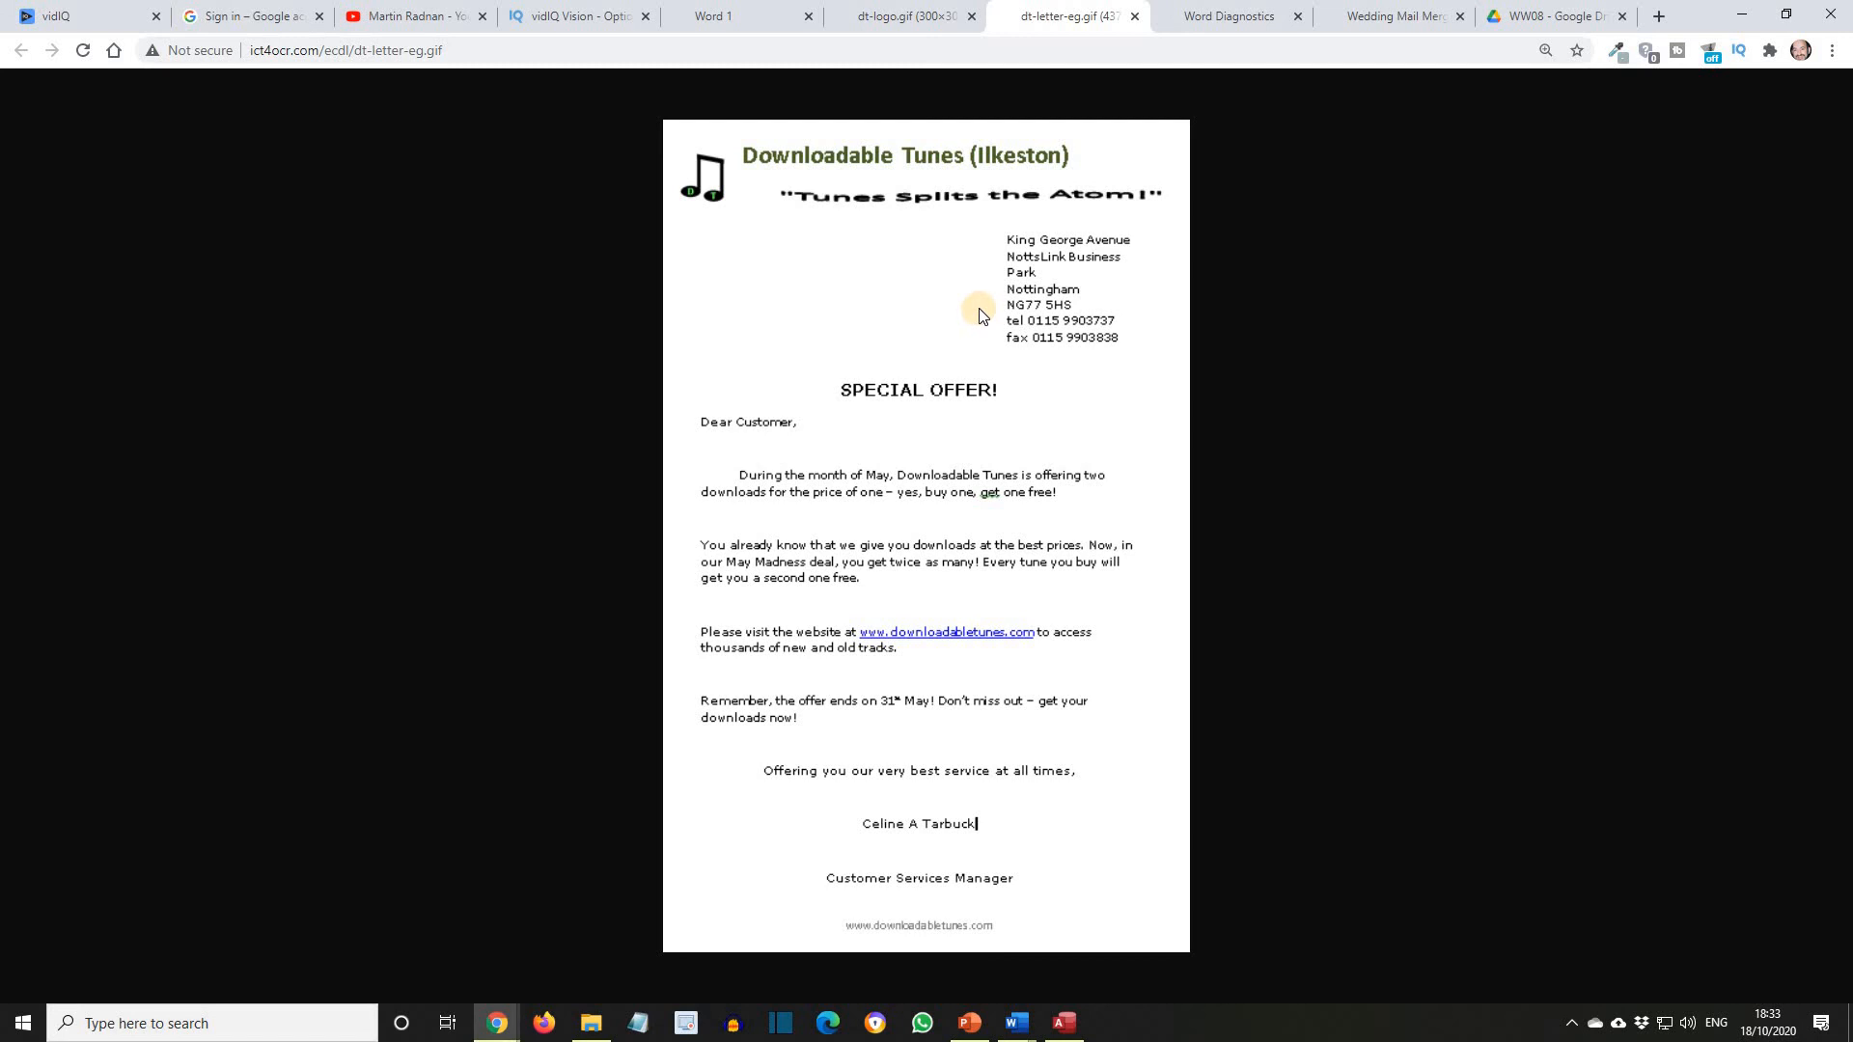
mouse_move(851, 225)
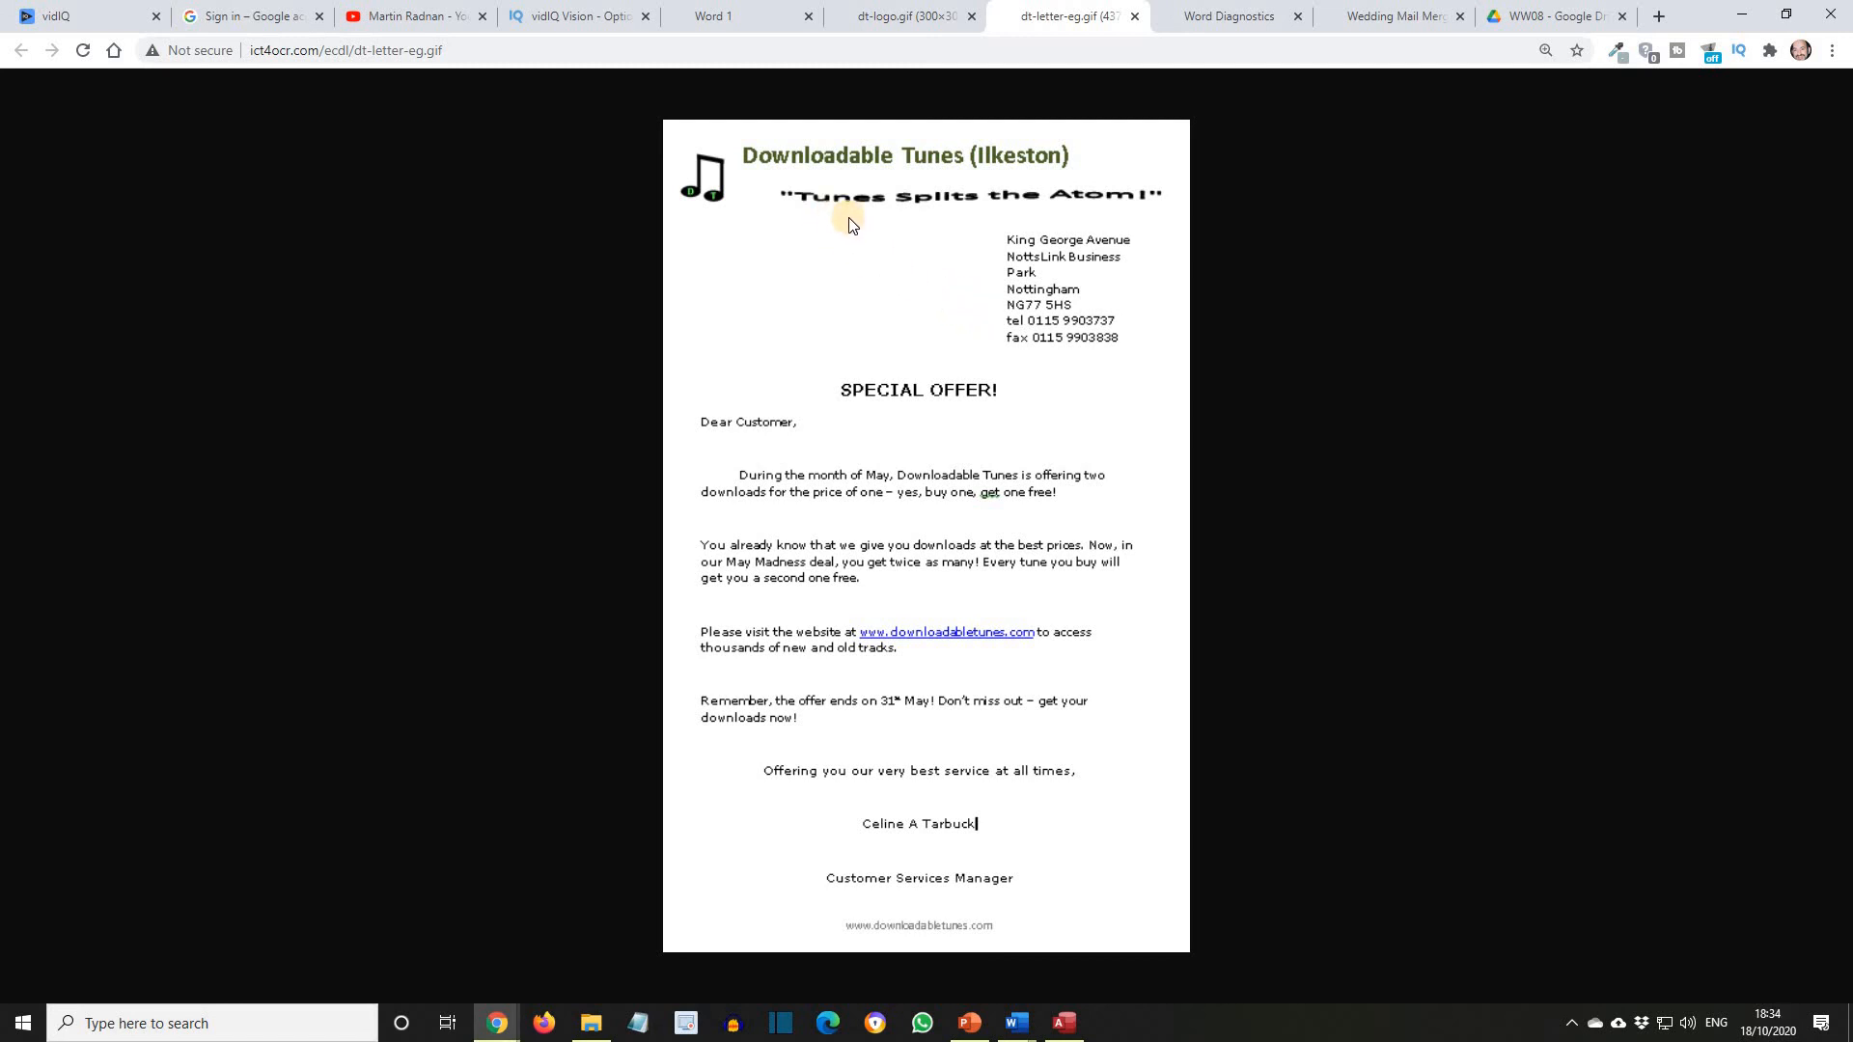
mouse_move(973, 223)
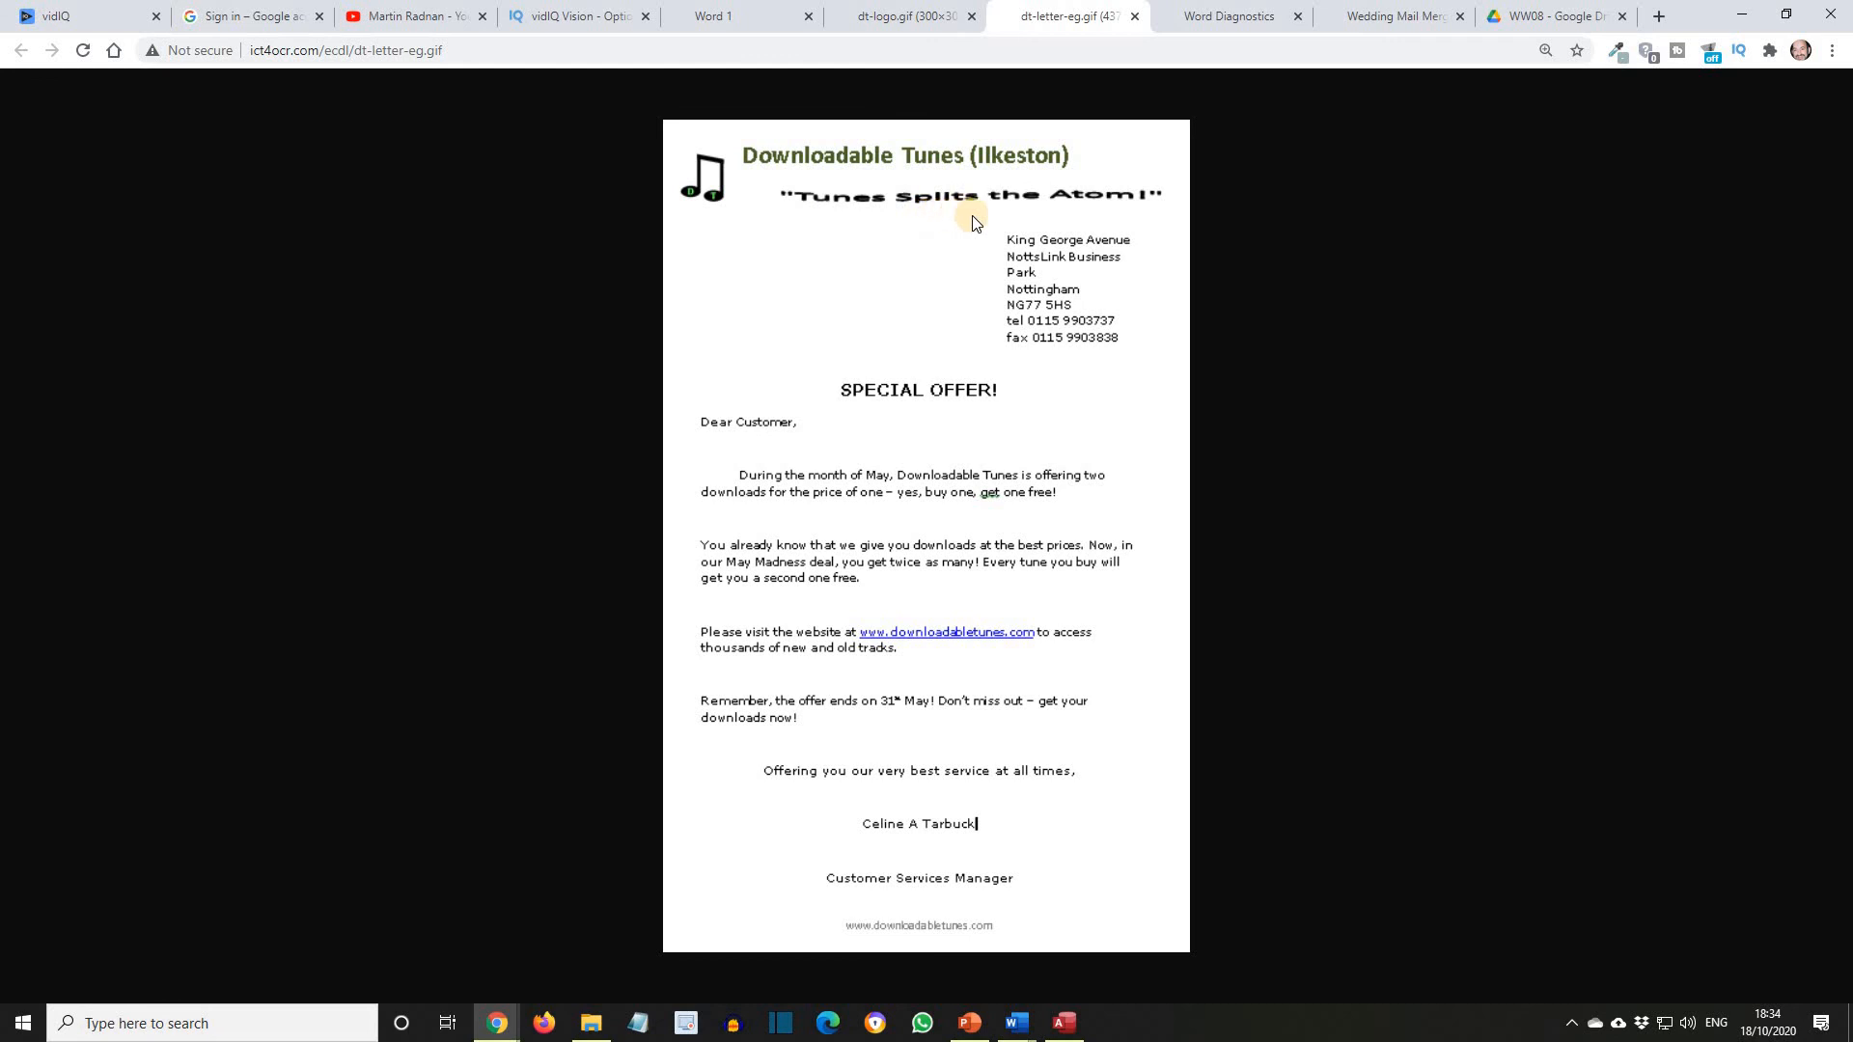
mouse_move(1105, 220)
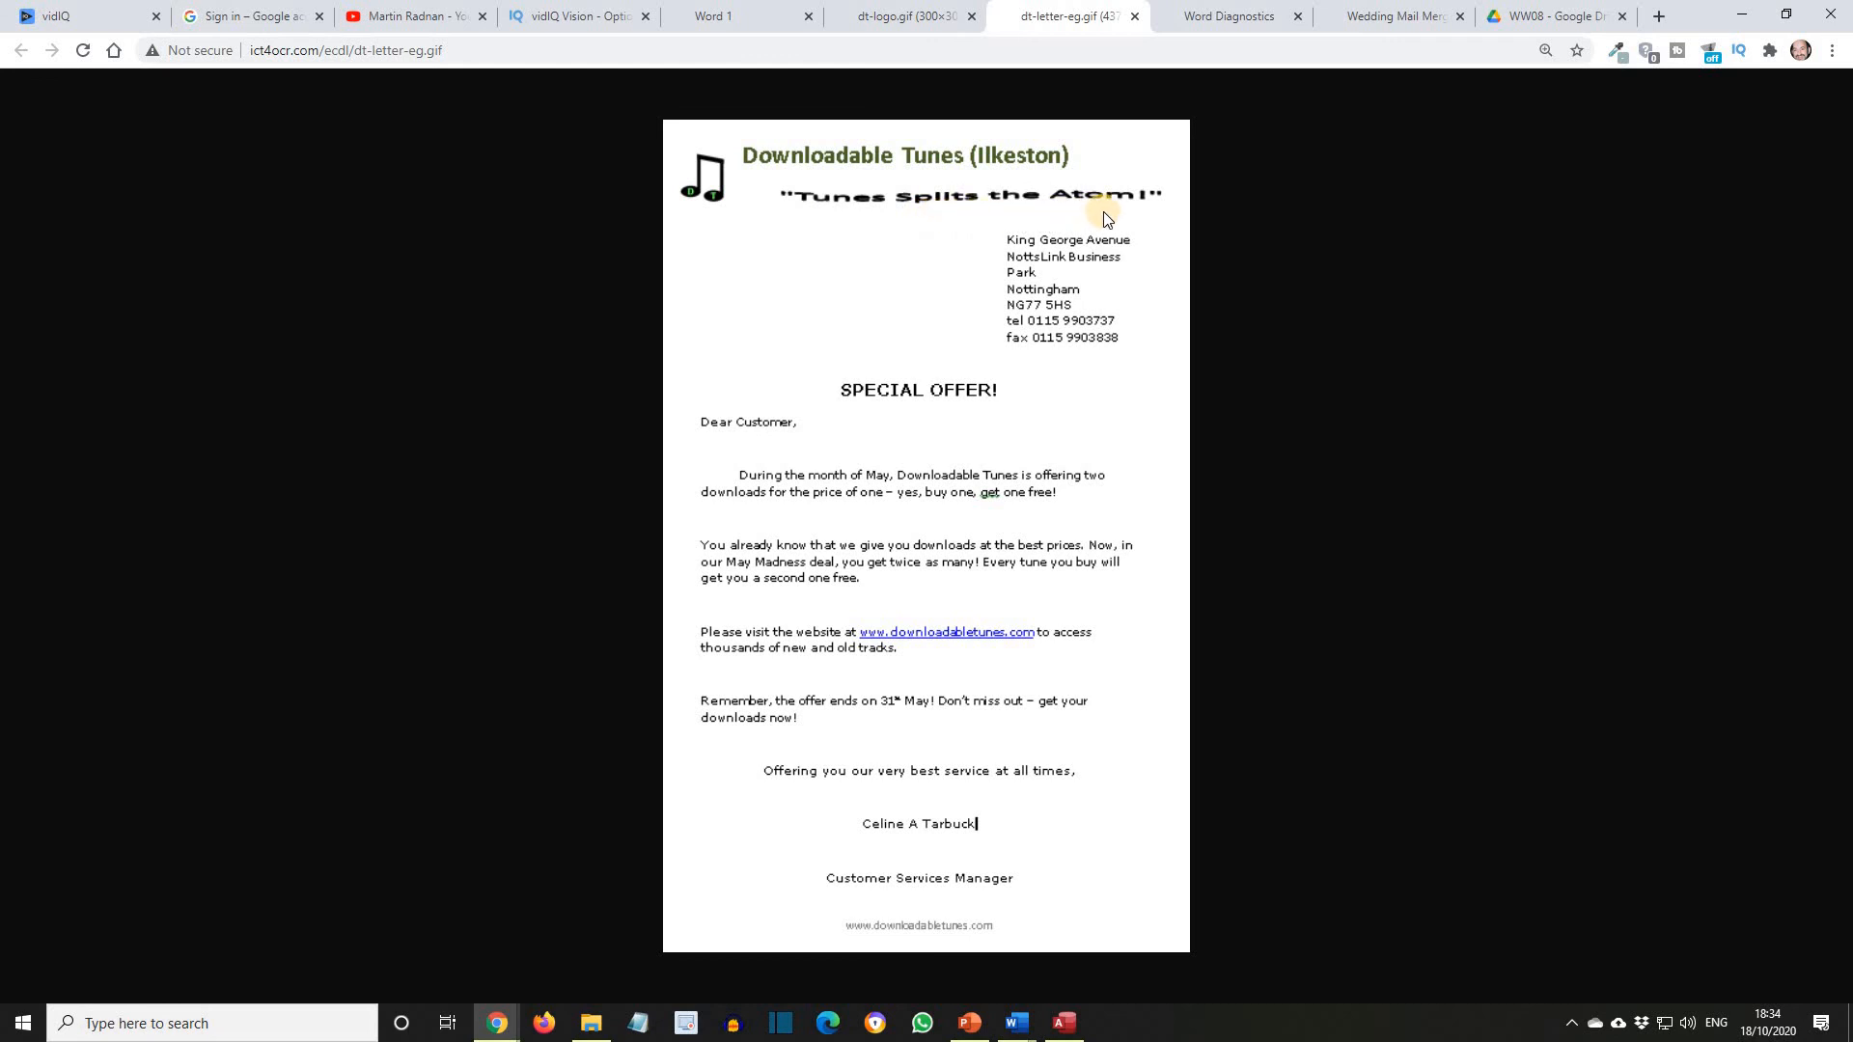
mouse_move(873, 280)
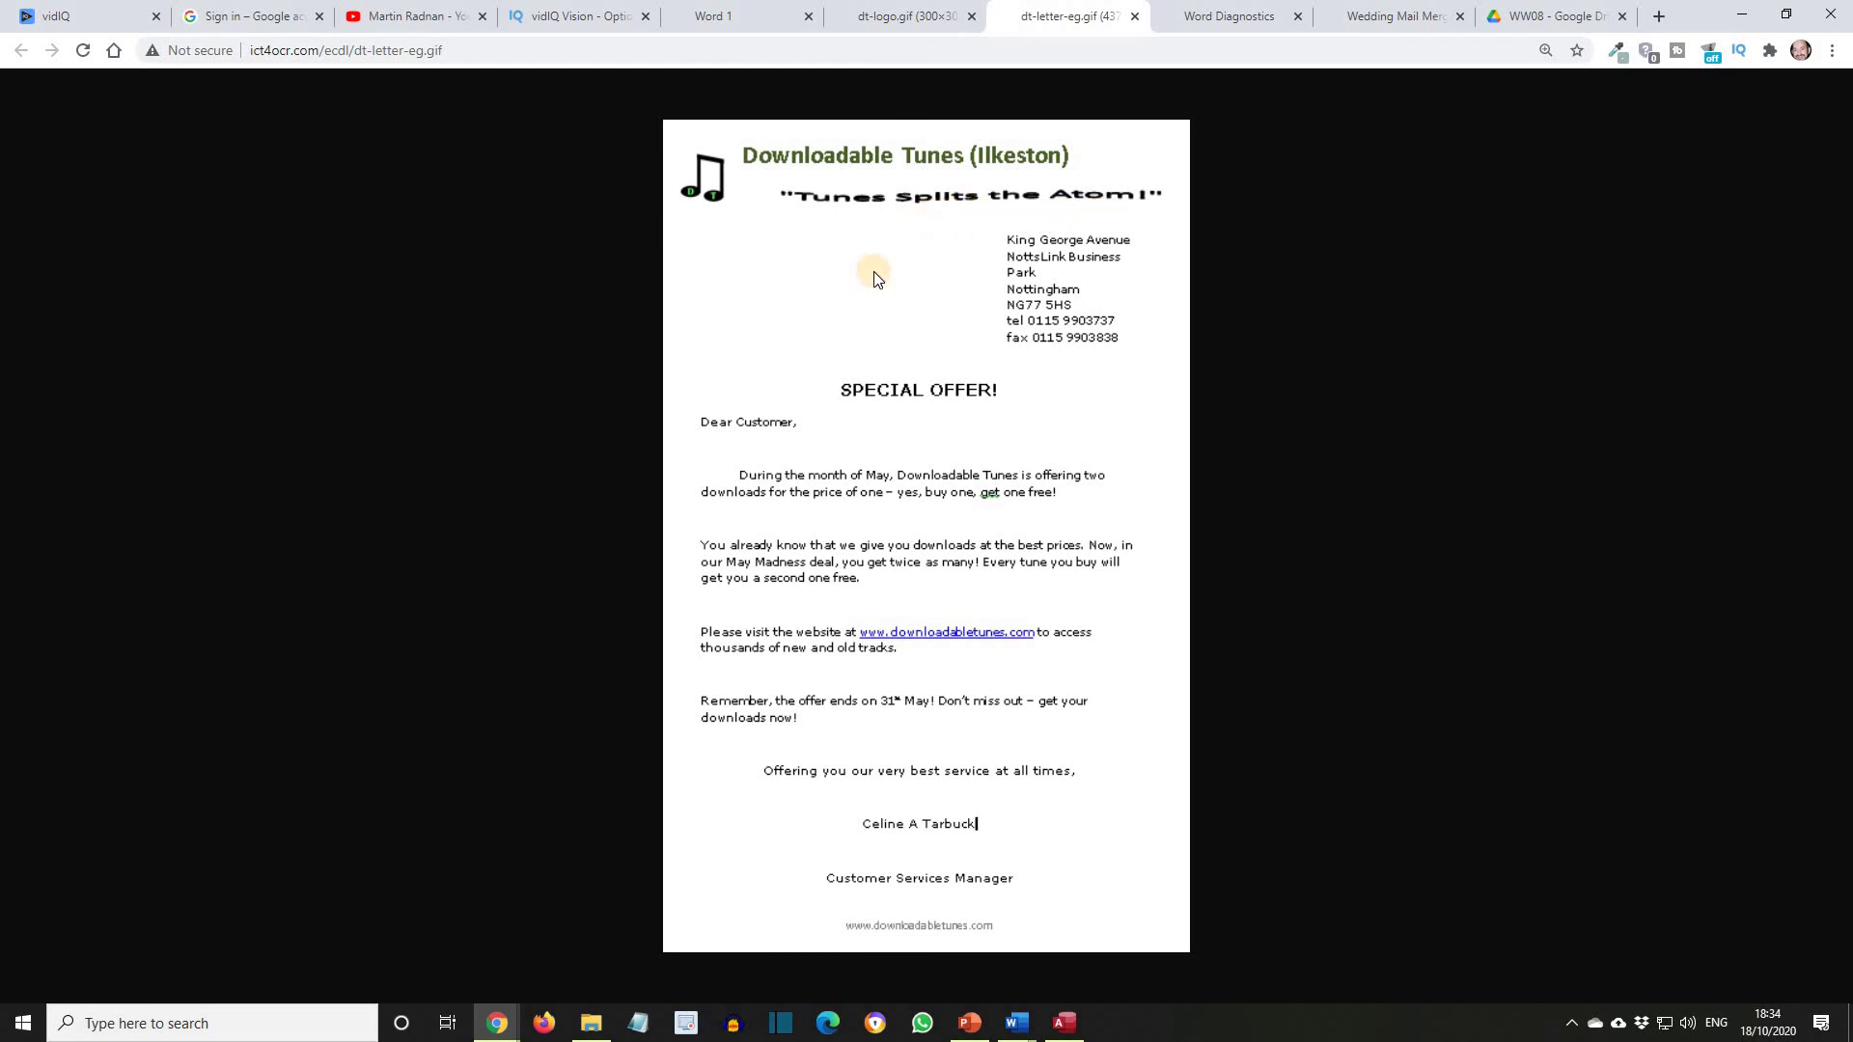
mouse_move(730, 216)
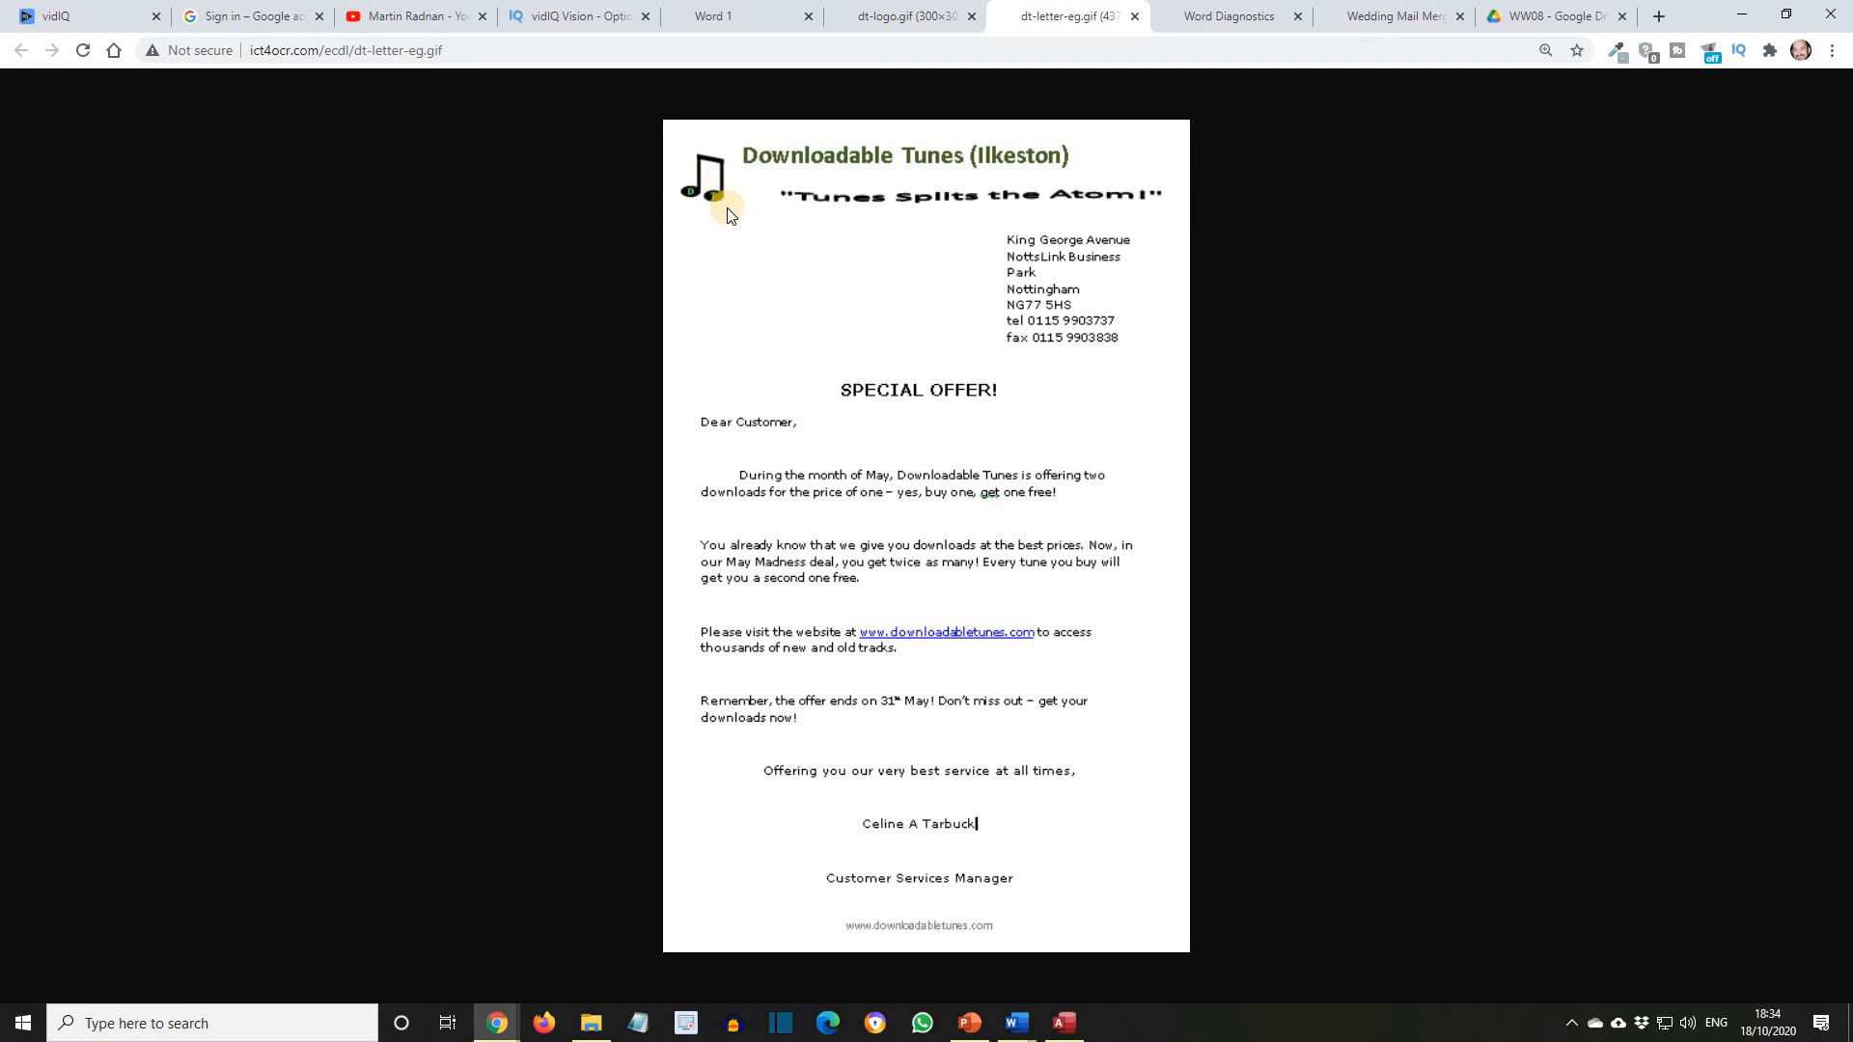
mouse_move(851, 207)
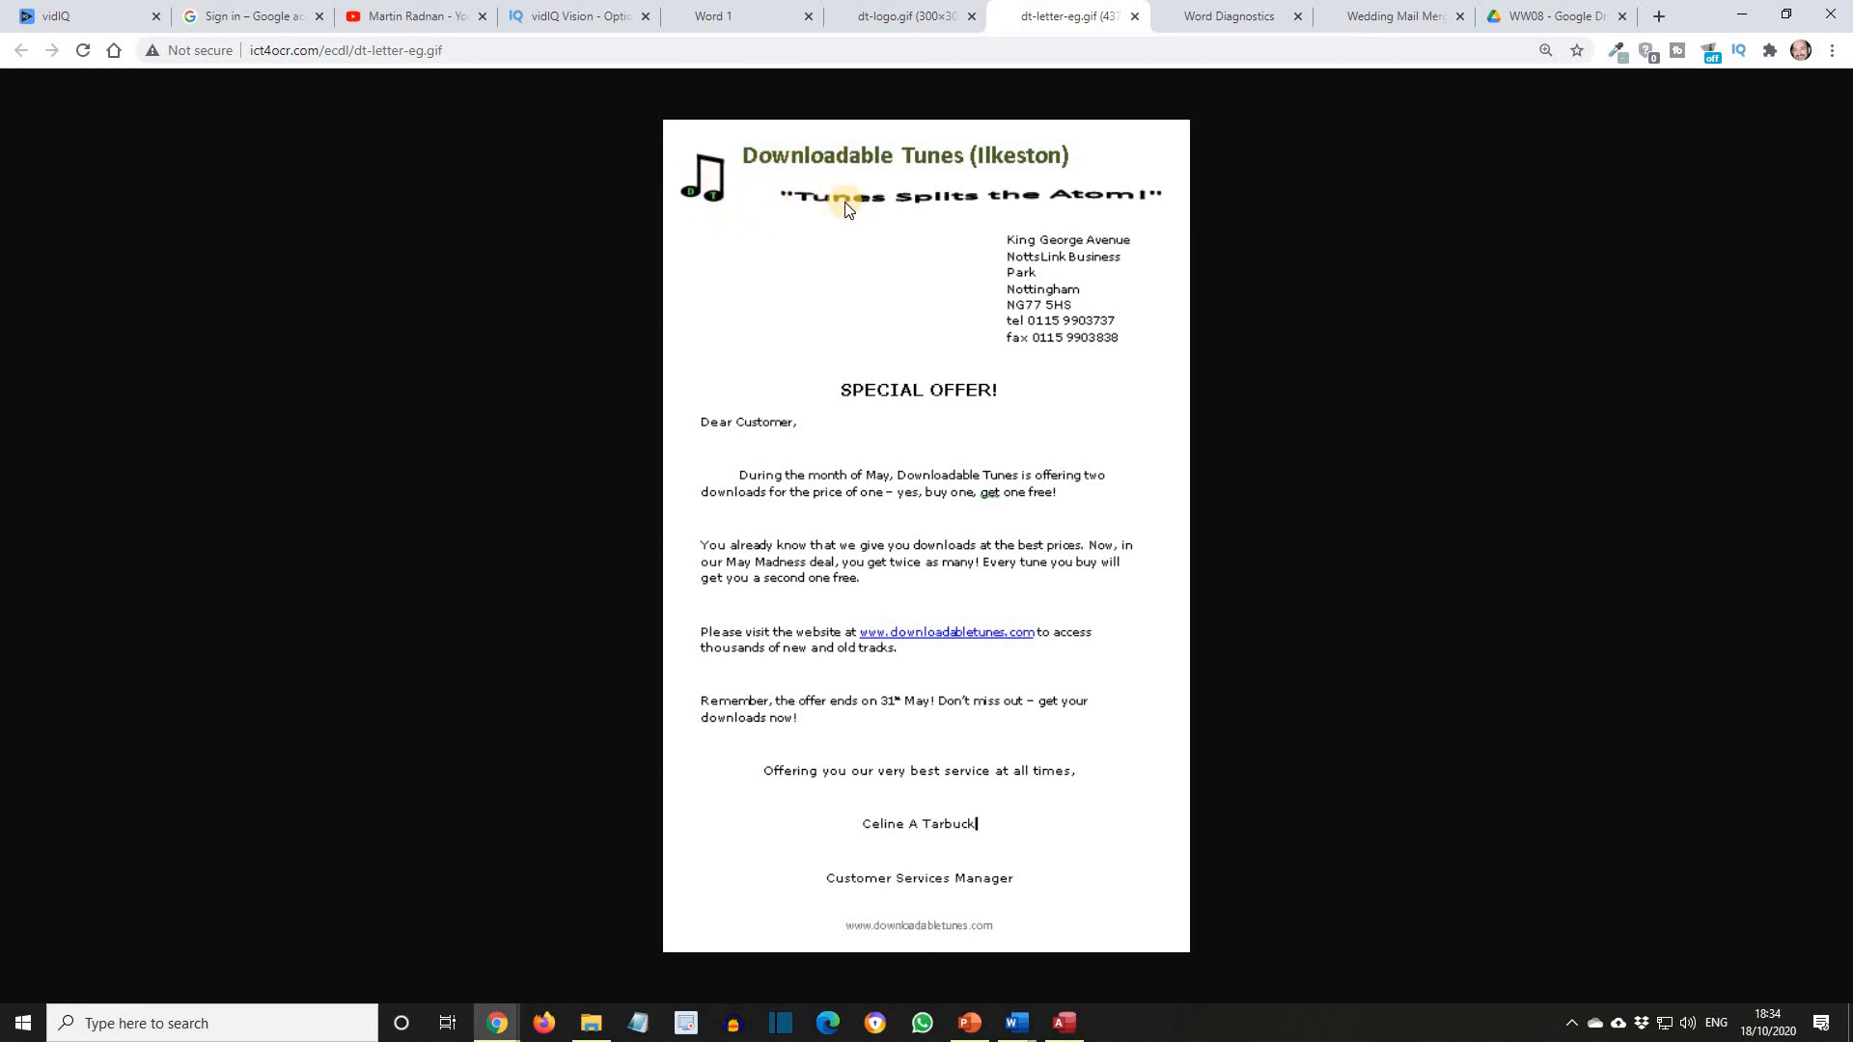
mouse_move(401, 384)
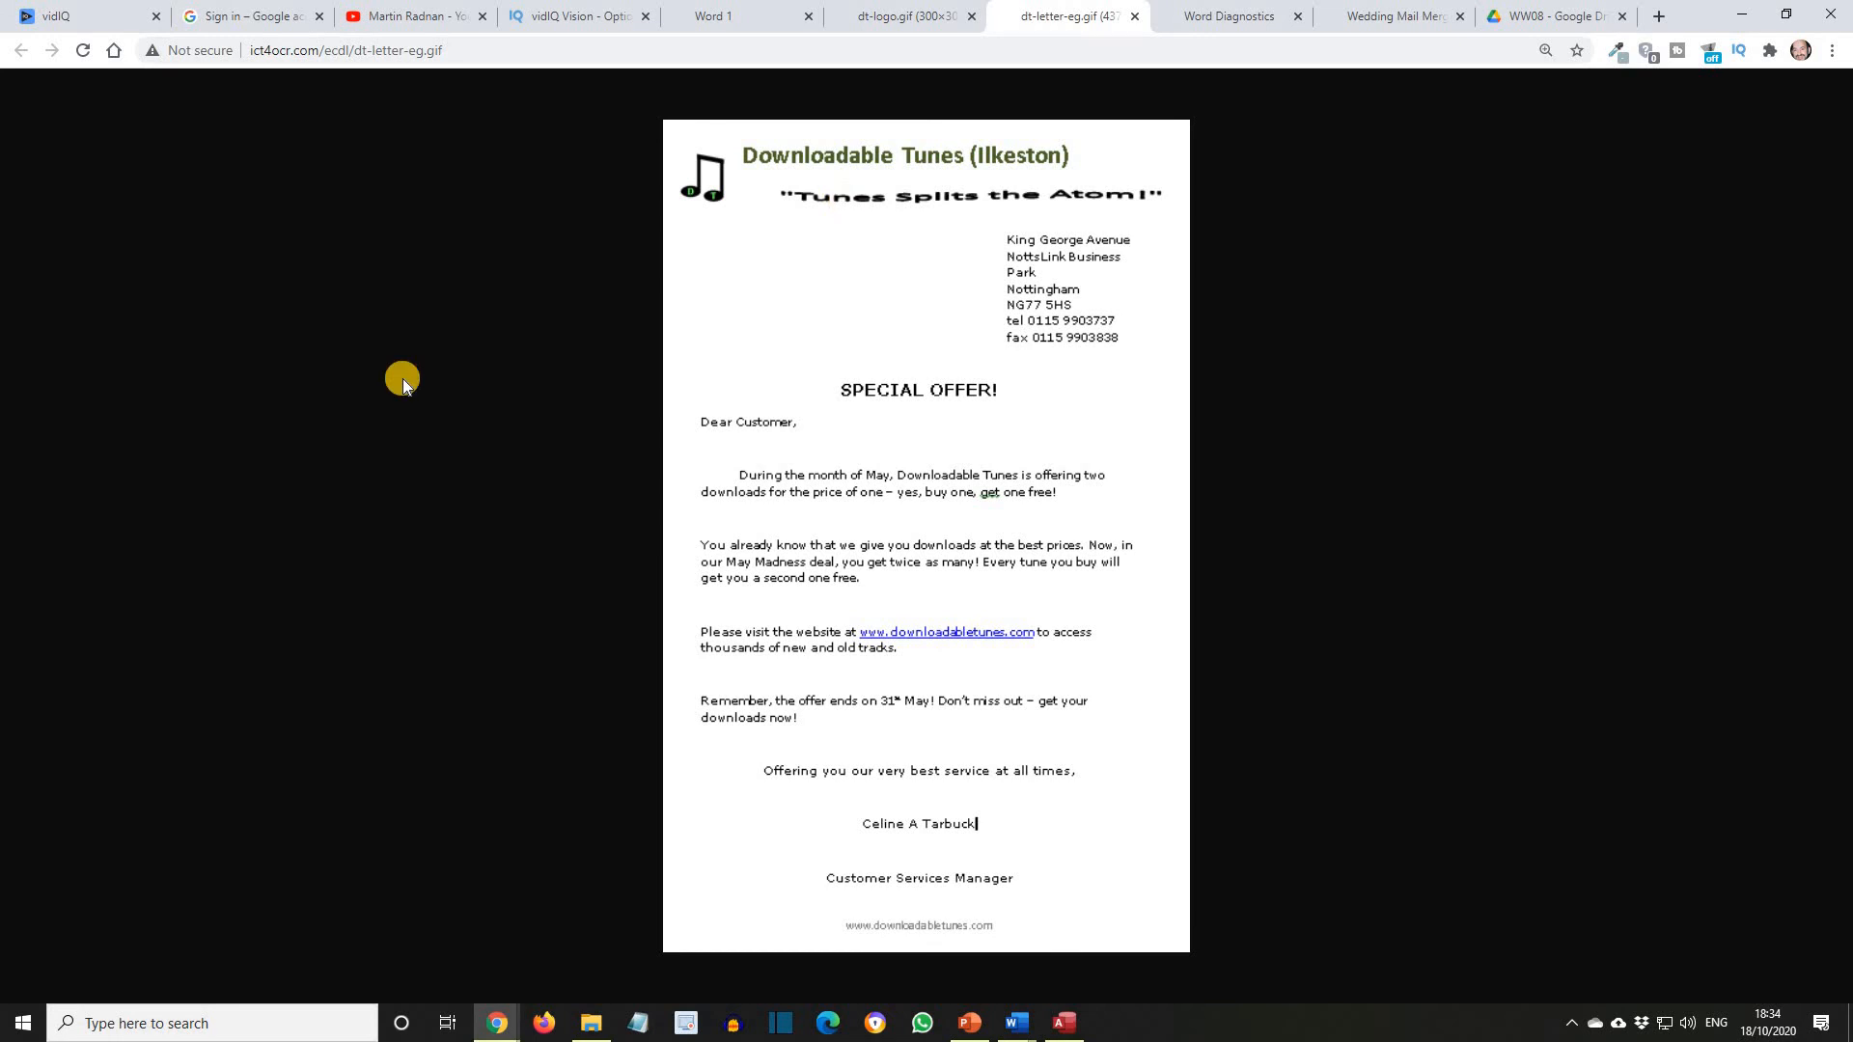